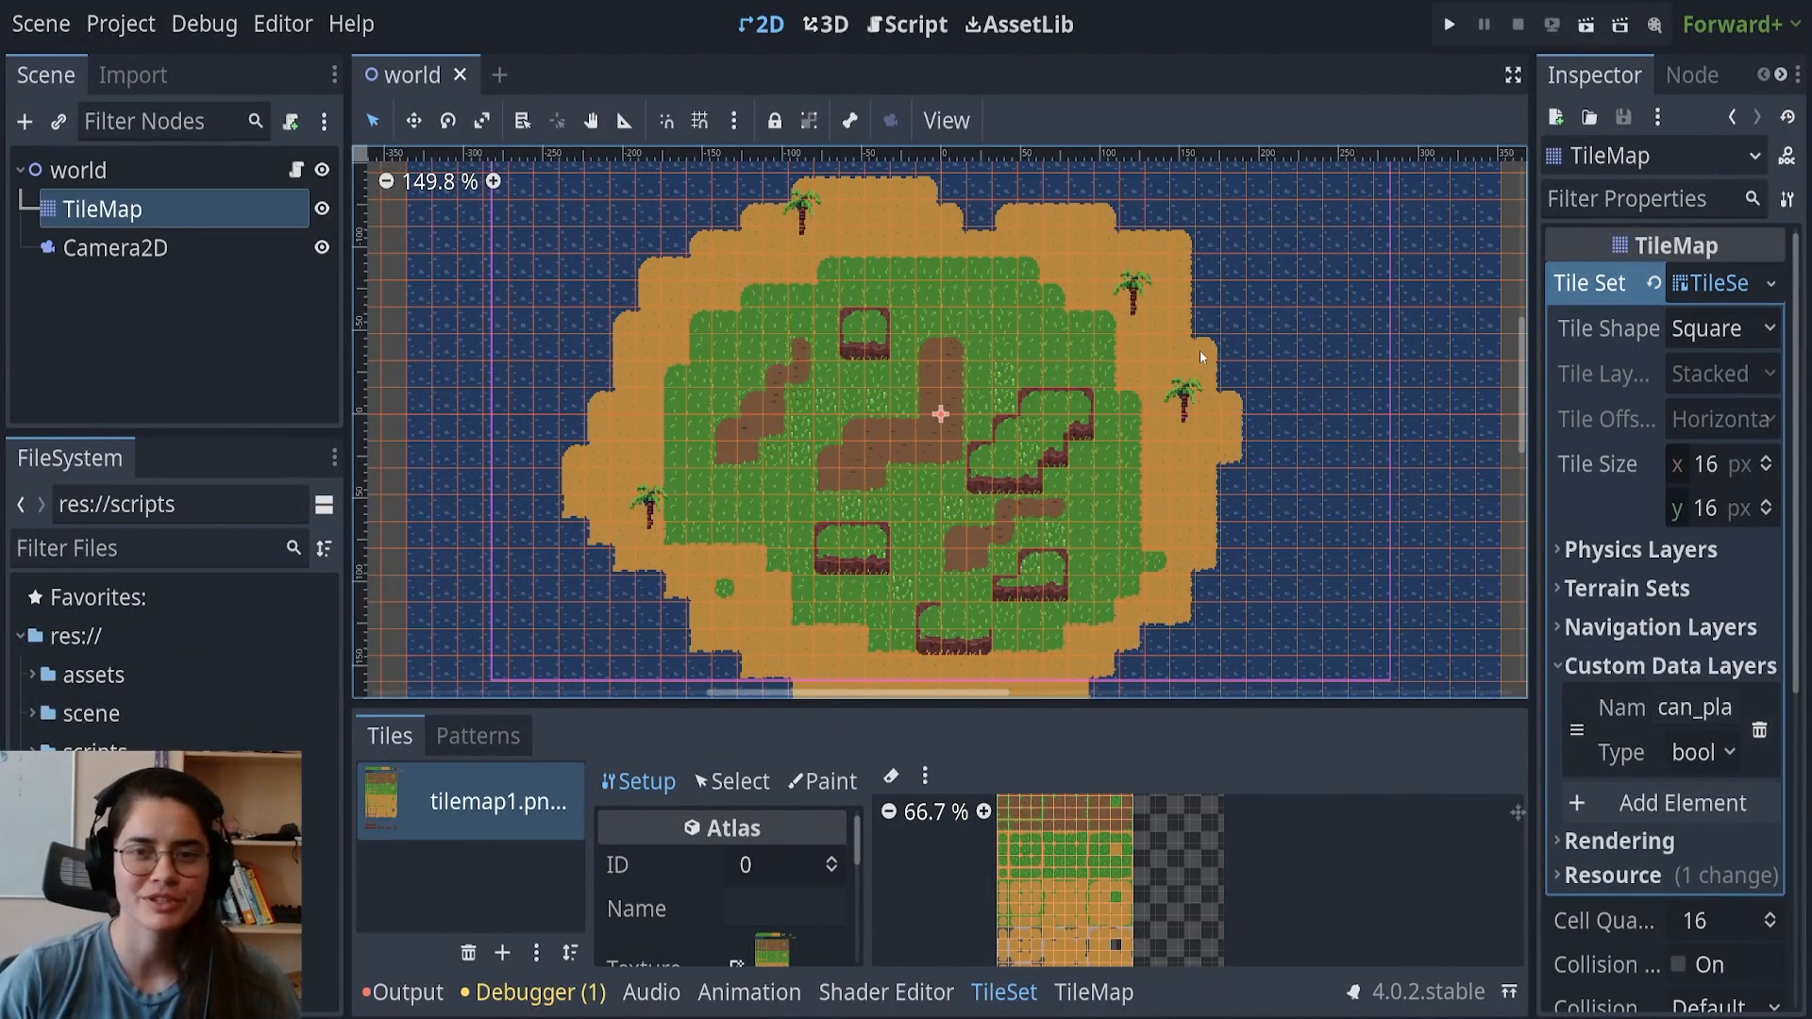
Run the island scene, stop it, and go to the world.gd script for editing
scroll(down, 3)
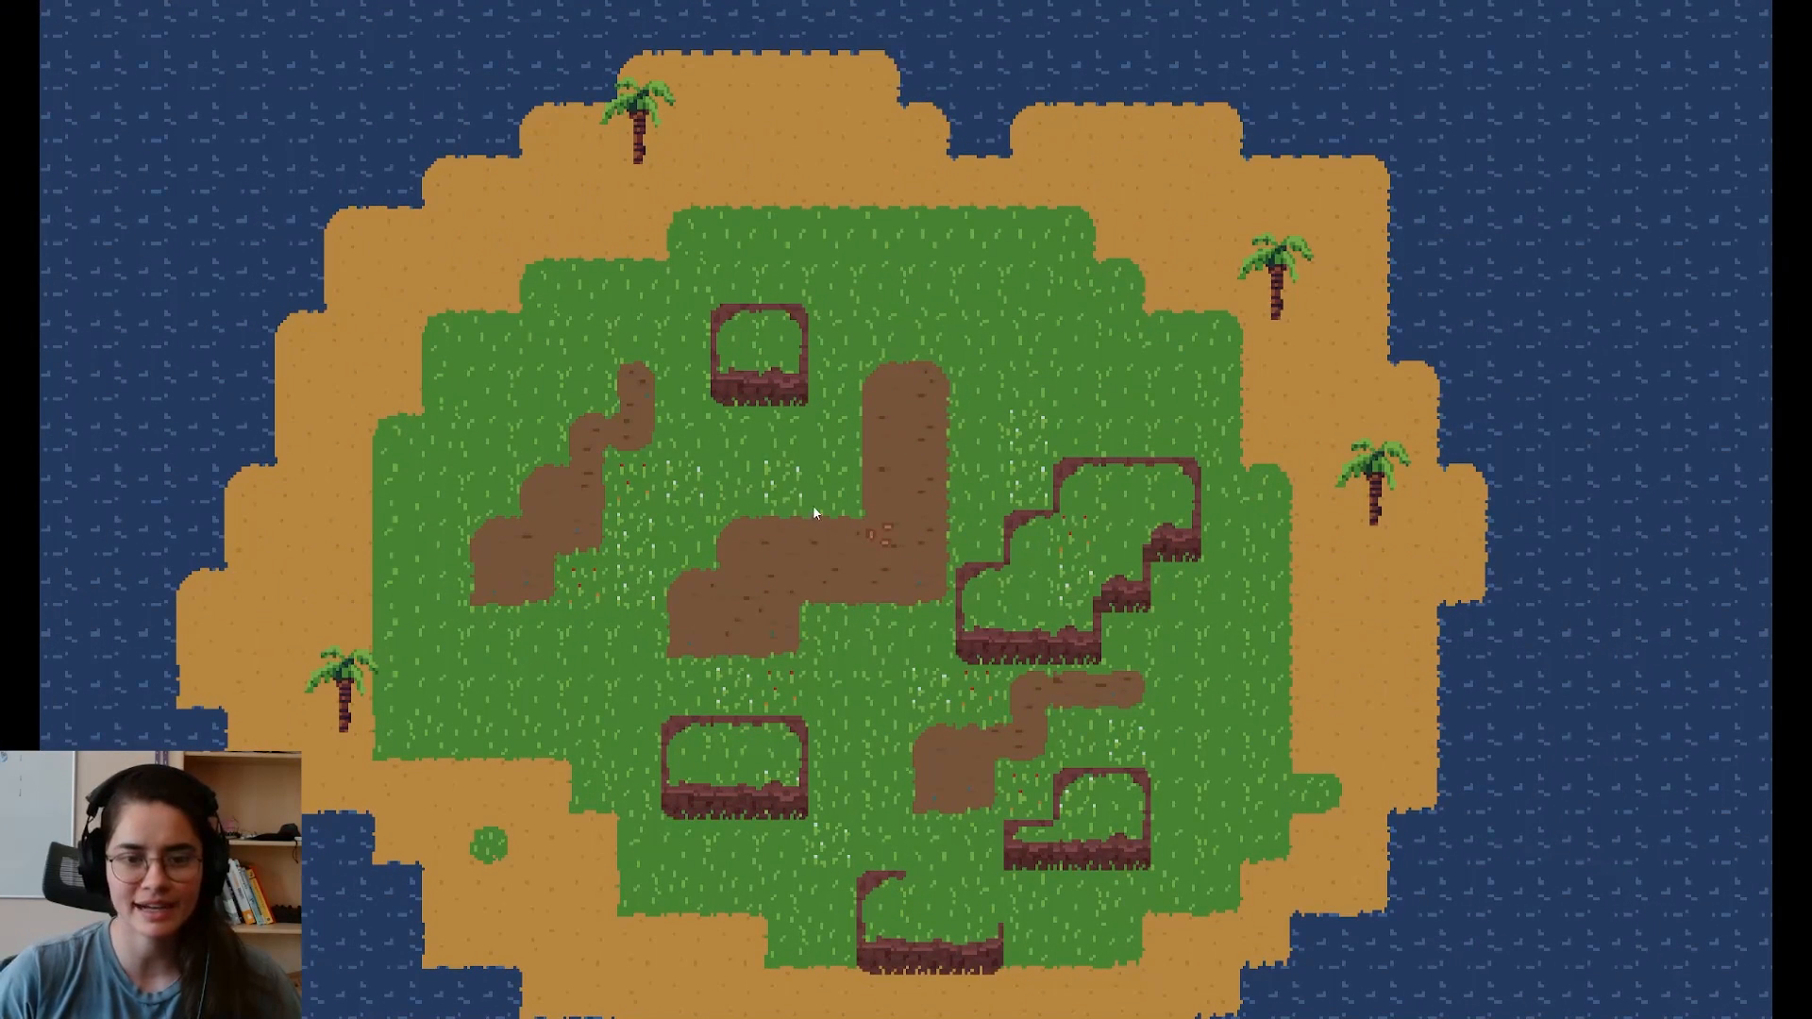
mouse_move(719, 417)
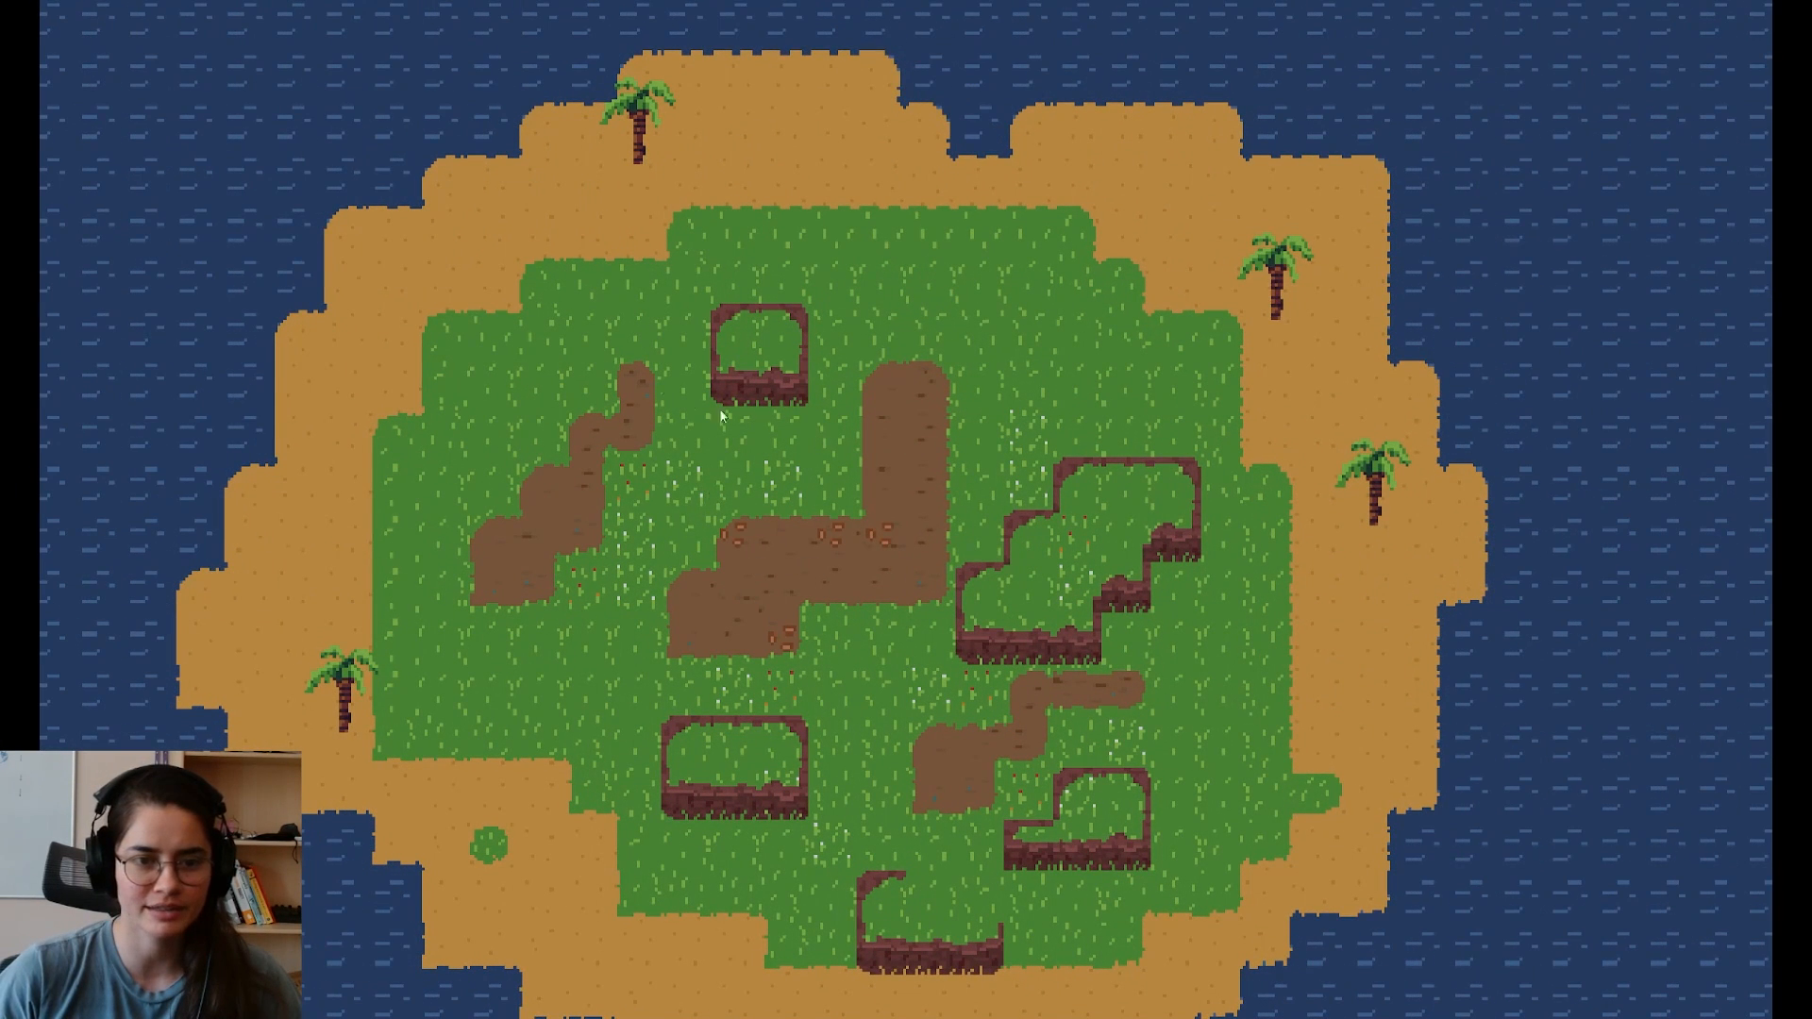
mouse_move(736, 632)
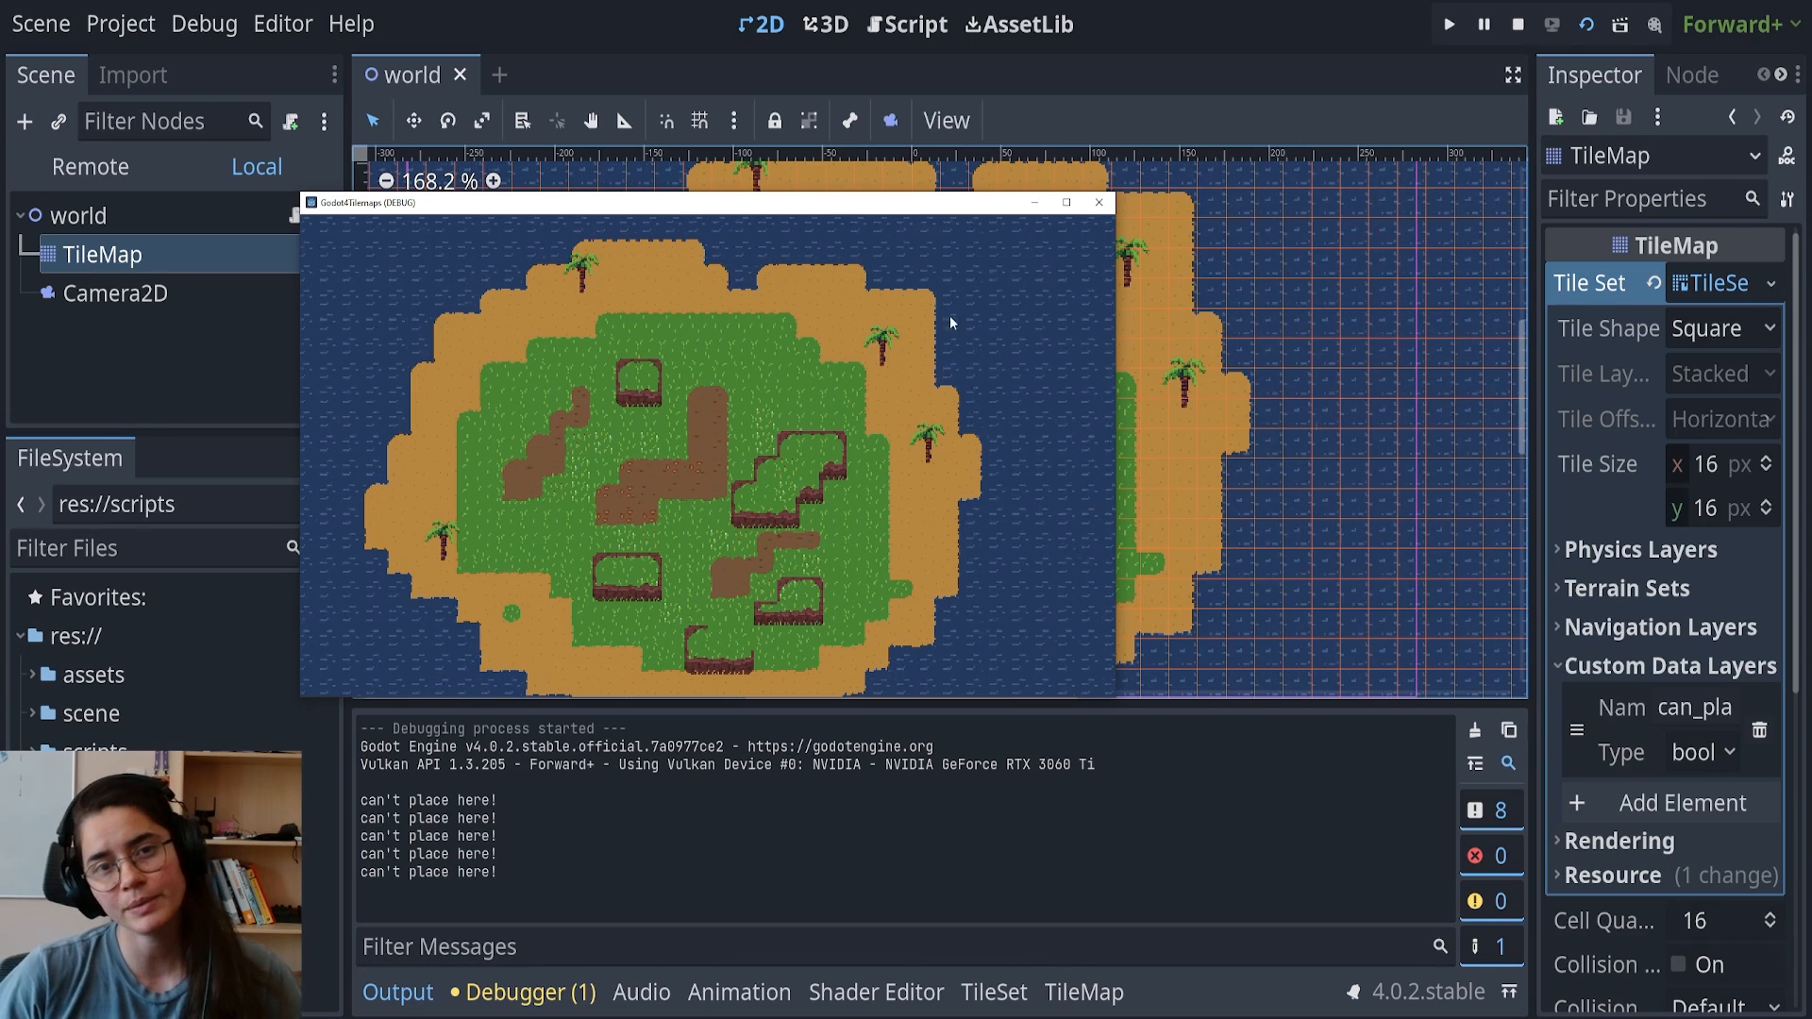
click(1514, 23)
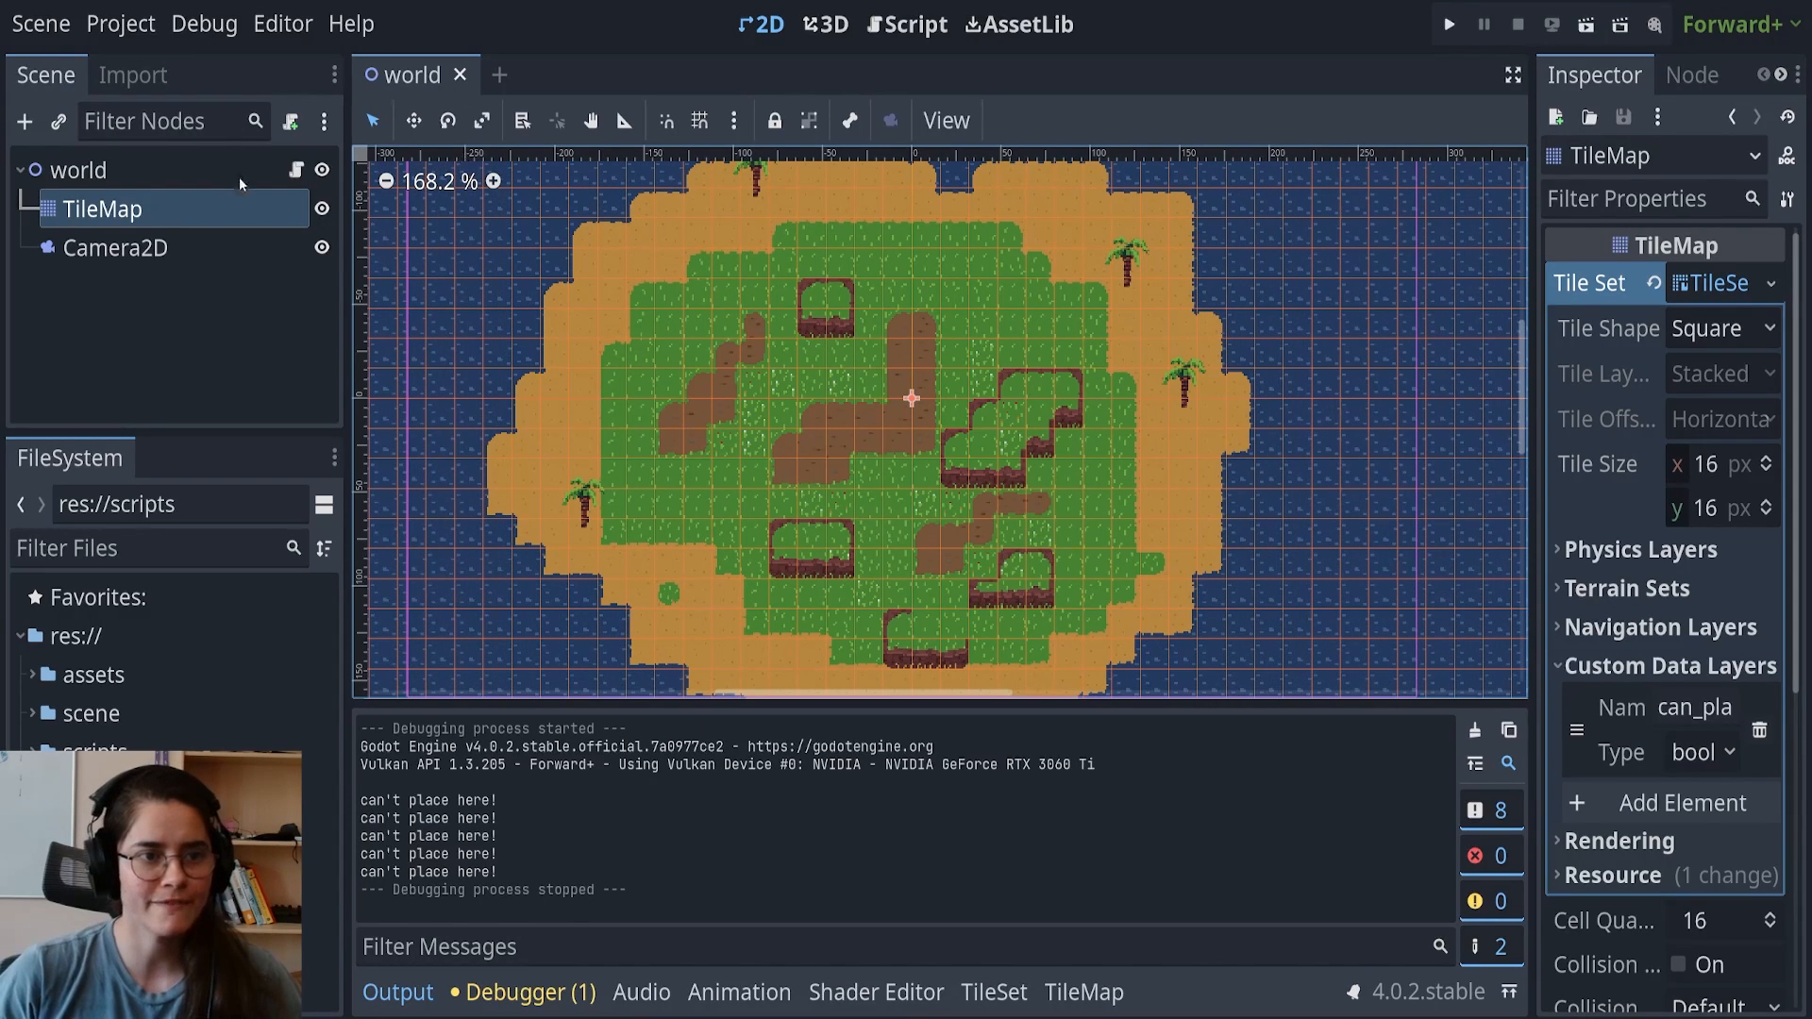
click(907, 22)
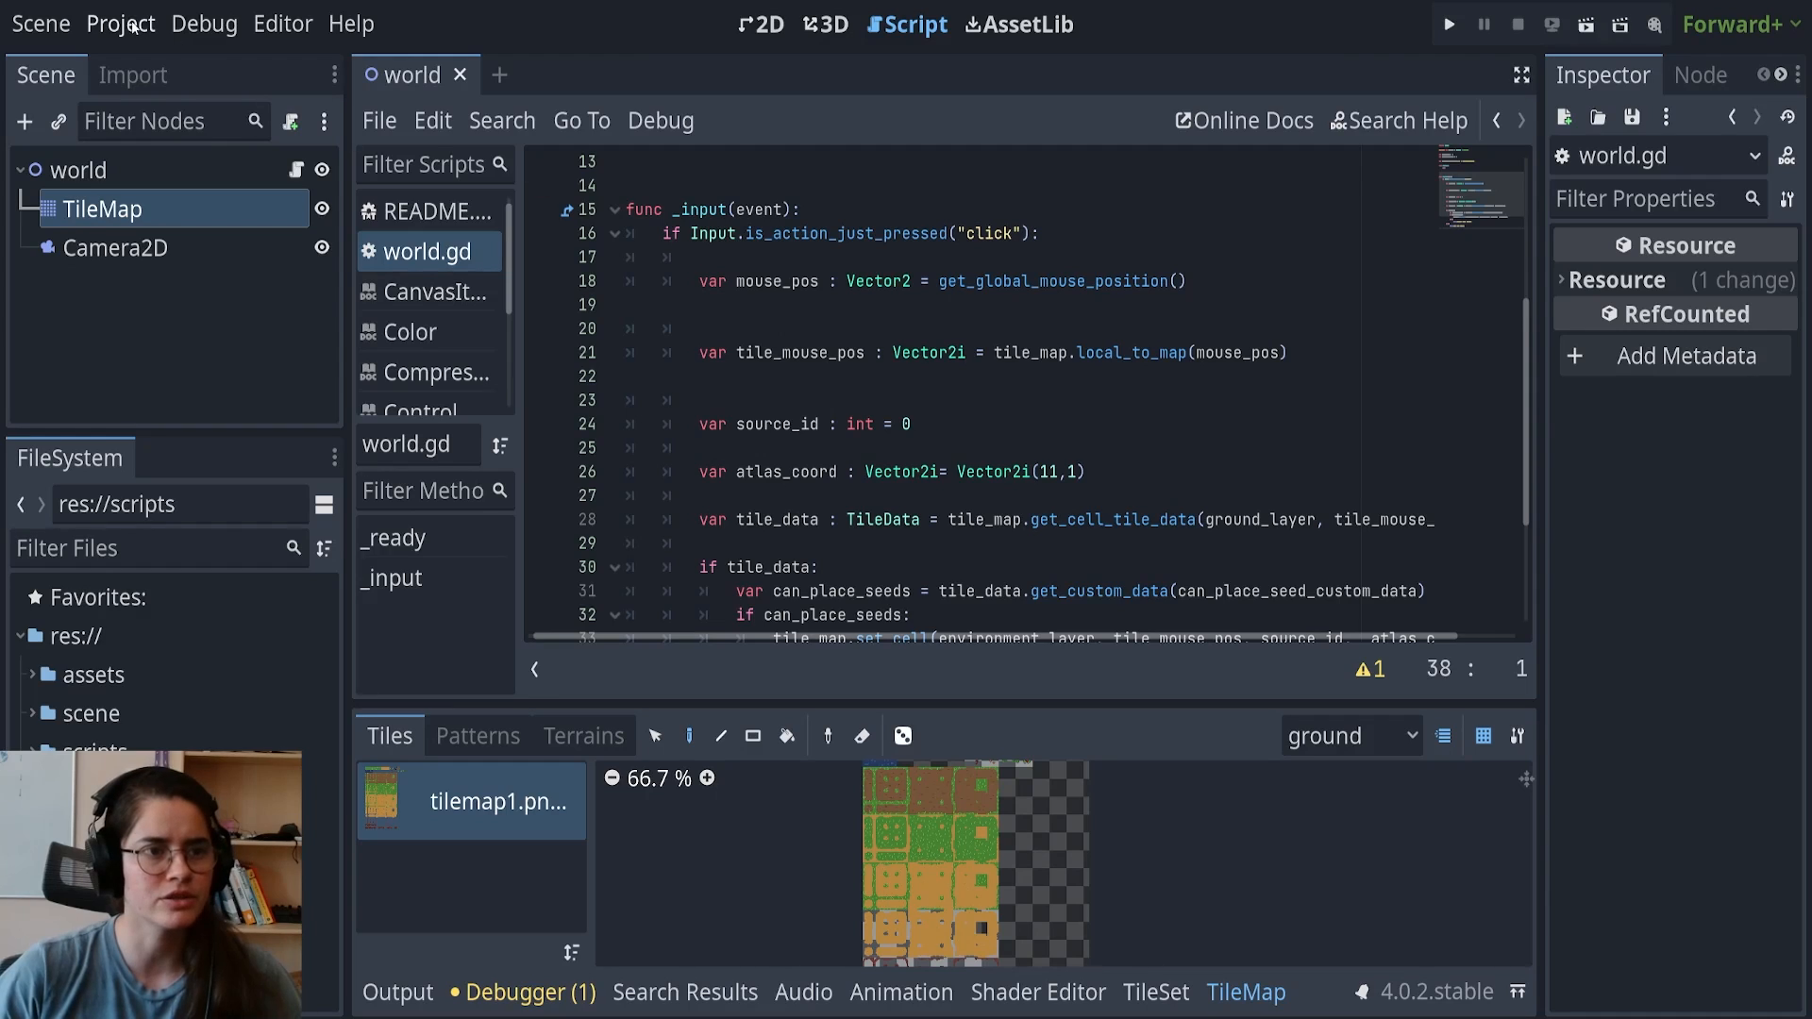
In Project Settings, add toggle_dirt and toggle_seed input actions and bind the E key
click(120, 22)
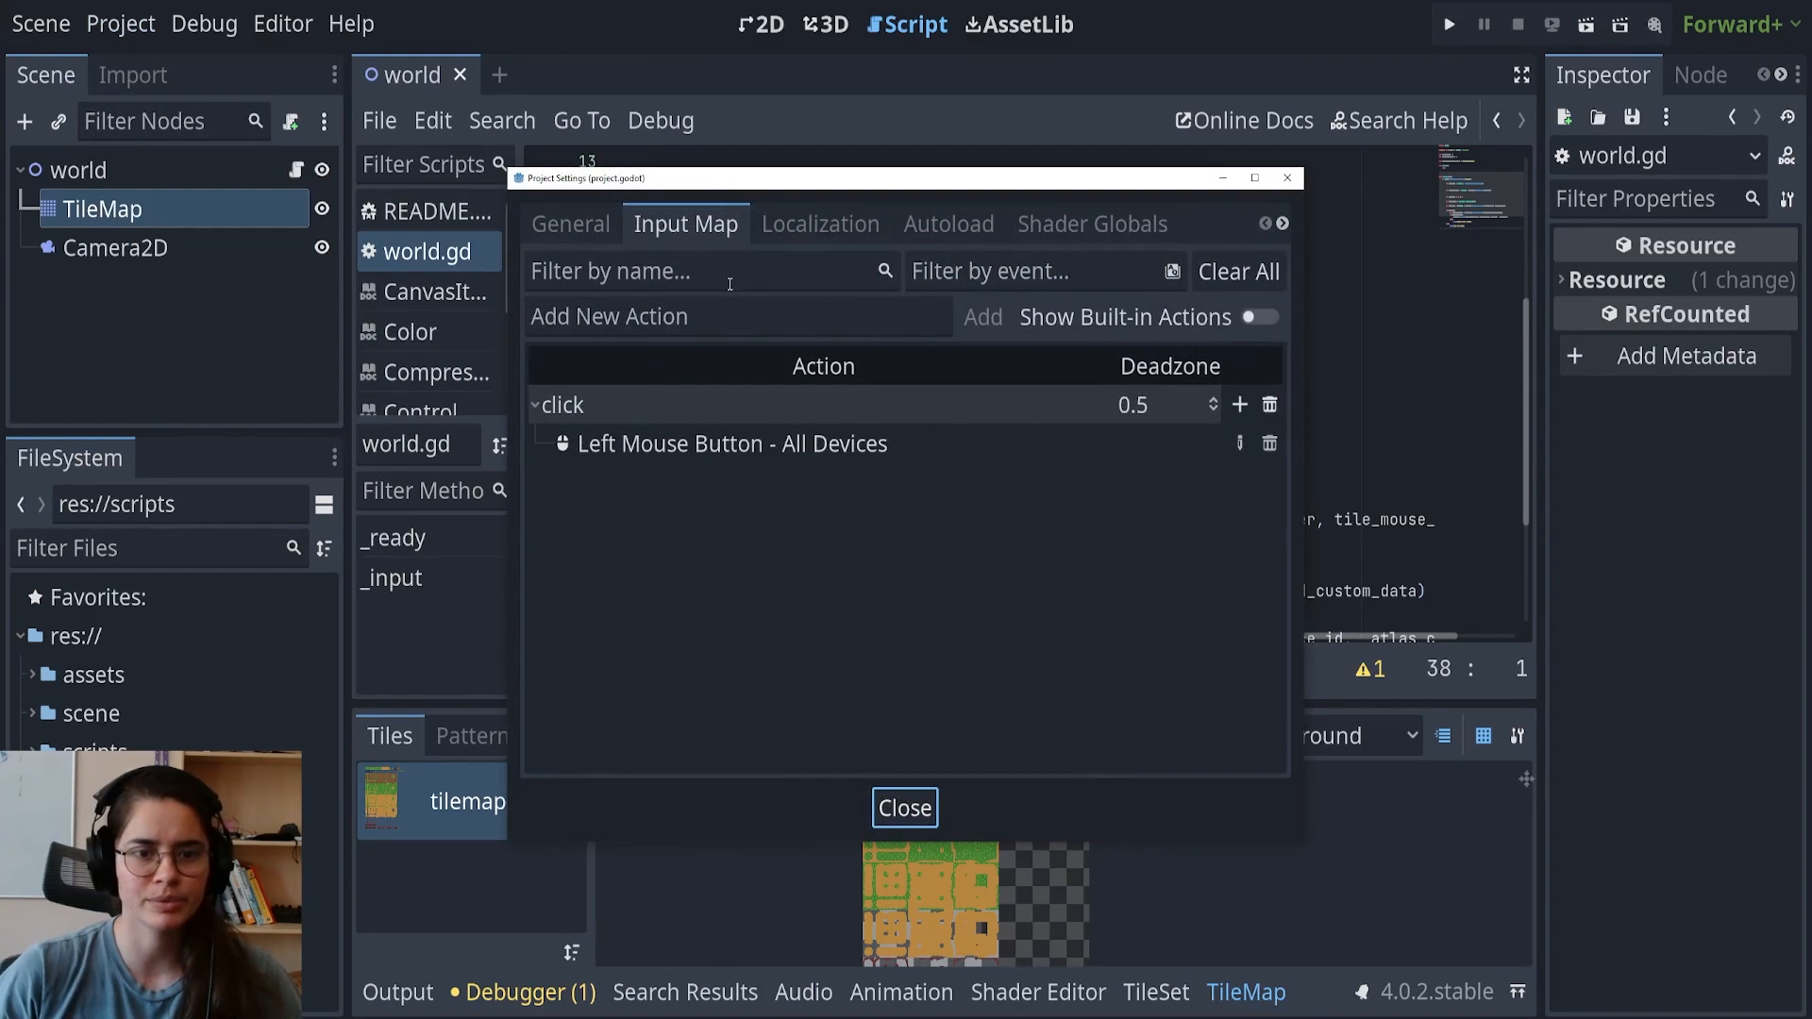
click(736, 315)
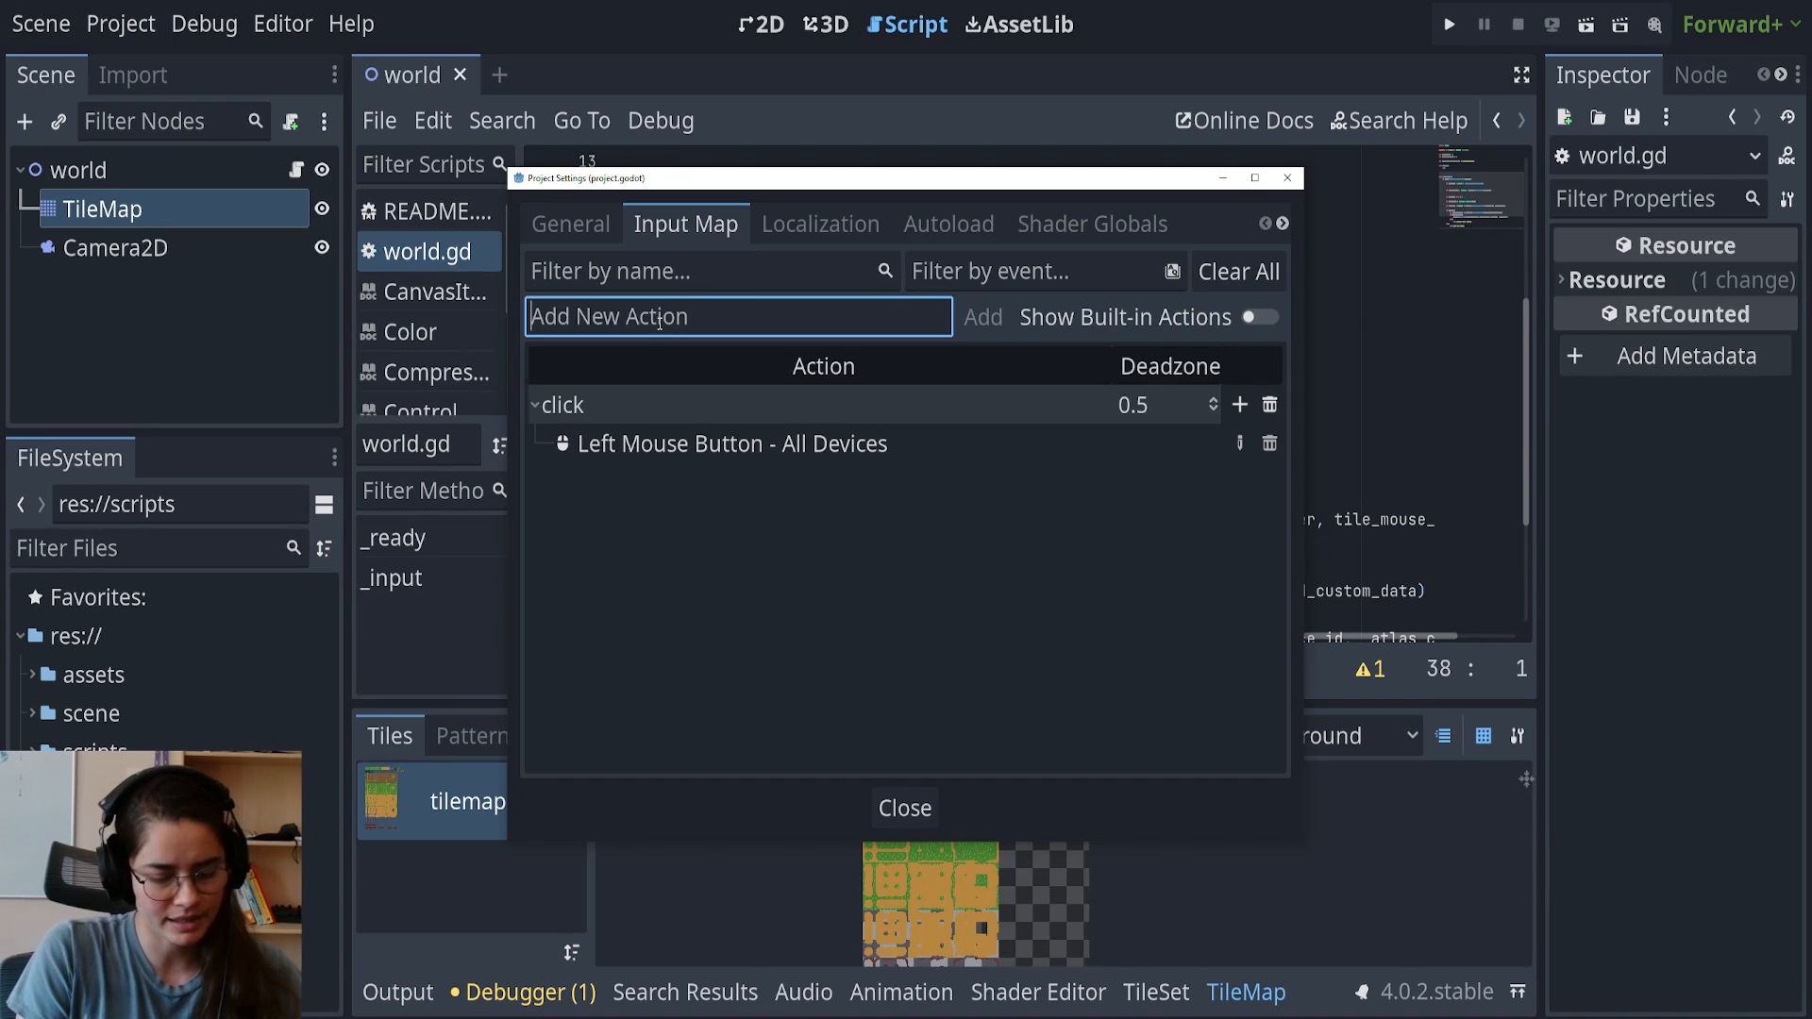
text(toggle)
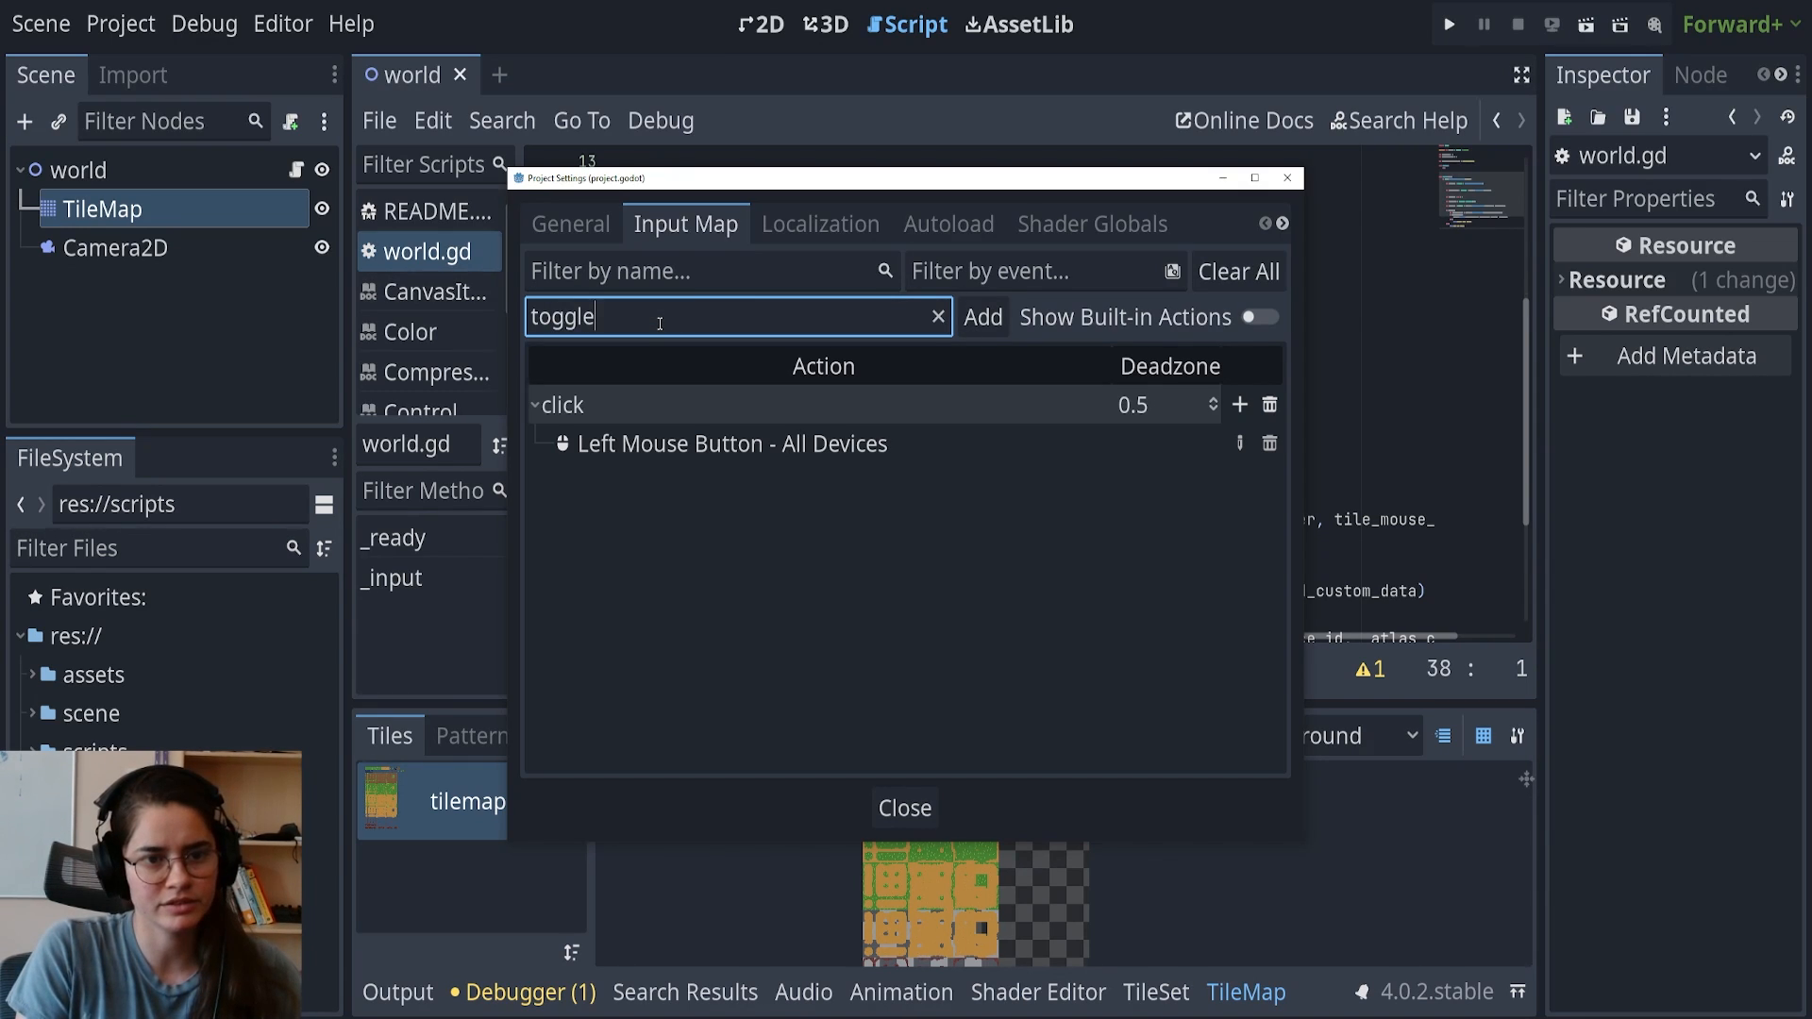
click(981, 317)
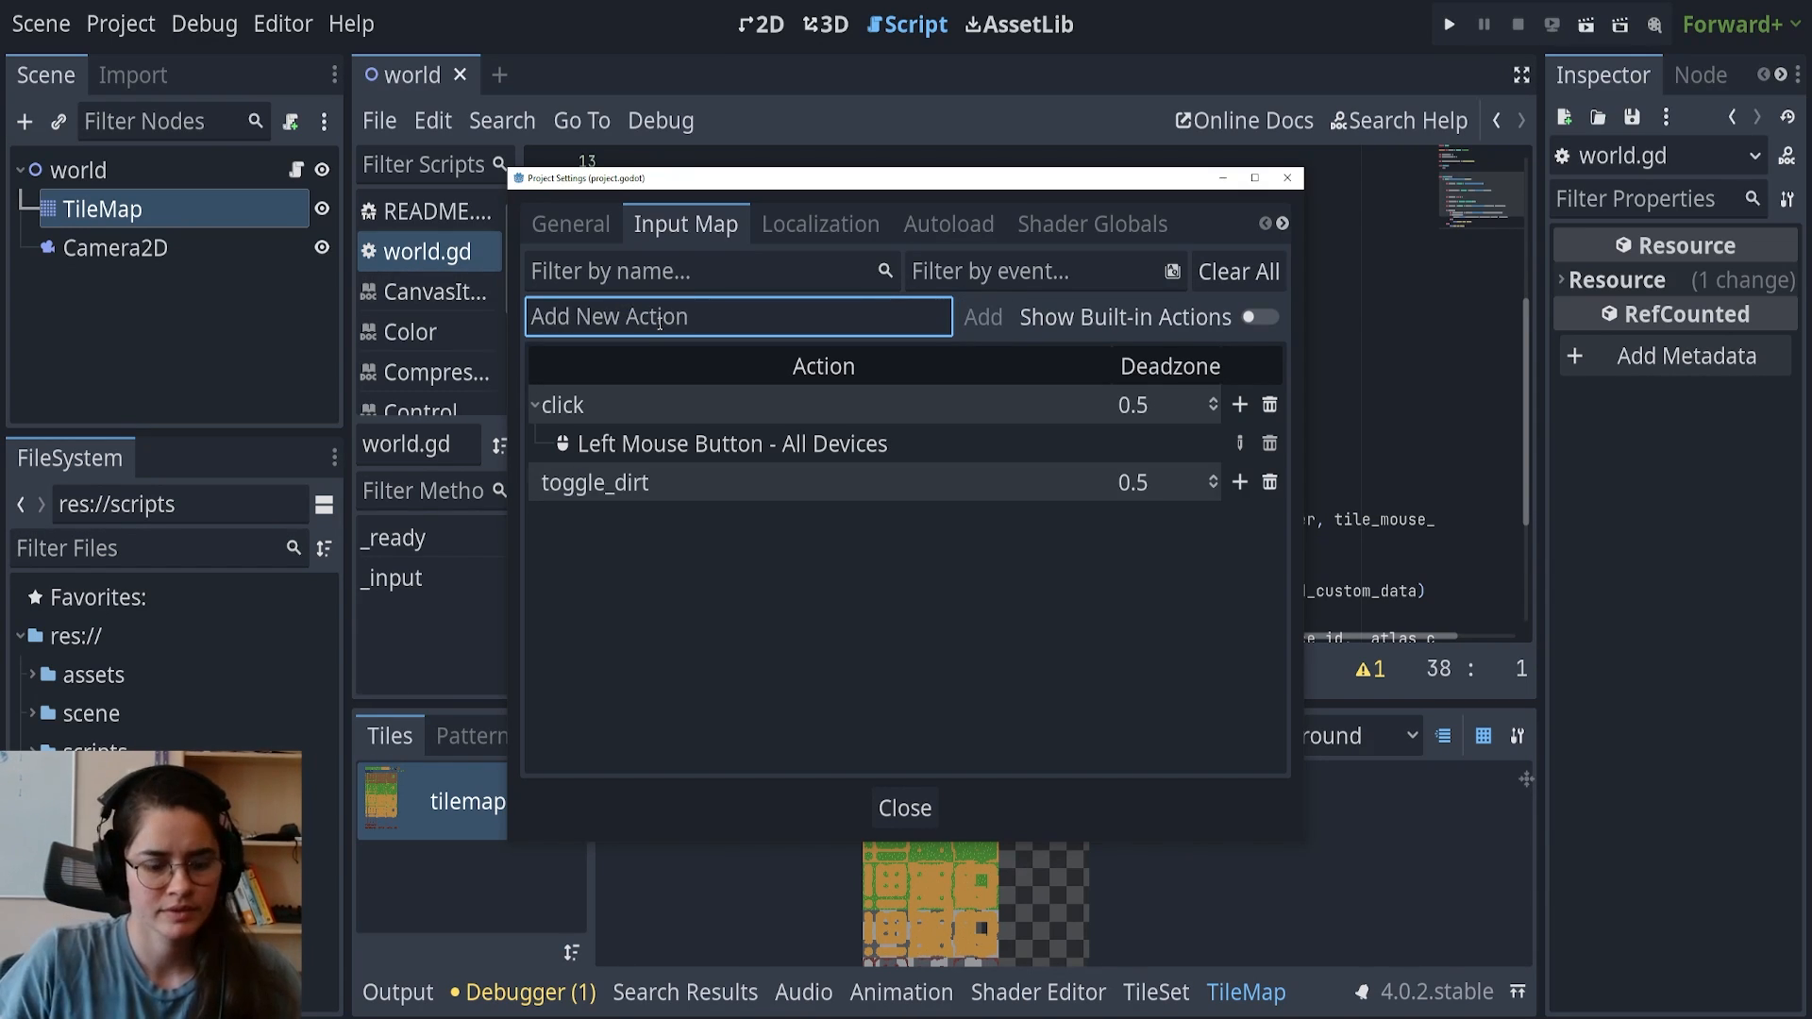
text(toggle_seed)
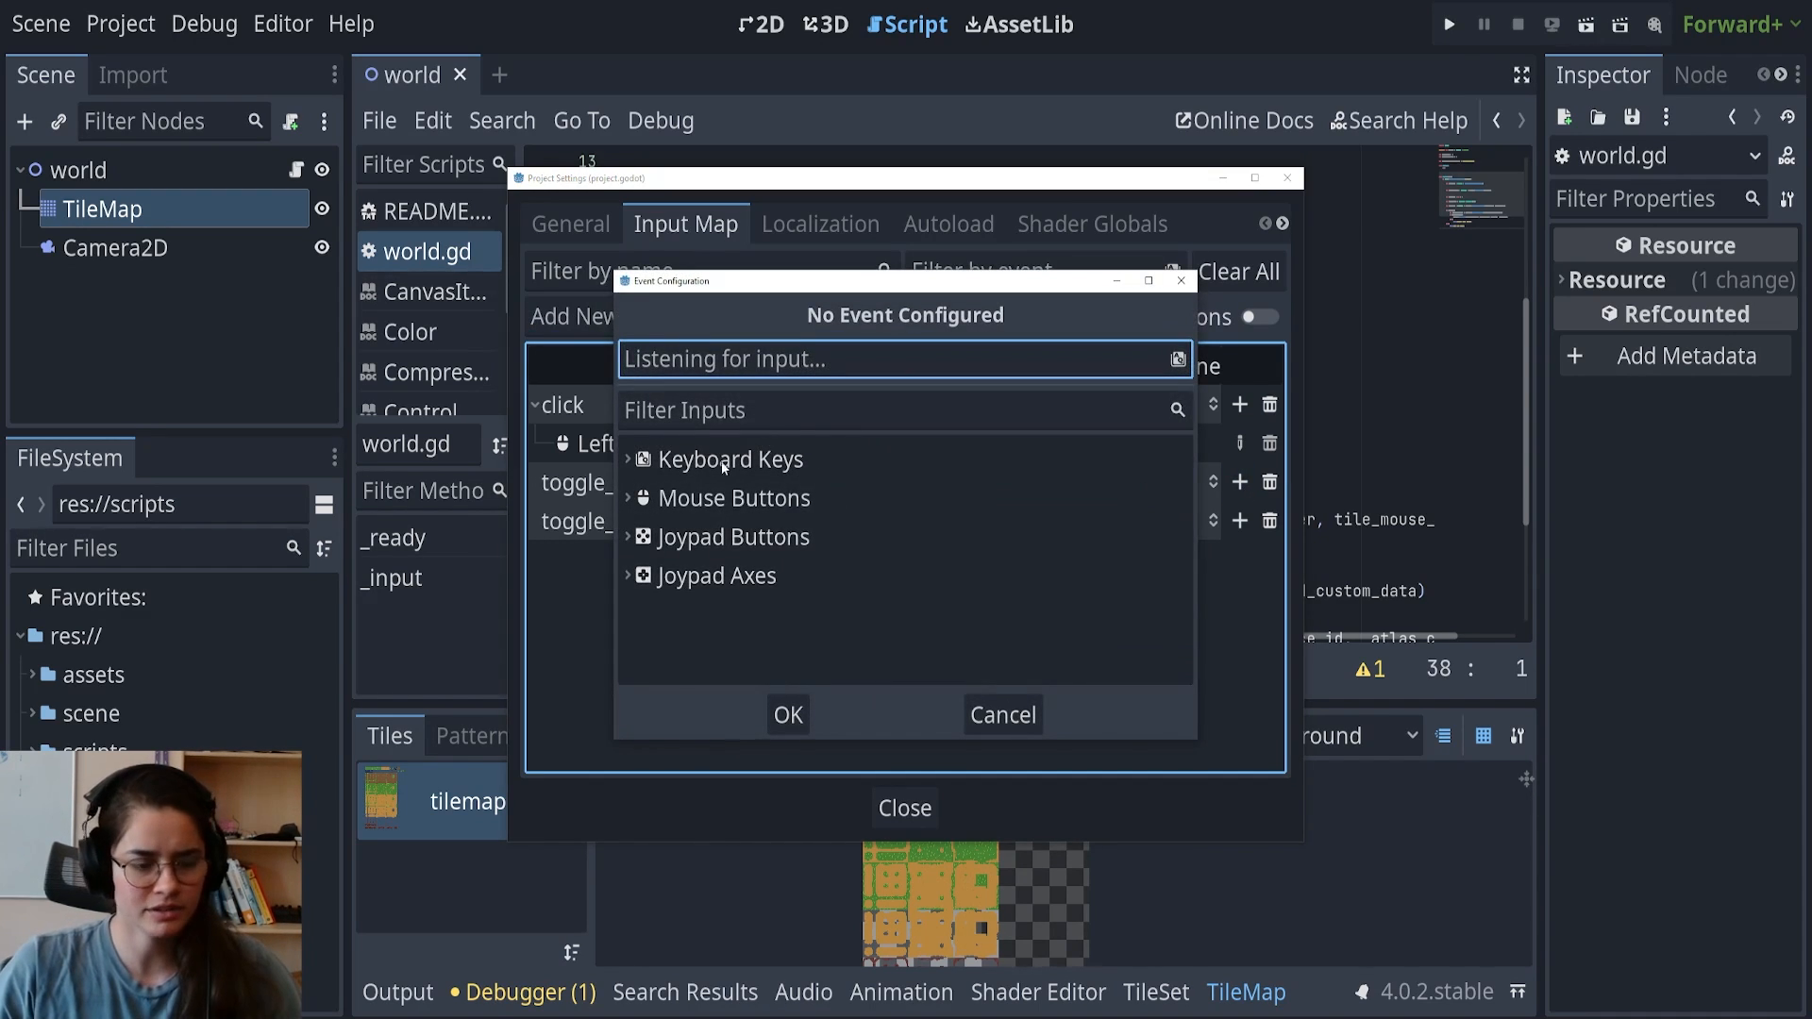
key(e)
text(print()
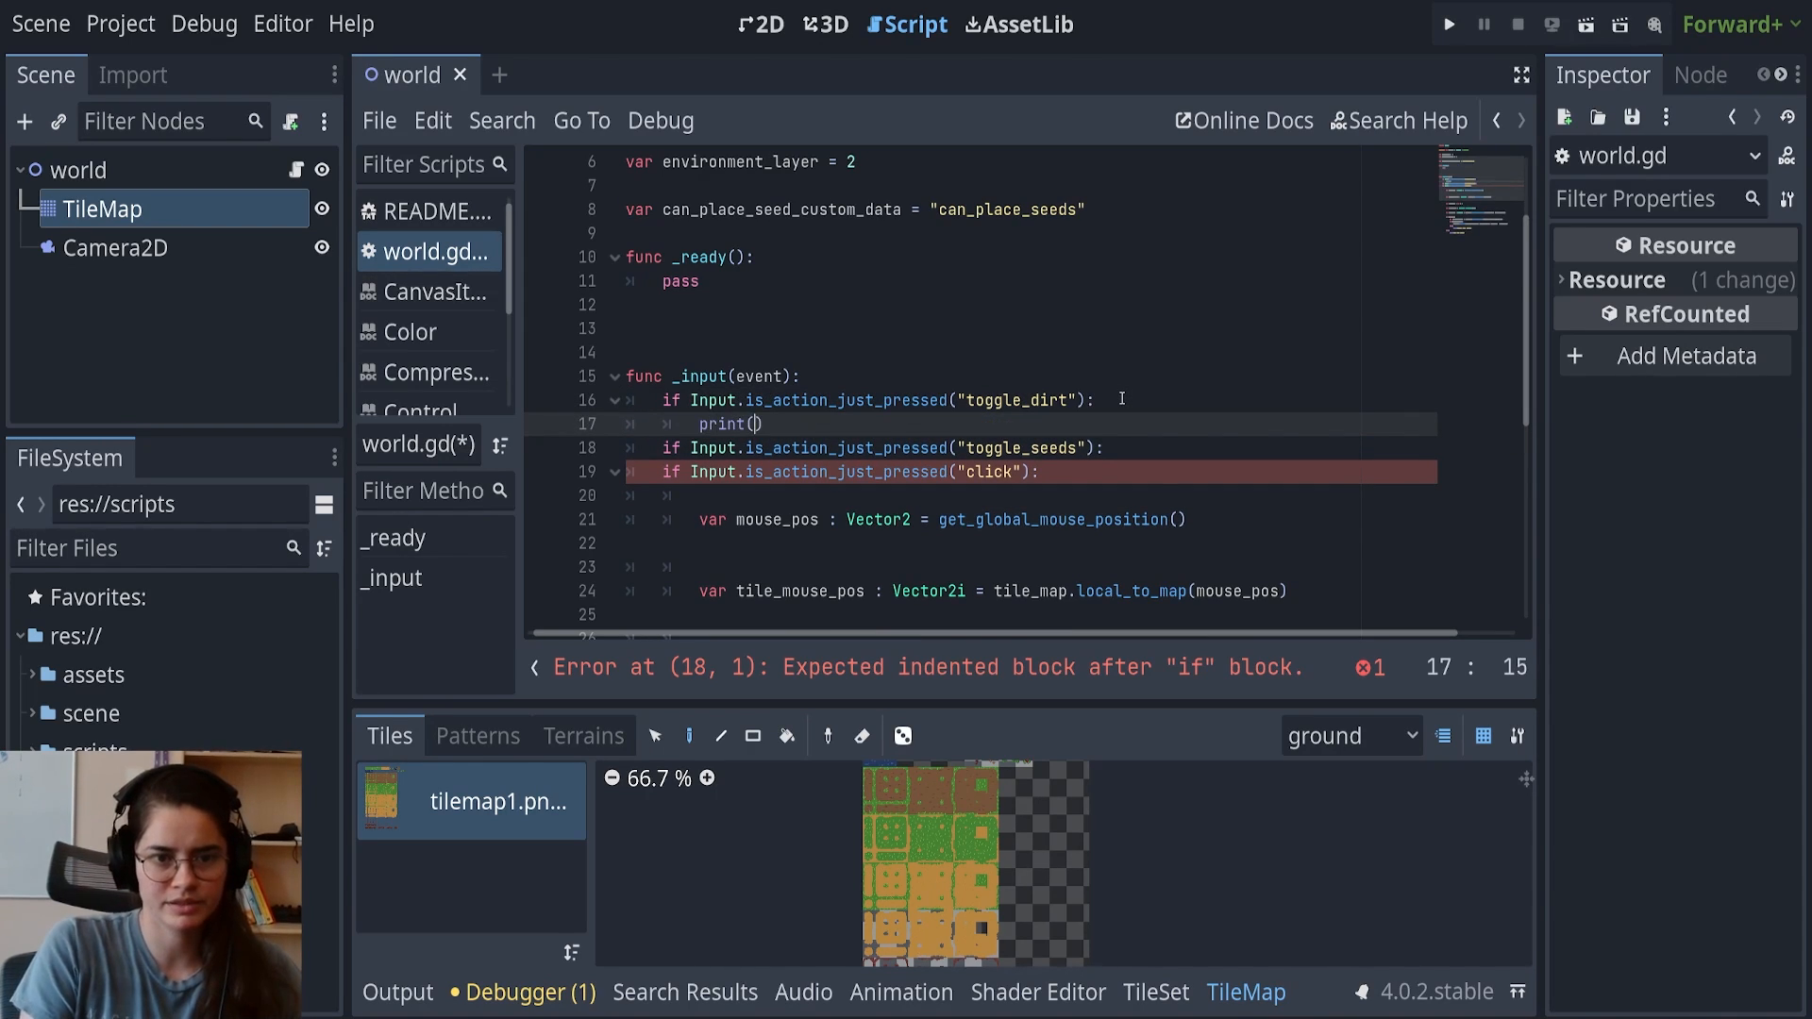
Add print("toggle_dirt") calls inside the toggle action checks in world.gd's _input
text("toggle_dirt)
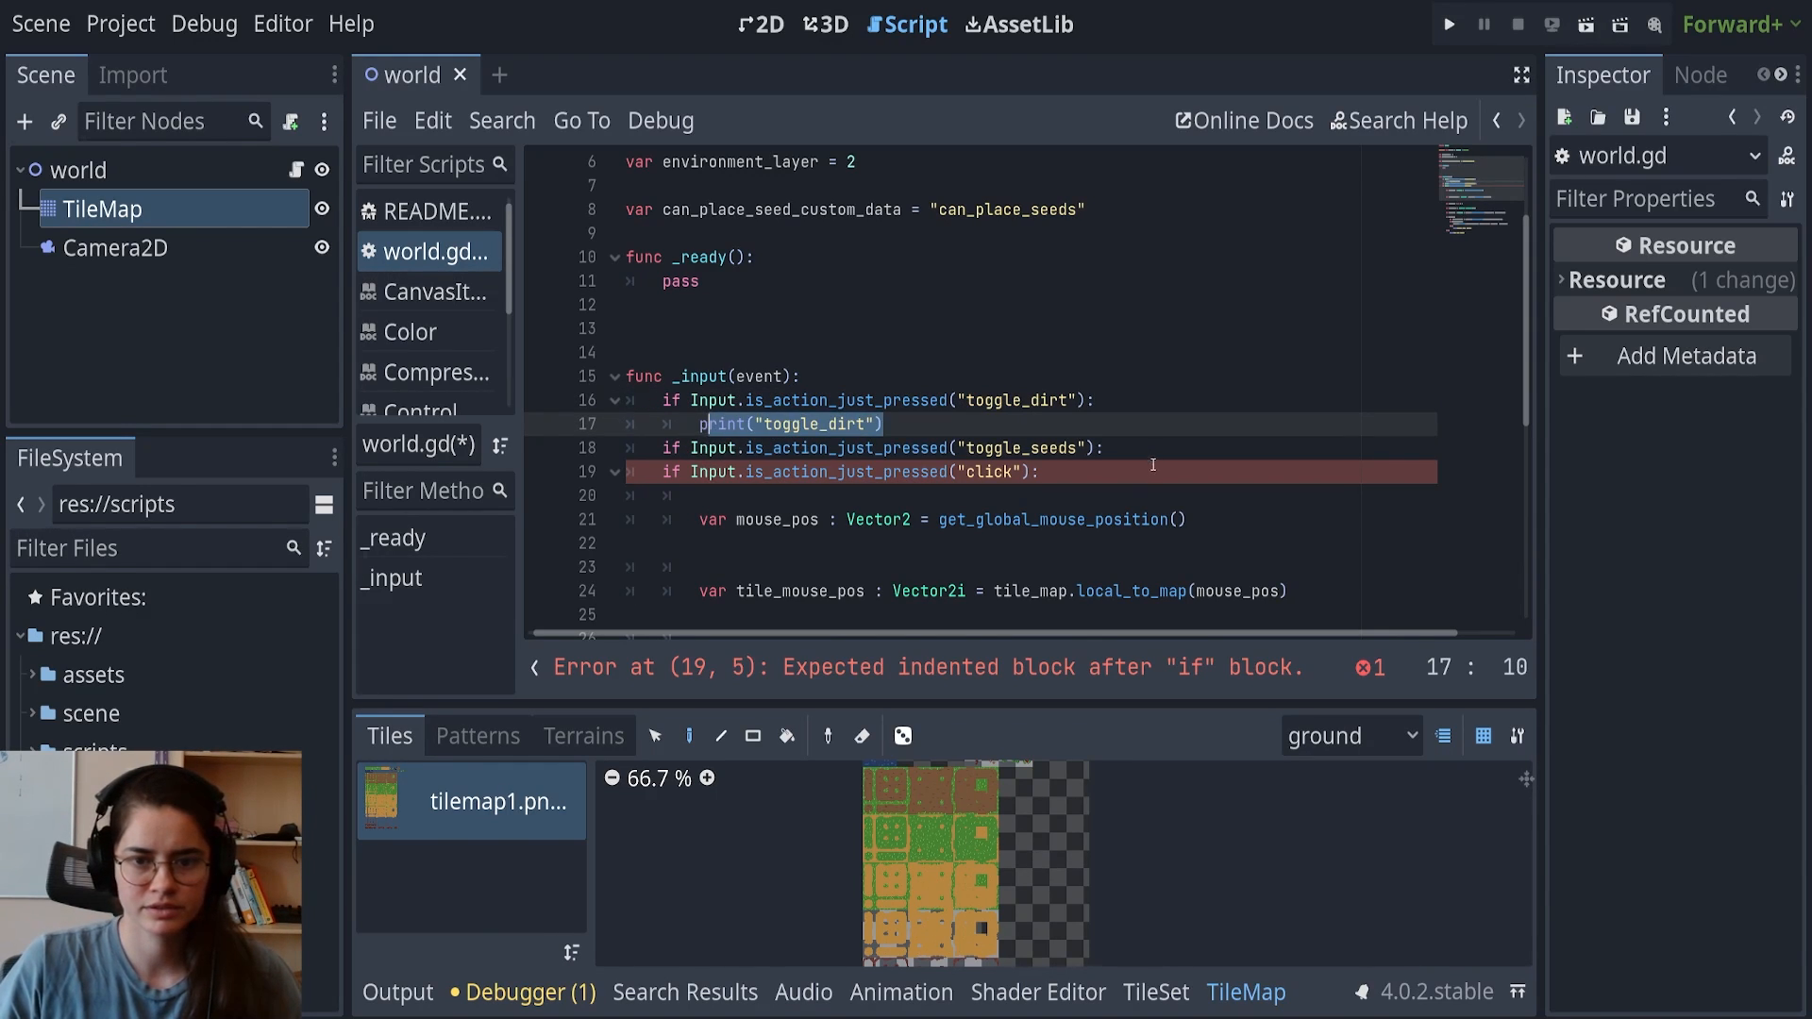
text(print("toggle_dirt"))
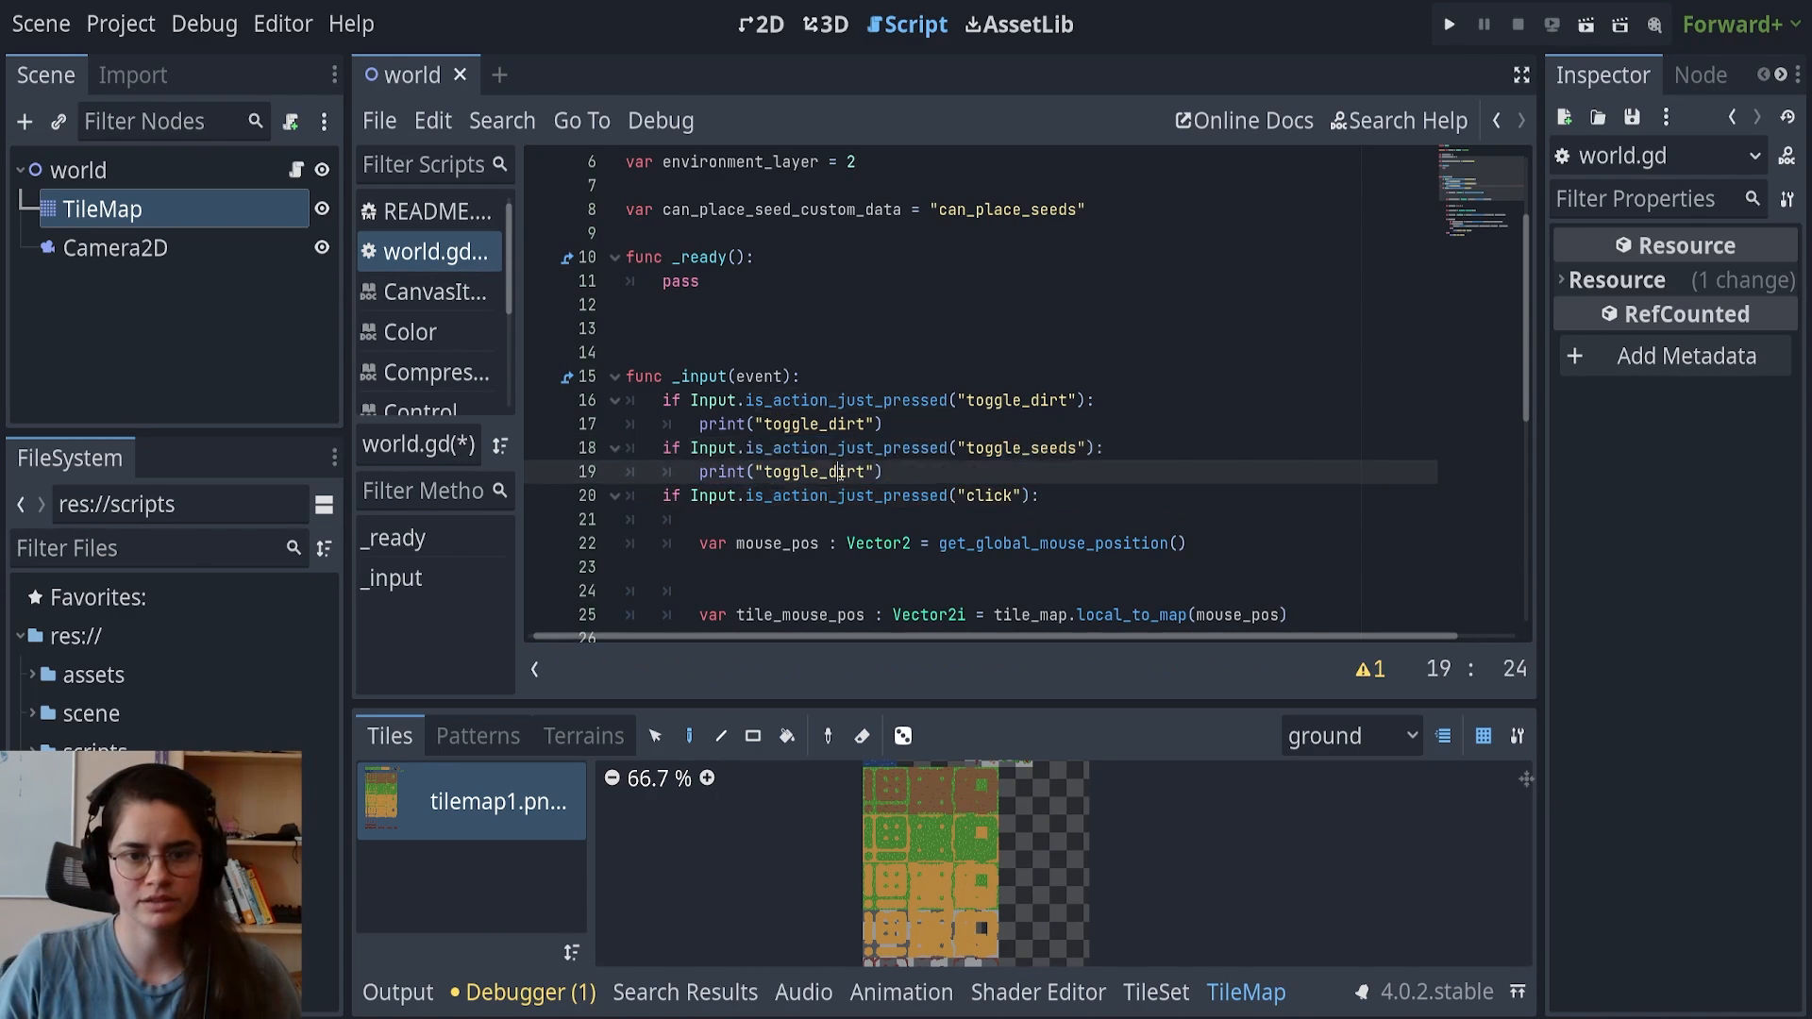
Run the game and press the toggle keys in the game window to check the Output log
click(1447, 23)
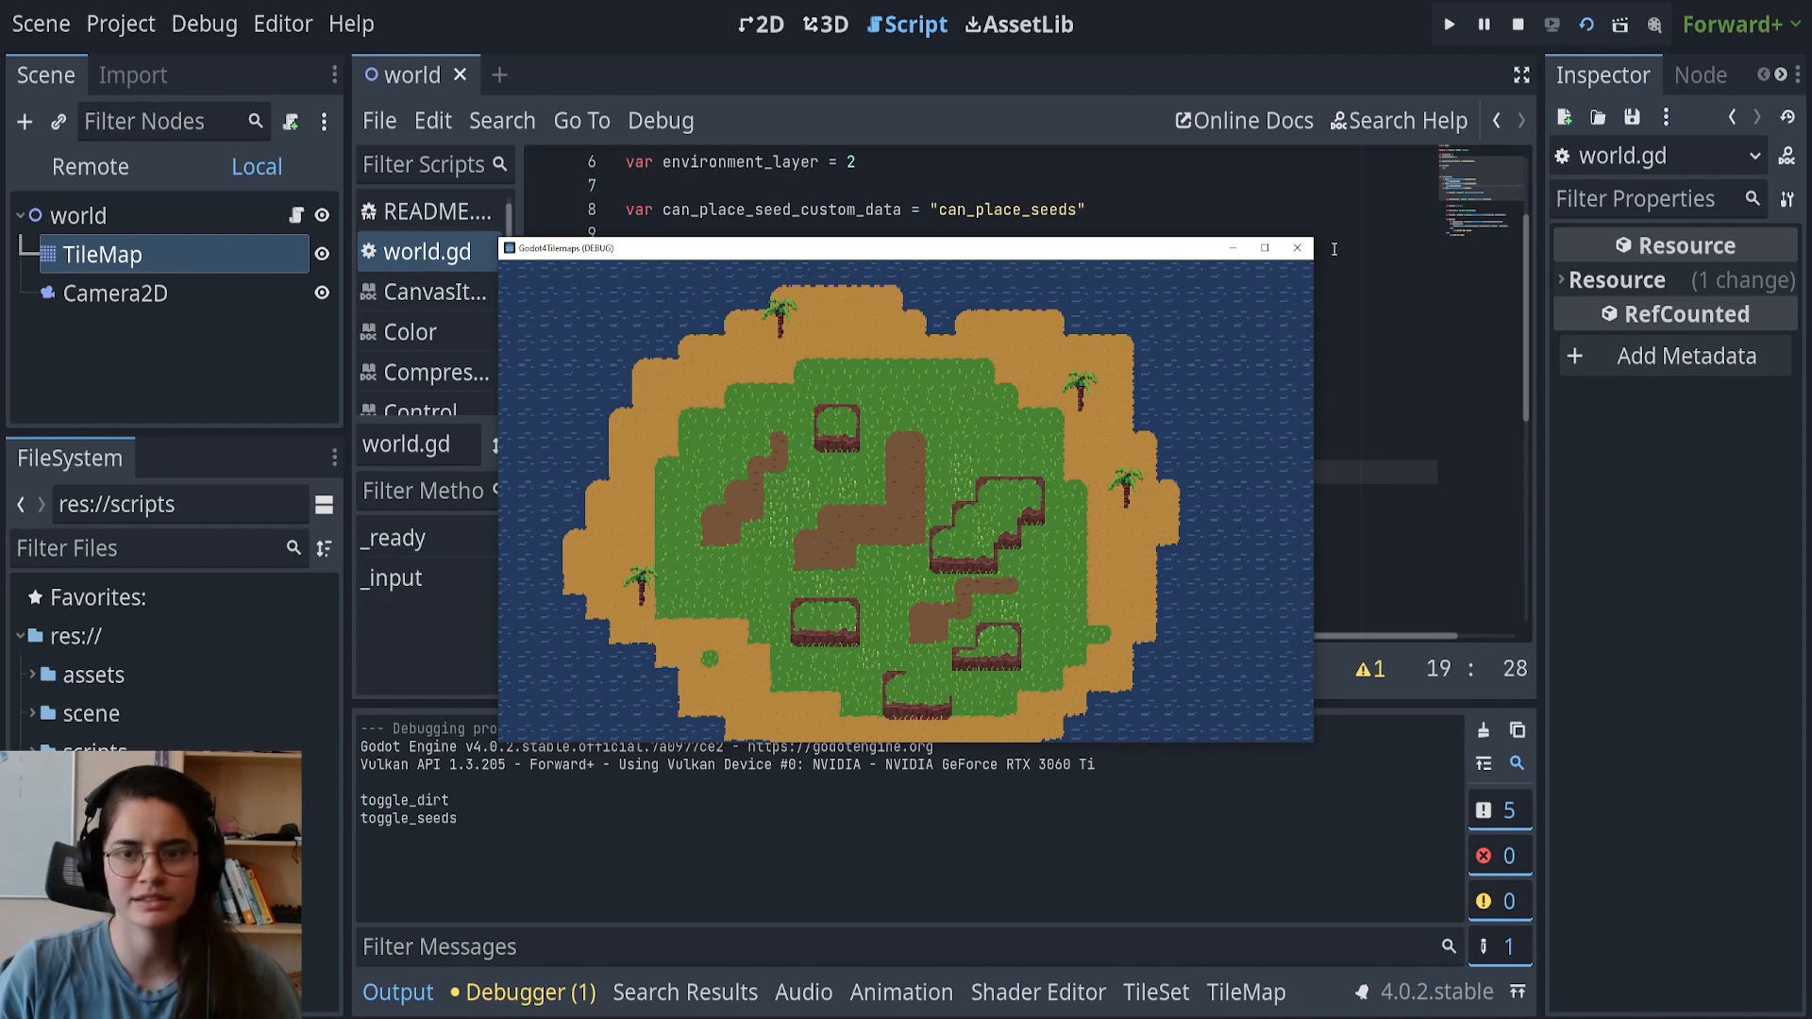
click(1518, 23)
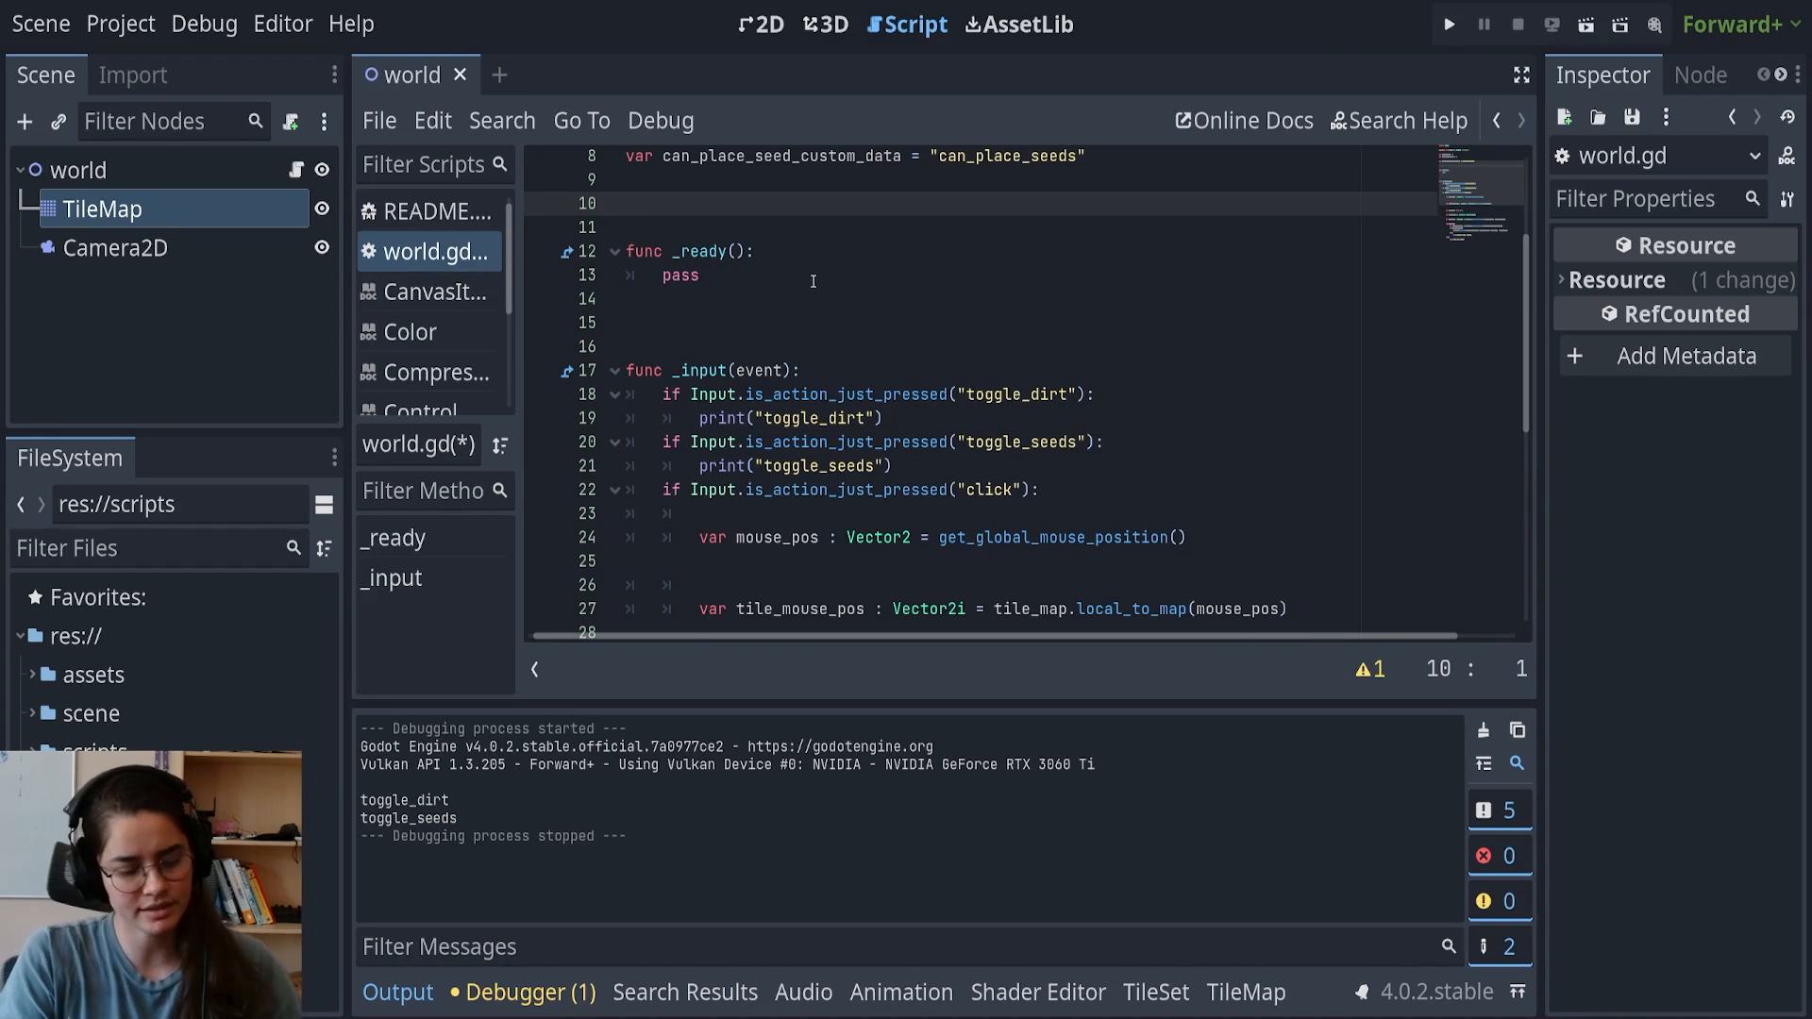
Declare enum FARMING_MODES {SEEDS, DIRT} and var farming_mode_state = FARMING_MODES.DIRT
text(enum F)
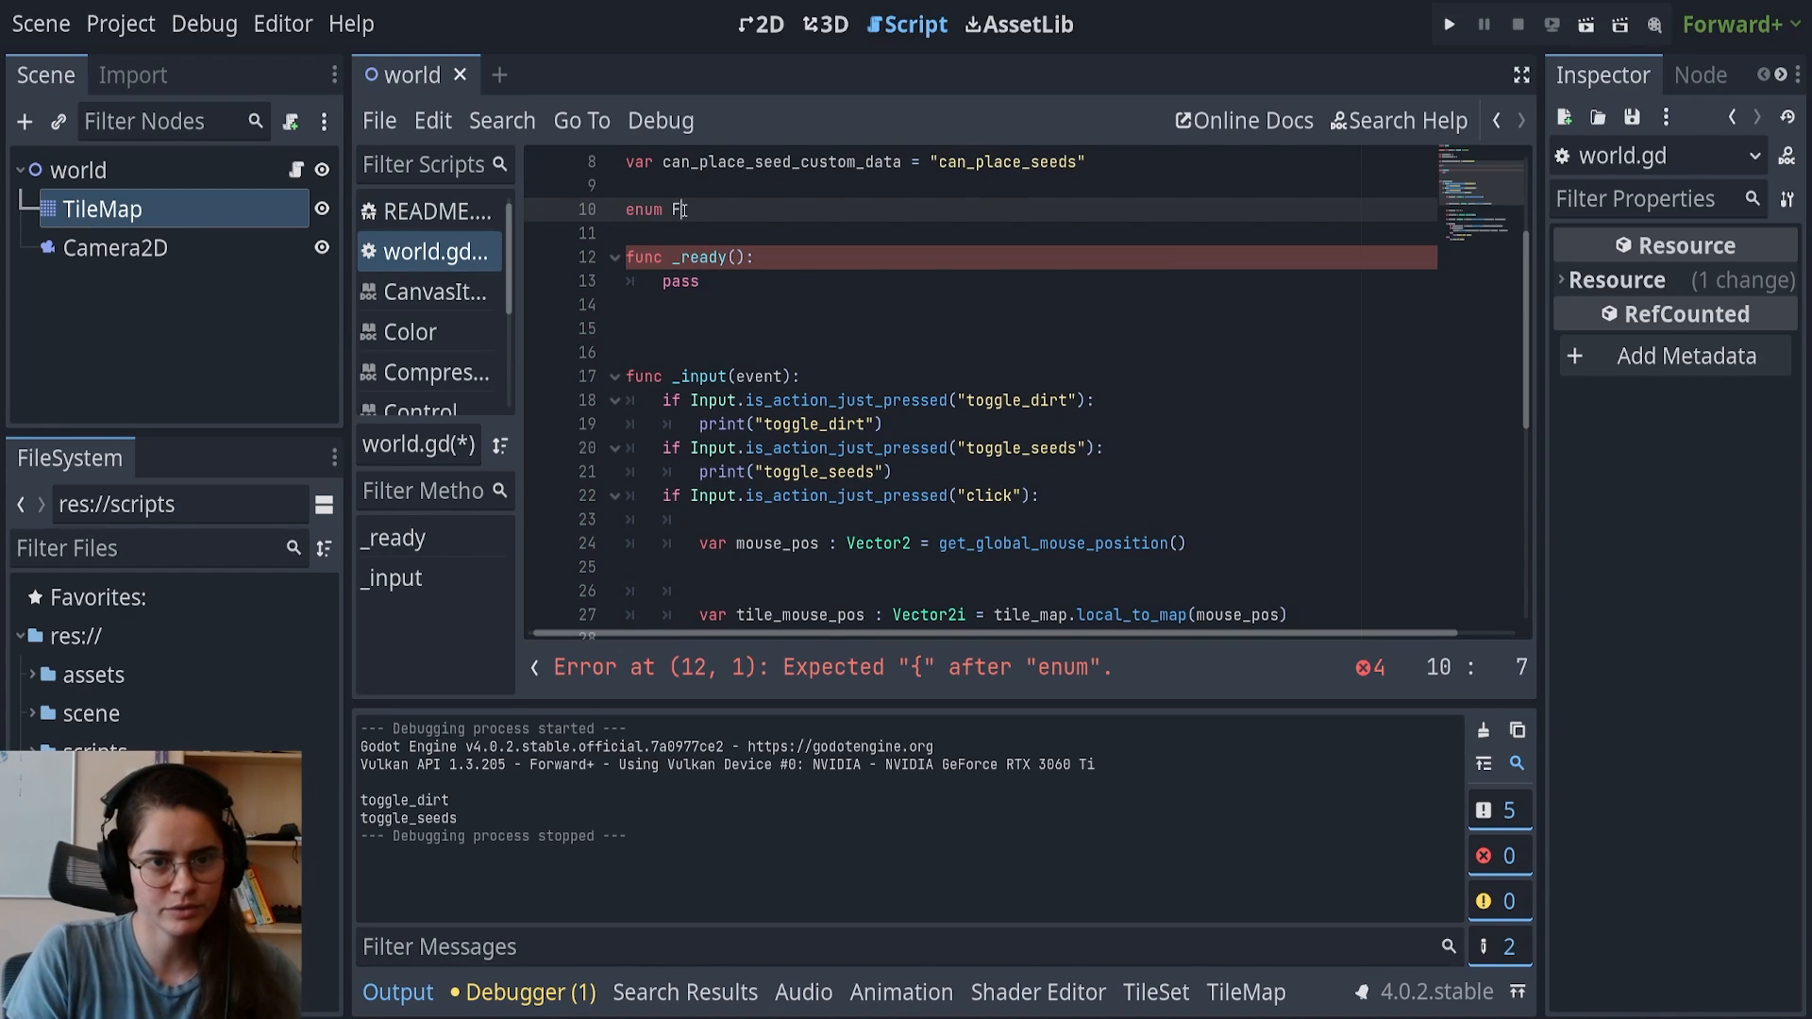
text(ARMING_MODES {)
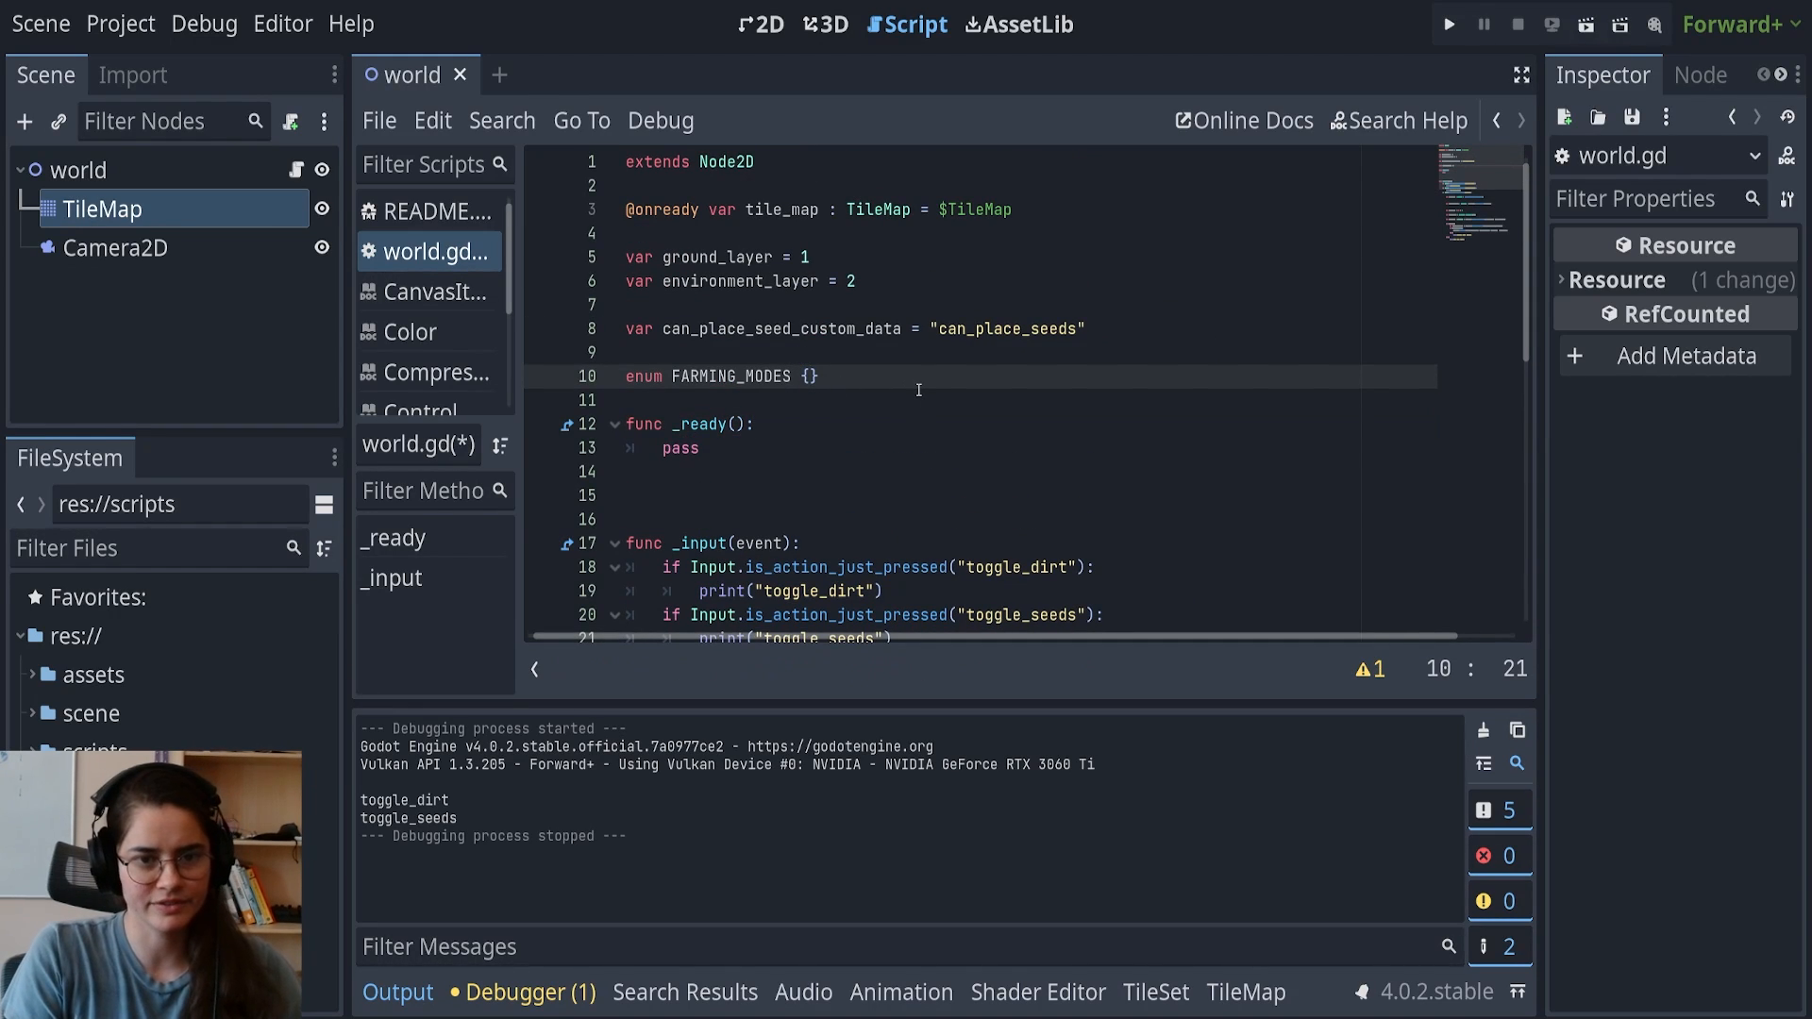
text(SEEDS,)
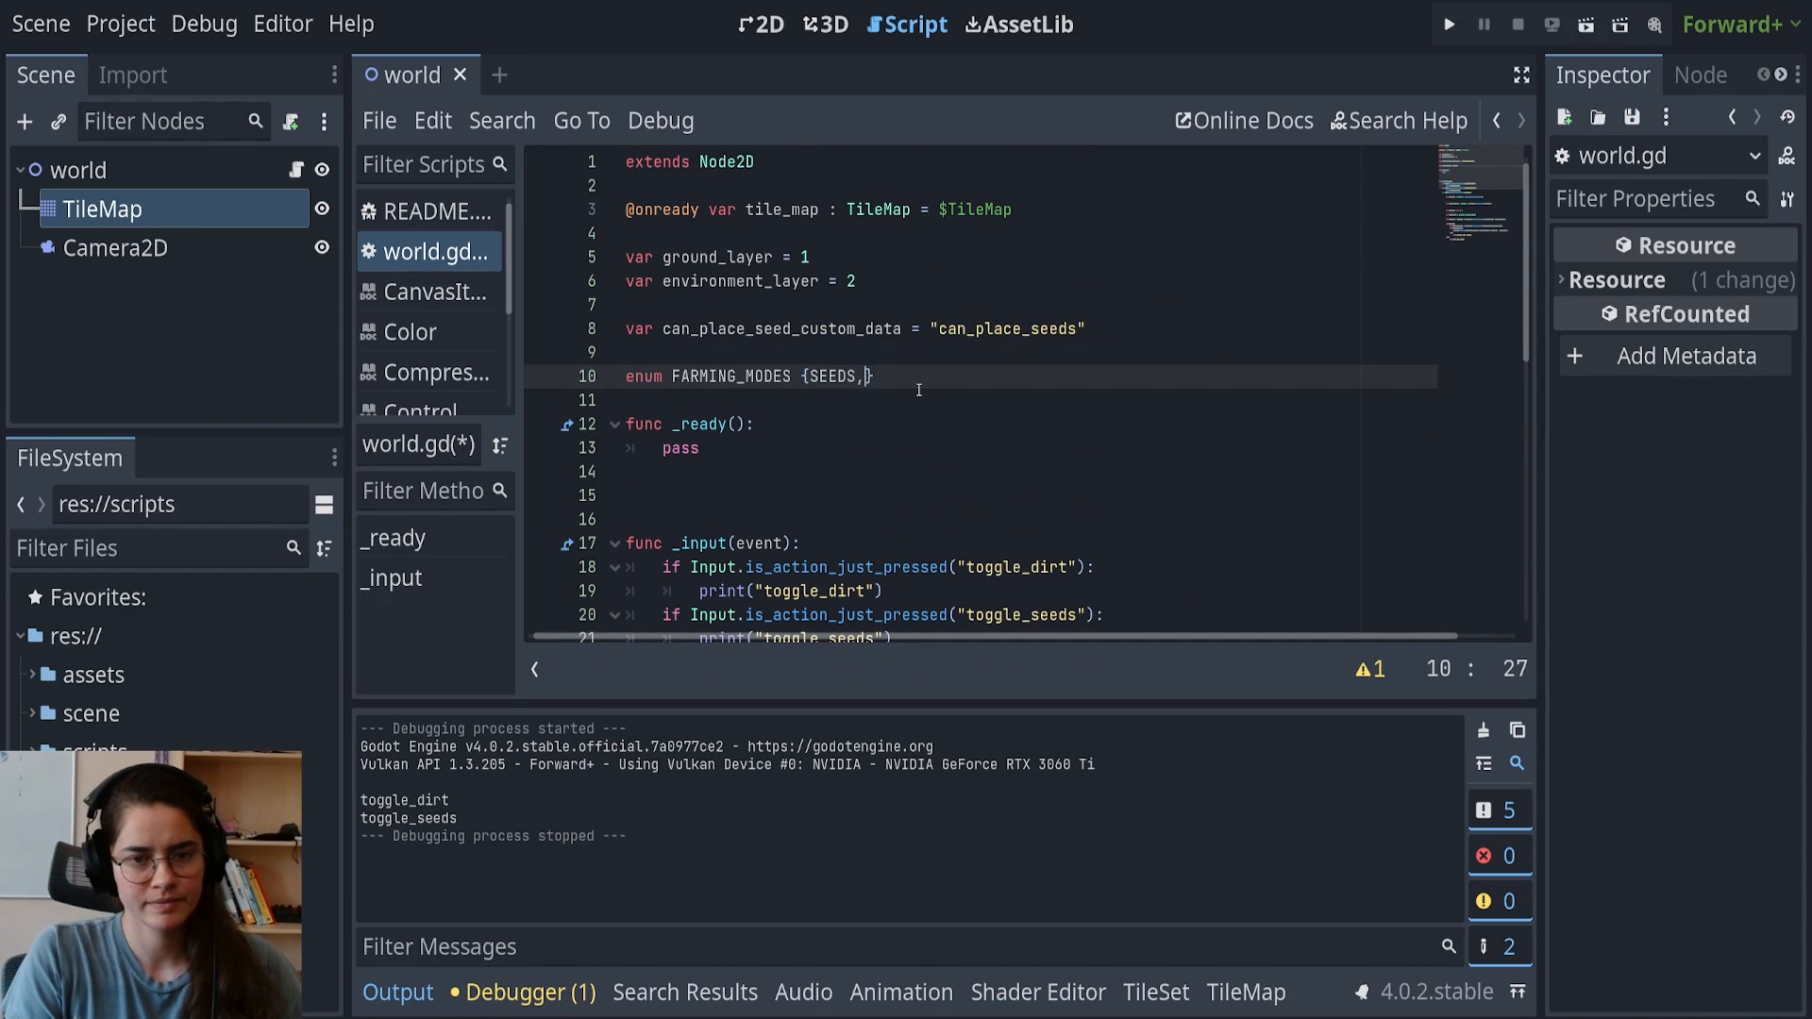
text(DIRT)
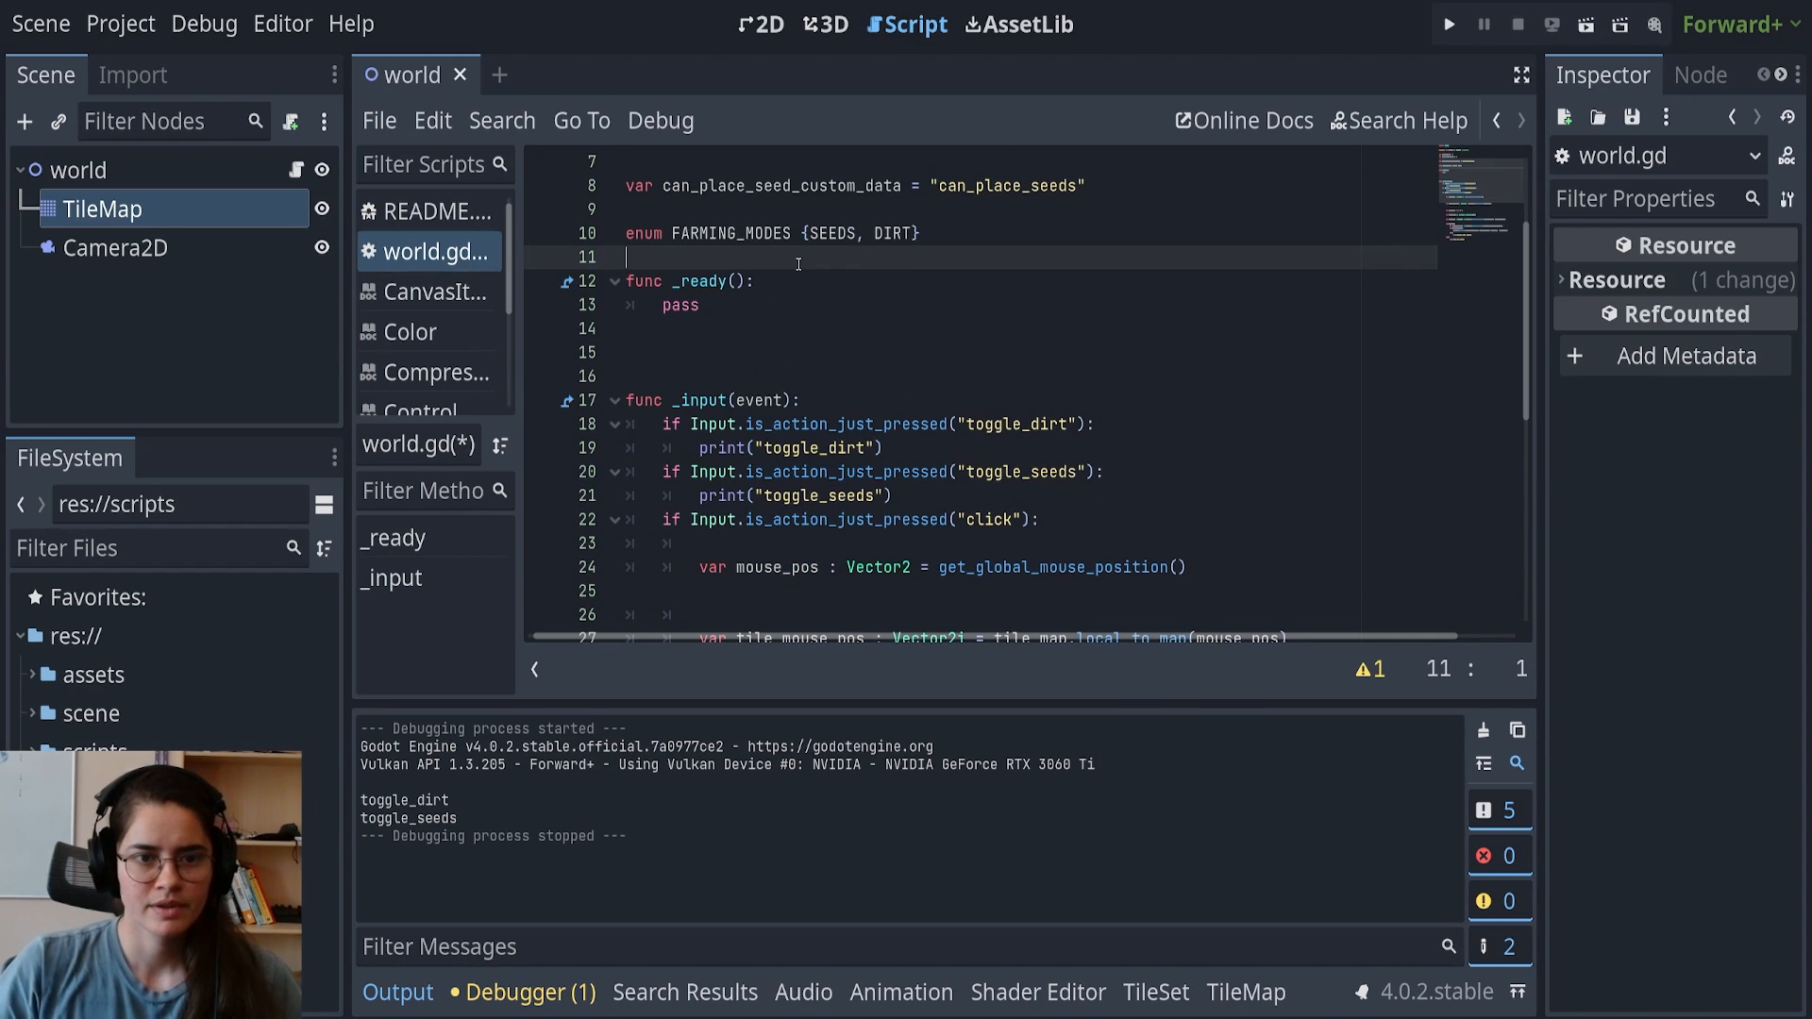
text(var)
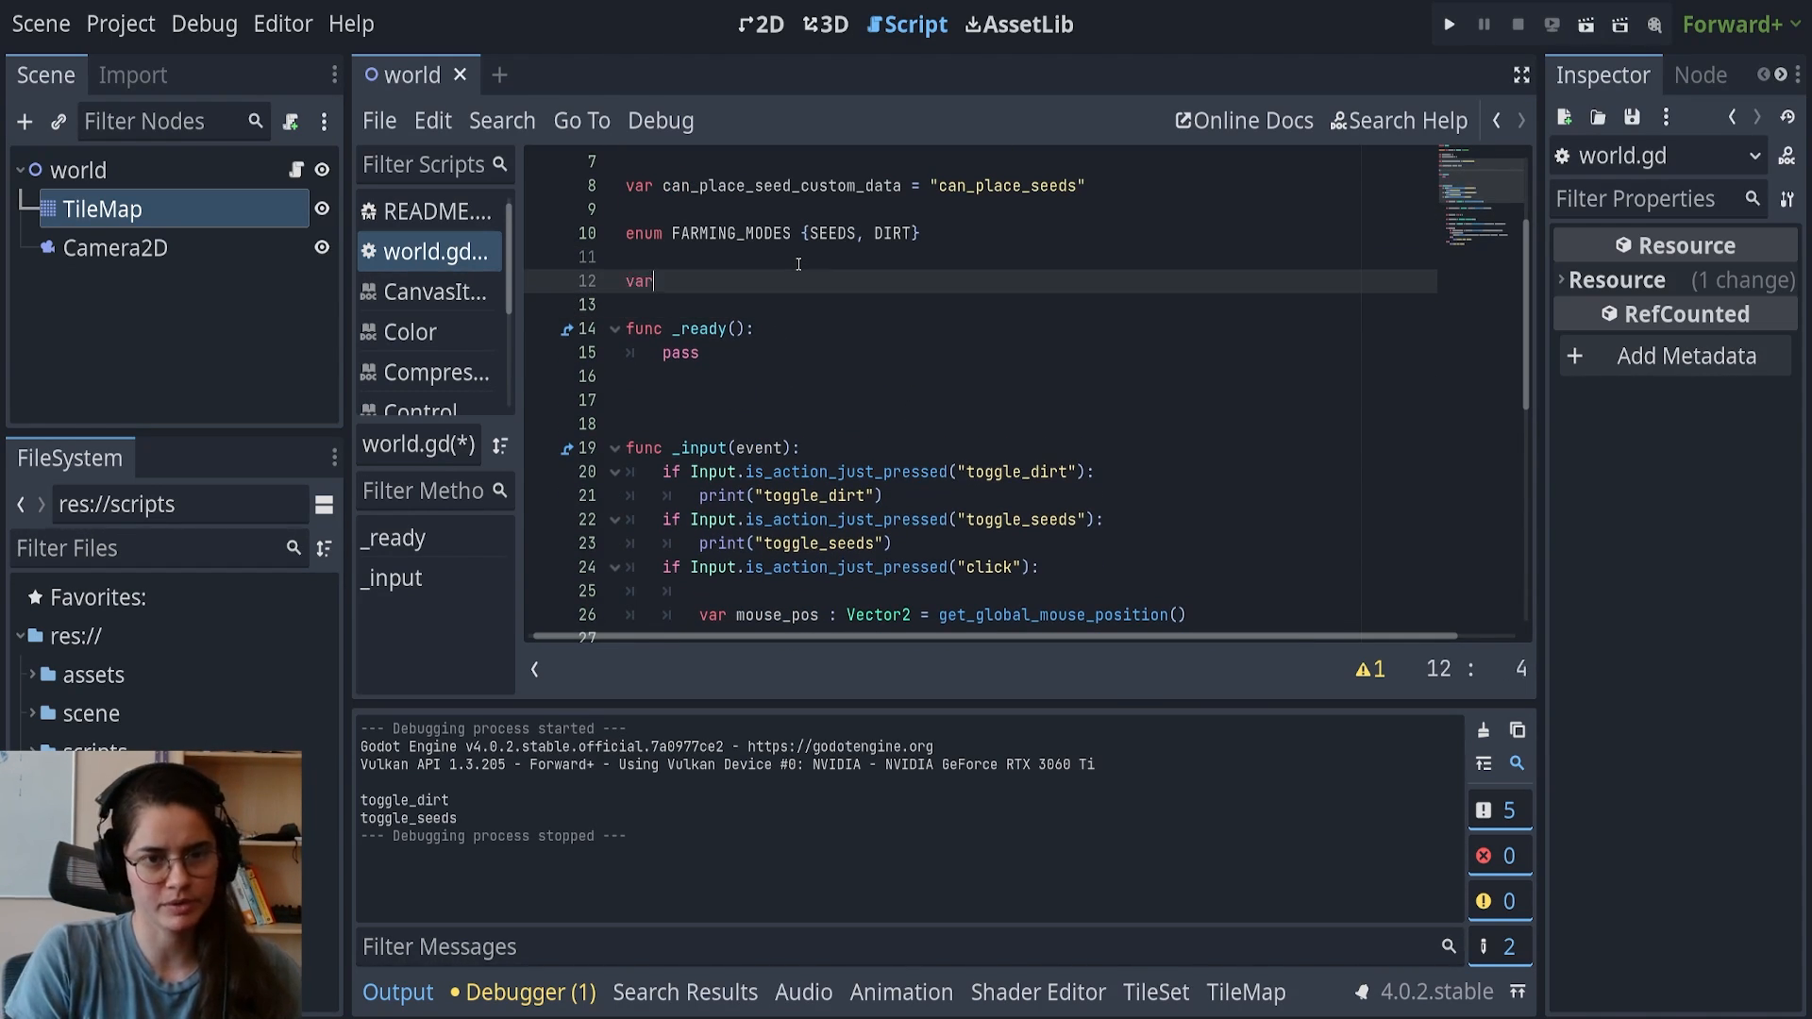
text(farming_mode =)
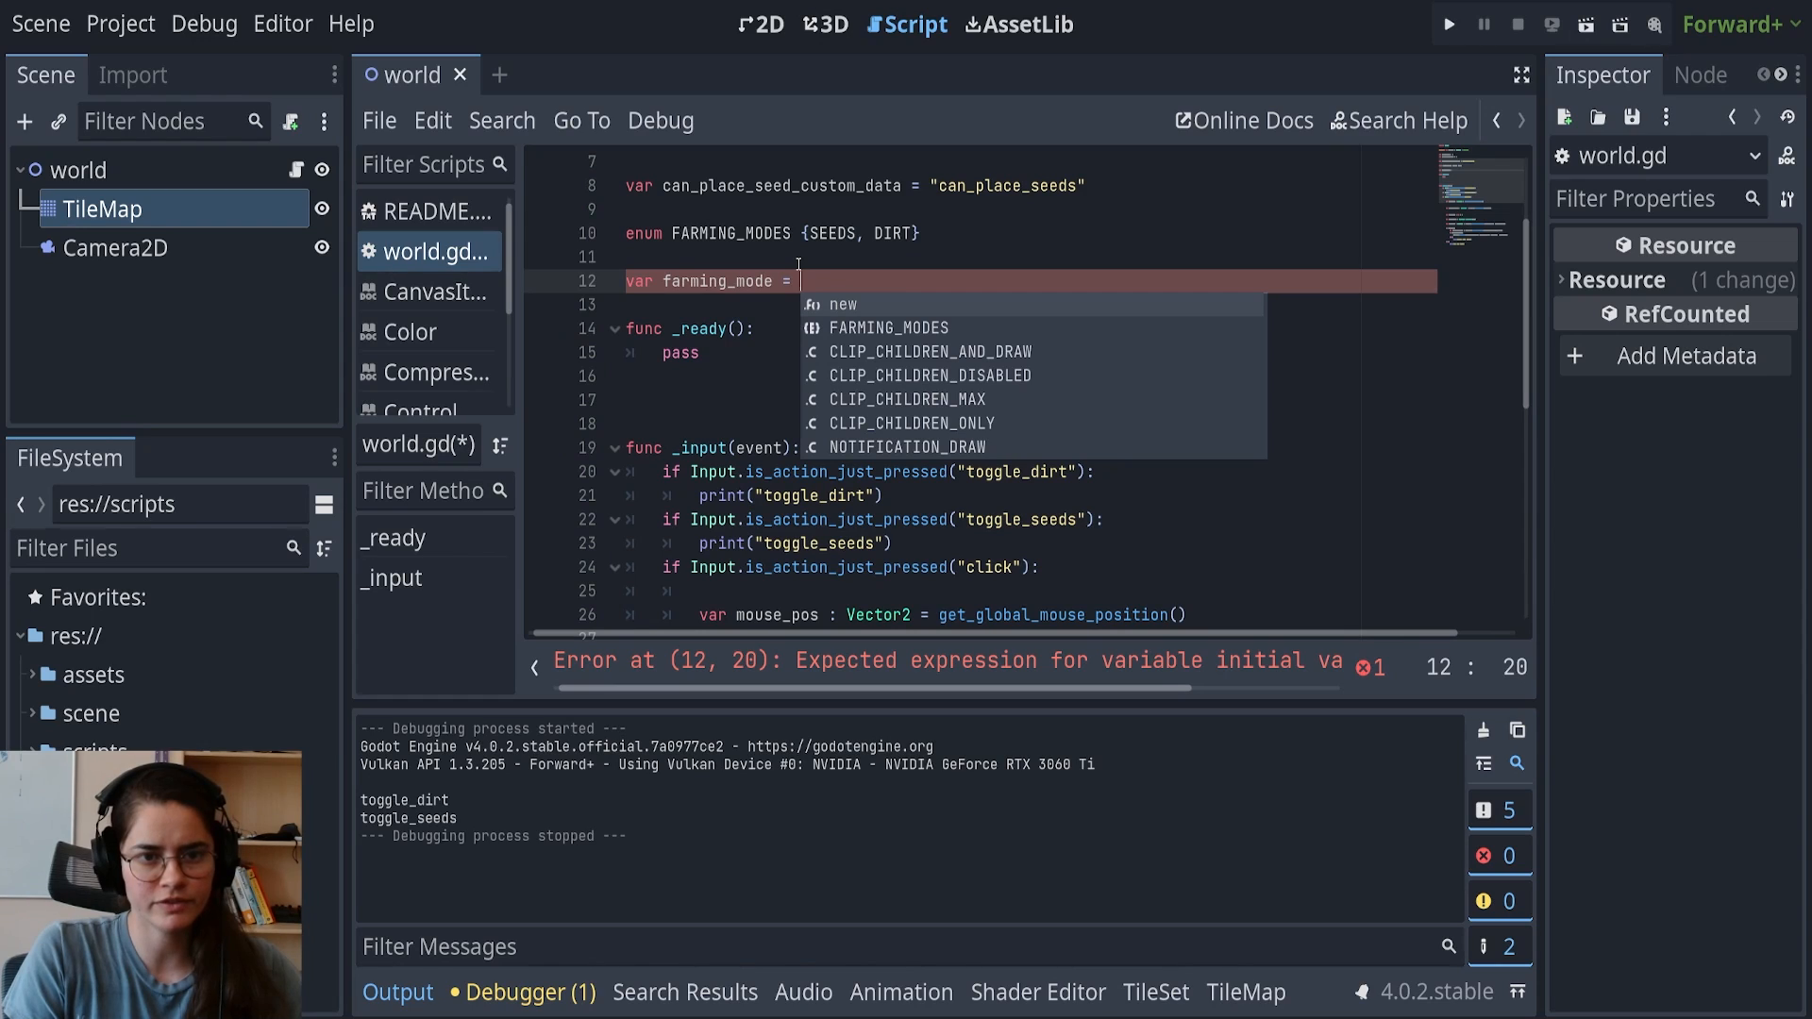
text(FARMING_MODES.DIRT)
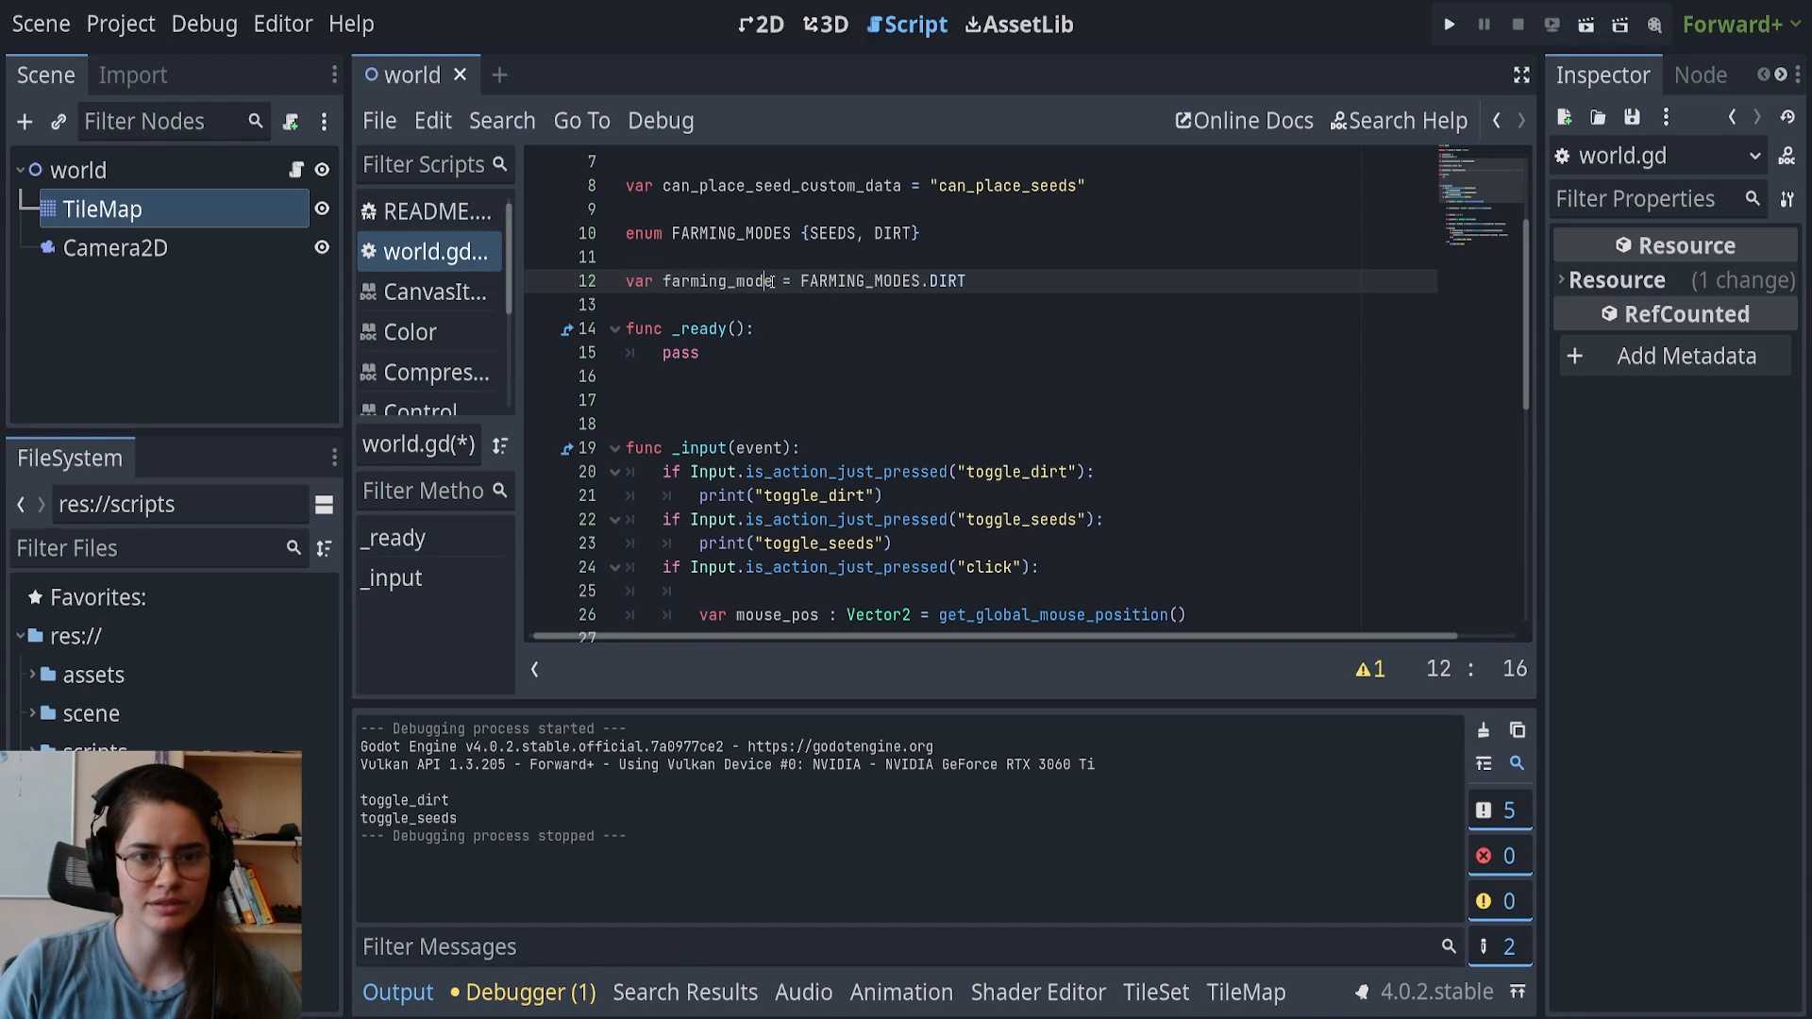
text(_state)
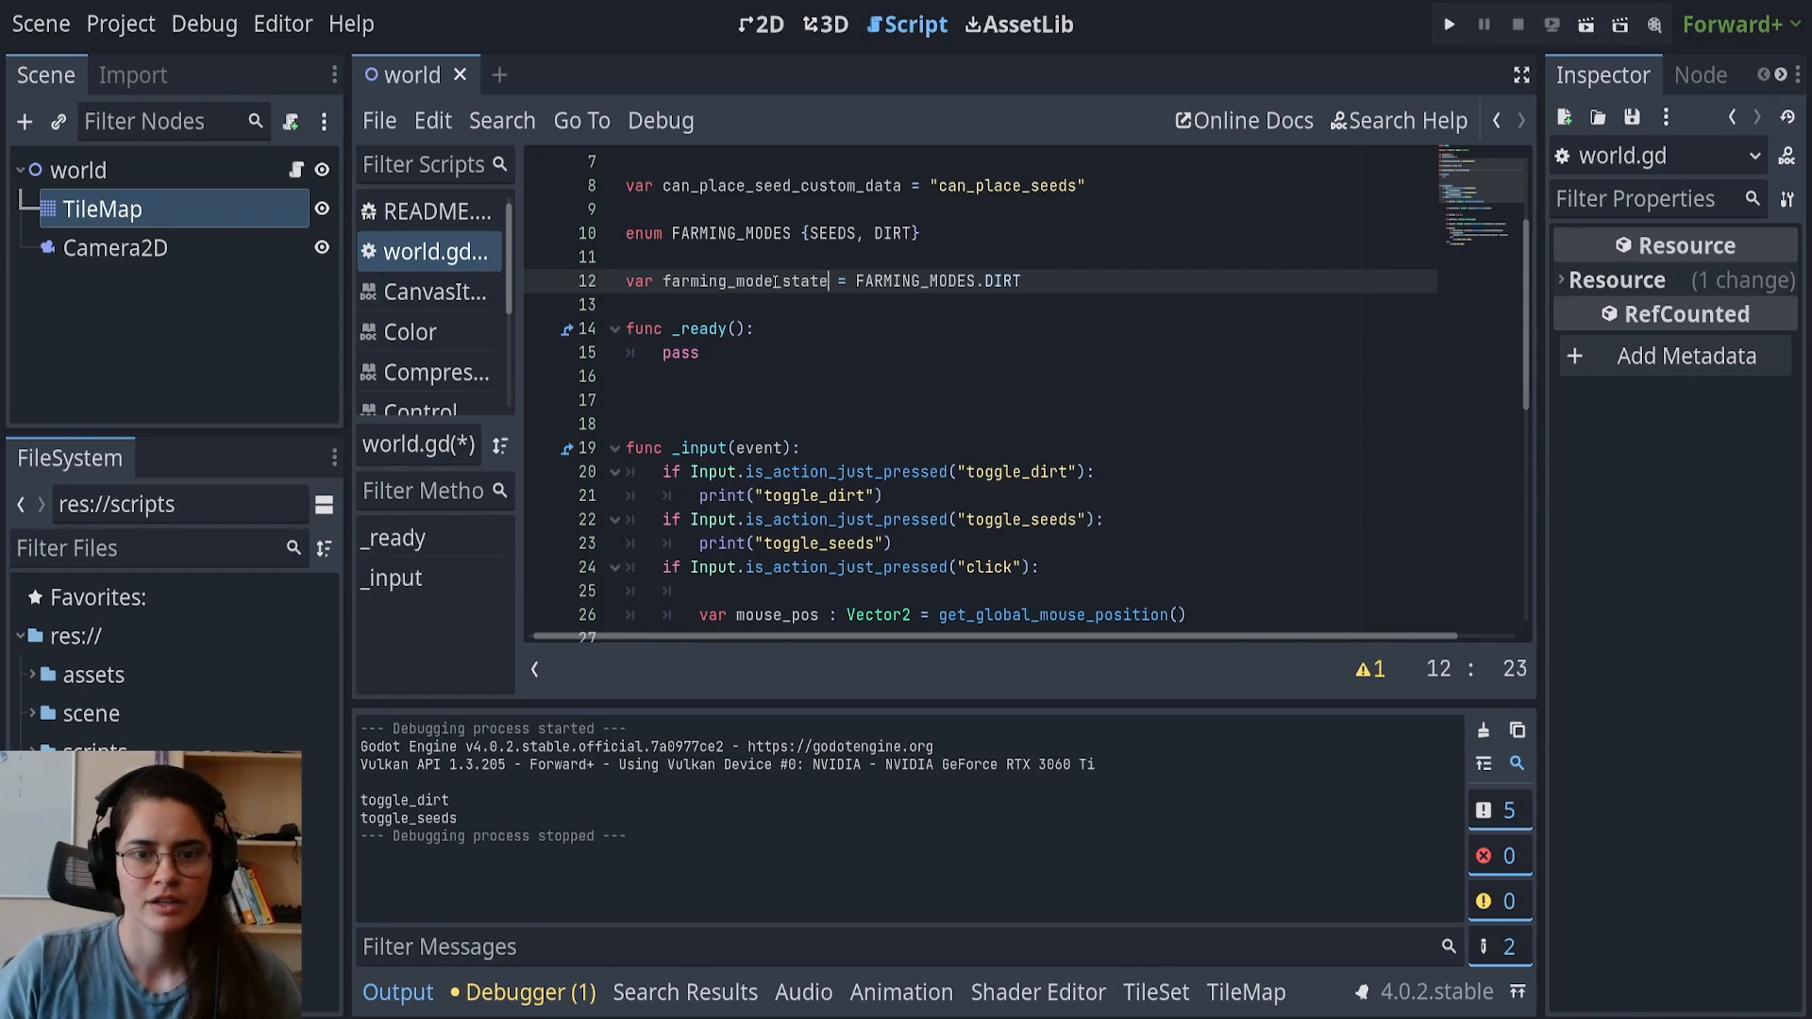
Replace the toggle prints with farming_mode_state assignments to DIRT and SEEDS
double_click(745, 281)
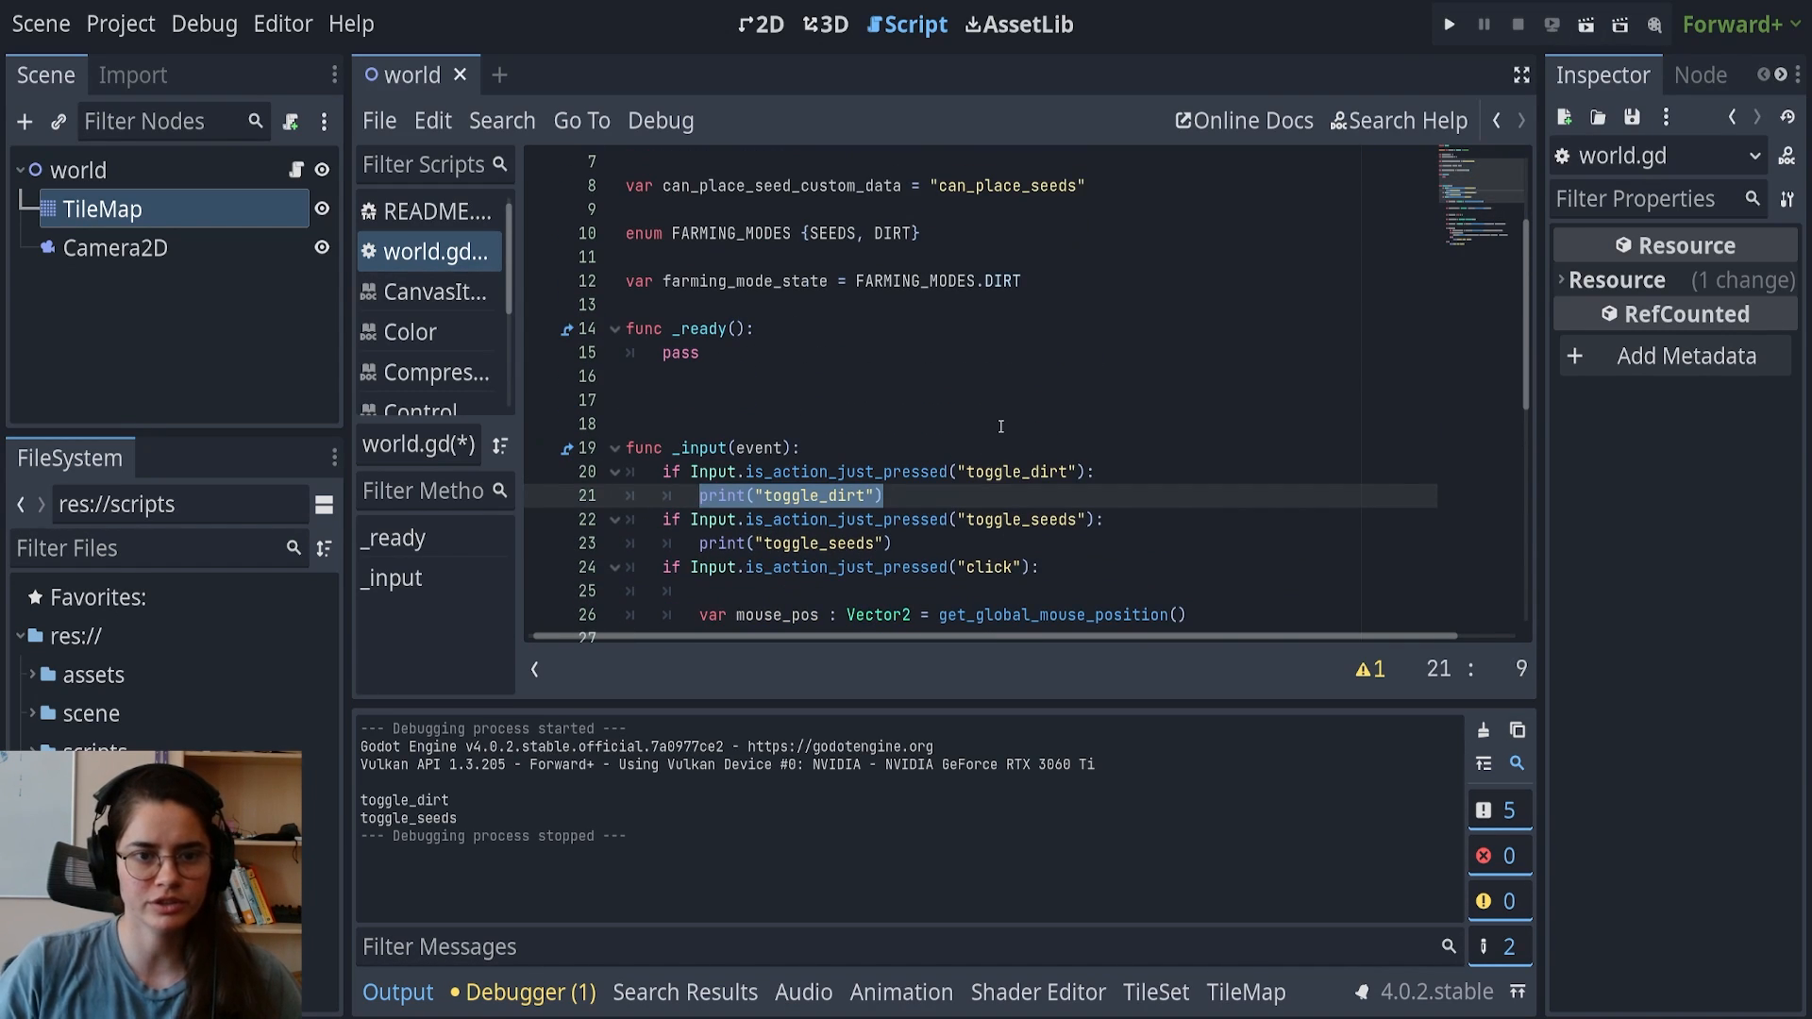
text(farming_mode_state = FARMING_MODES.)
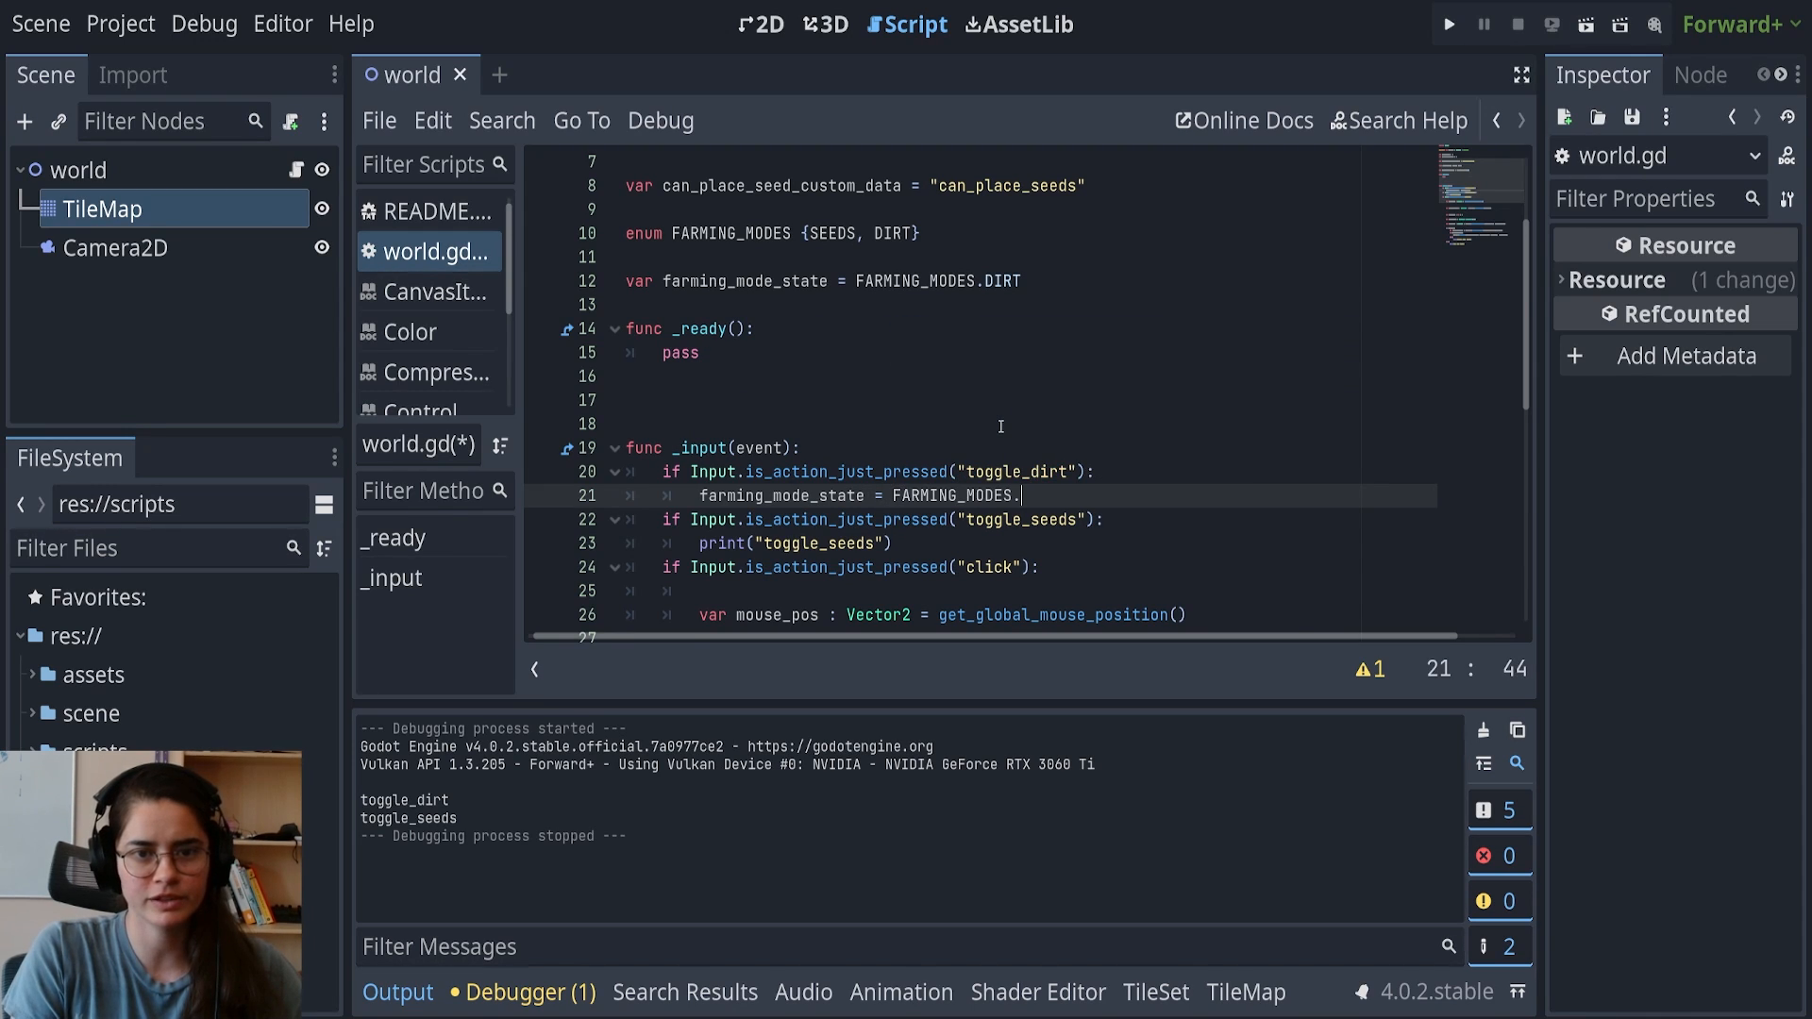
text(DIRT)
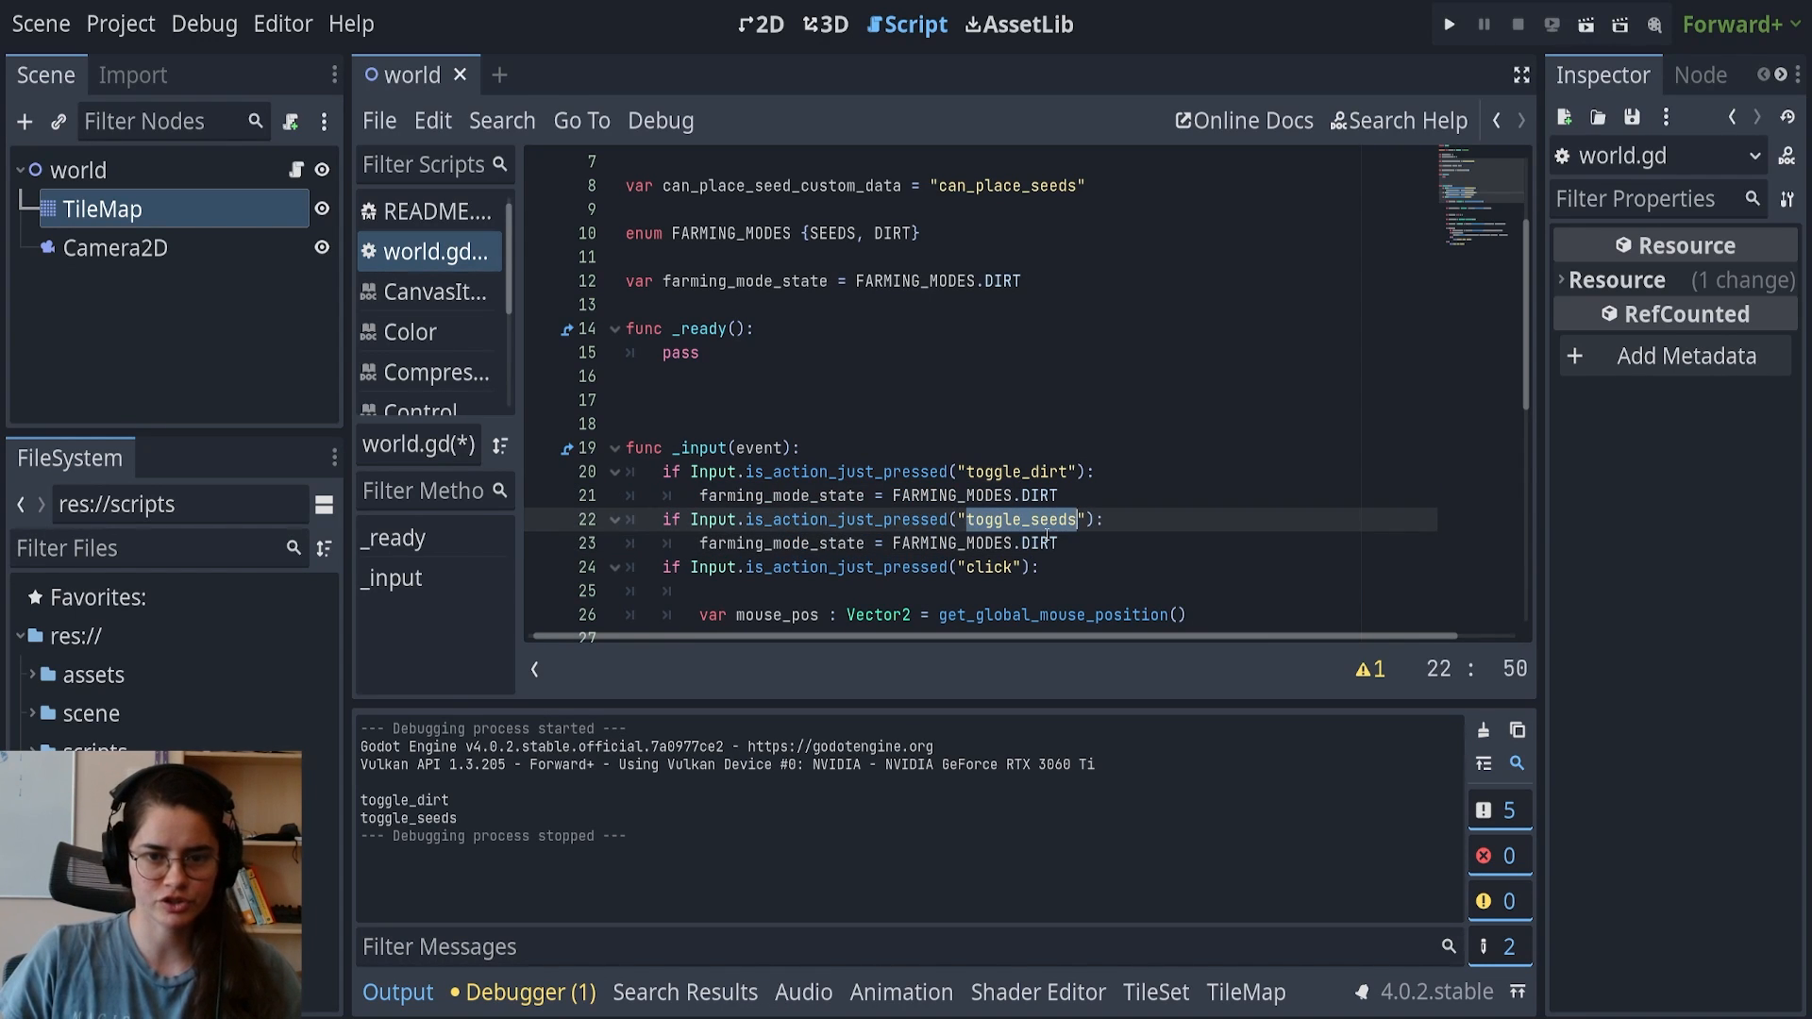
text(SEEDS)
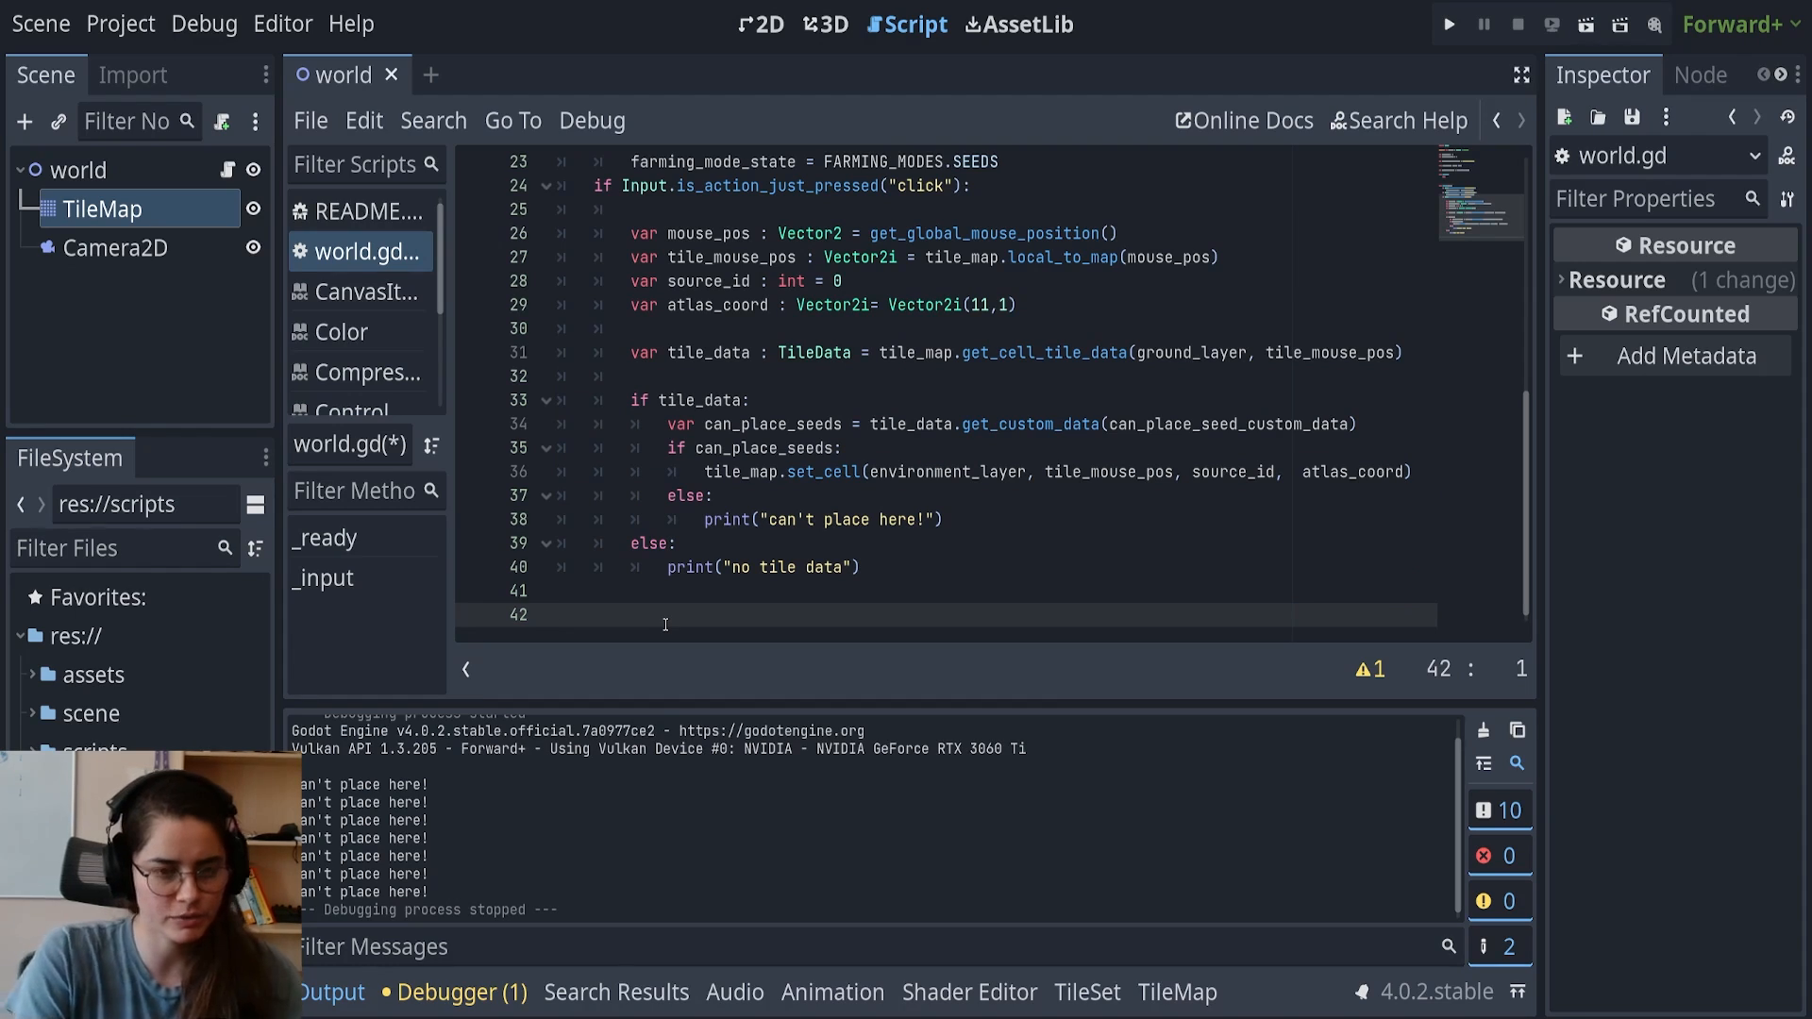
Define func retrieving_custom_data(tile_mouse_pos, custom_data_layer, layer) below _input
text(func retrieving_u)
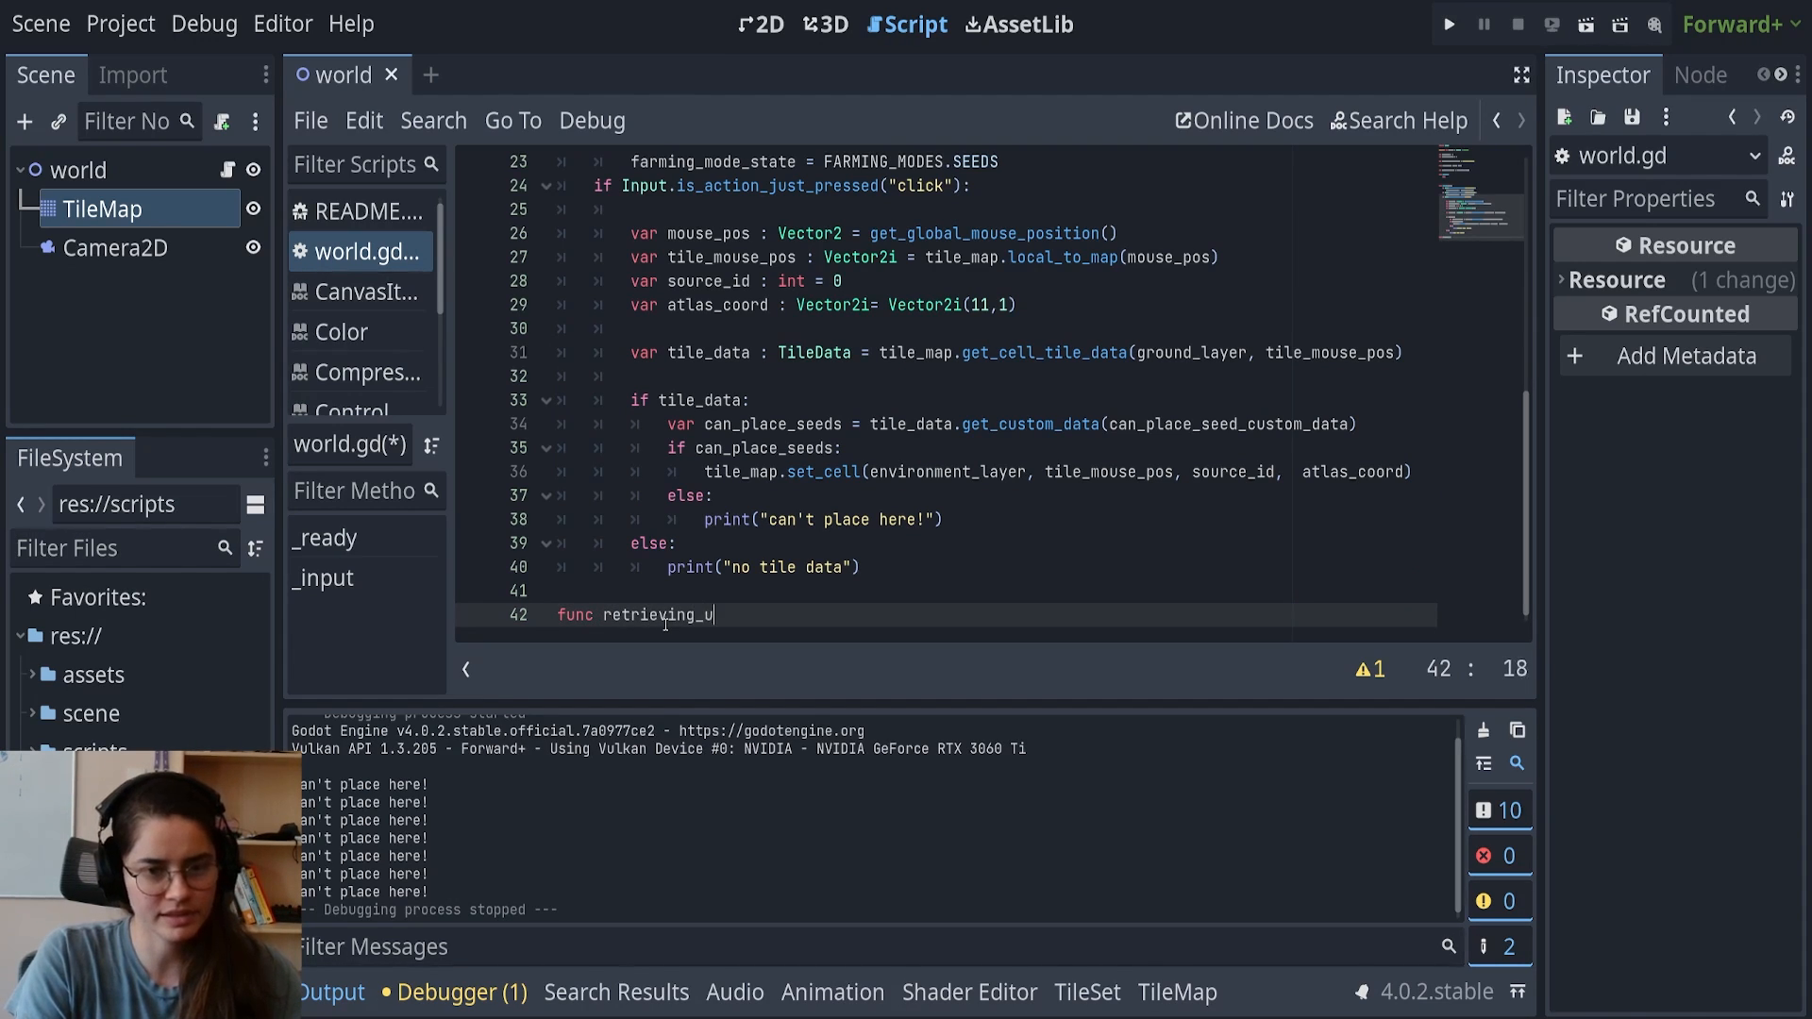
text(custom_data())
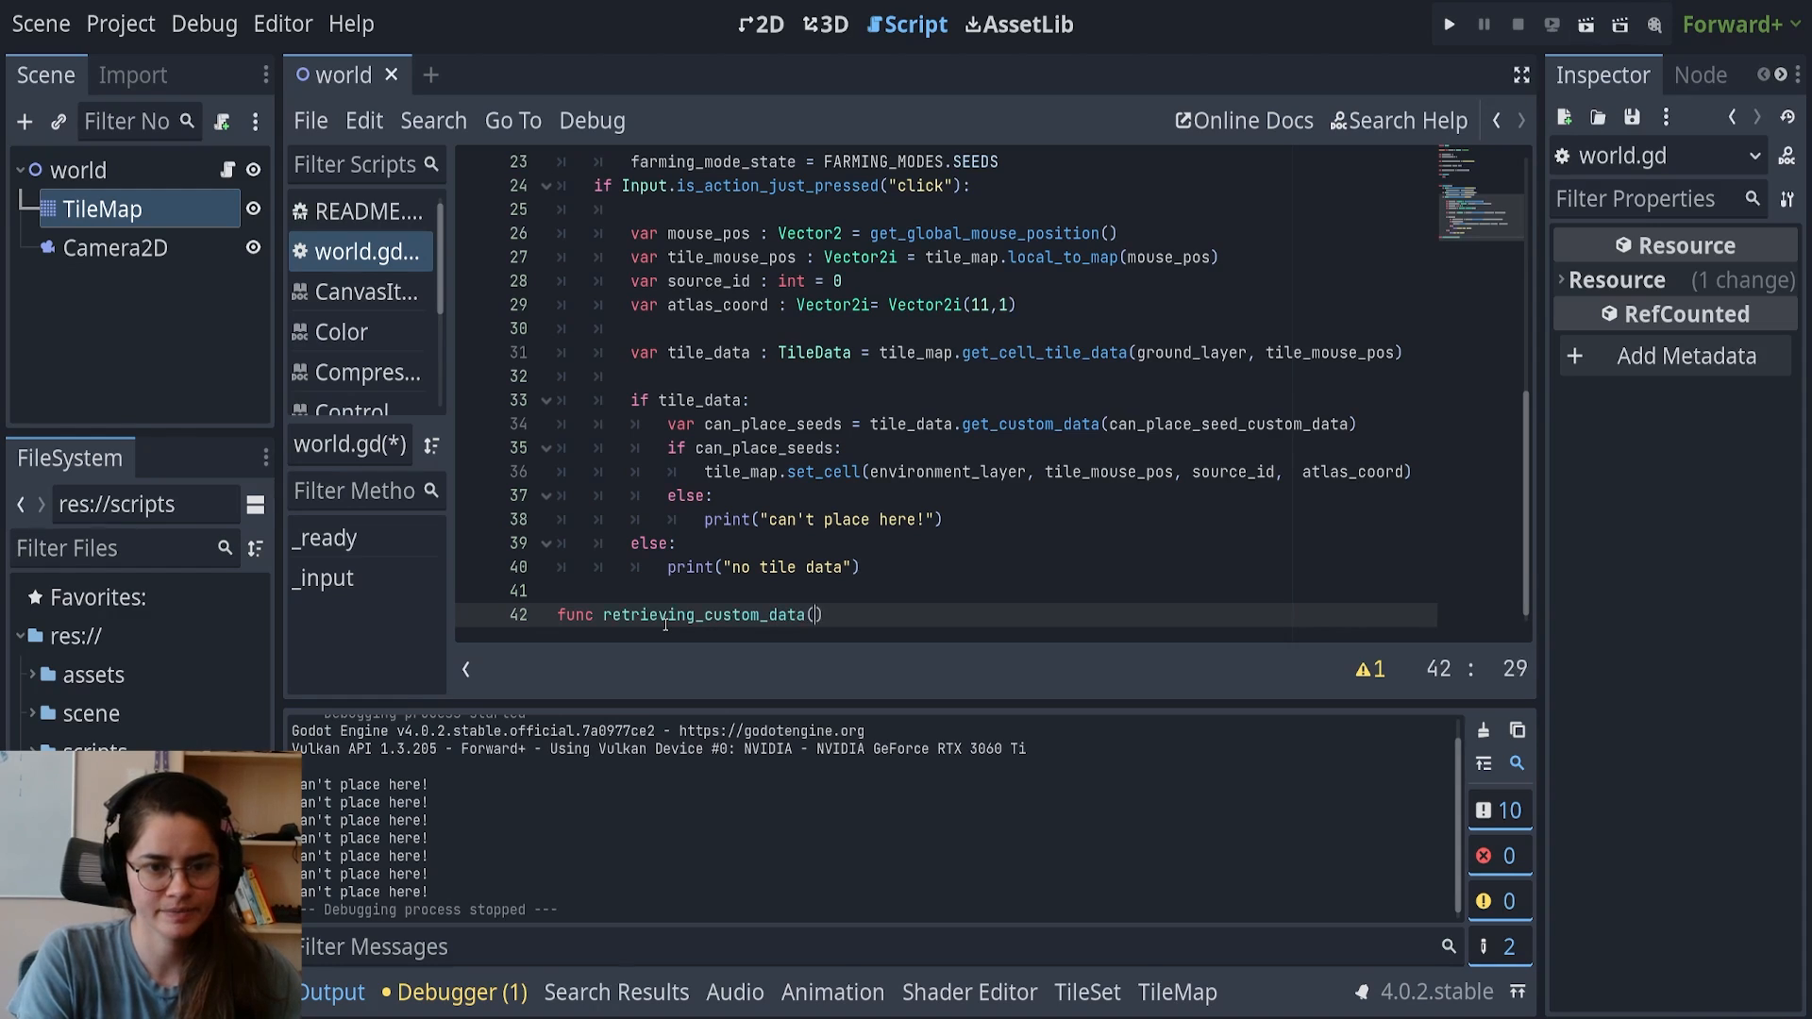
text(tile)
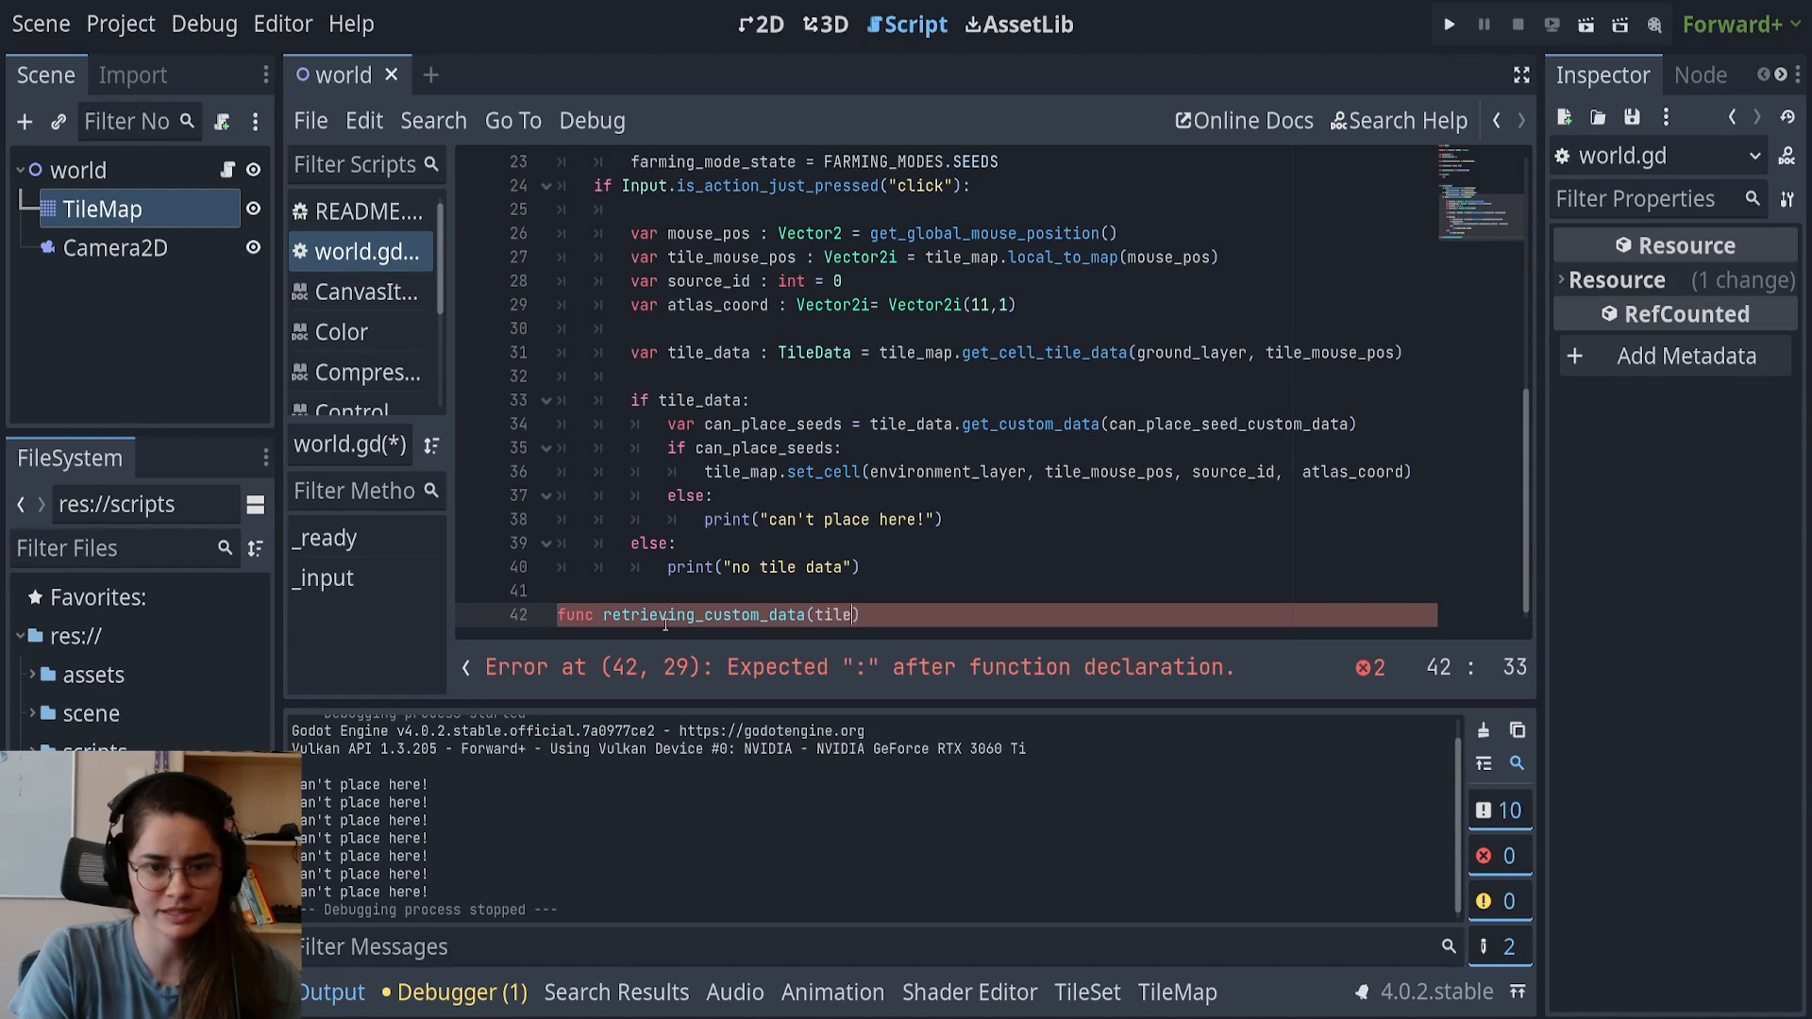
text(_)
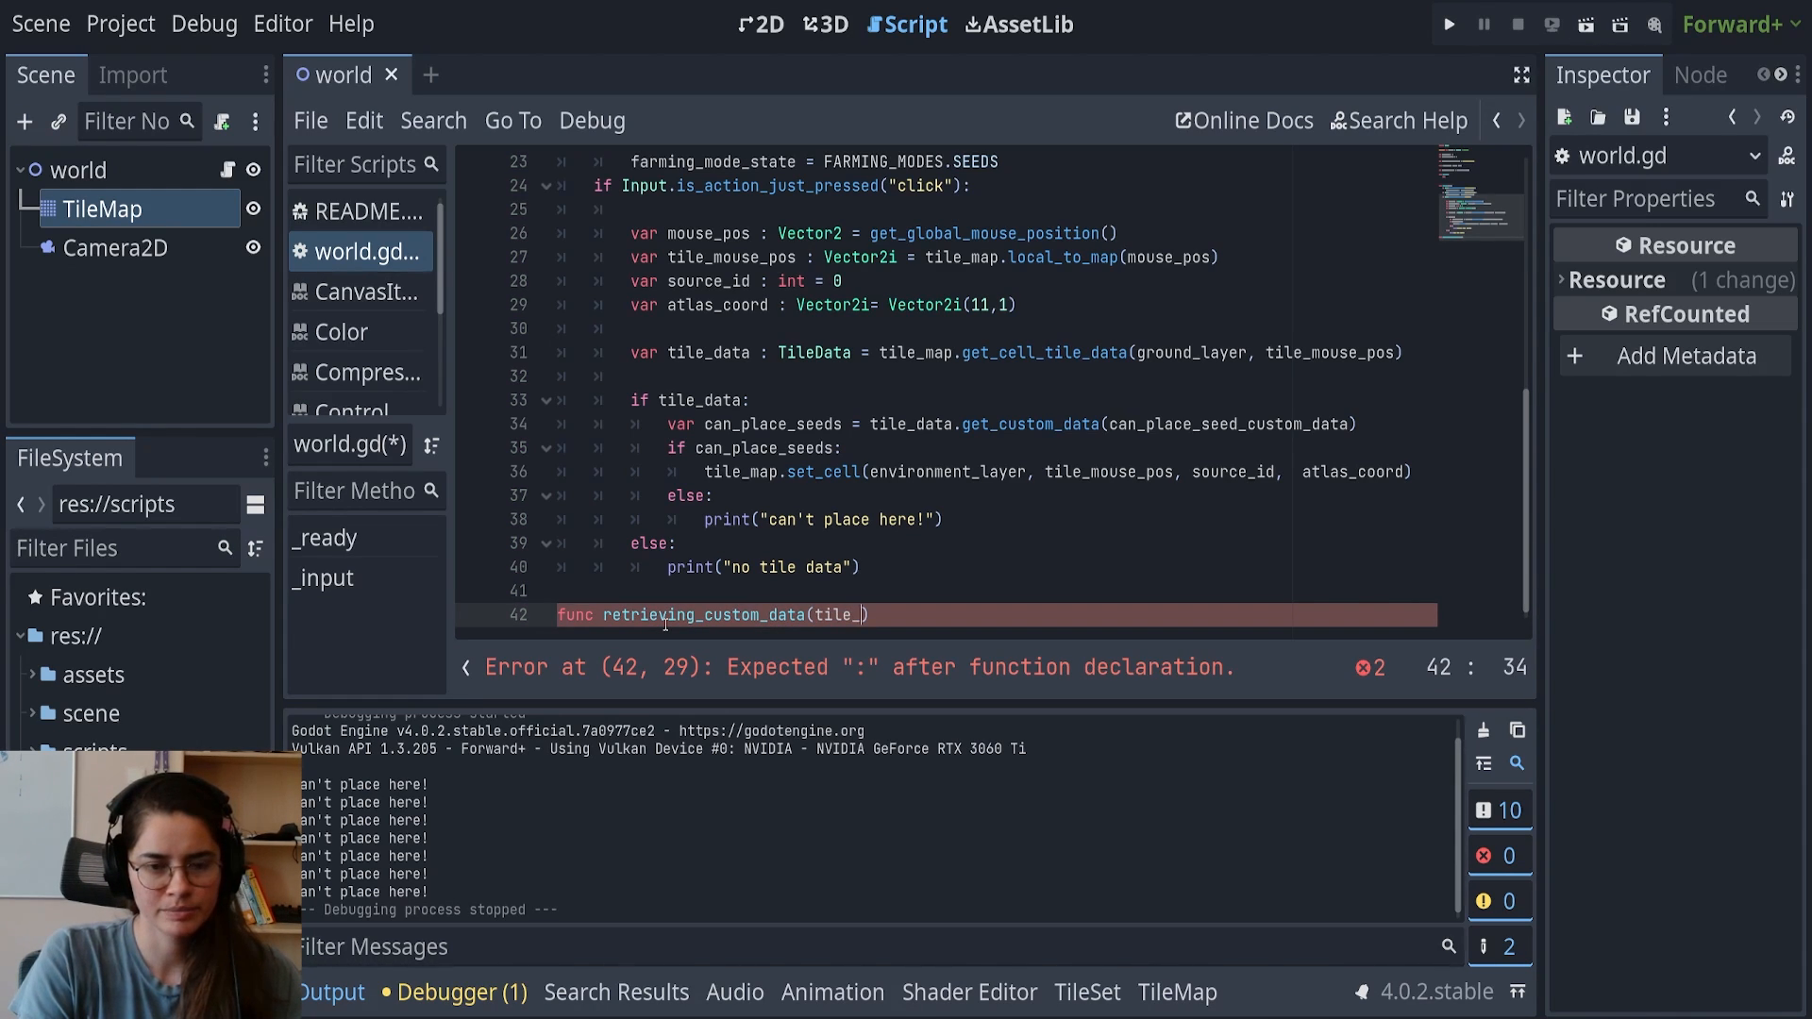
text(mouse_pos, custom_data_layer, layer)
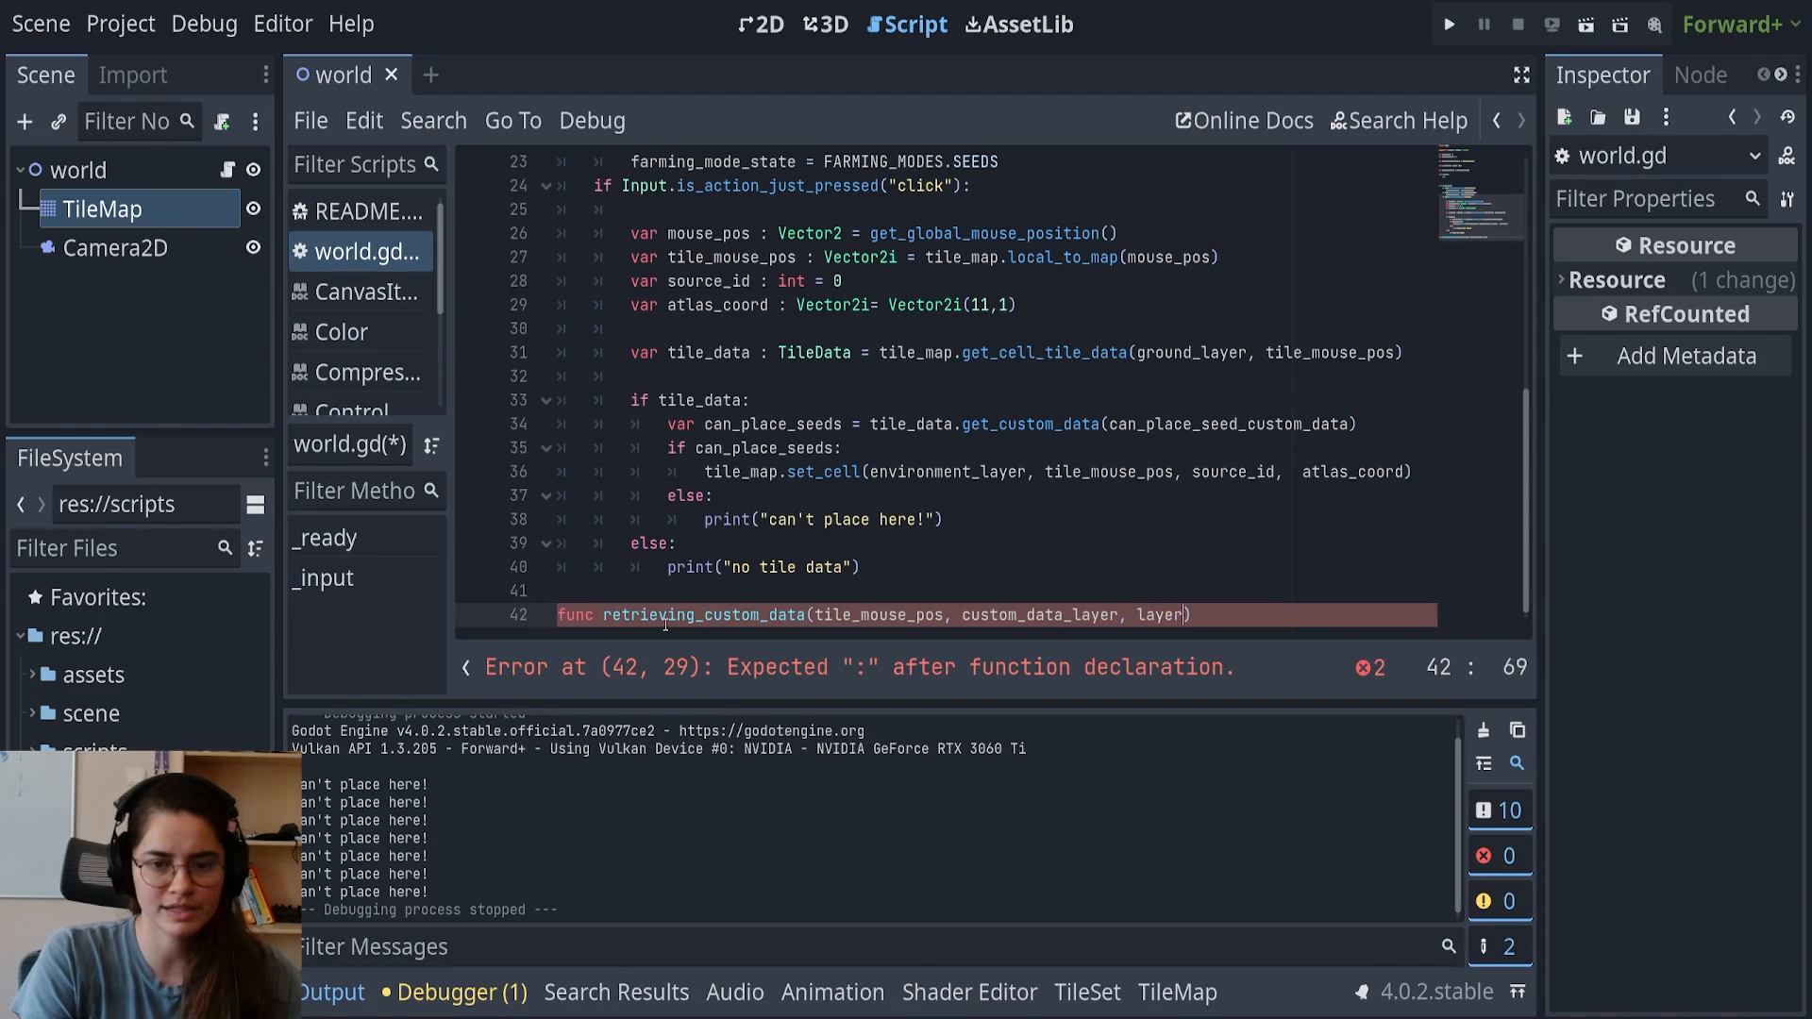
text(:)
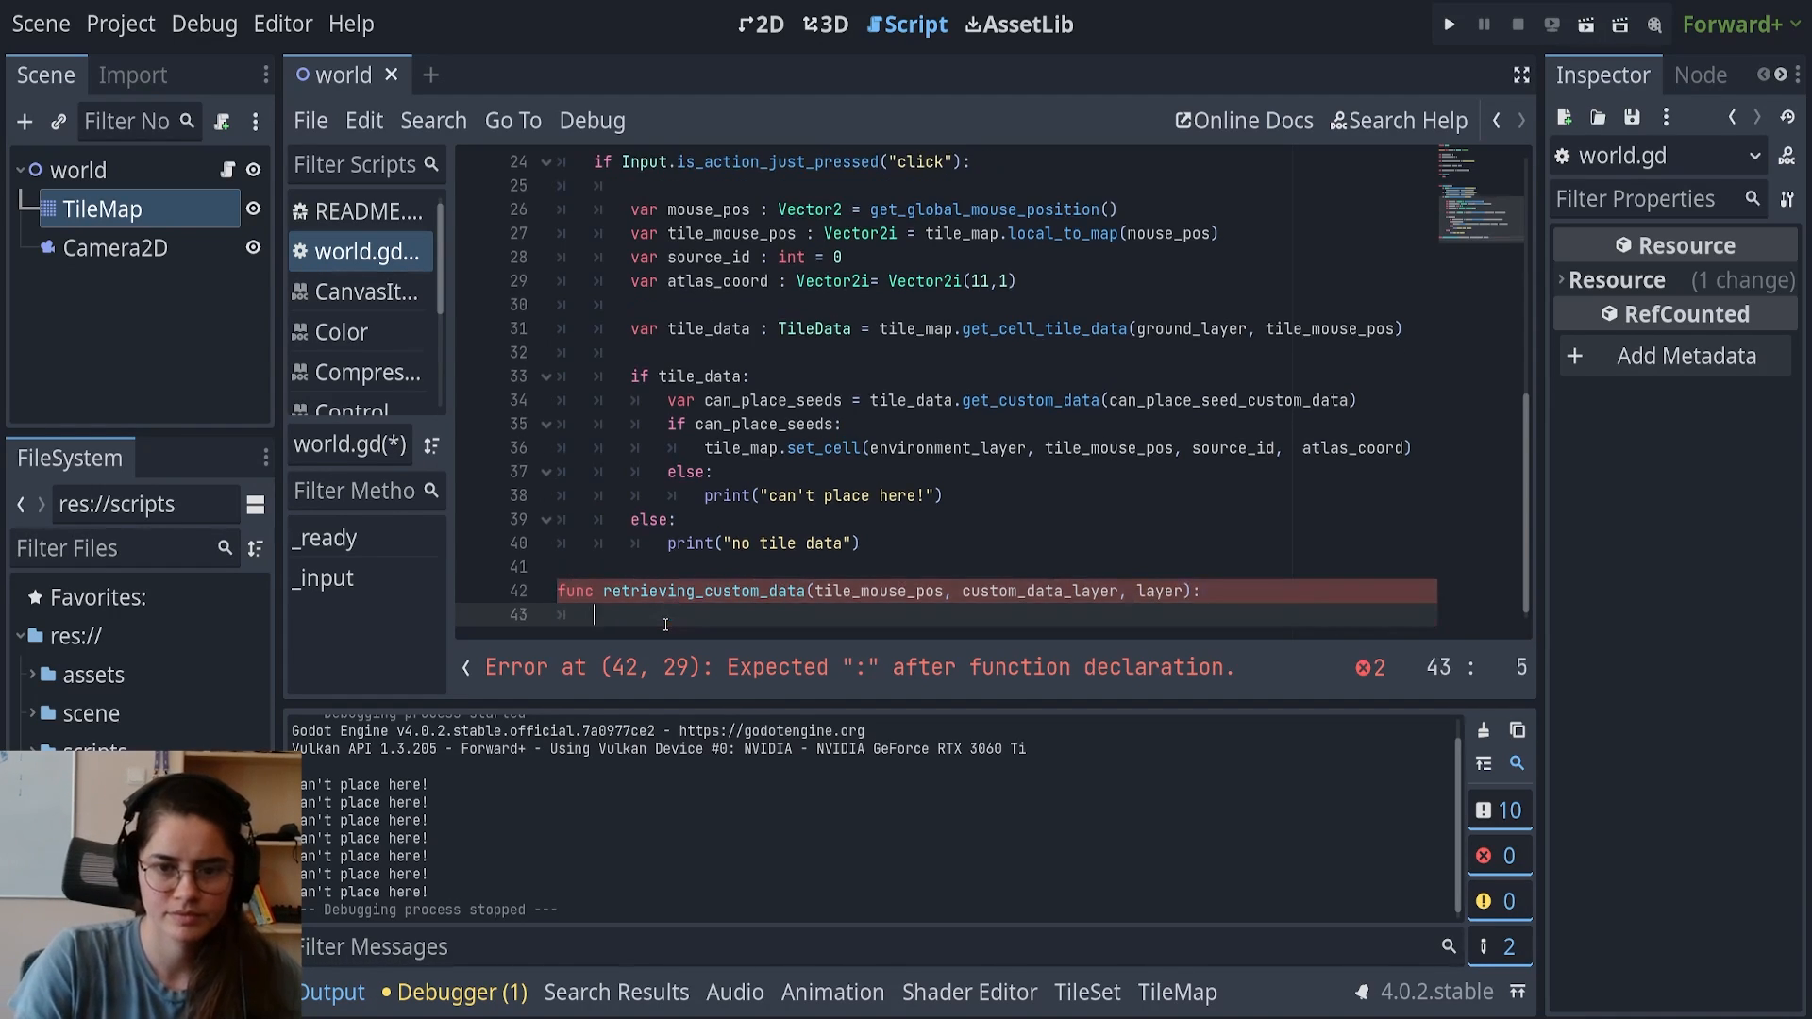
text(:)
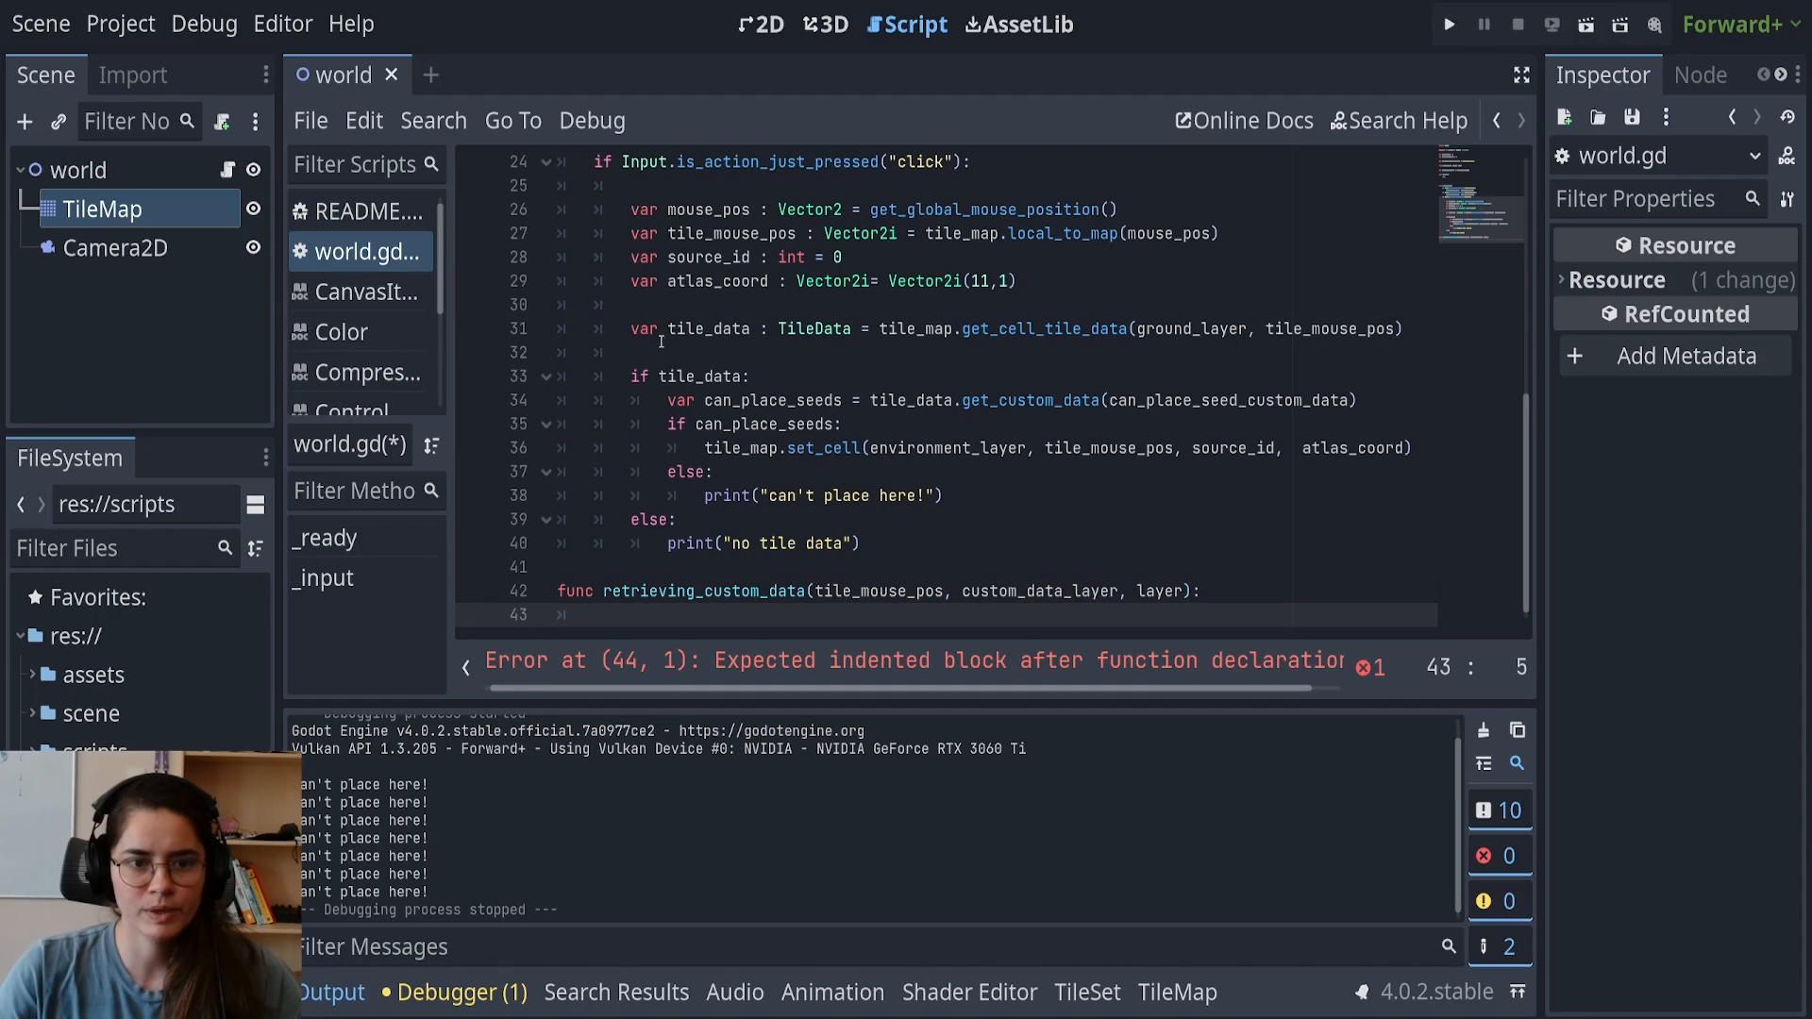
Fetch var tile_data: TileData = tile_map.get_cell_tile_data(layer, tile_mouse_pos)
text(var)
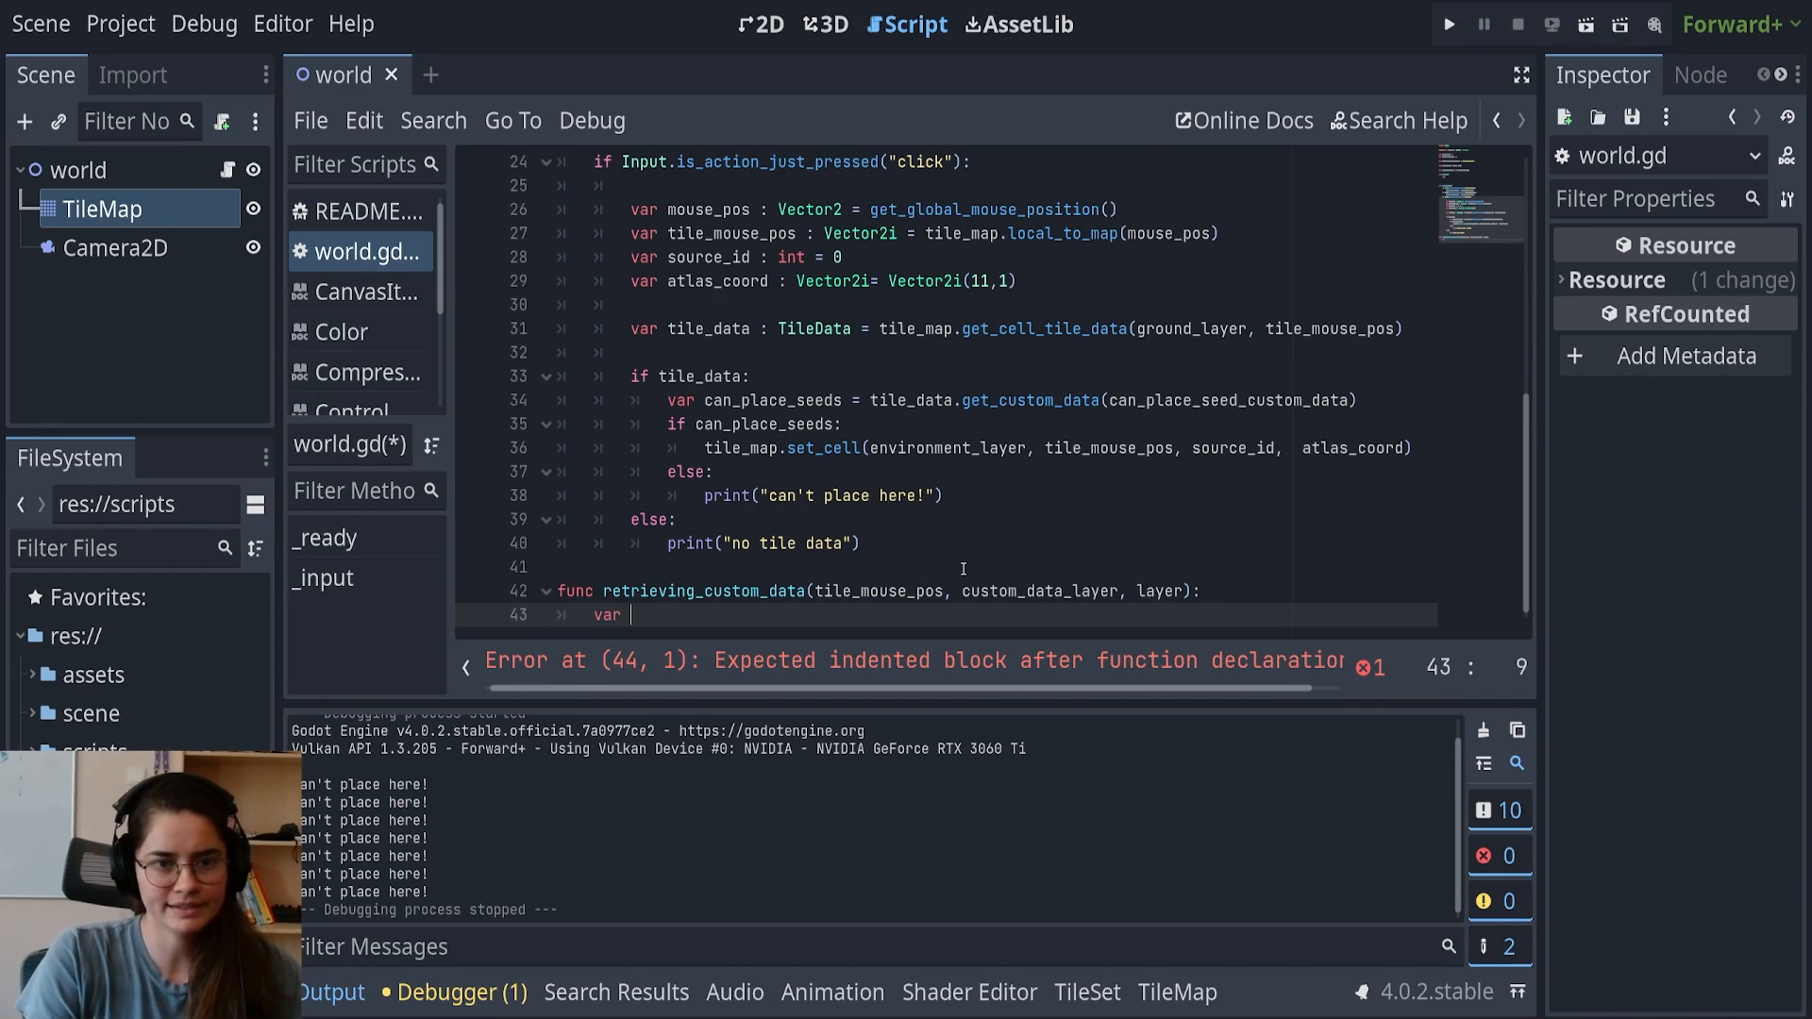
text(tile_data :)
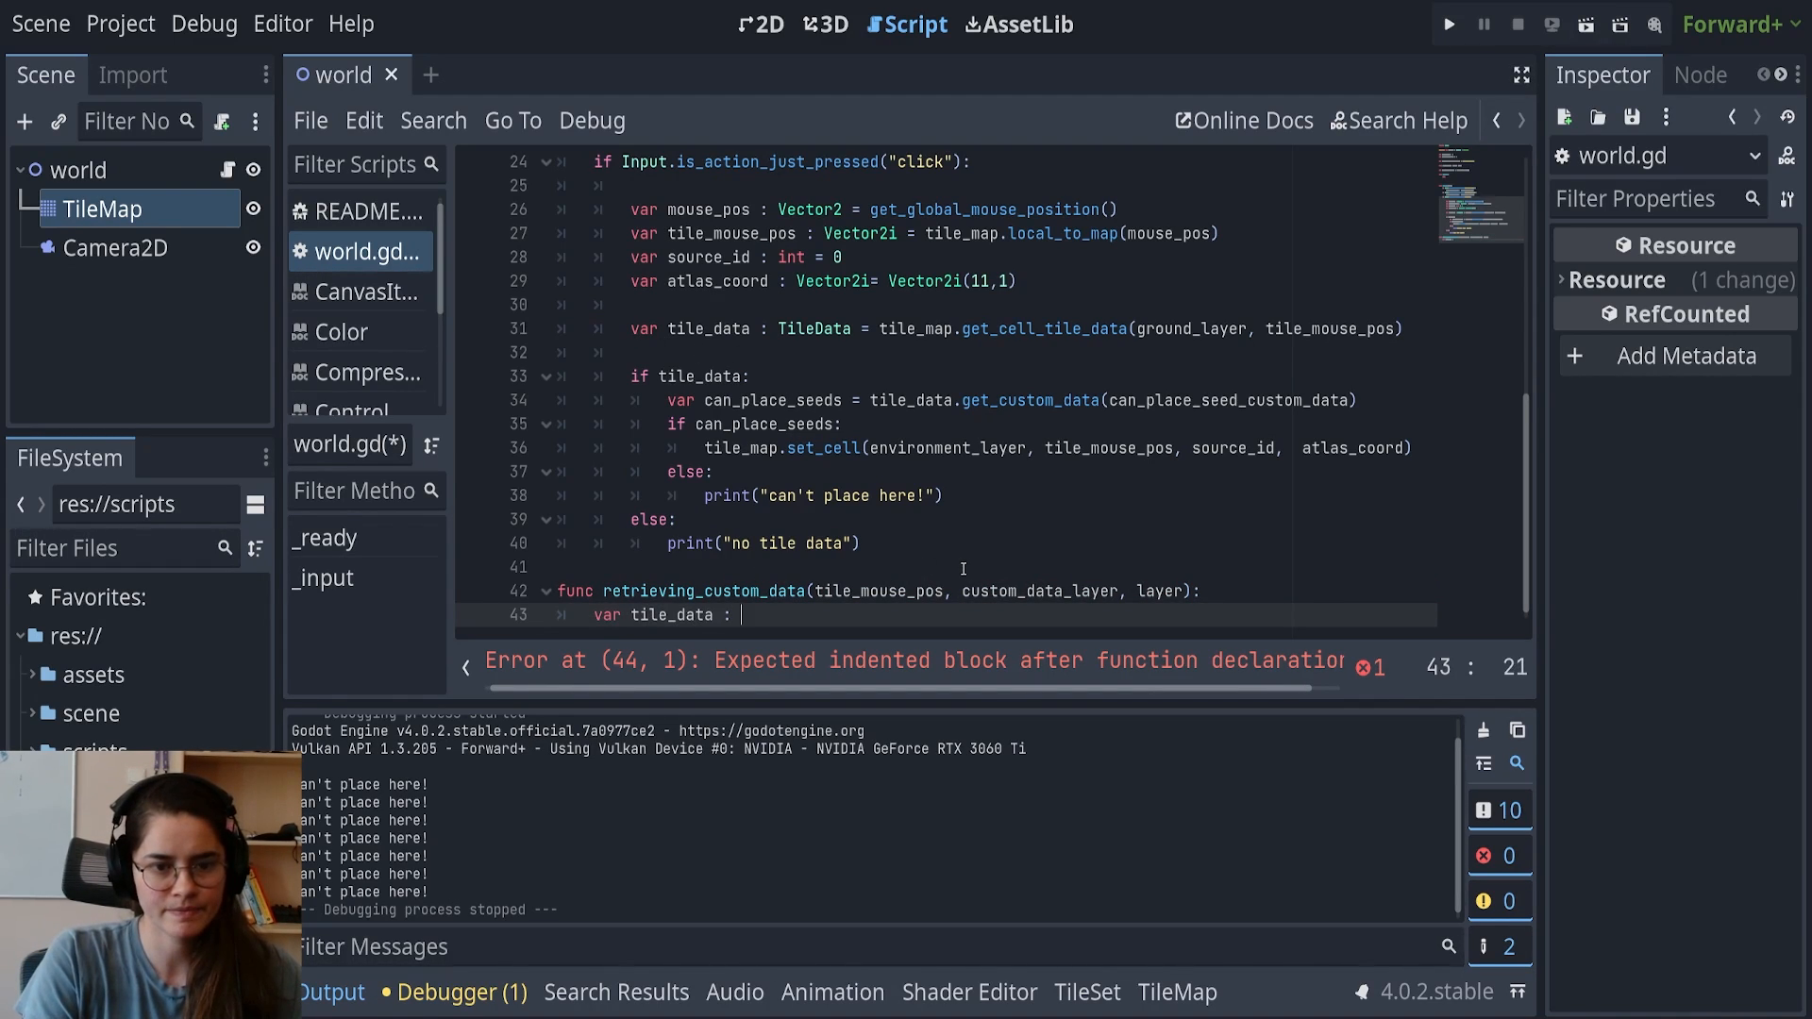
text(TileData =)
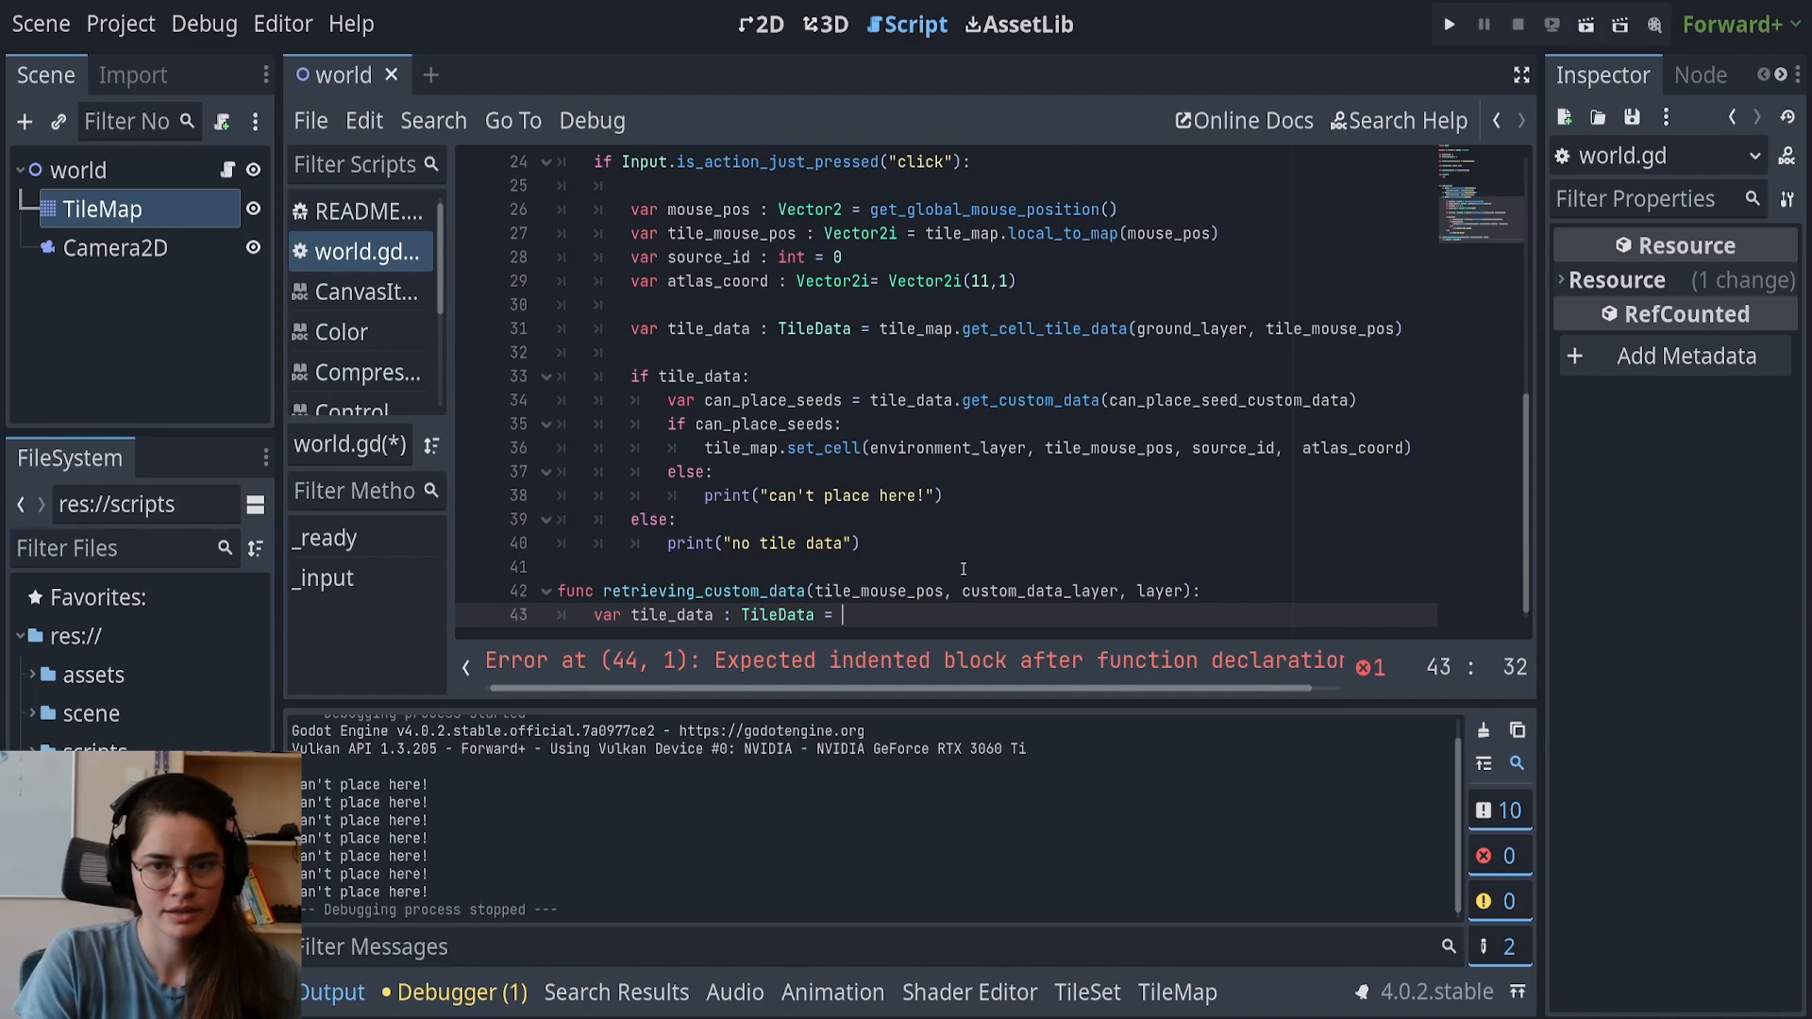
text(tile)
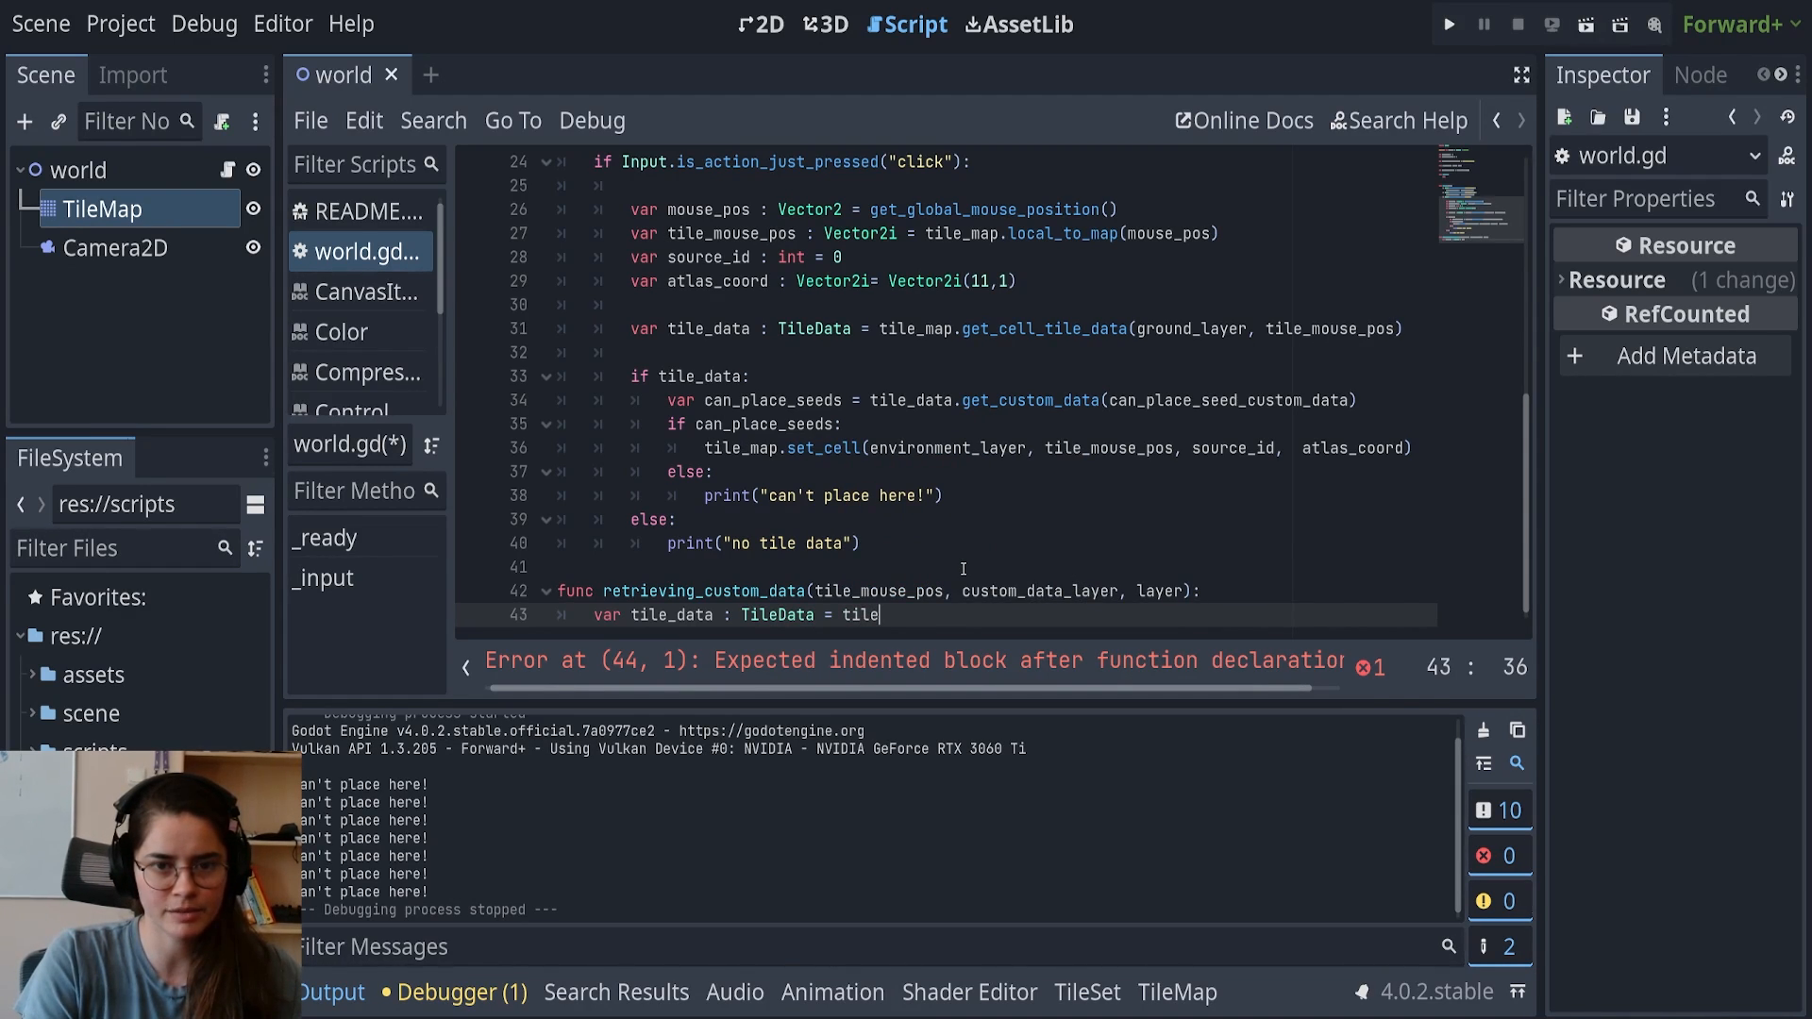
text(_map)
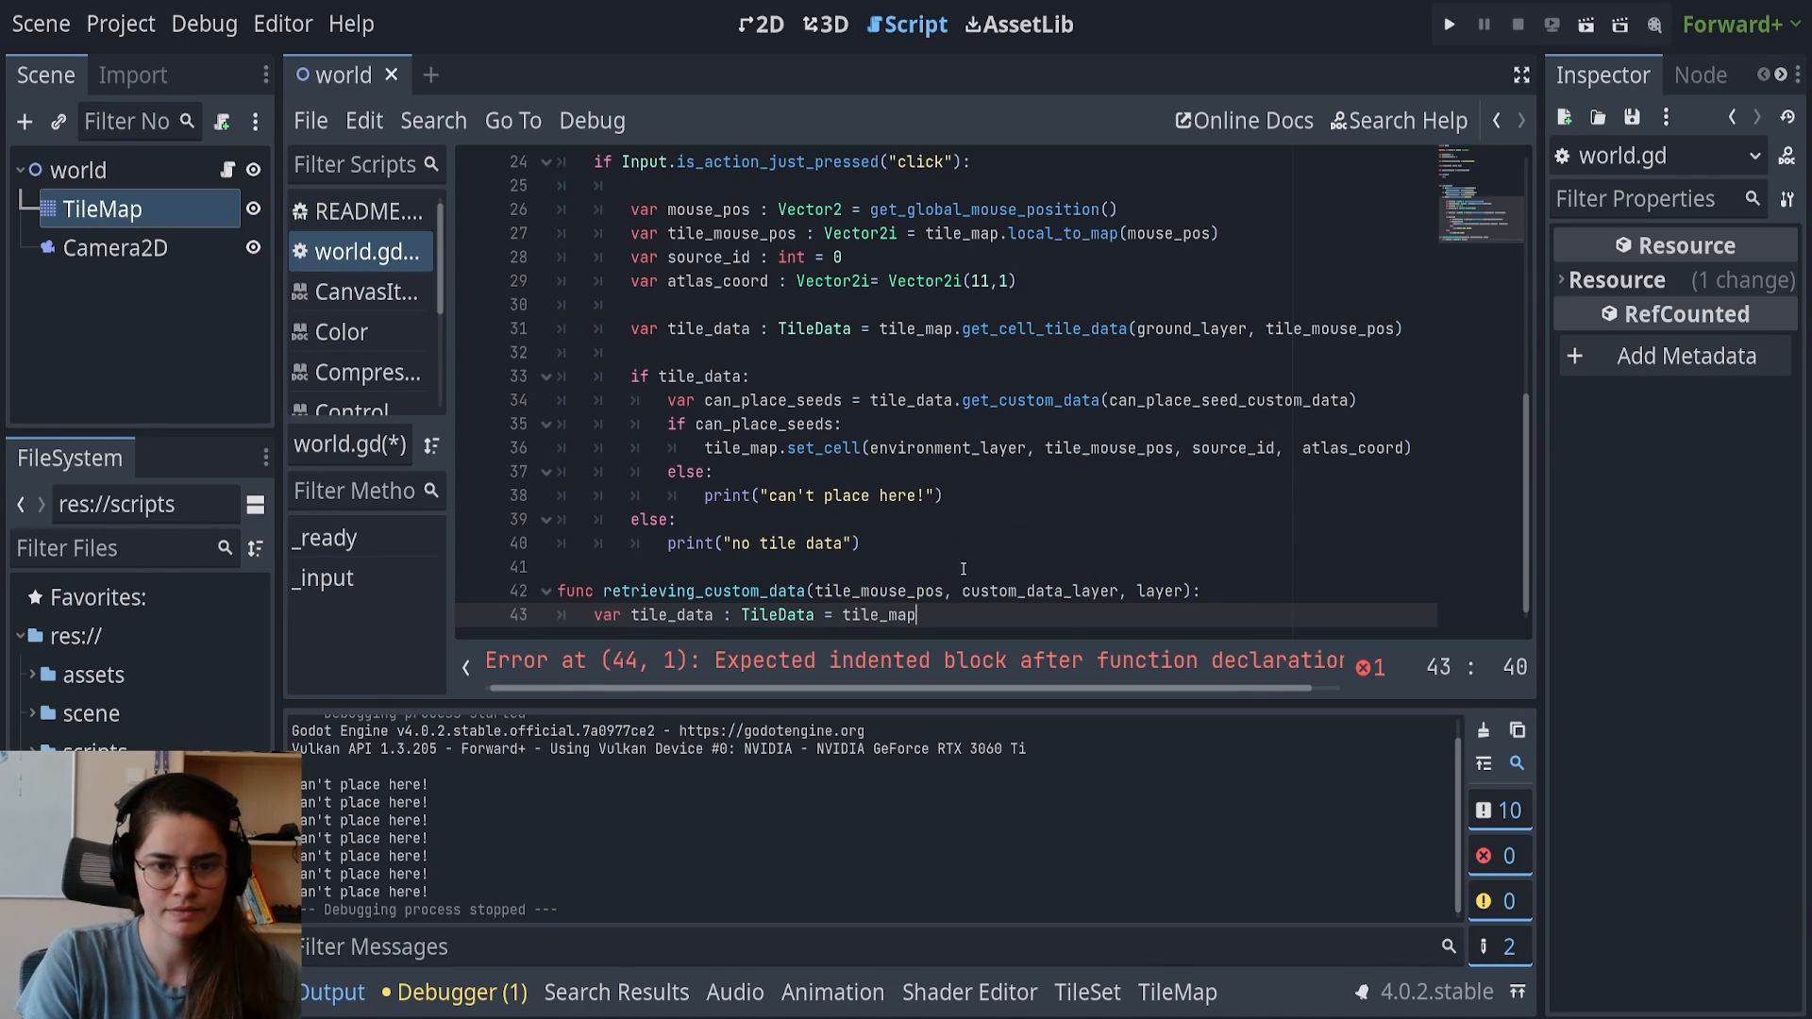
text(.get_cell_tile_data()
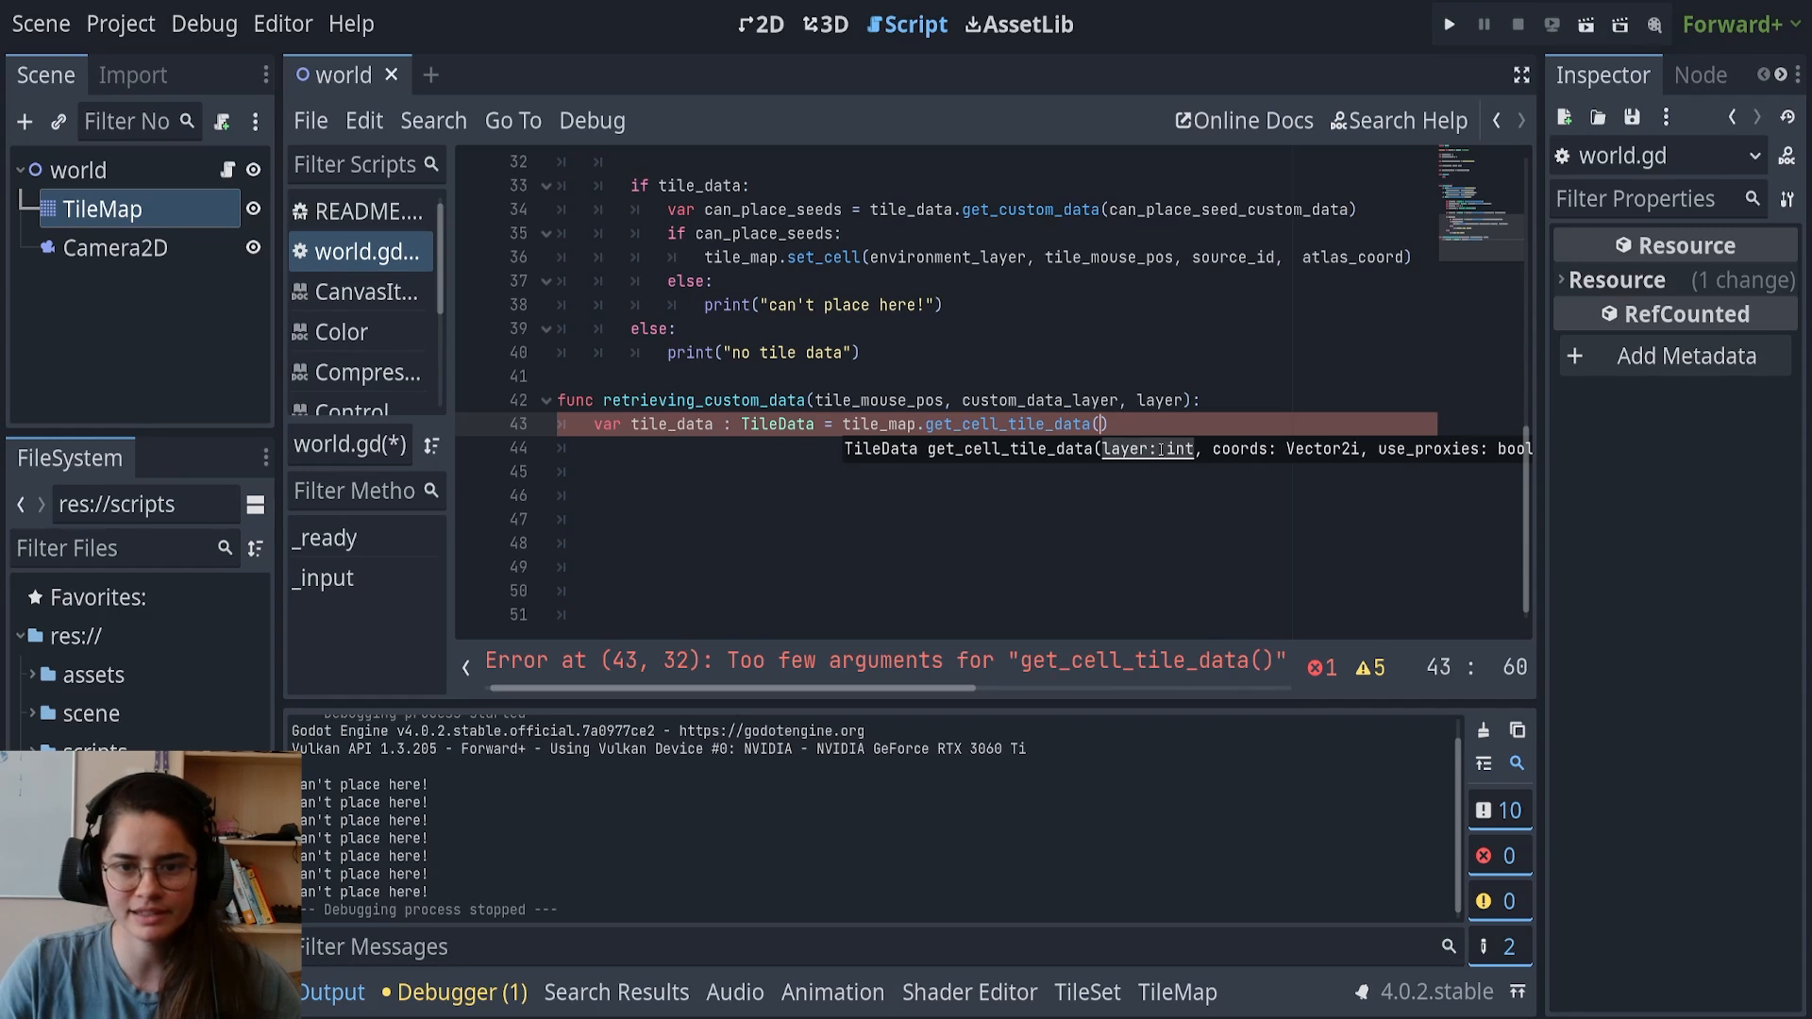
text(layer,)
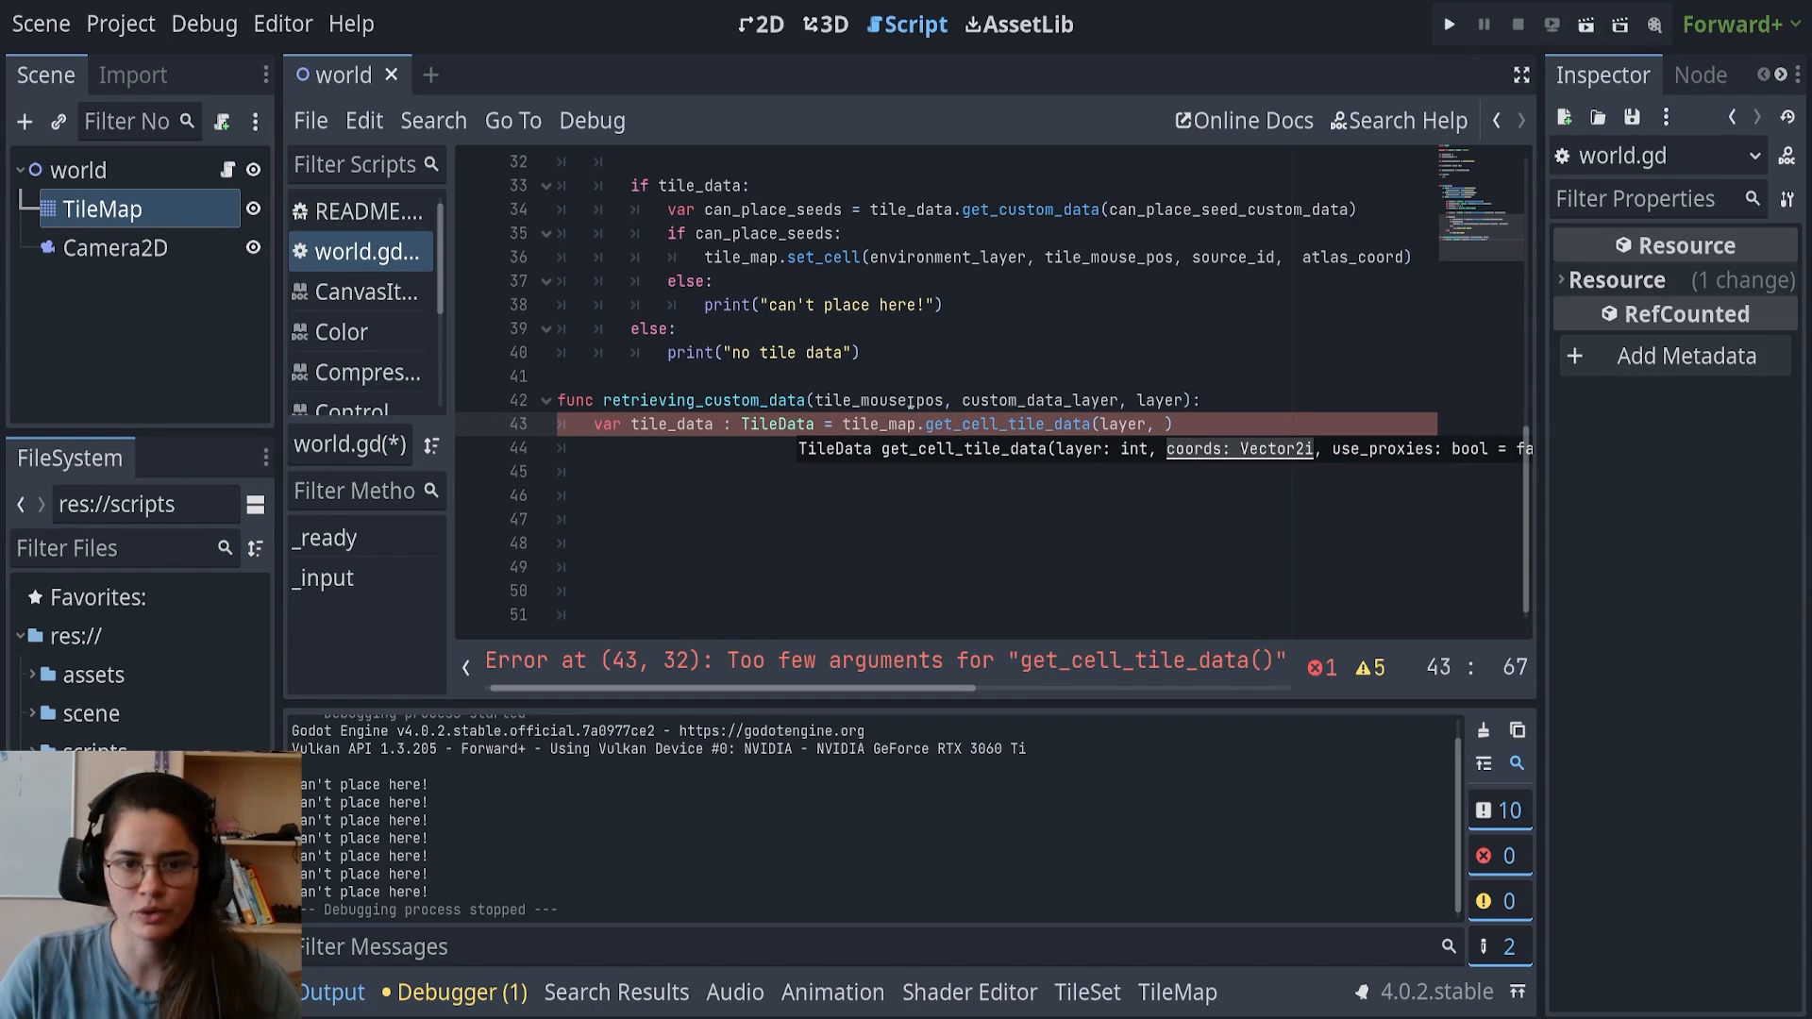
text(tile_mouse_pos)
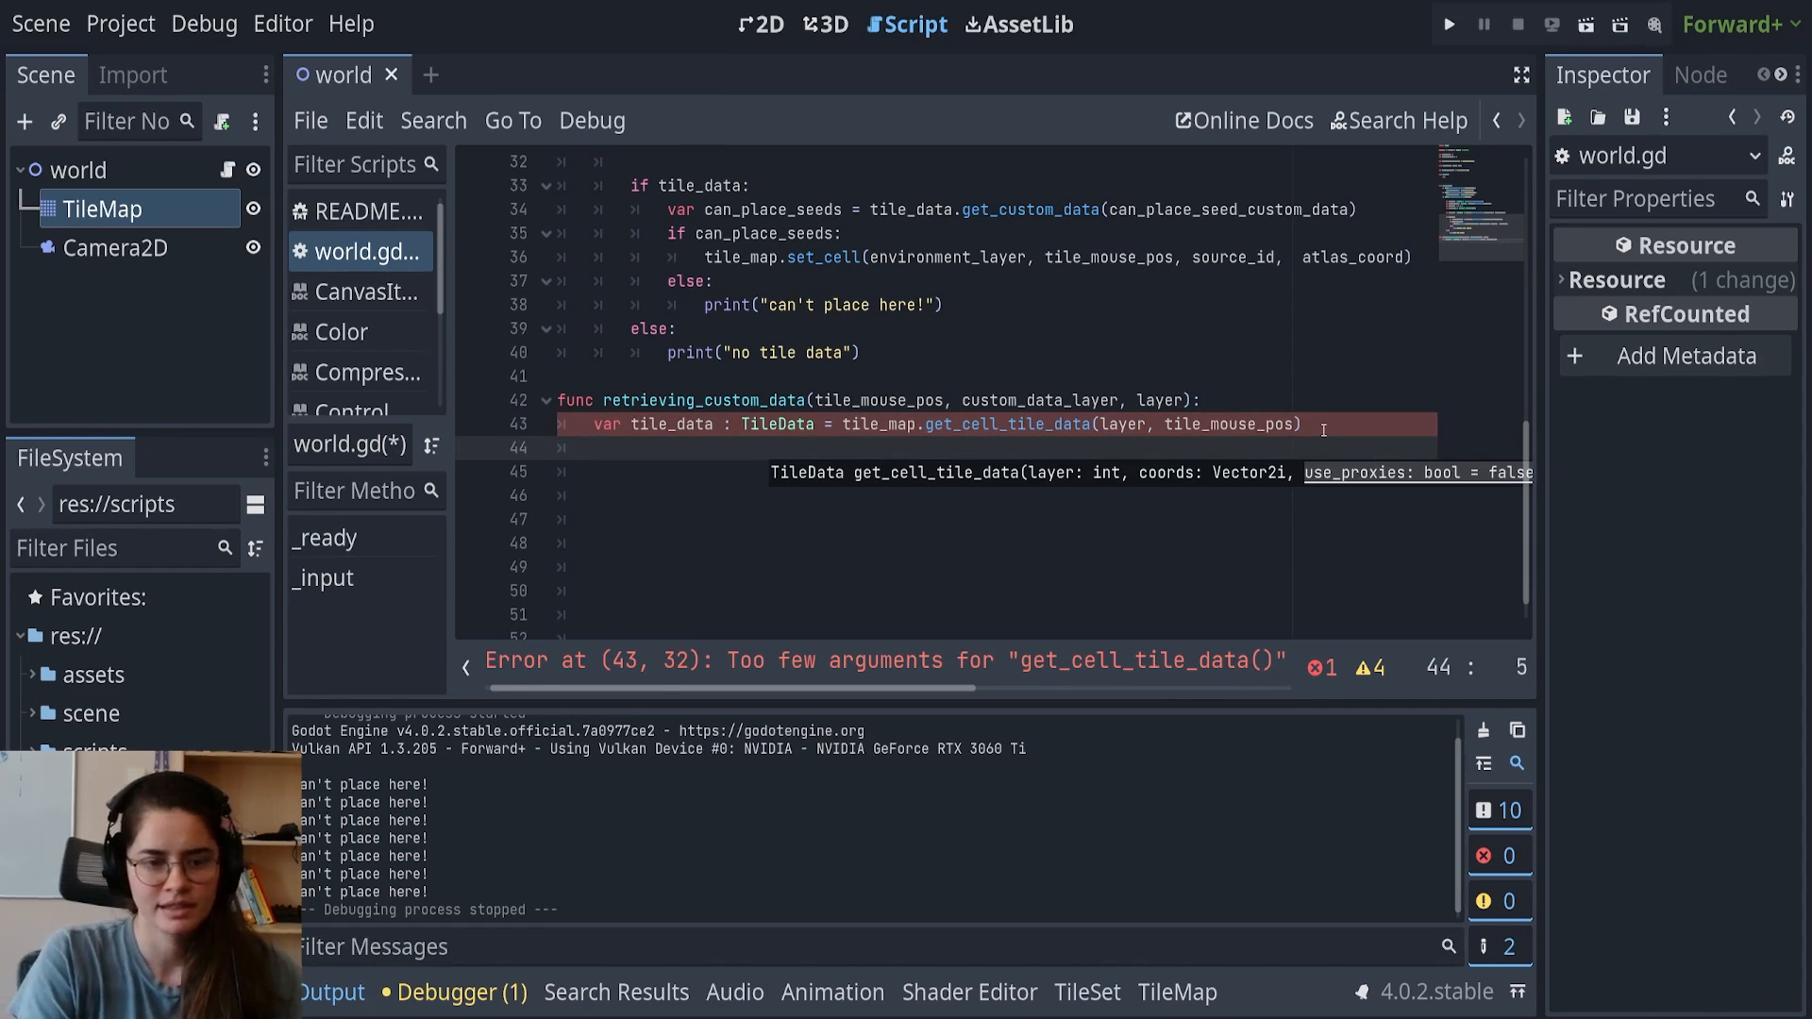
If tile_data exists, return tile_data.get_custom_data(custom_data_layer), followed by an else branch
text(if)
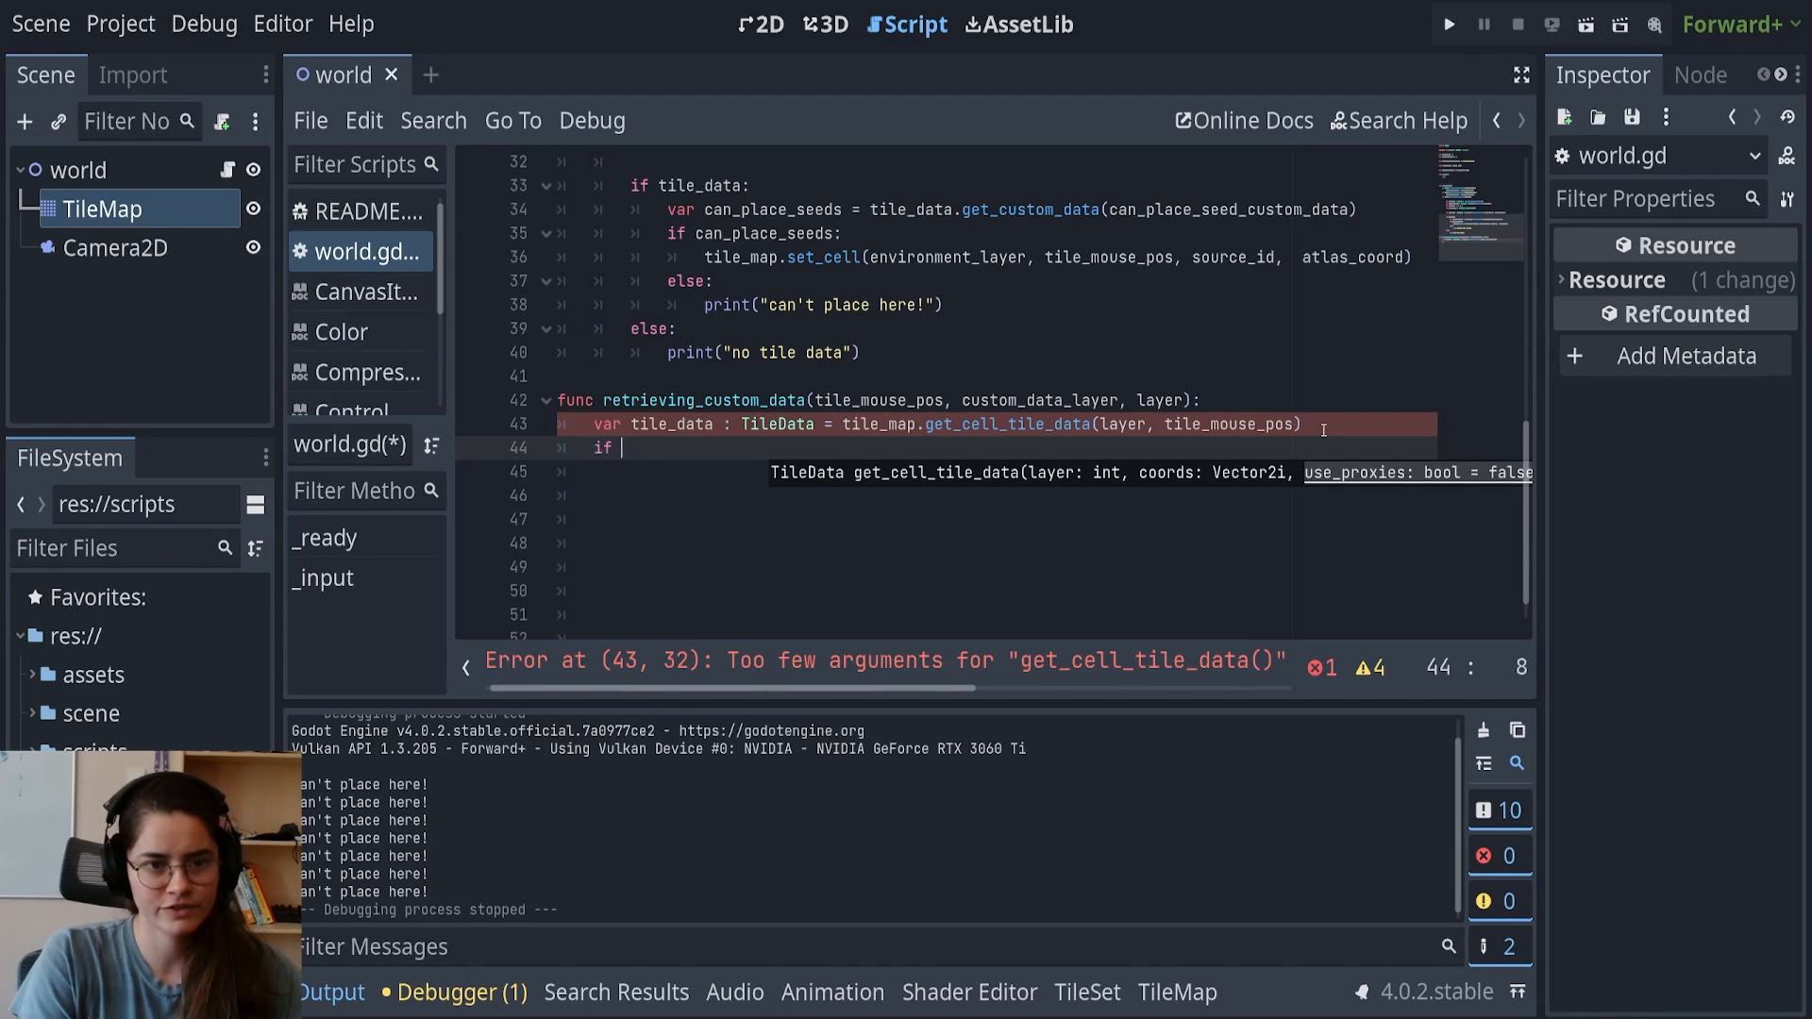
text(tile_data:)
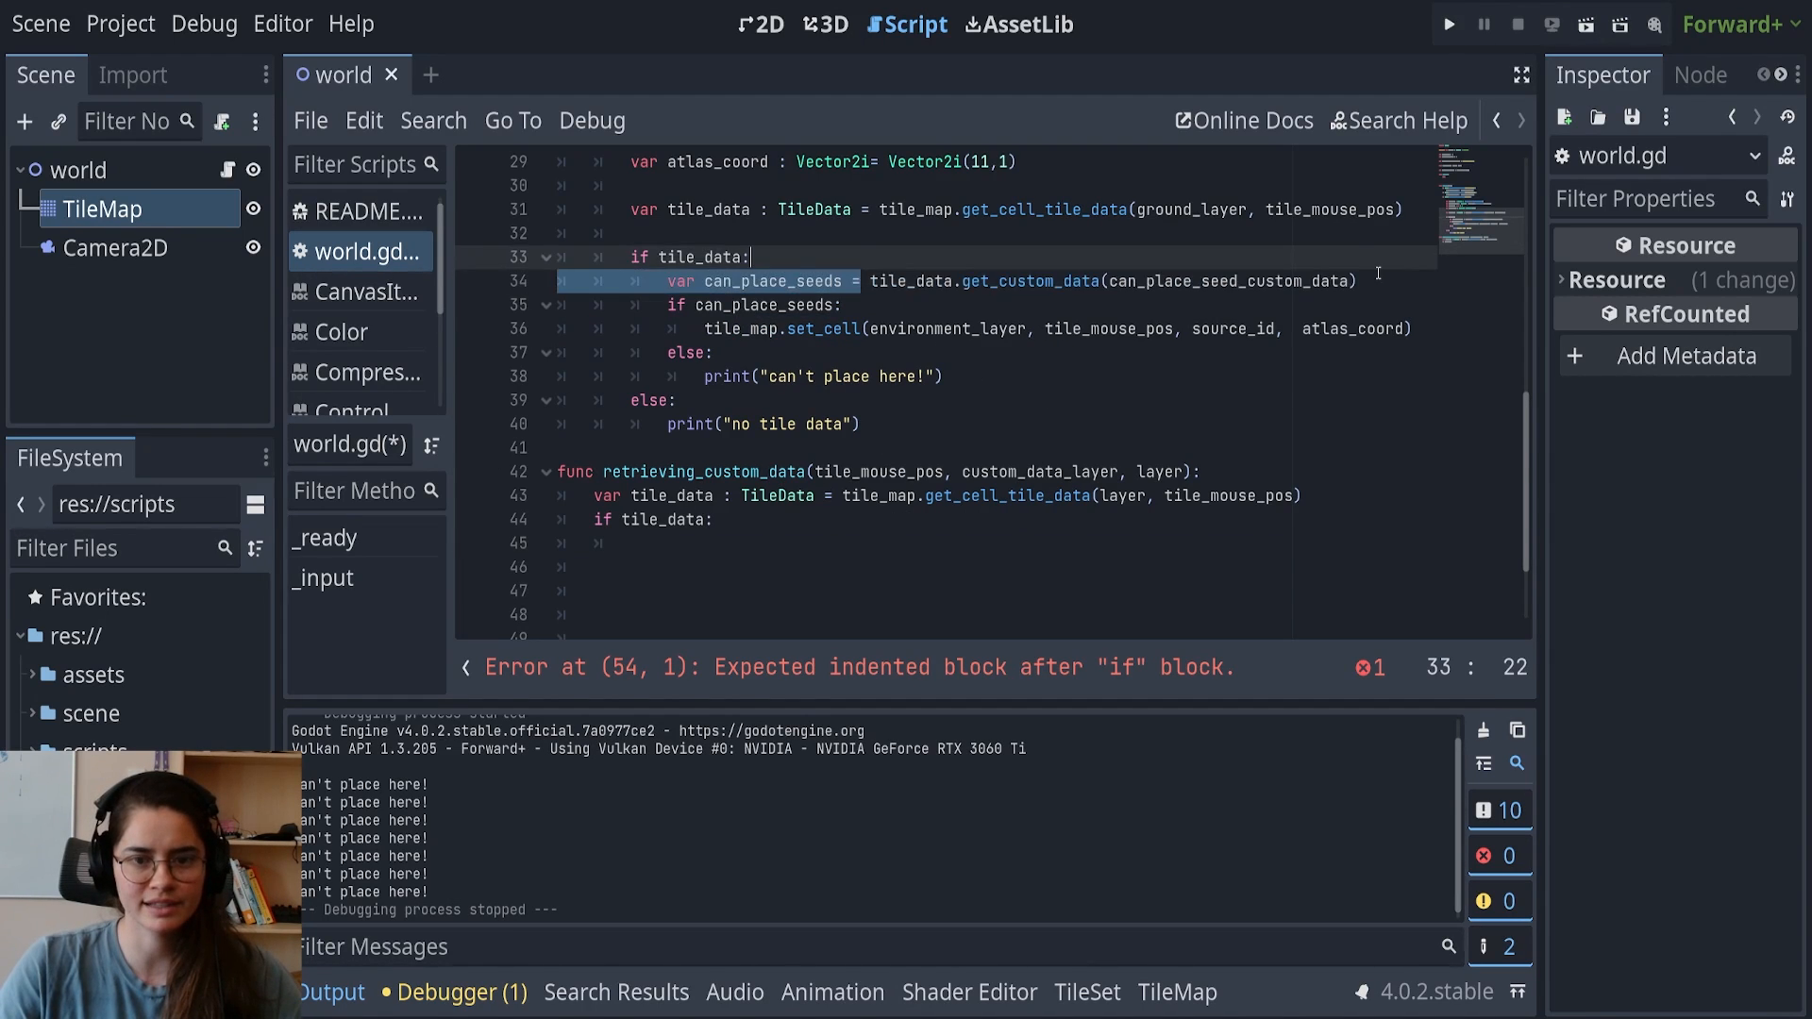
double_click(663, 519)
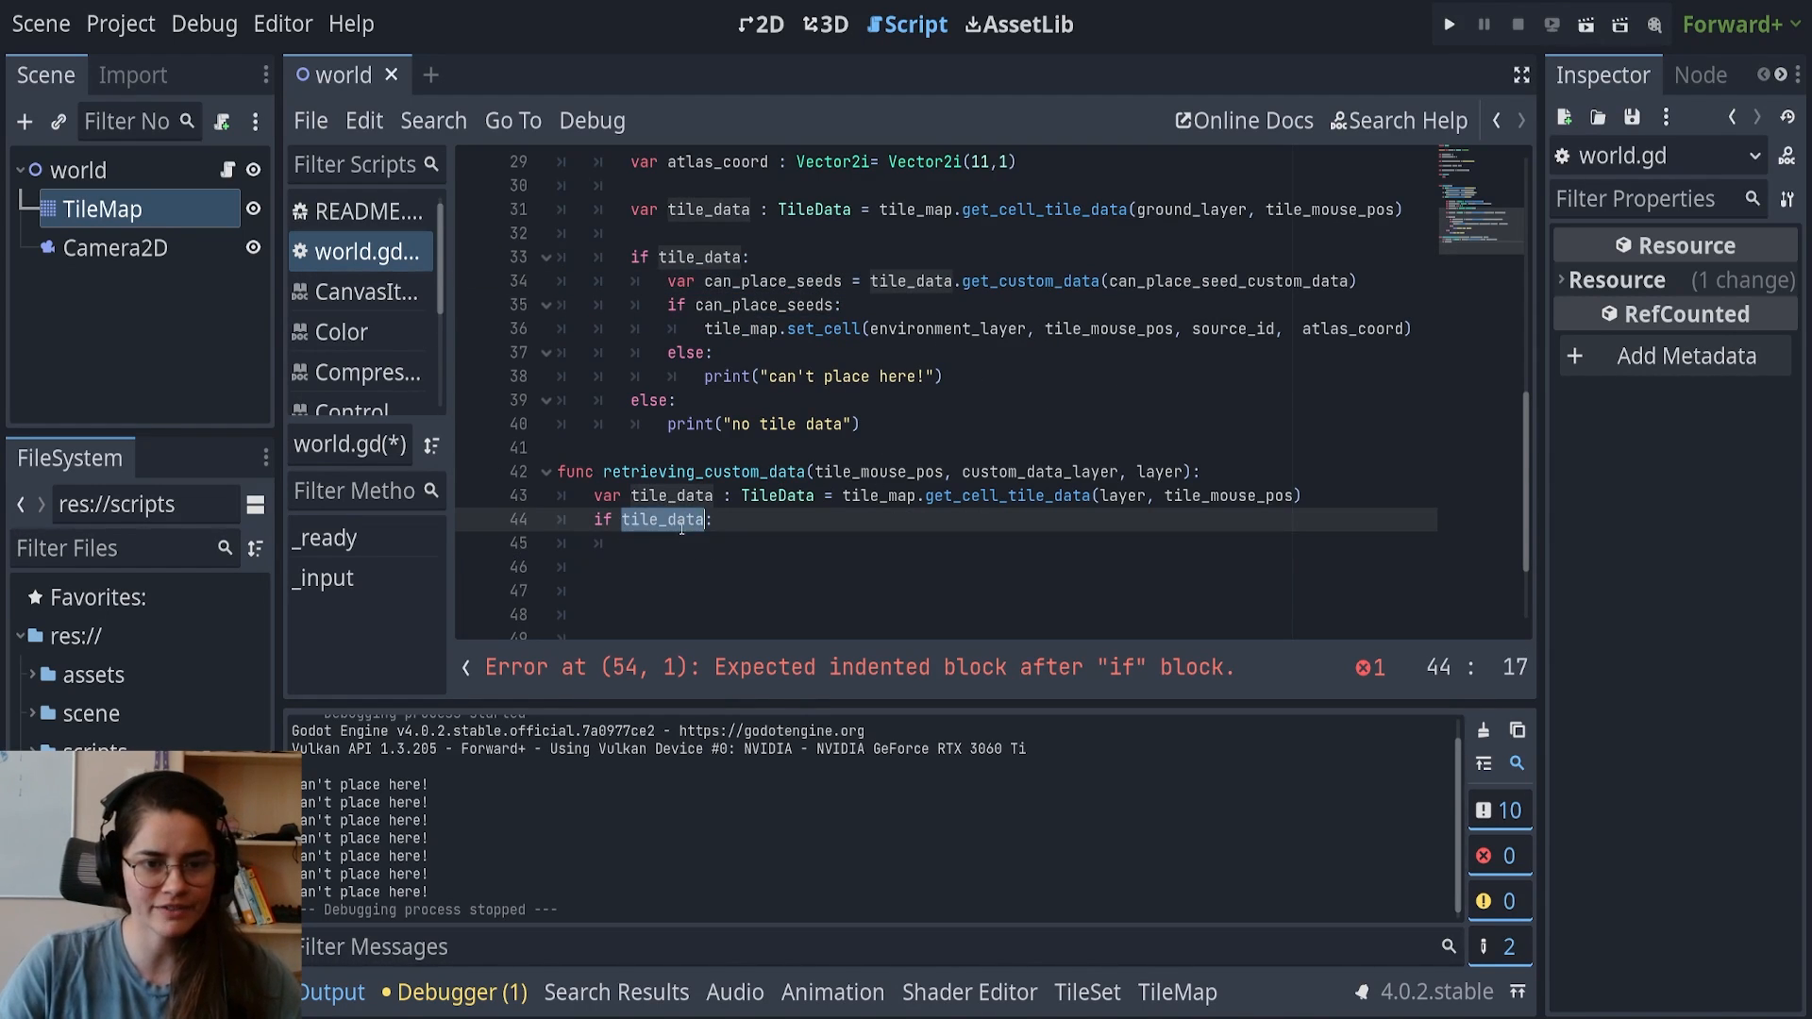
text(return)
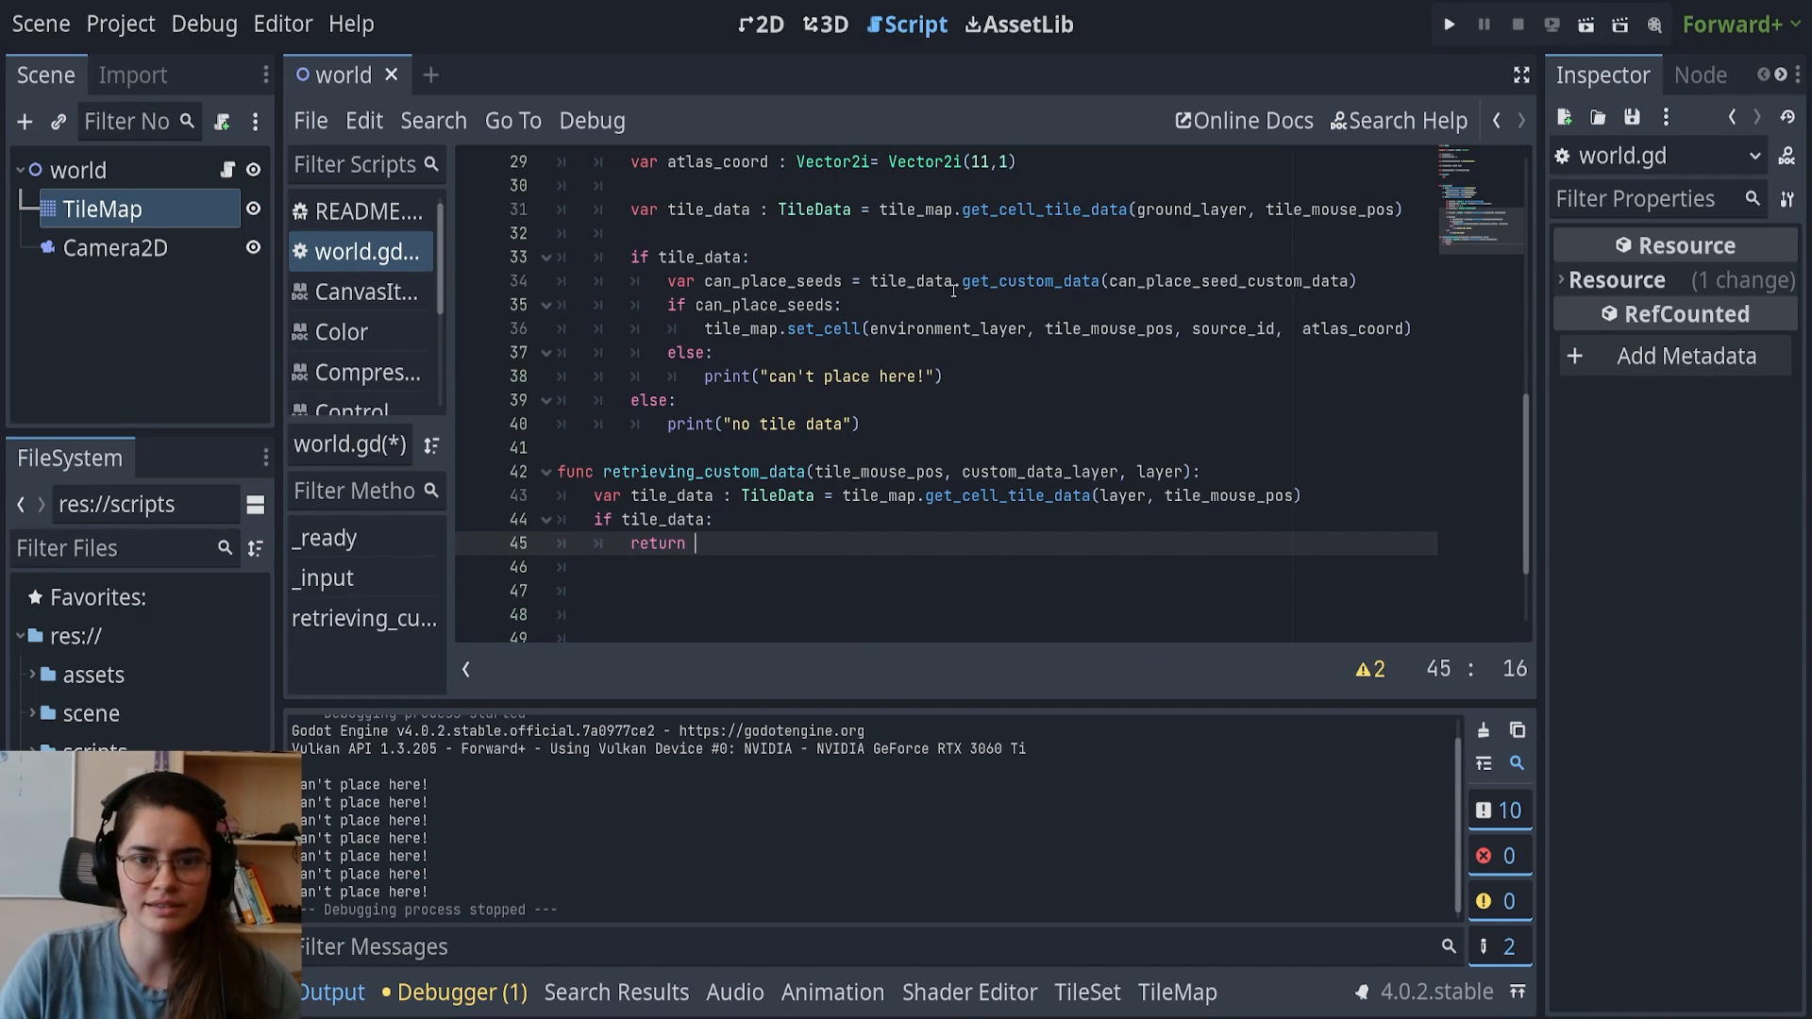
text(tile)
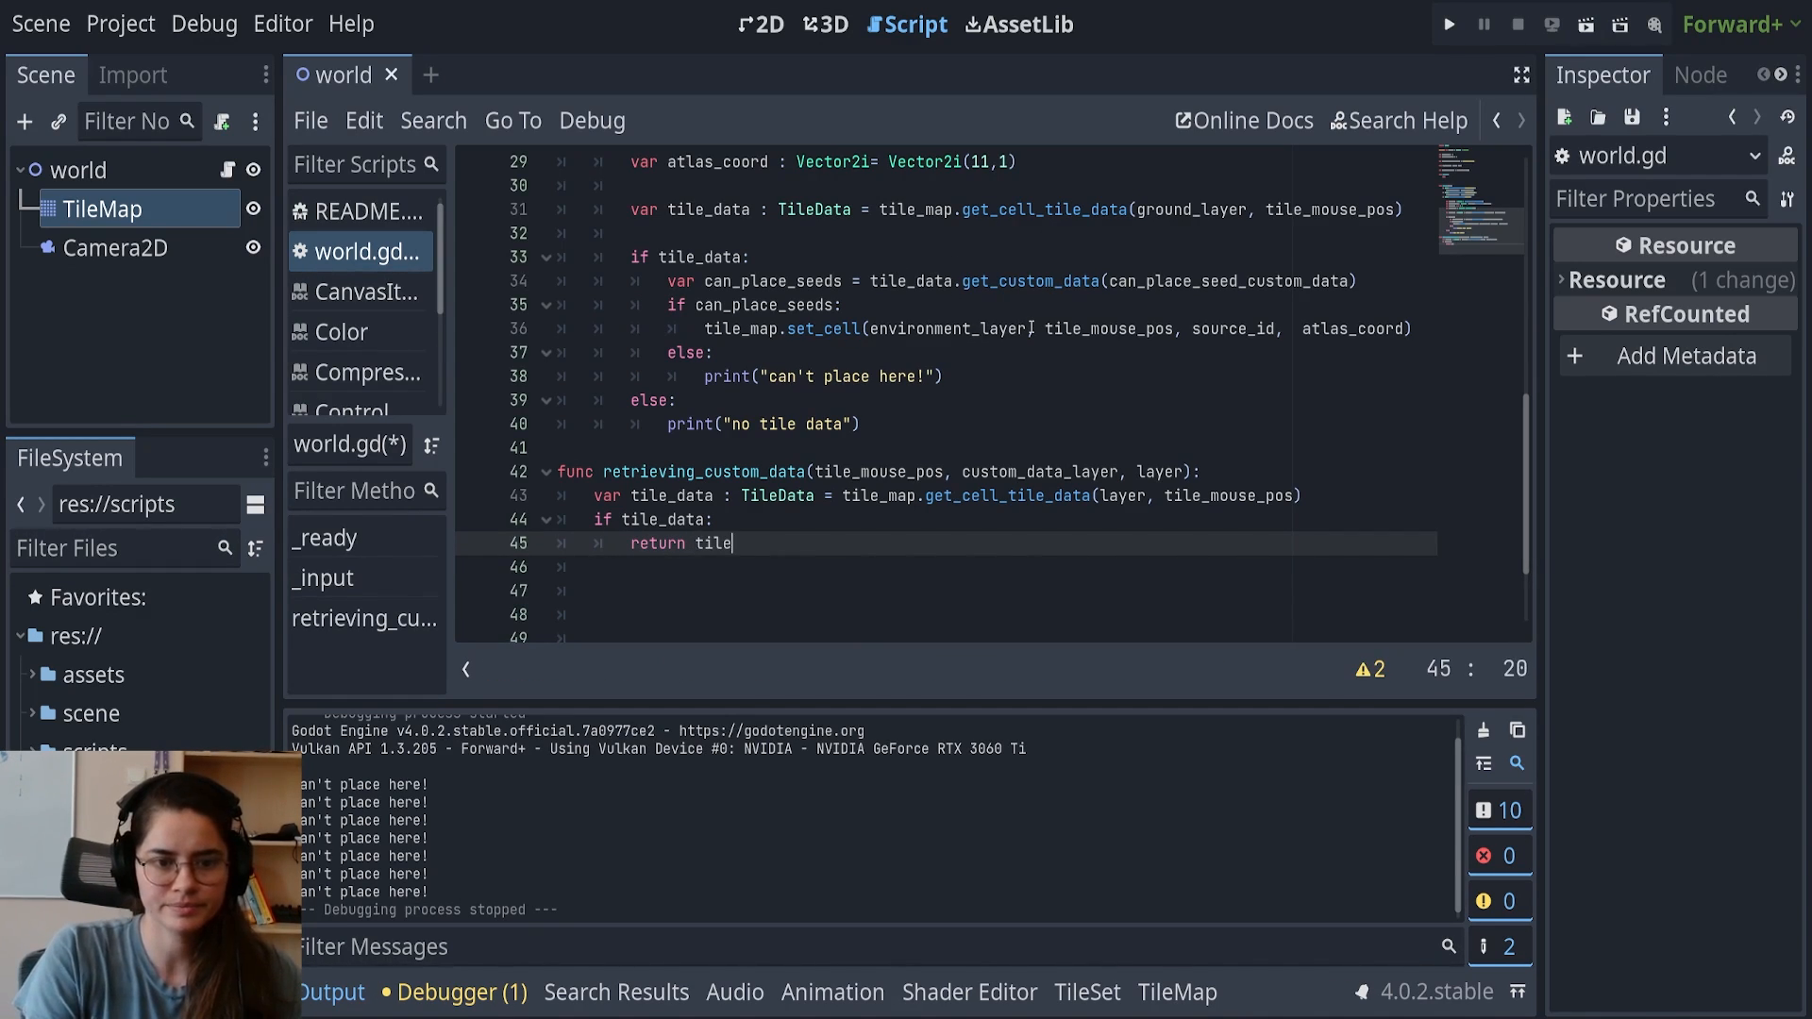
text(_data.)
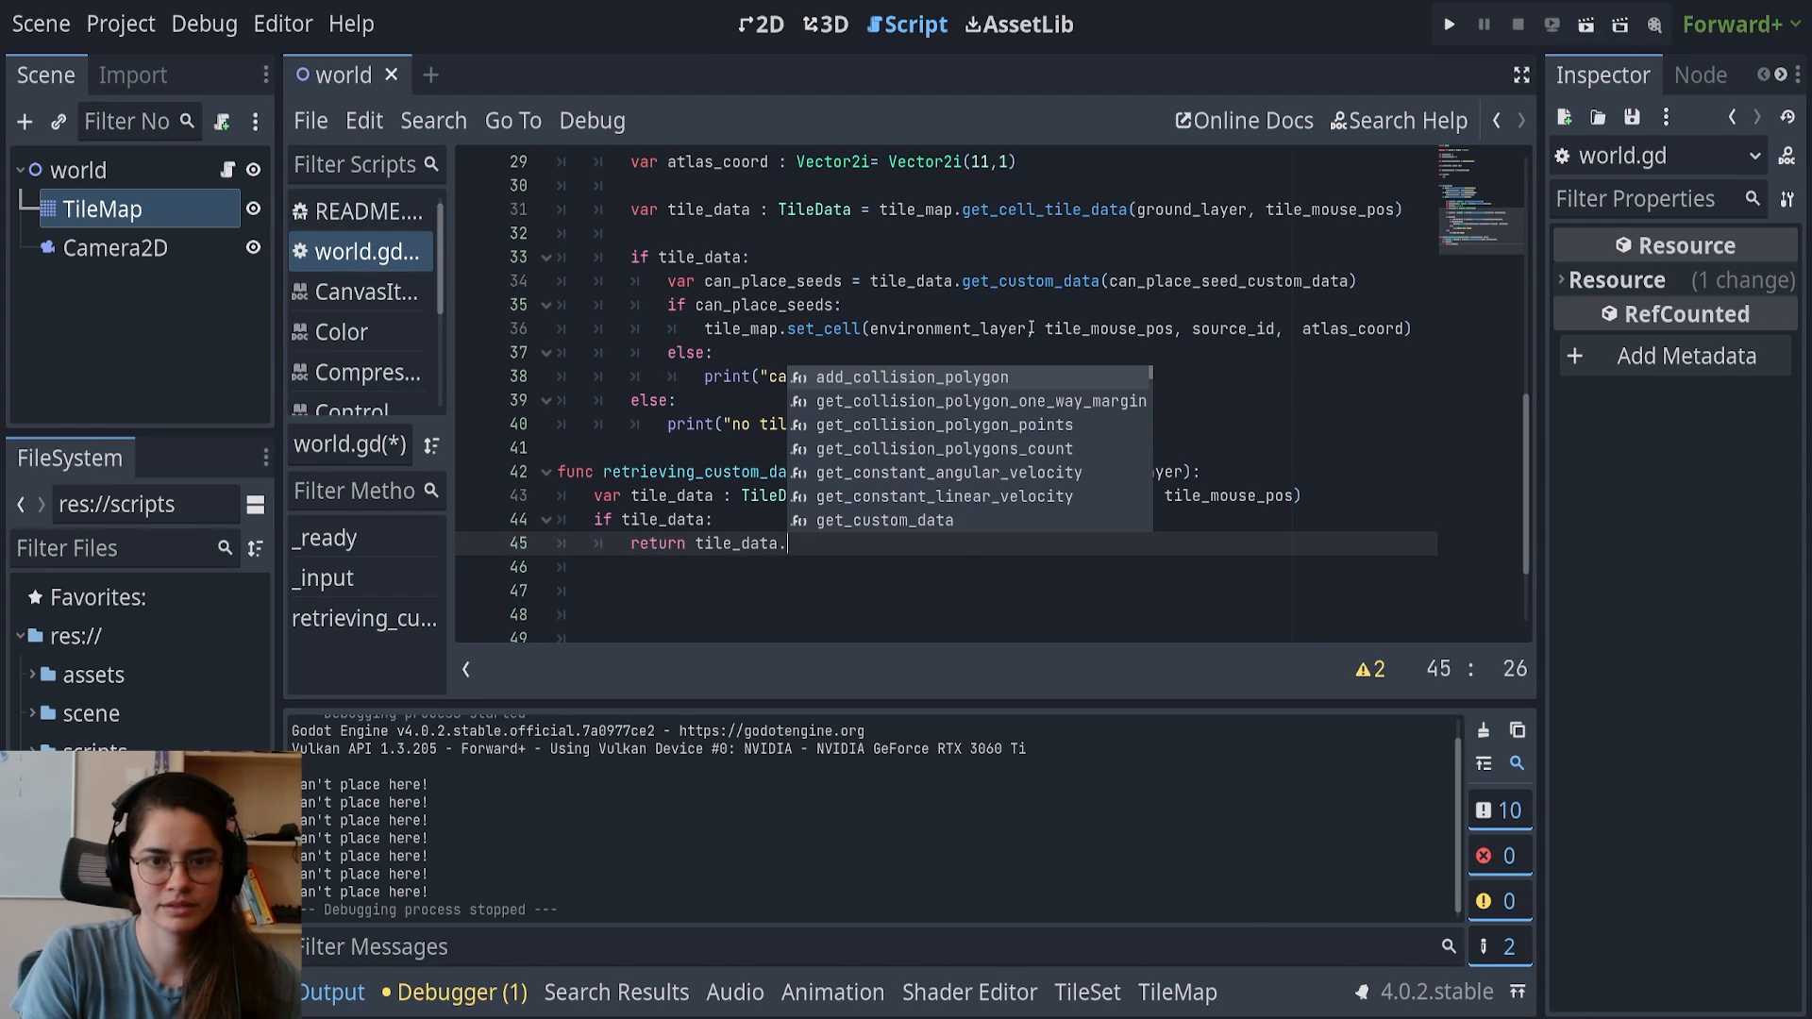
text(get_custom_data()
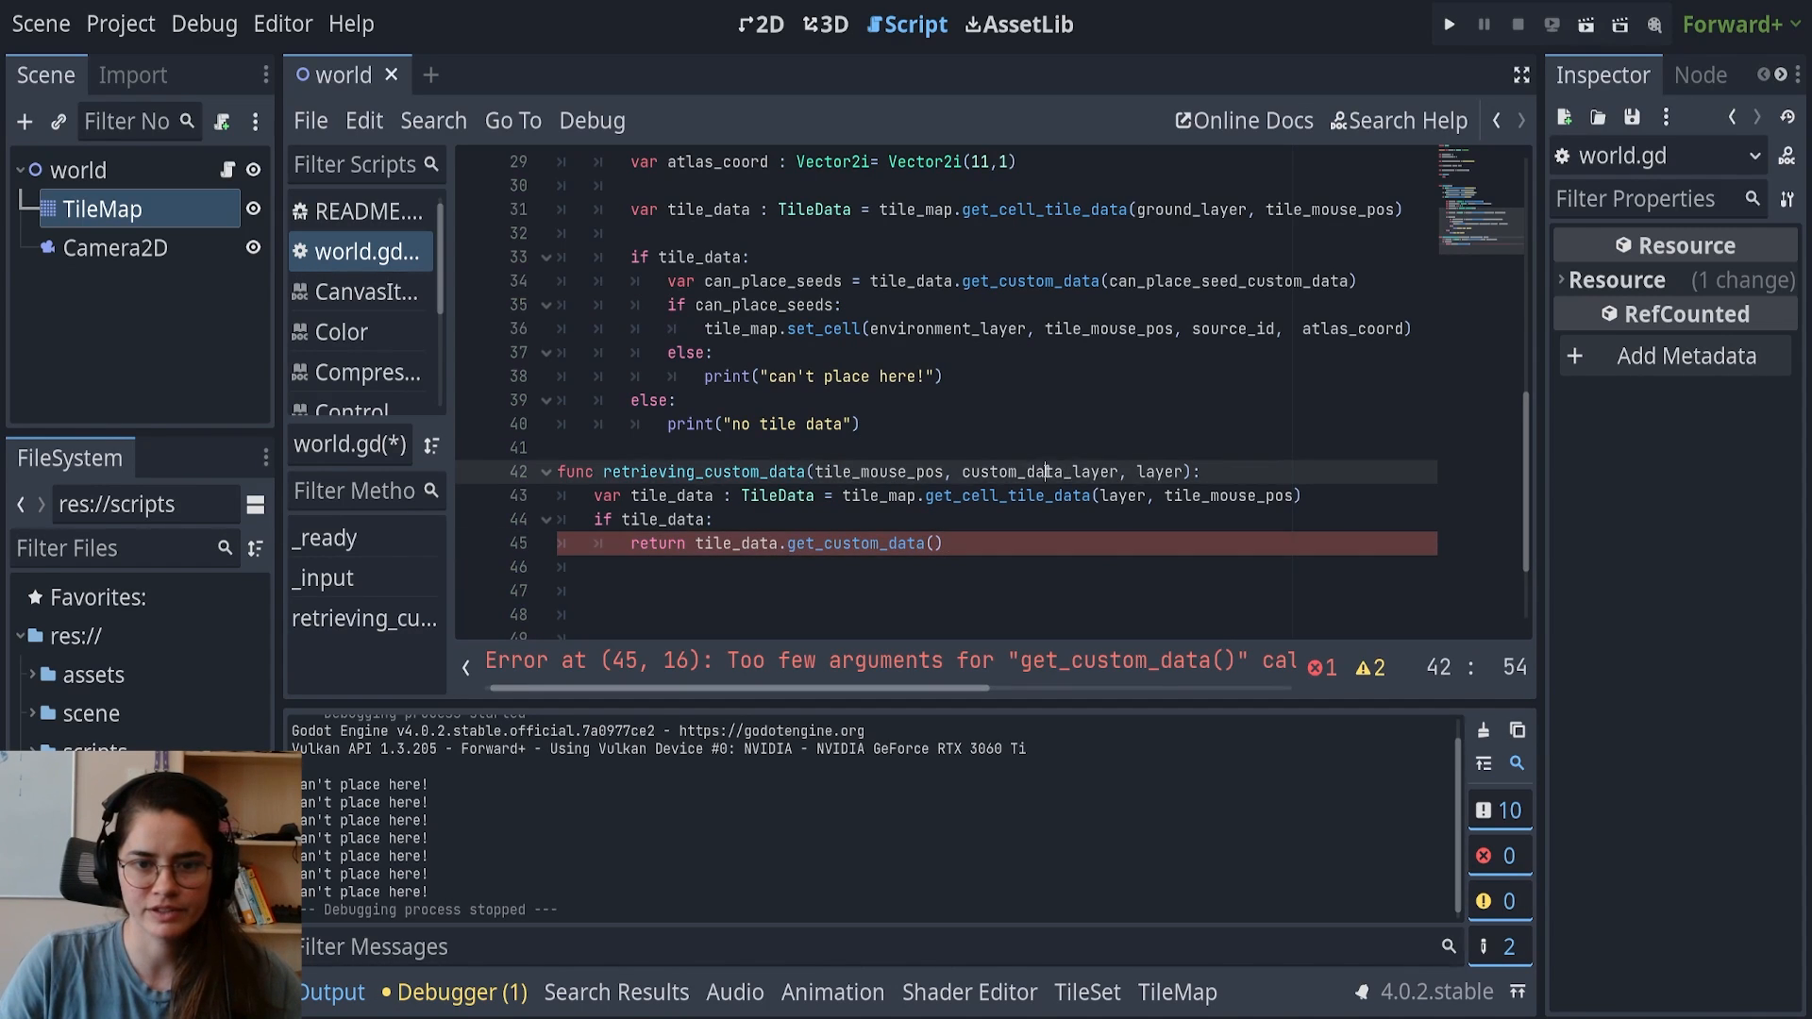
text(custom_data_layer)
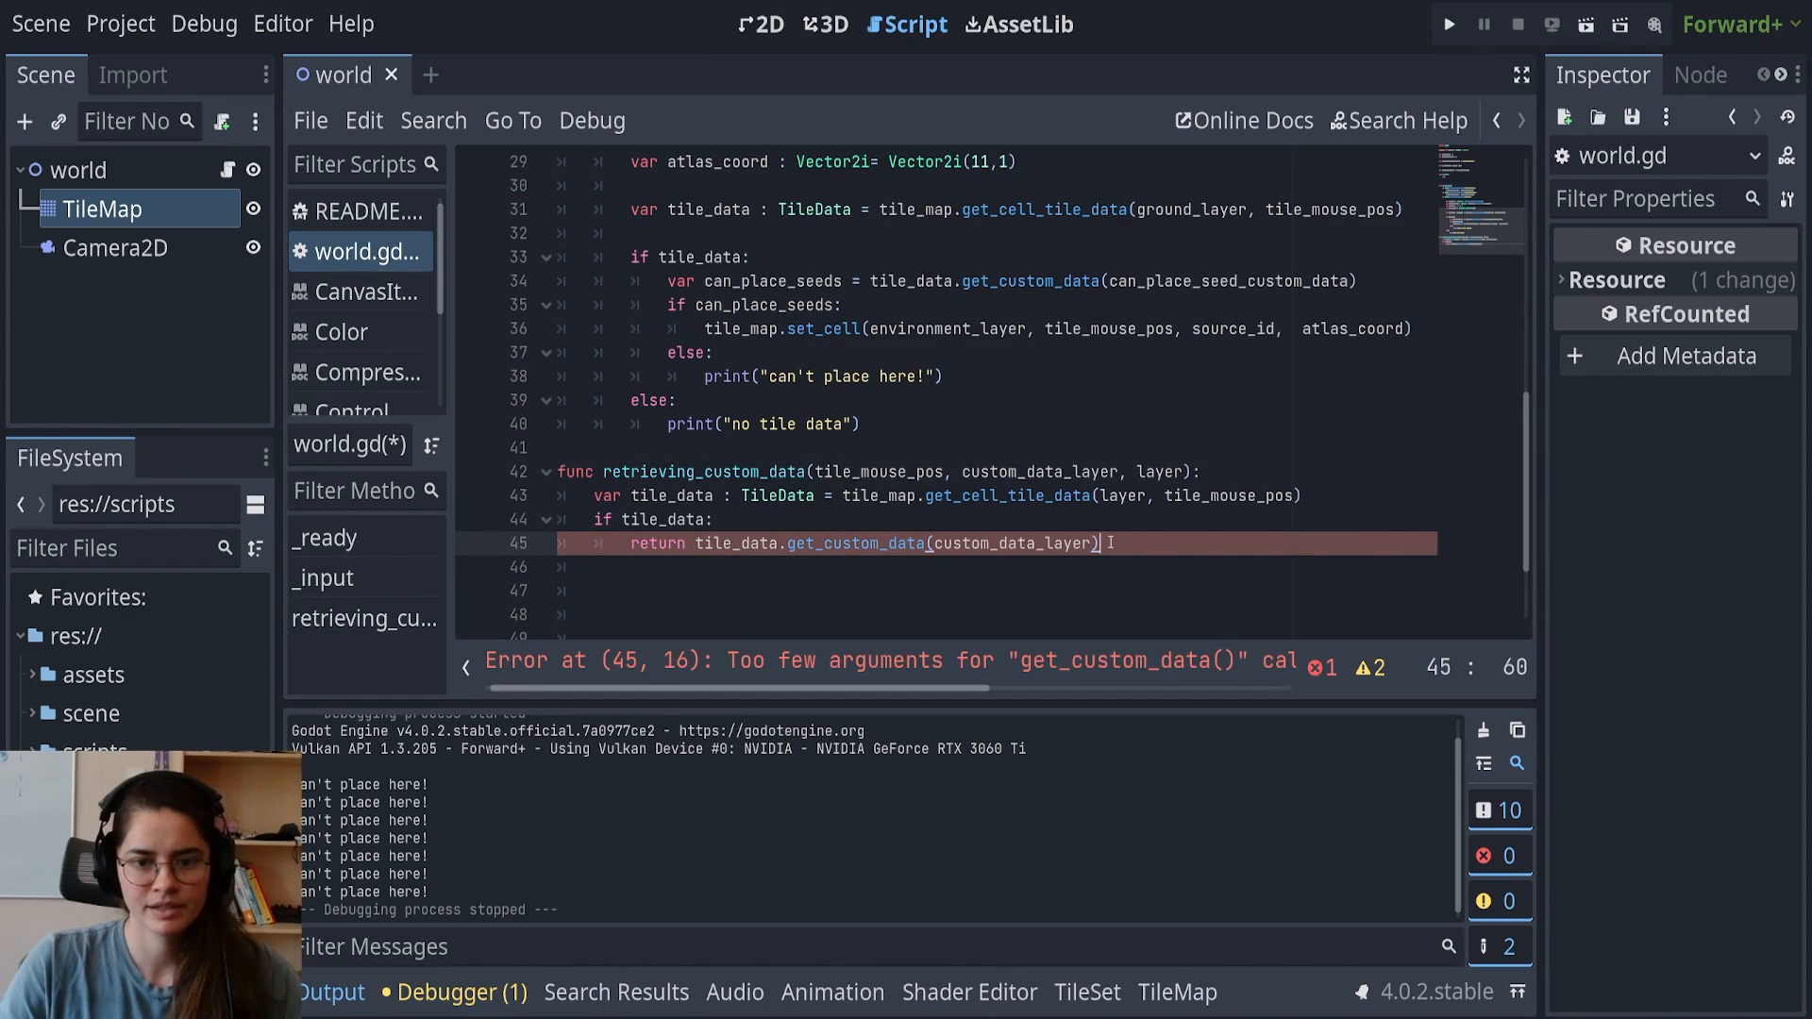
text(e)
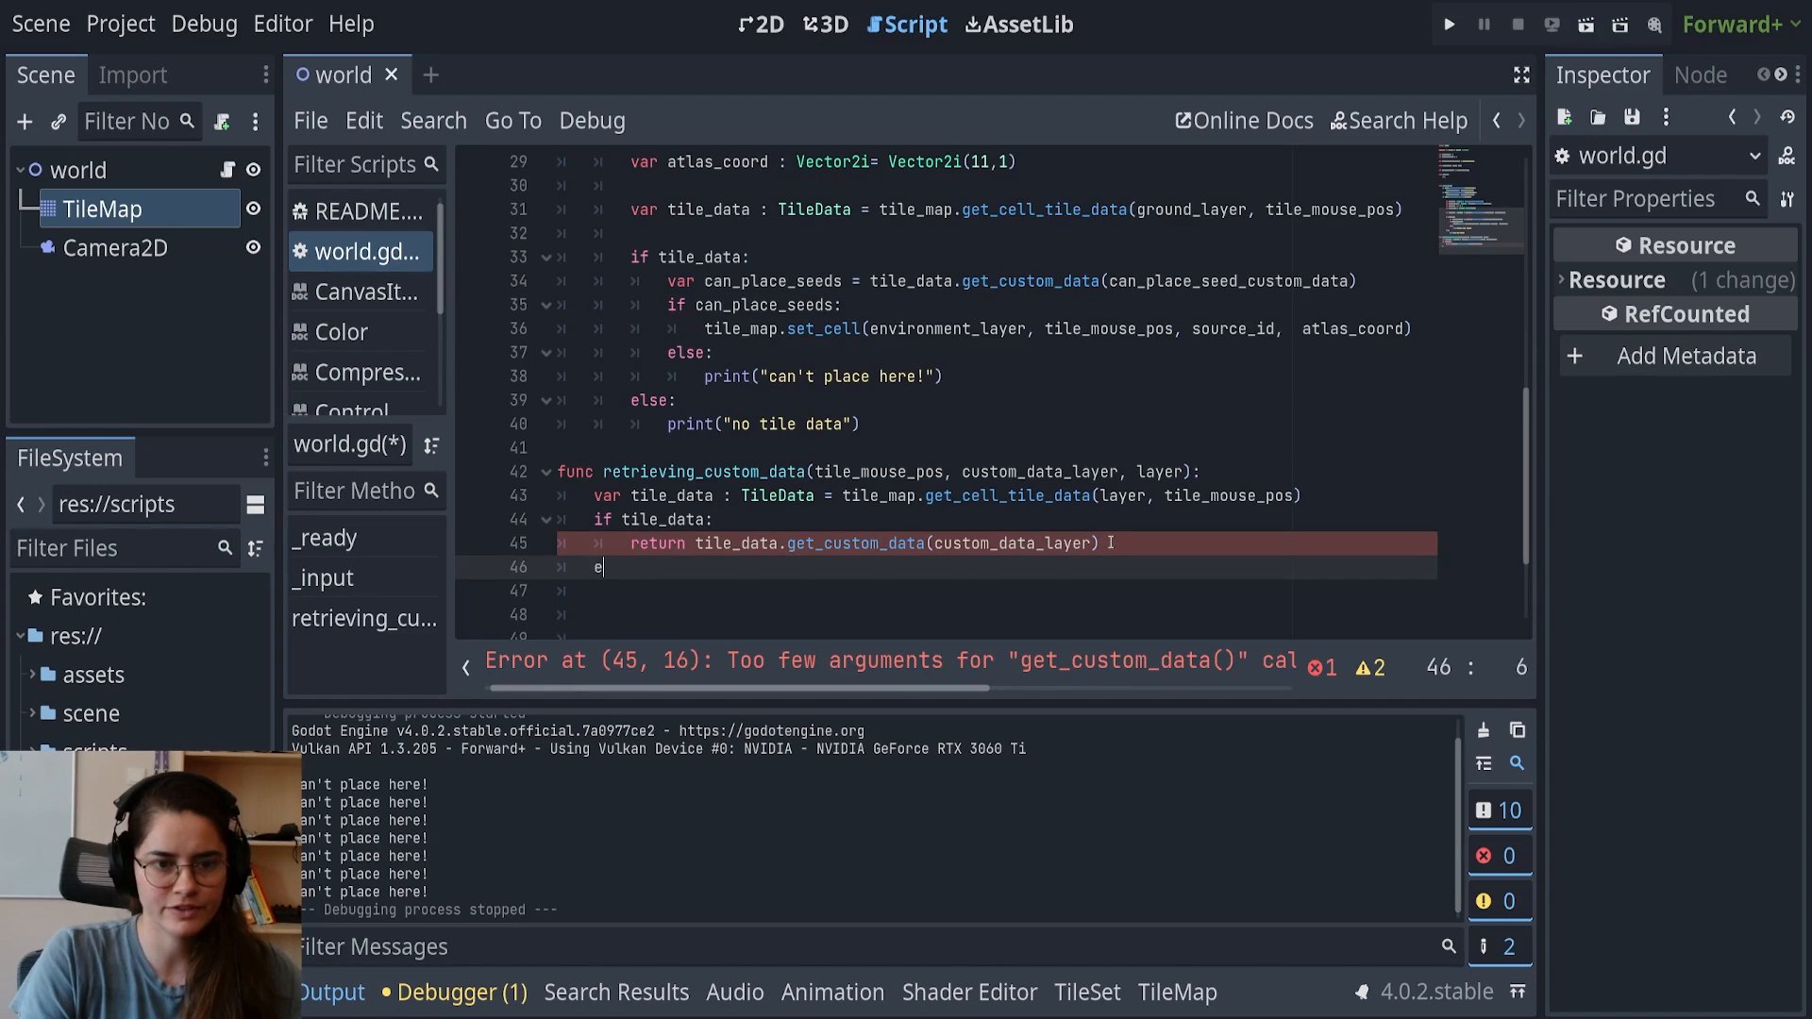
text(lse:)
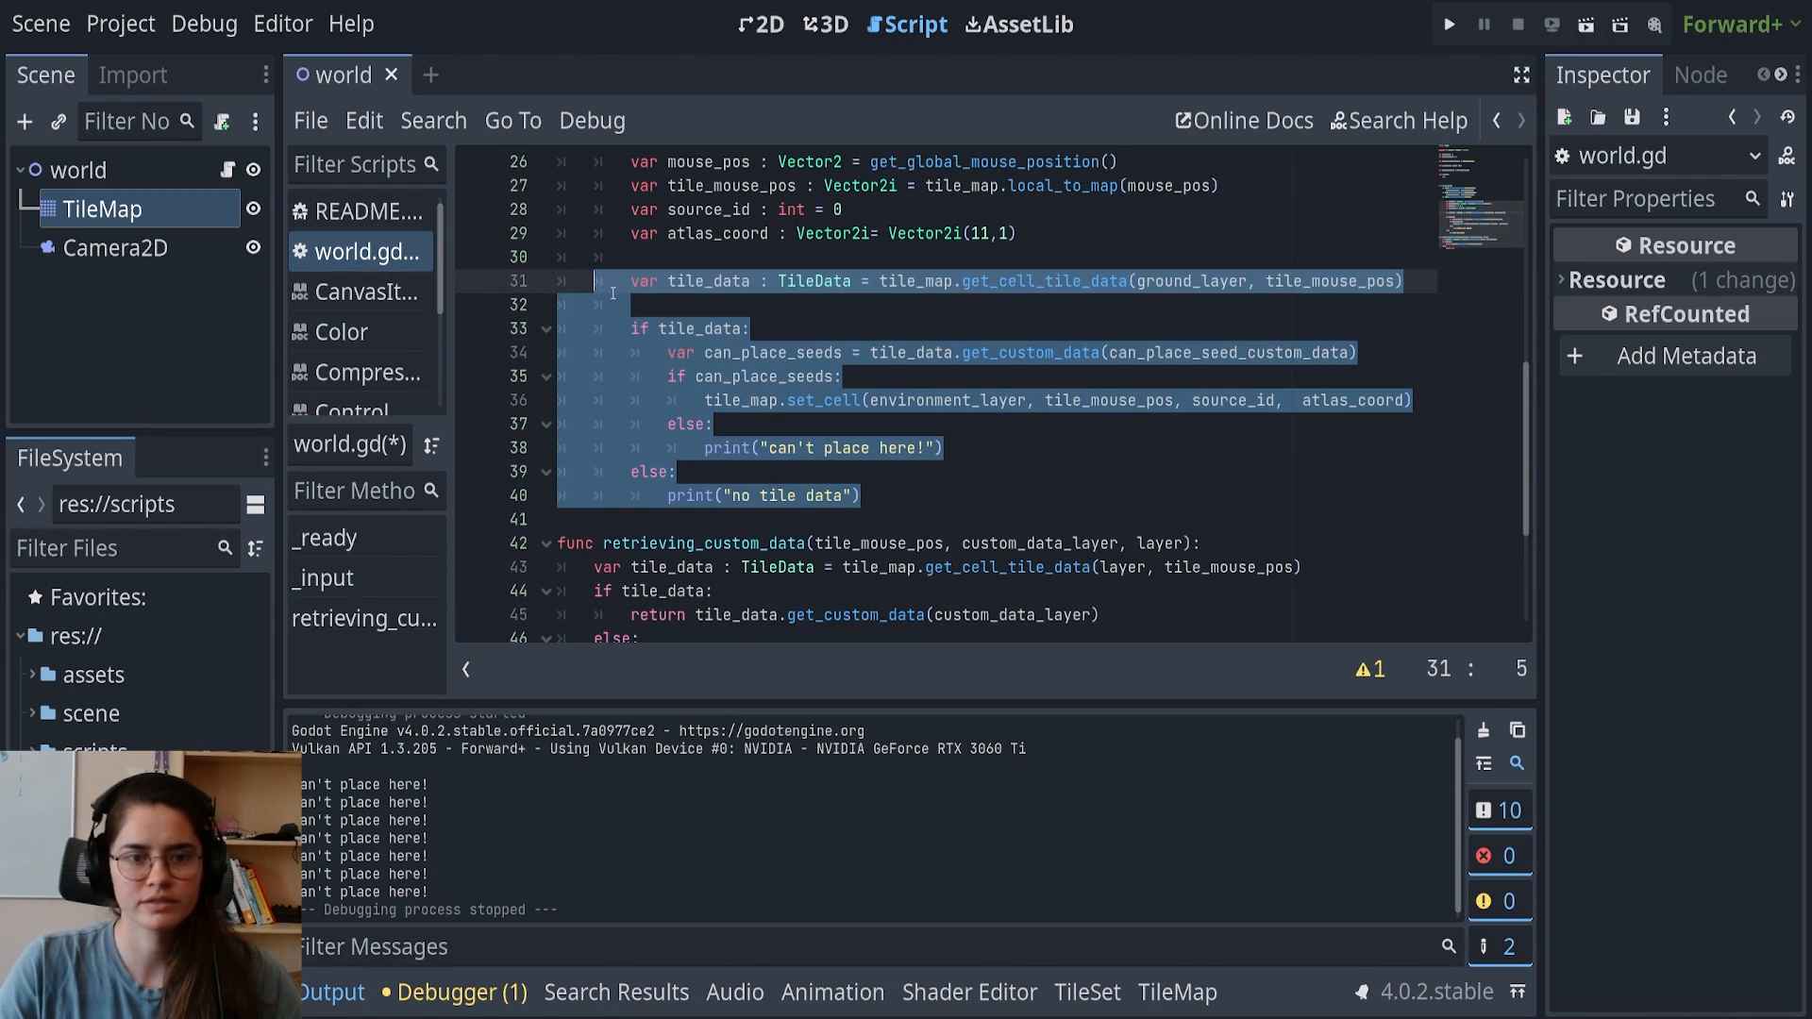
Delete the old tile data lookup and add an if farming_mode_state == FARMING_MODES.SEEDS branch
key(Delete)
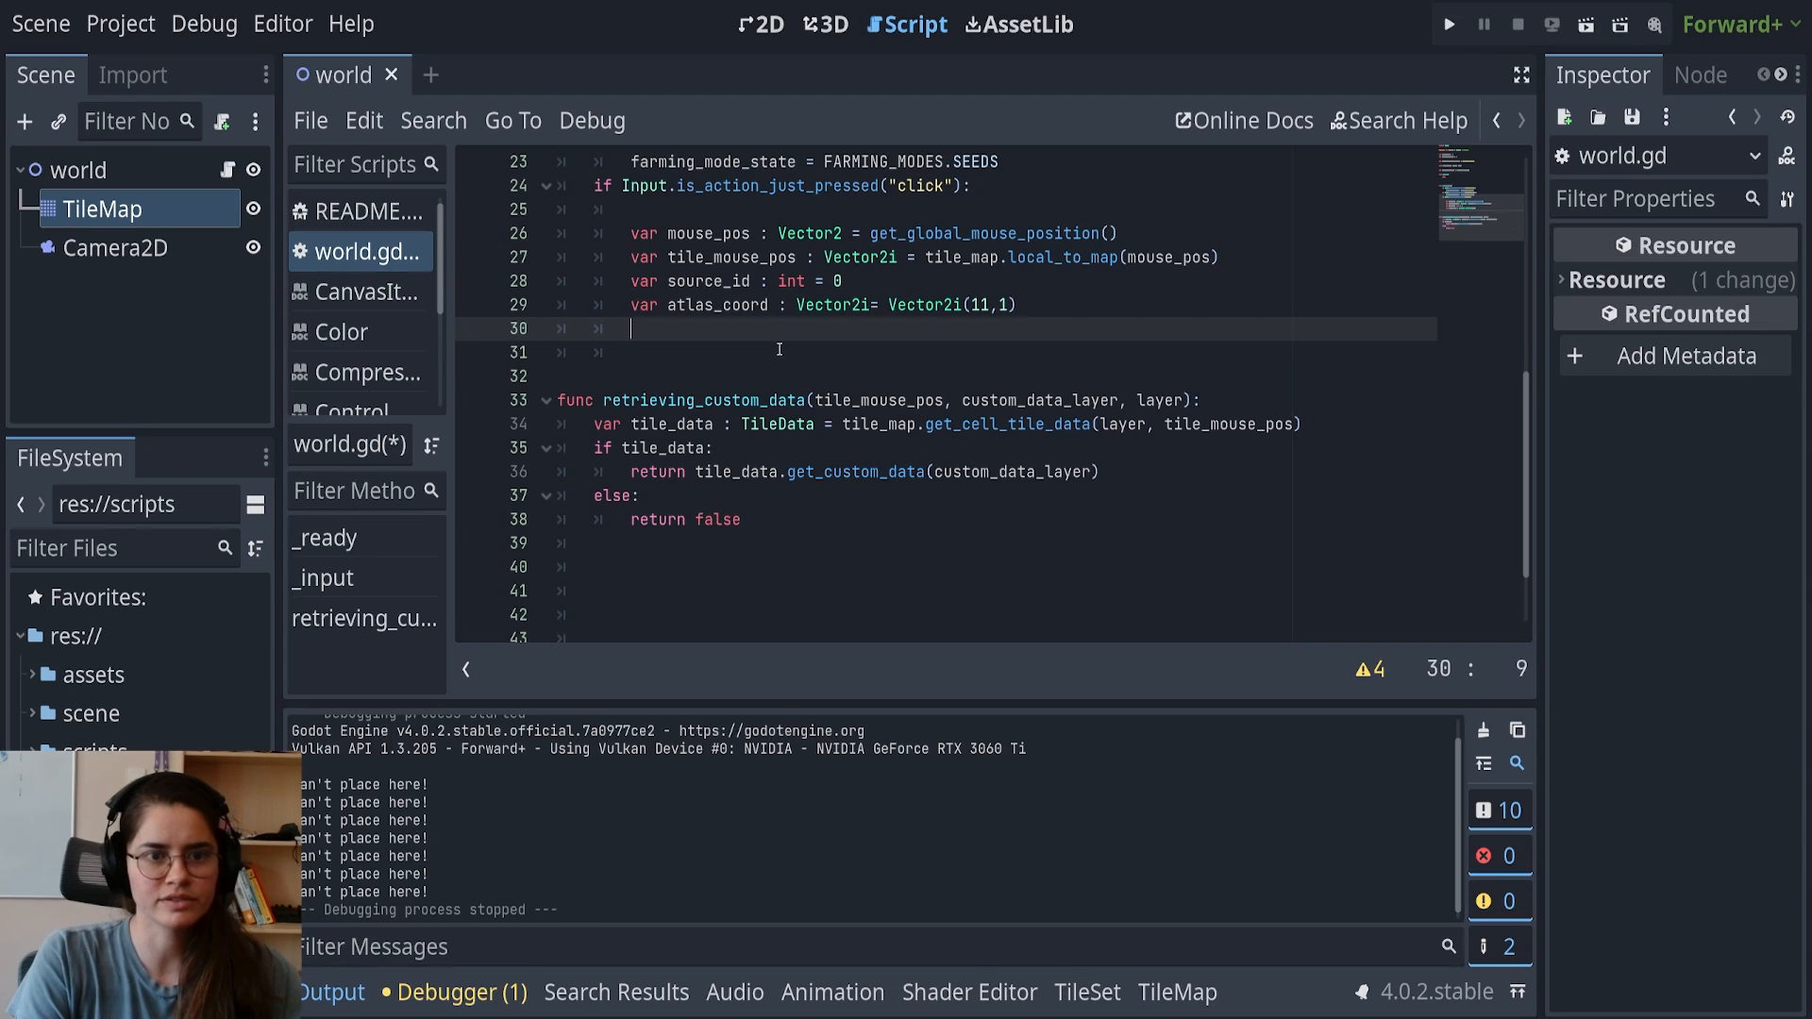
text(if)
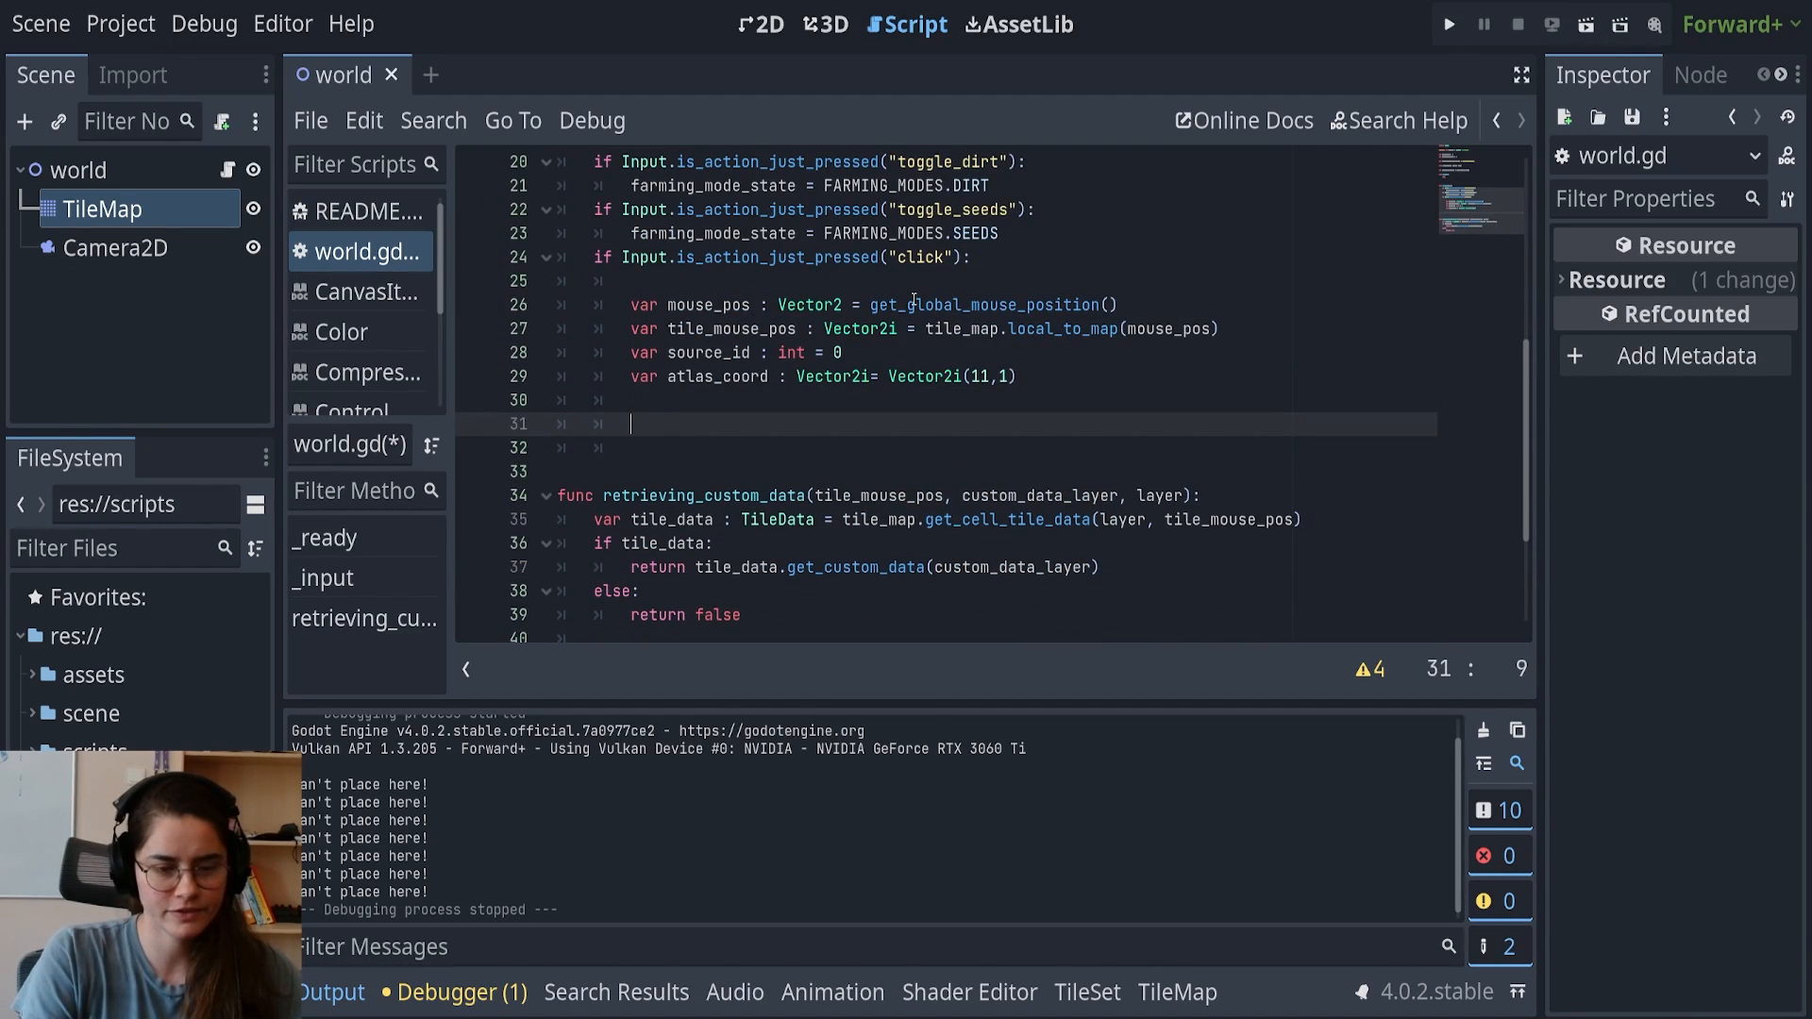
text(if farming_mode_state ==)
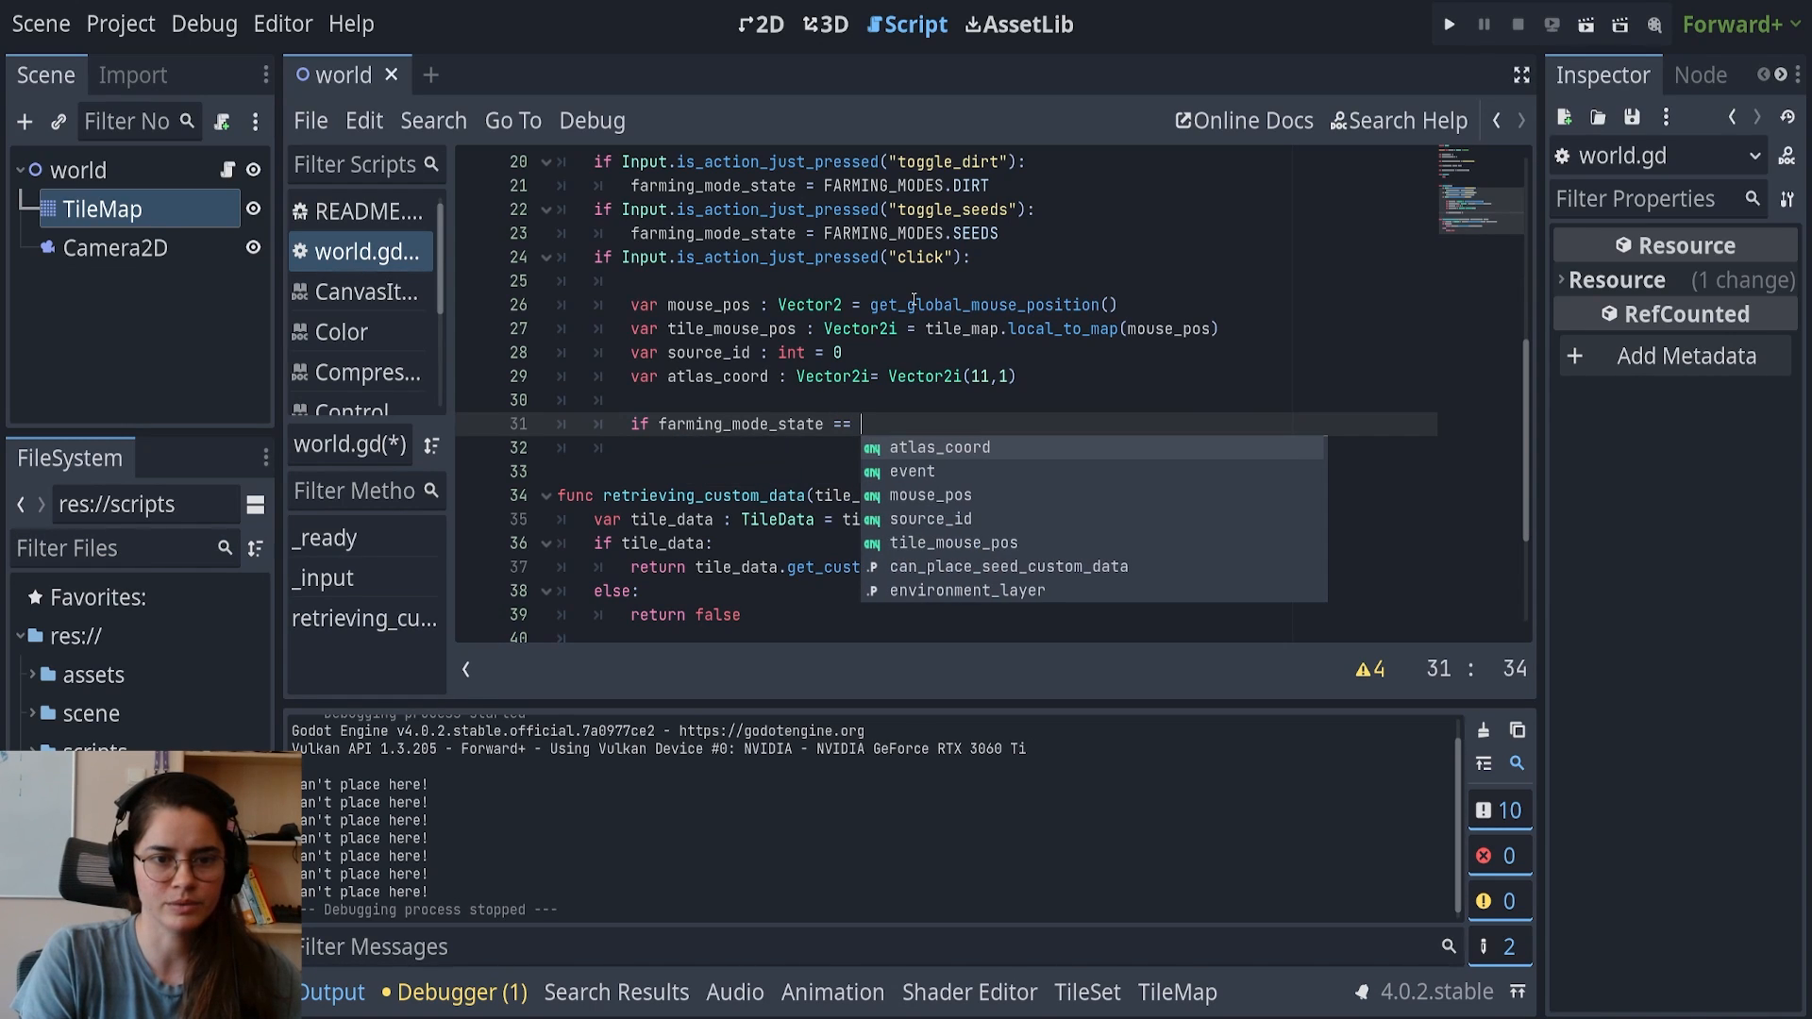
text(FARMING_MODES.SEEDS:)
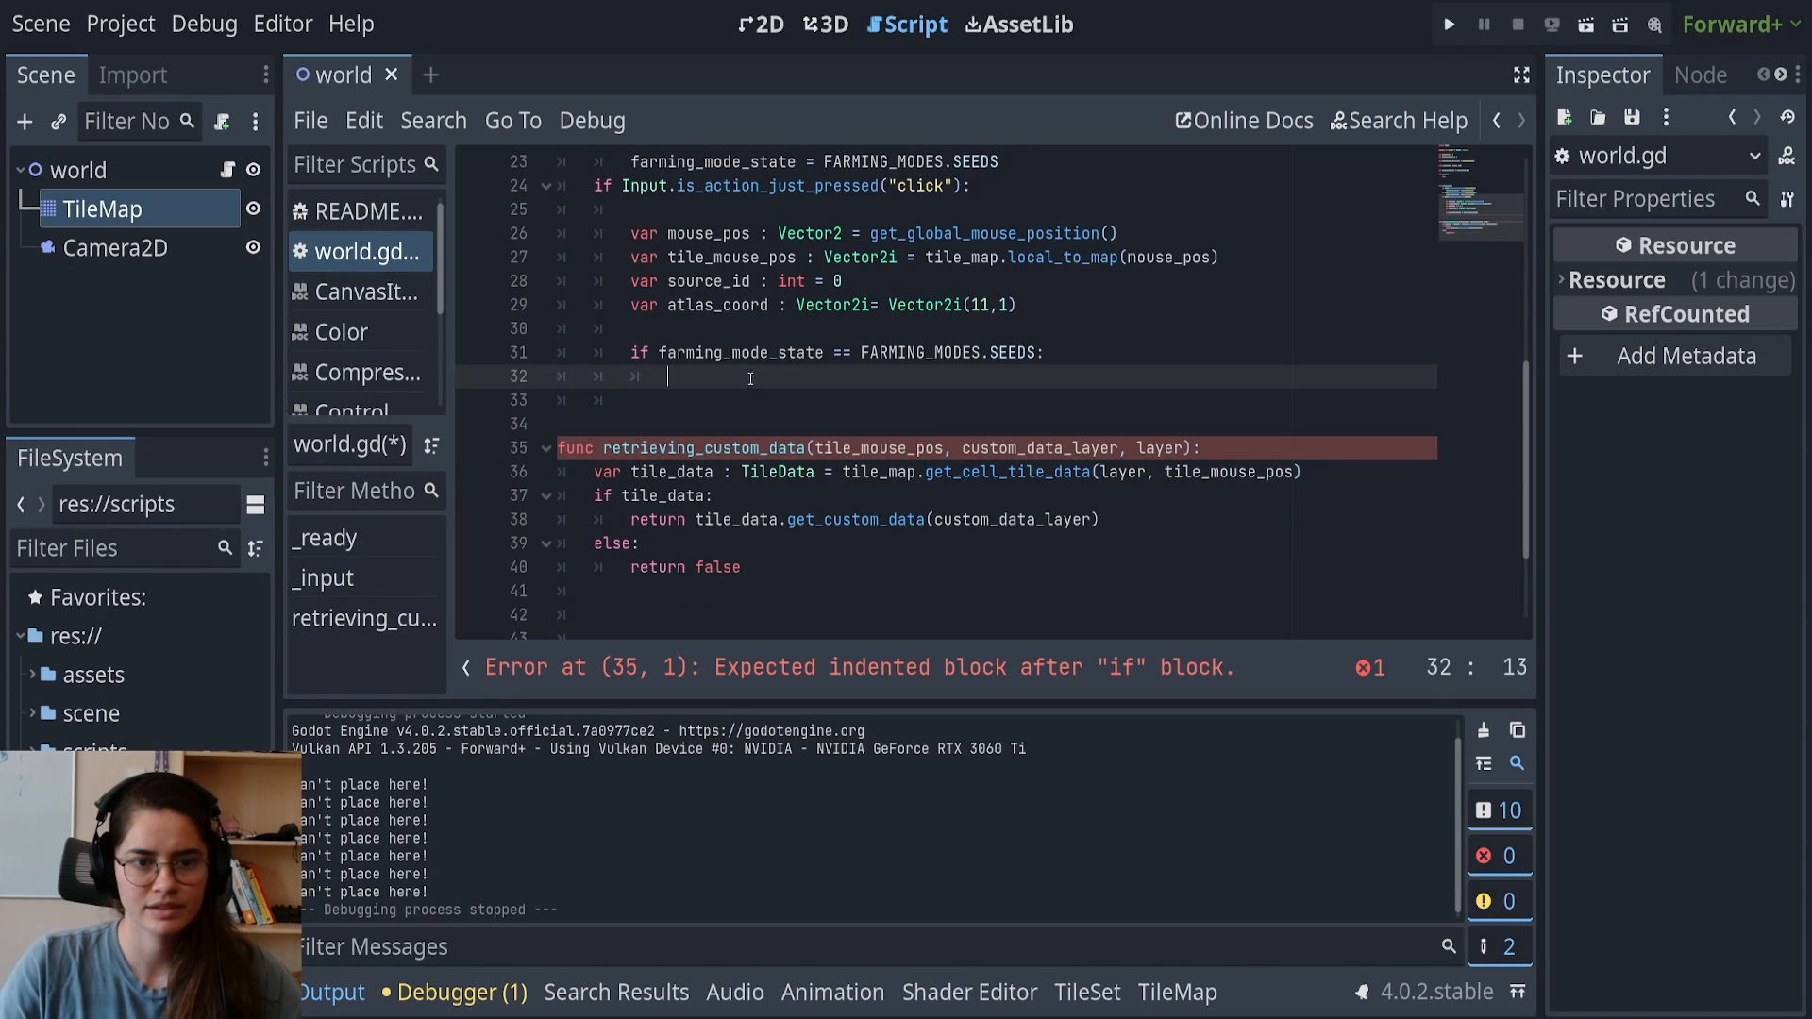
Call retrieving_custom_data with tile_mouse_pos, the seed custom data variable, and ground_layer
text(retrieving_custom_data(tile_mouse_pos, custom_data_layer, layer))
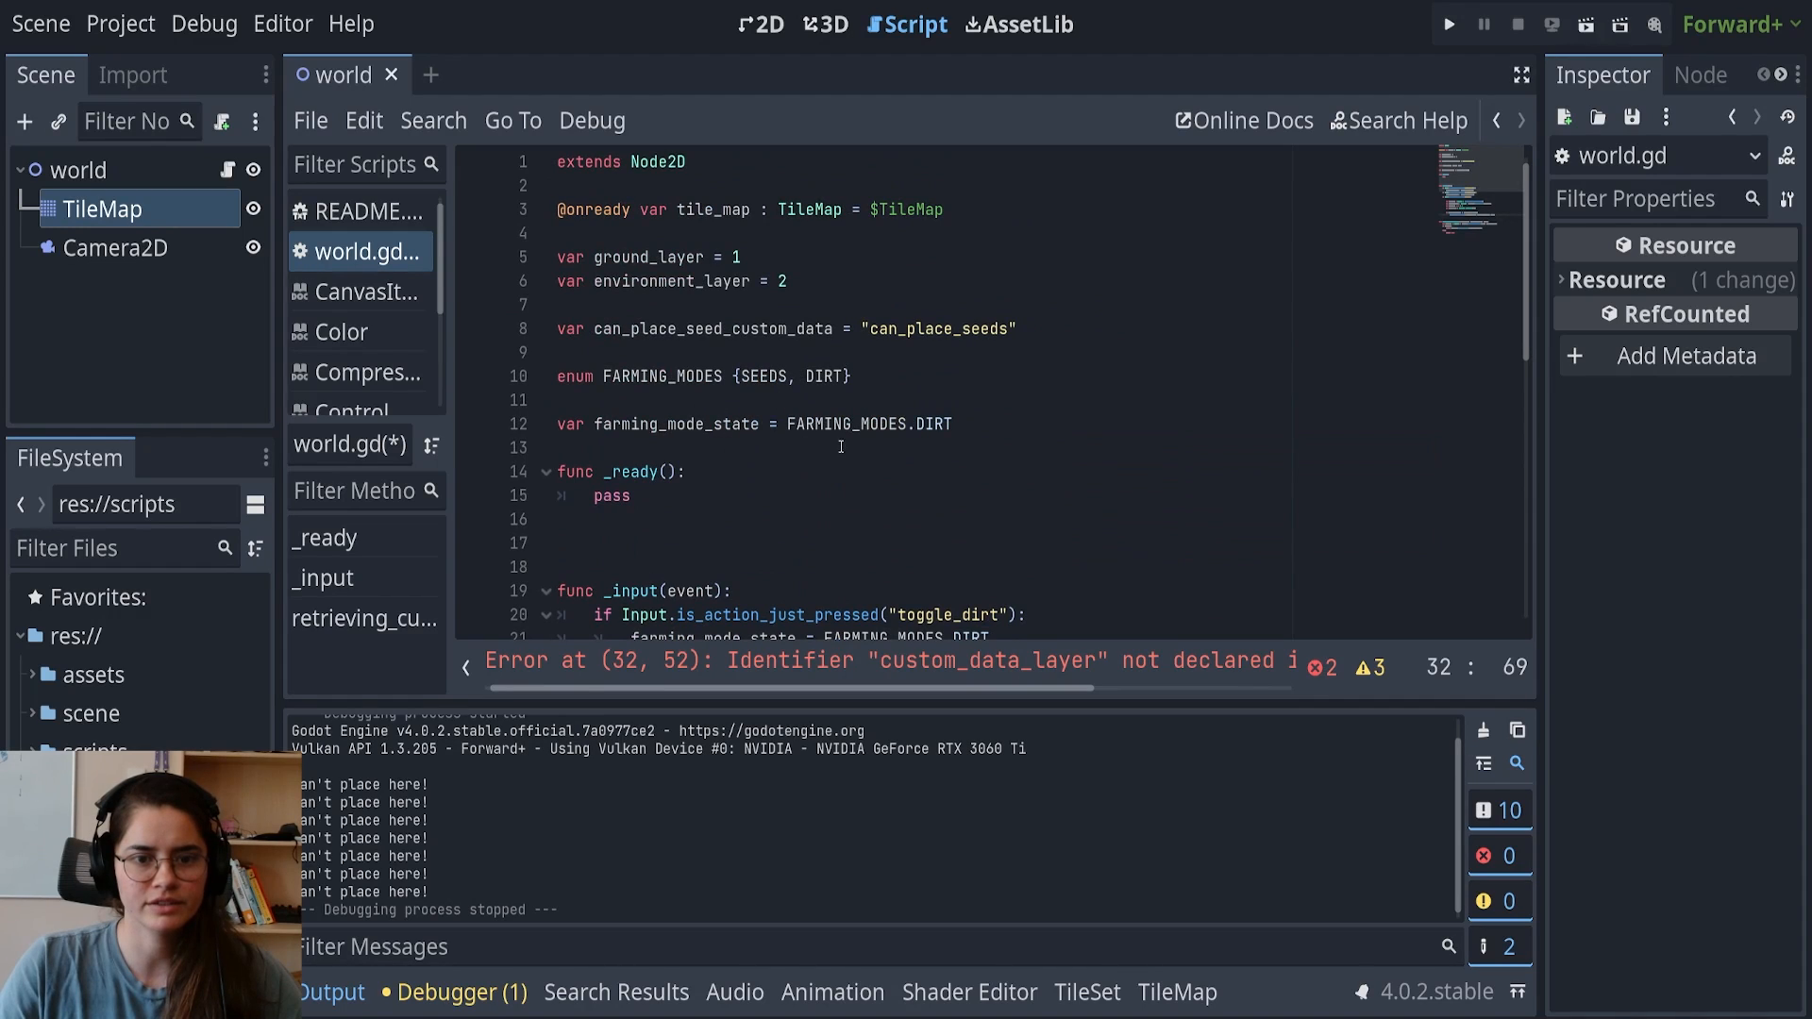
double_click(712, 329)
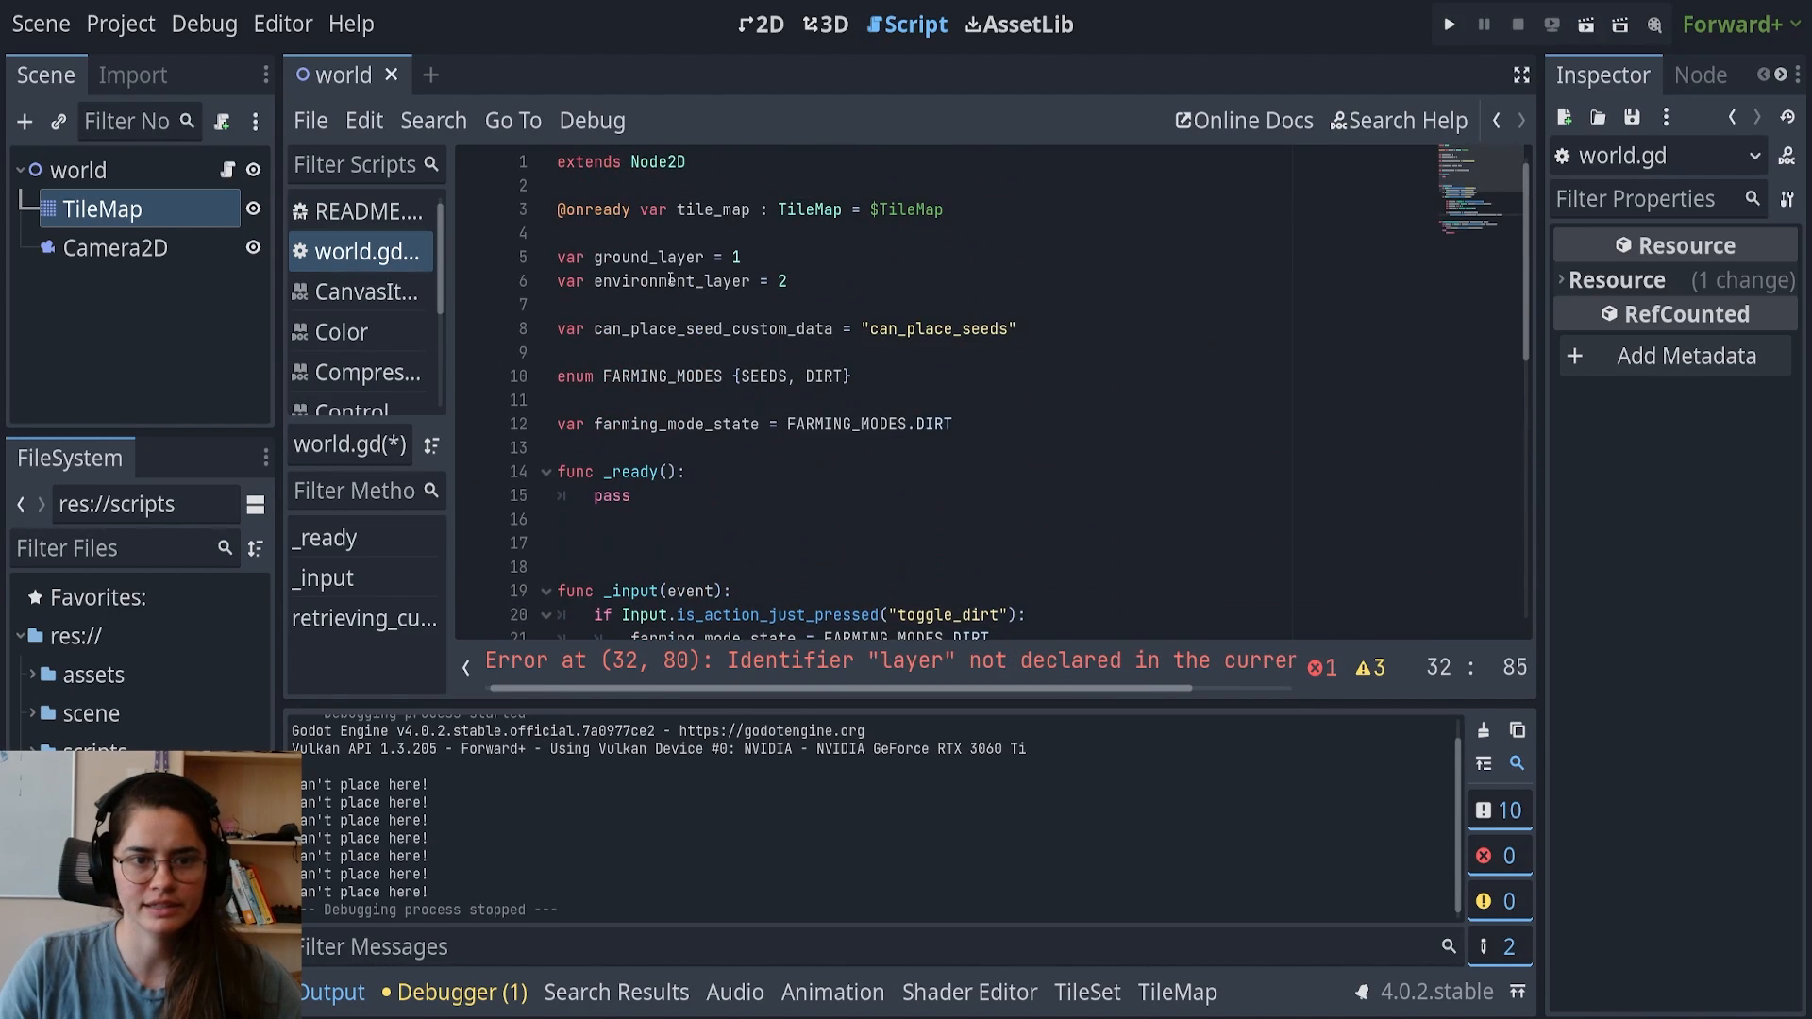
double_click(647, 257)
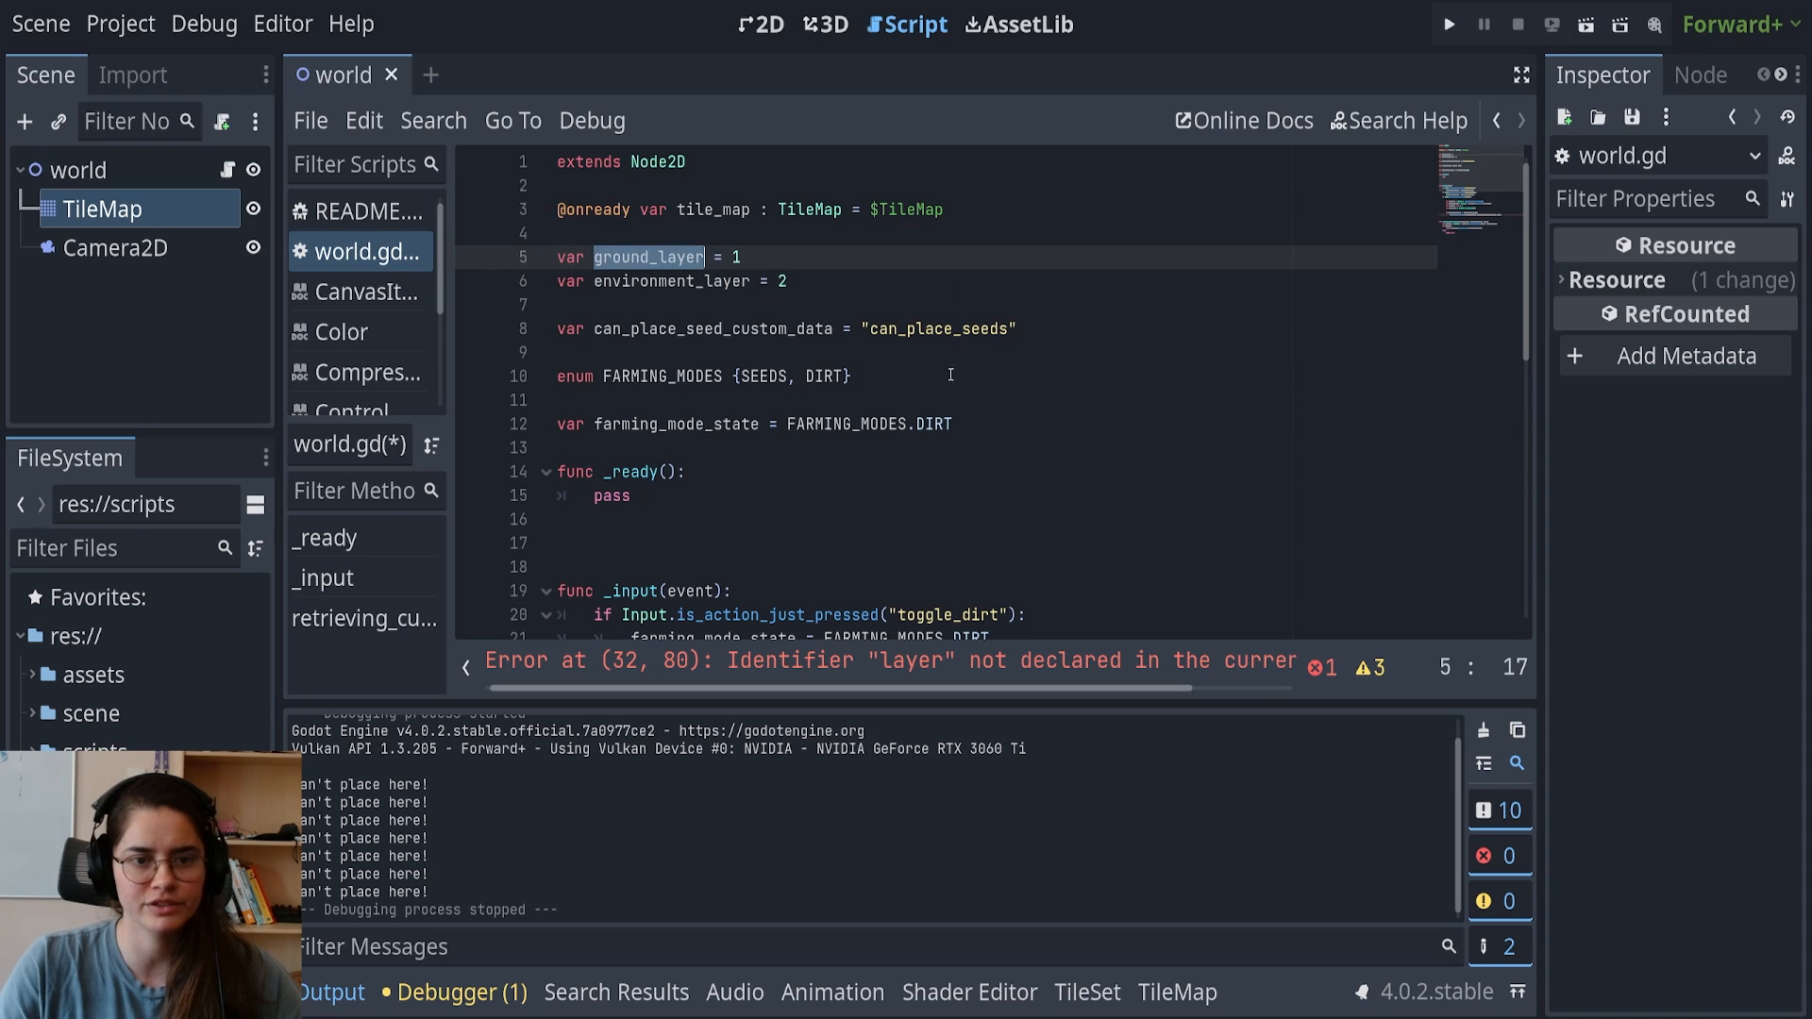
scroll(down, 3)
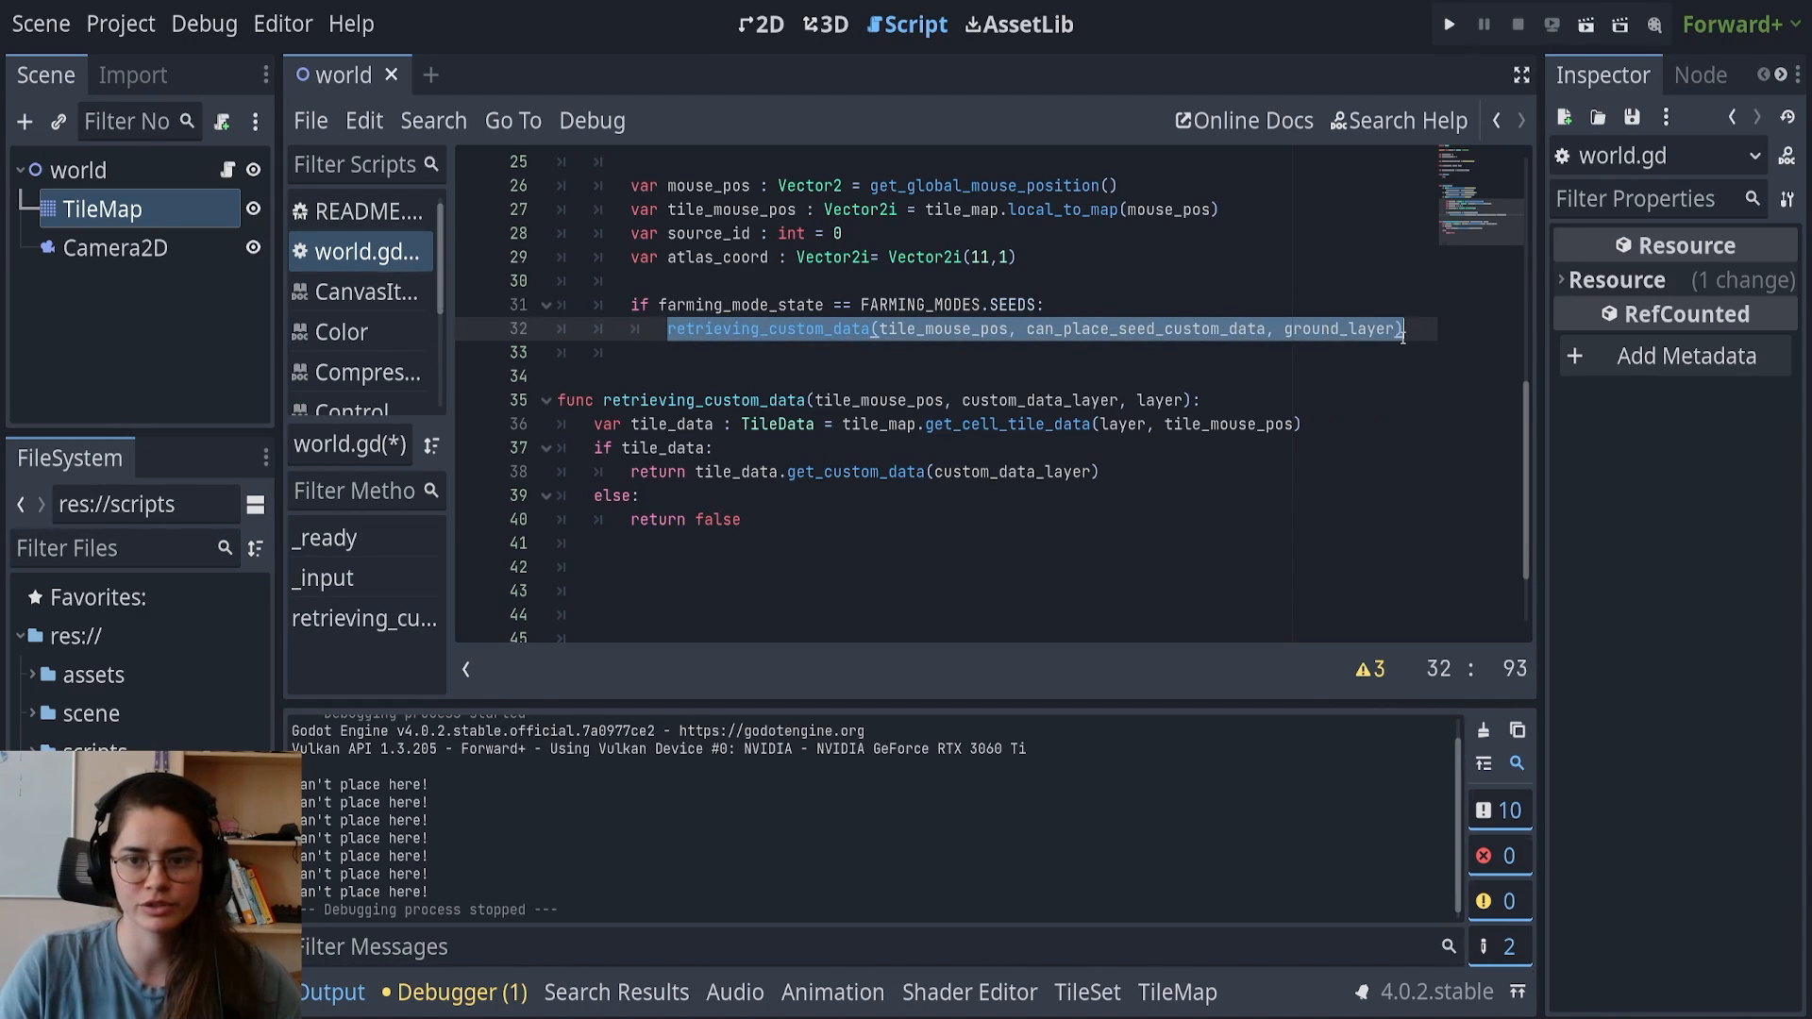
Wrap the check in an if and call tile_map.set_cell(environment_layer, tile_mouse_pos, source_id, atlas_coord)
text(if)
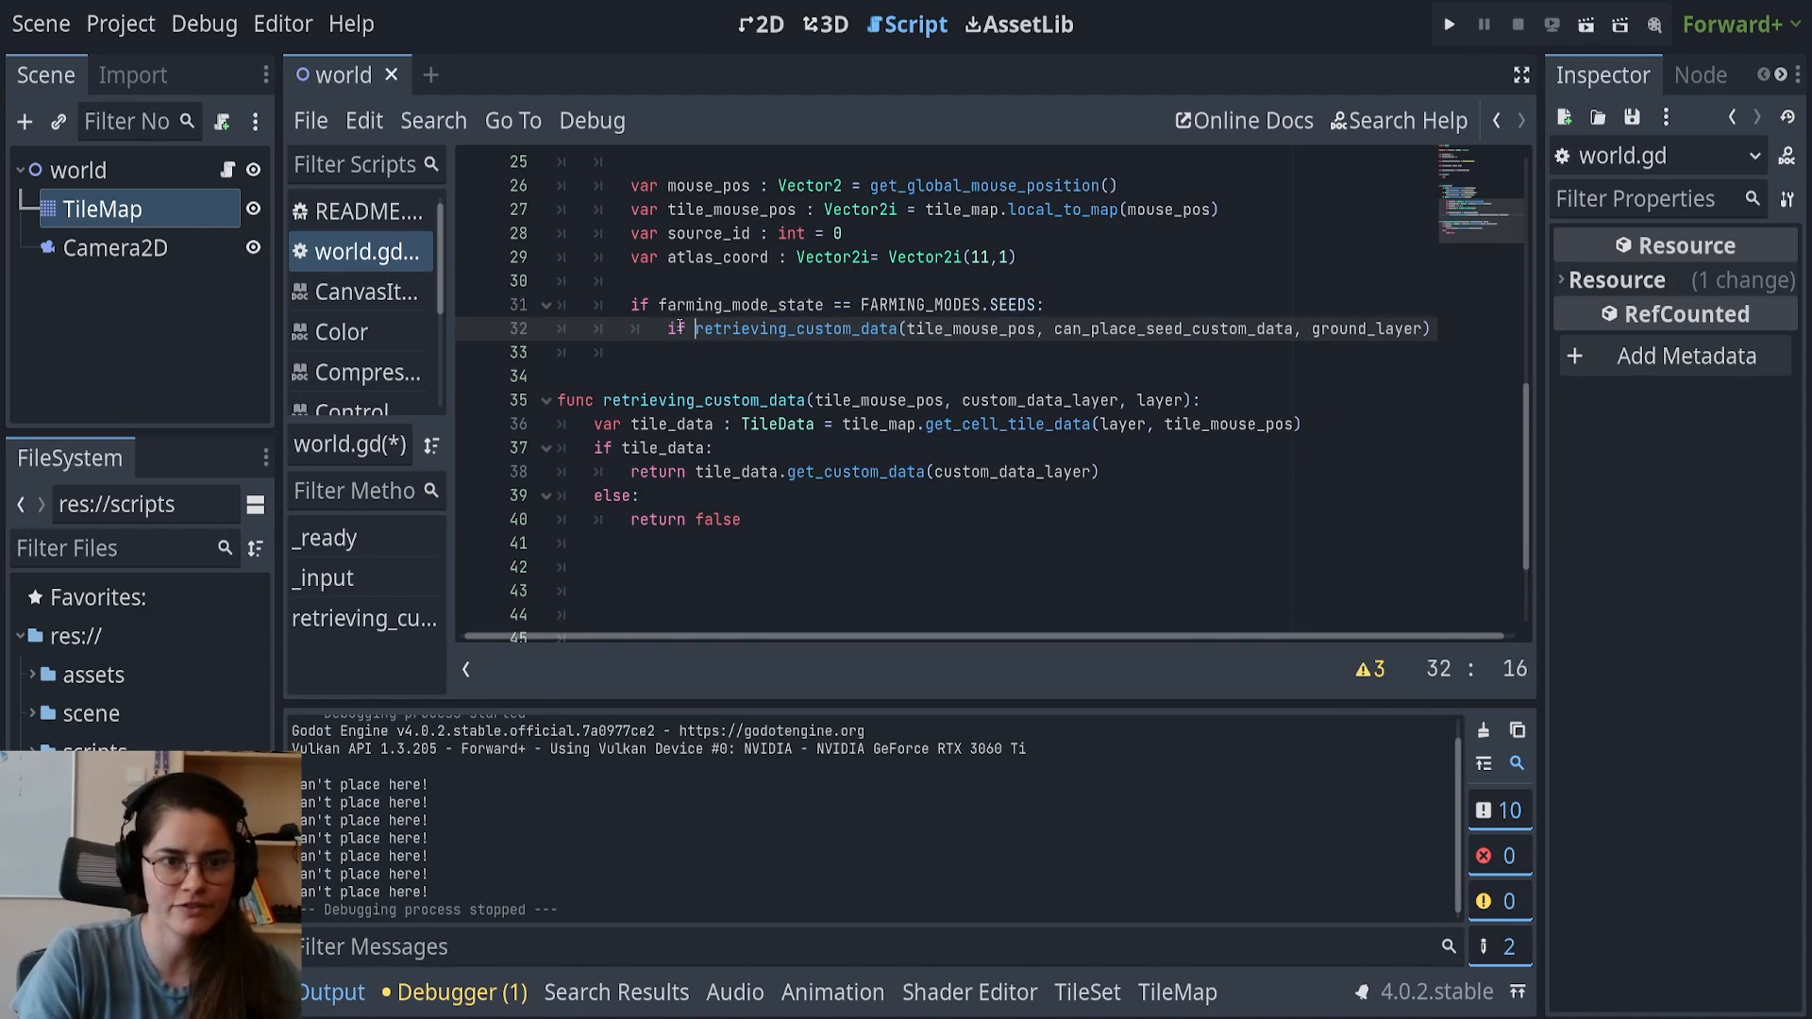
click(1432, 328)
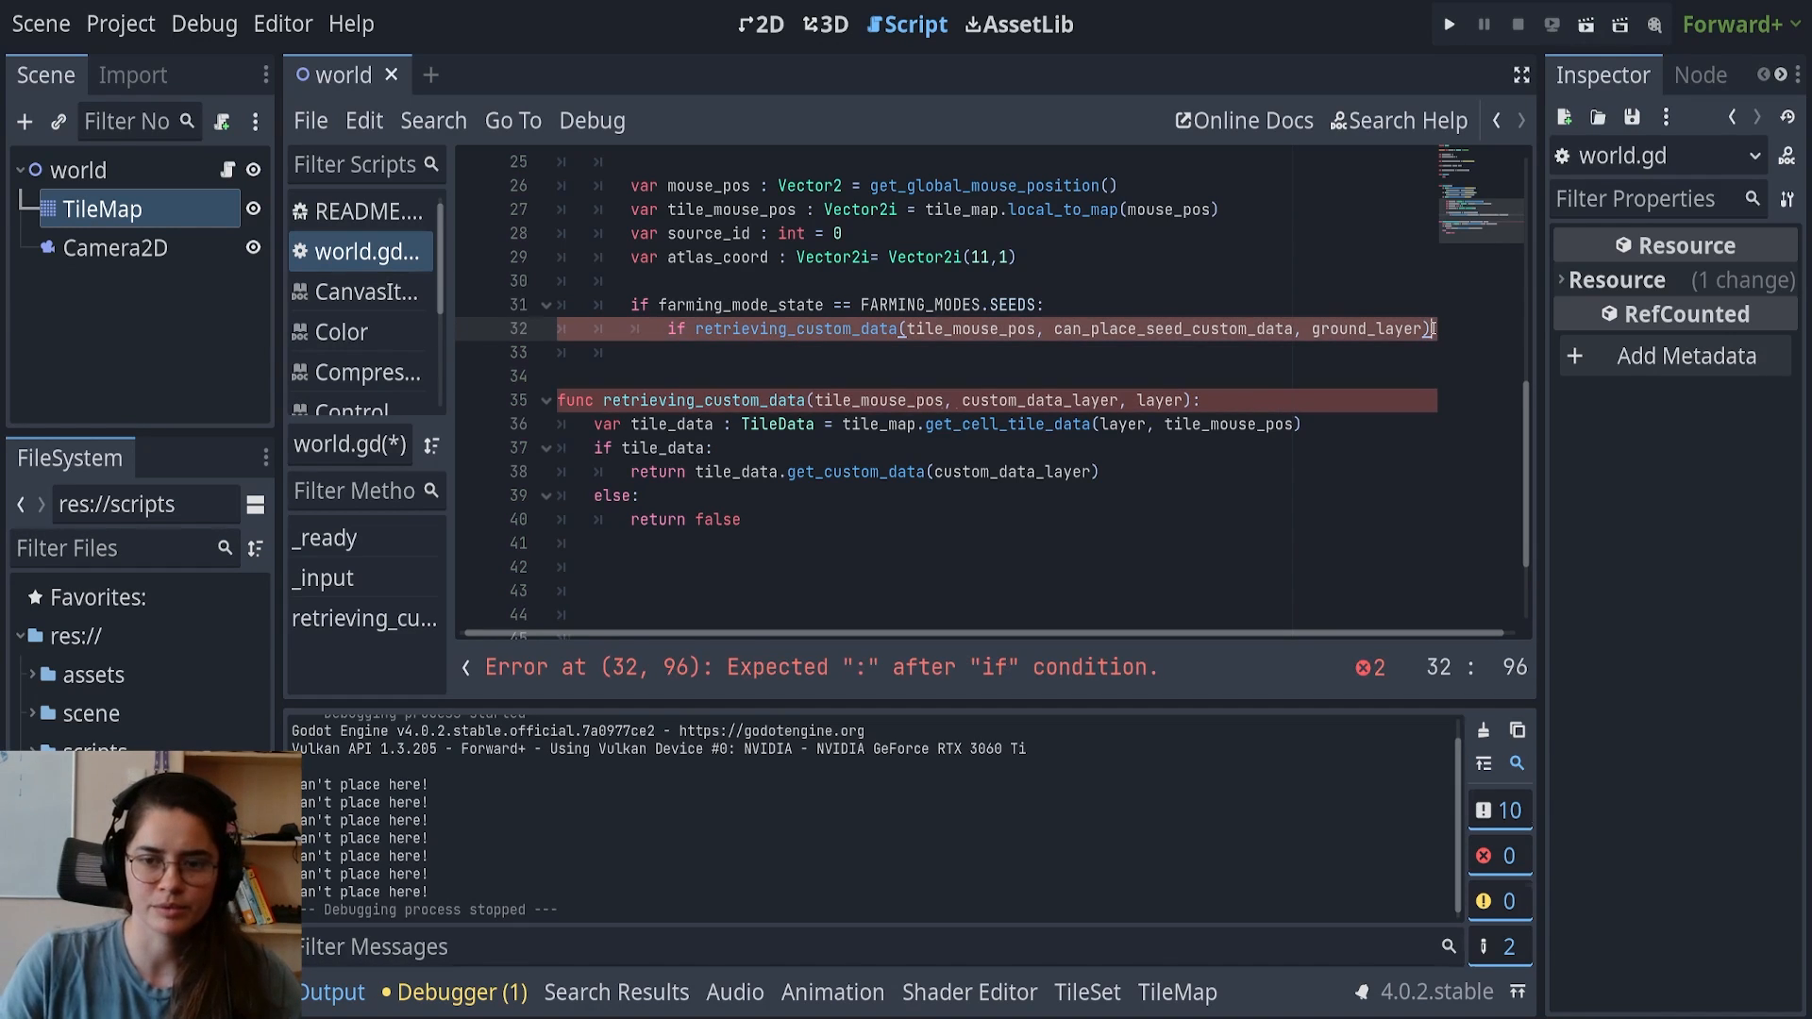
key(Return)
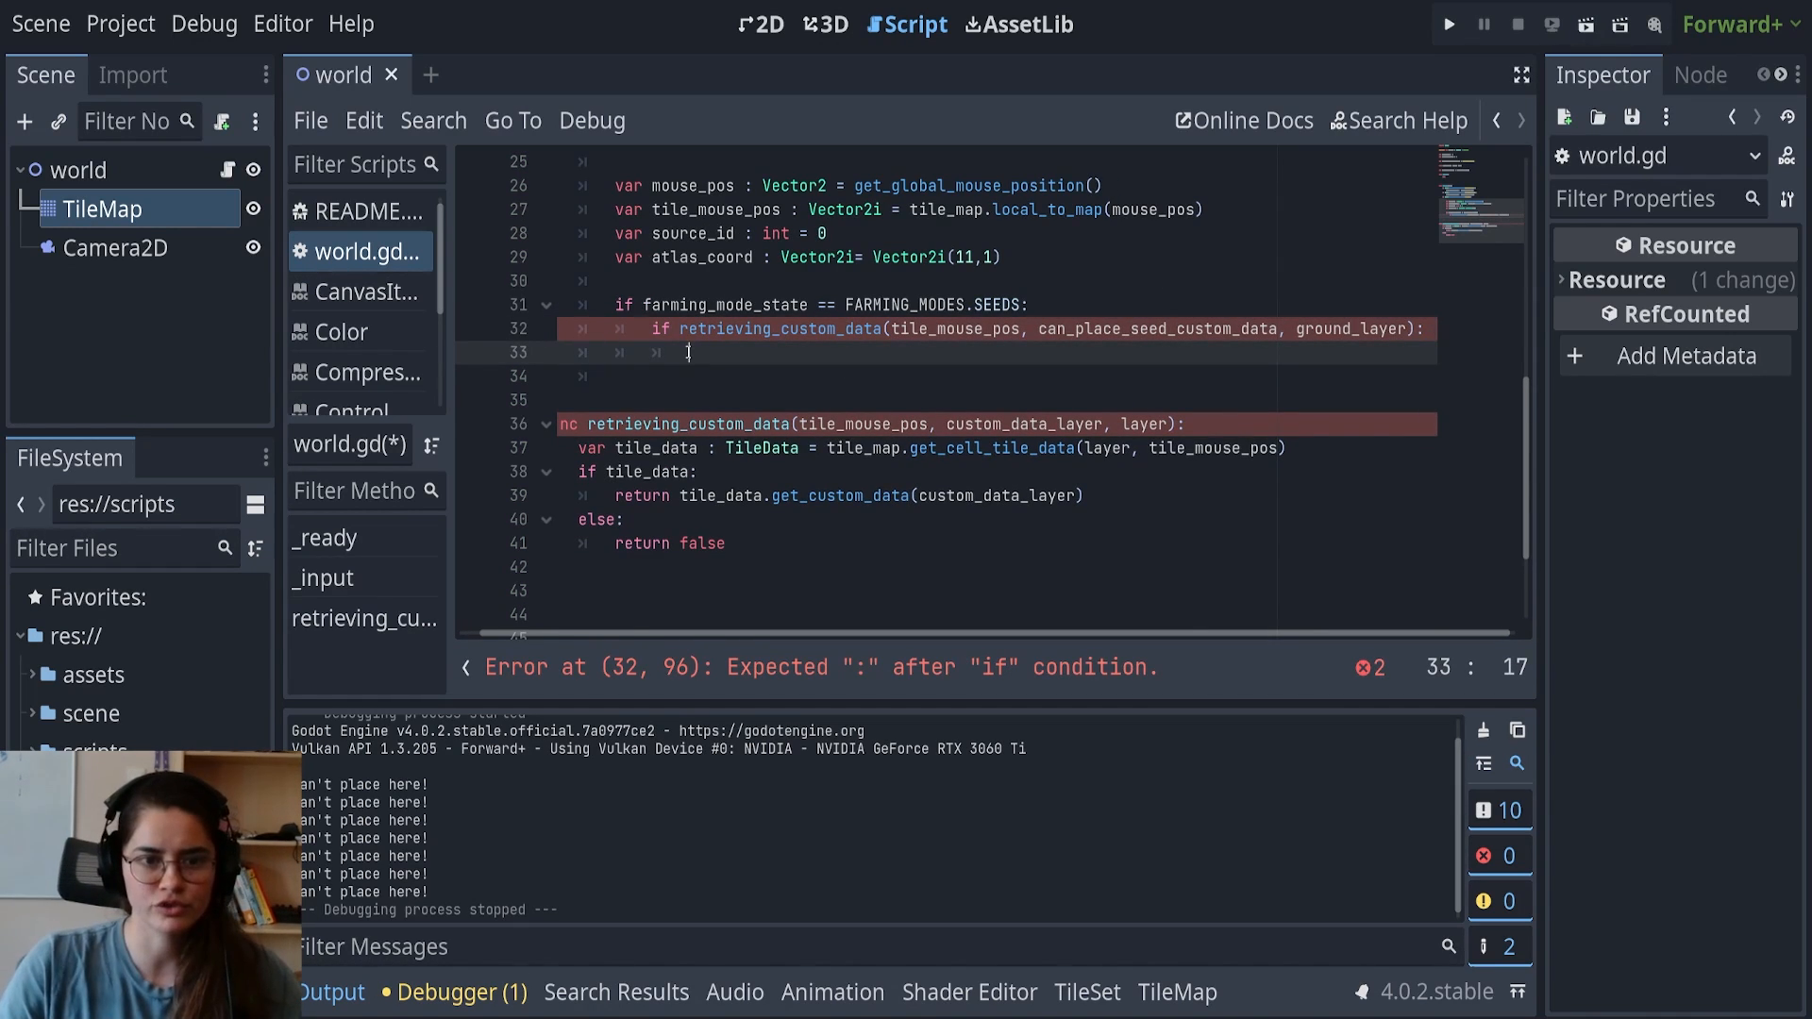
text(tile_s)
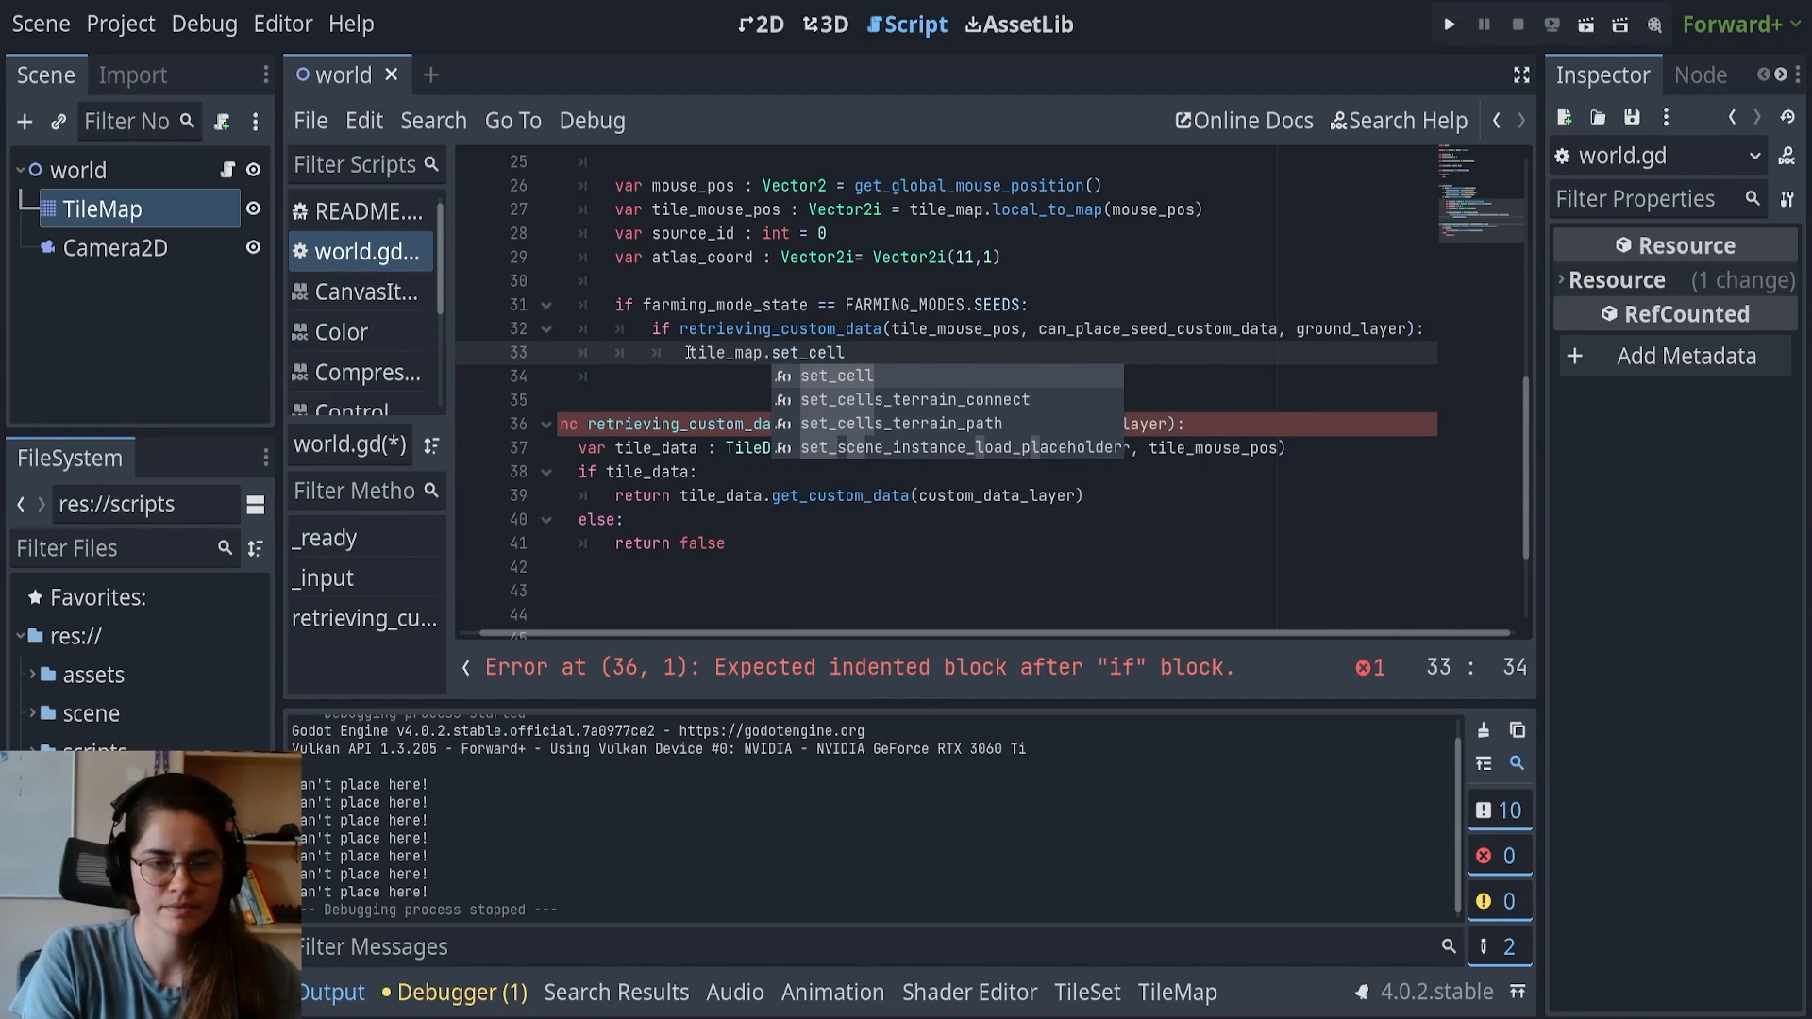
text(())
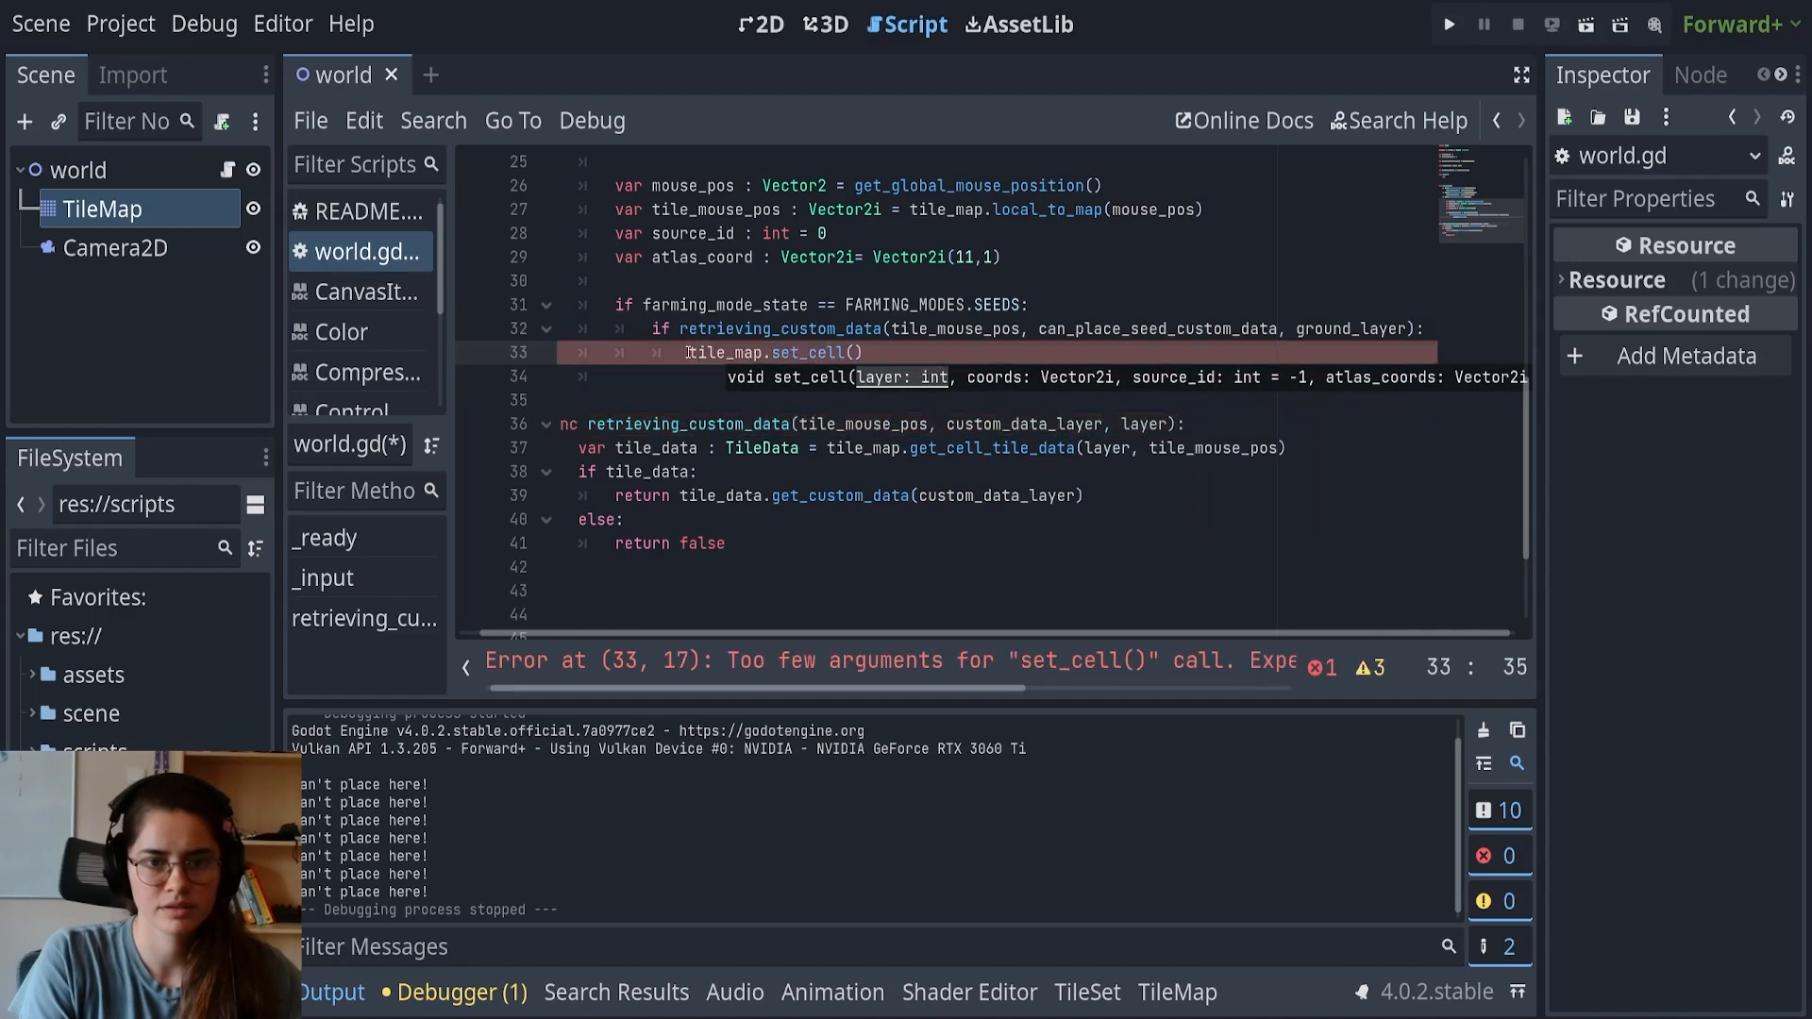
text(environment_layer,)
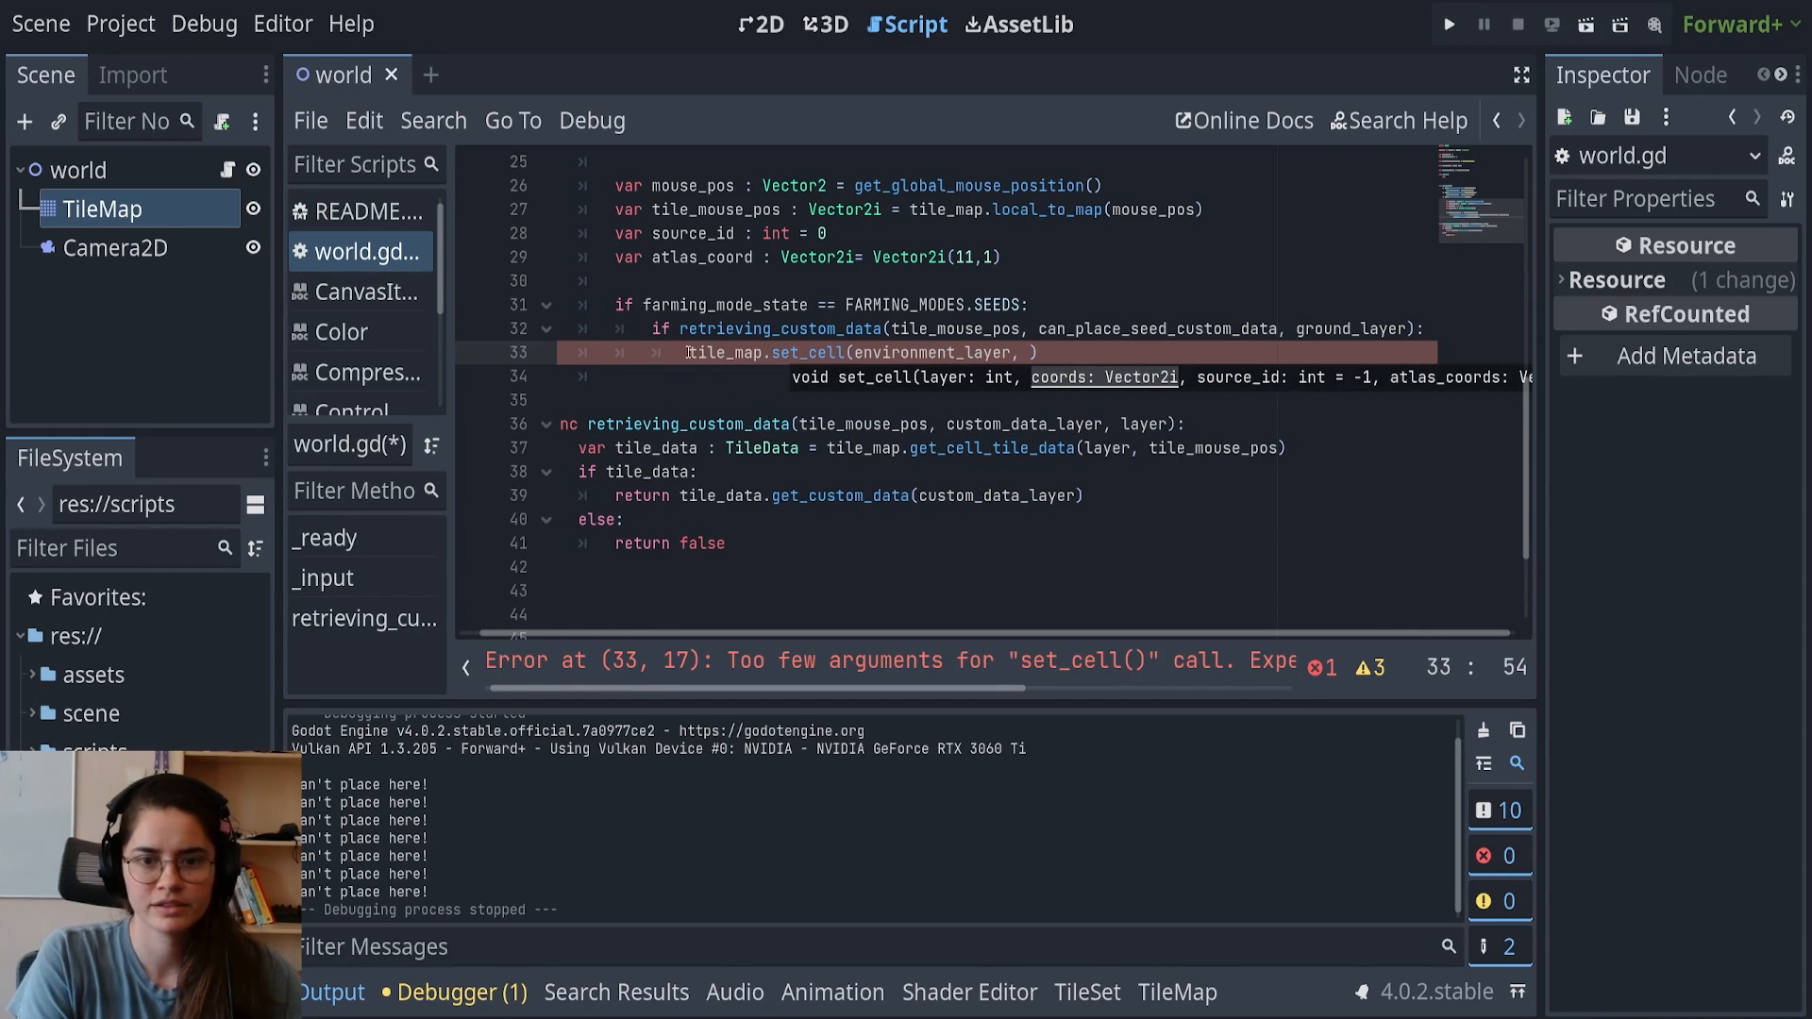
text(tile_mouse_pos,)
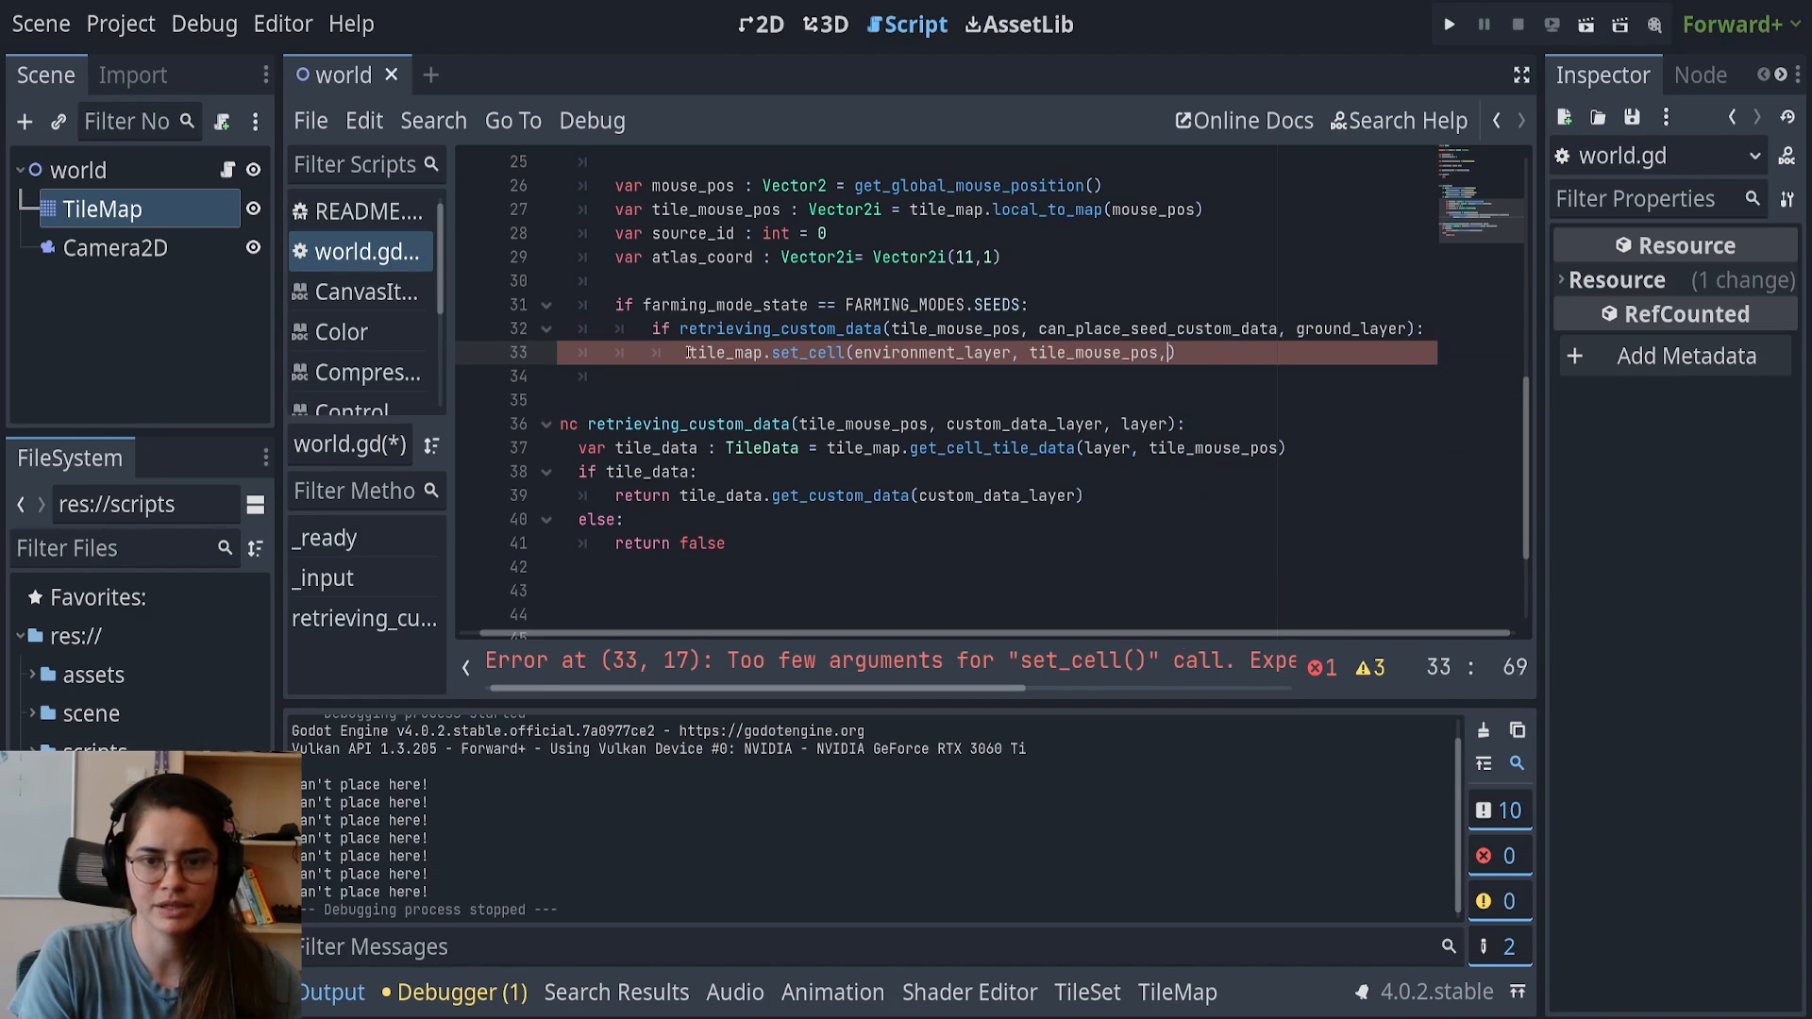
text(source_id,)
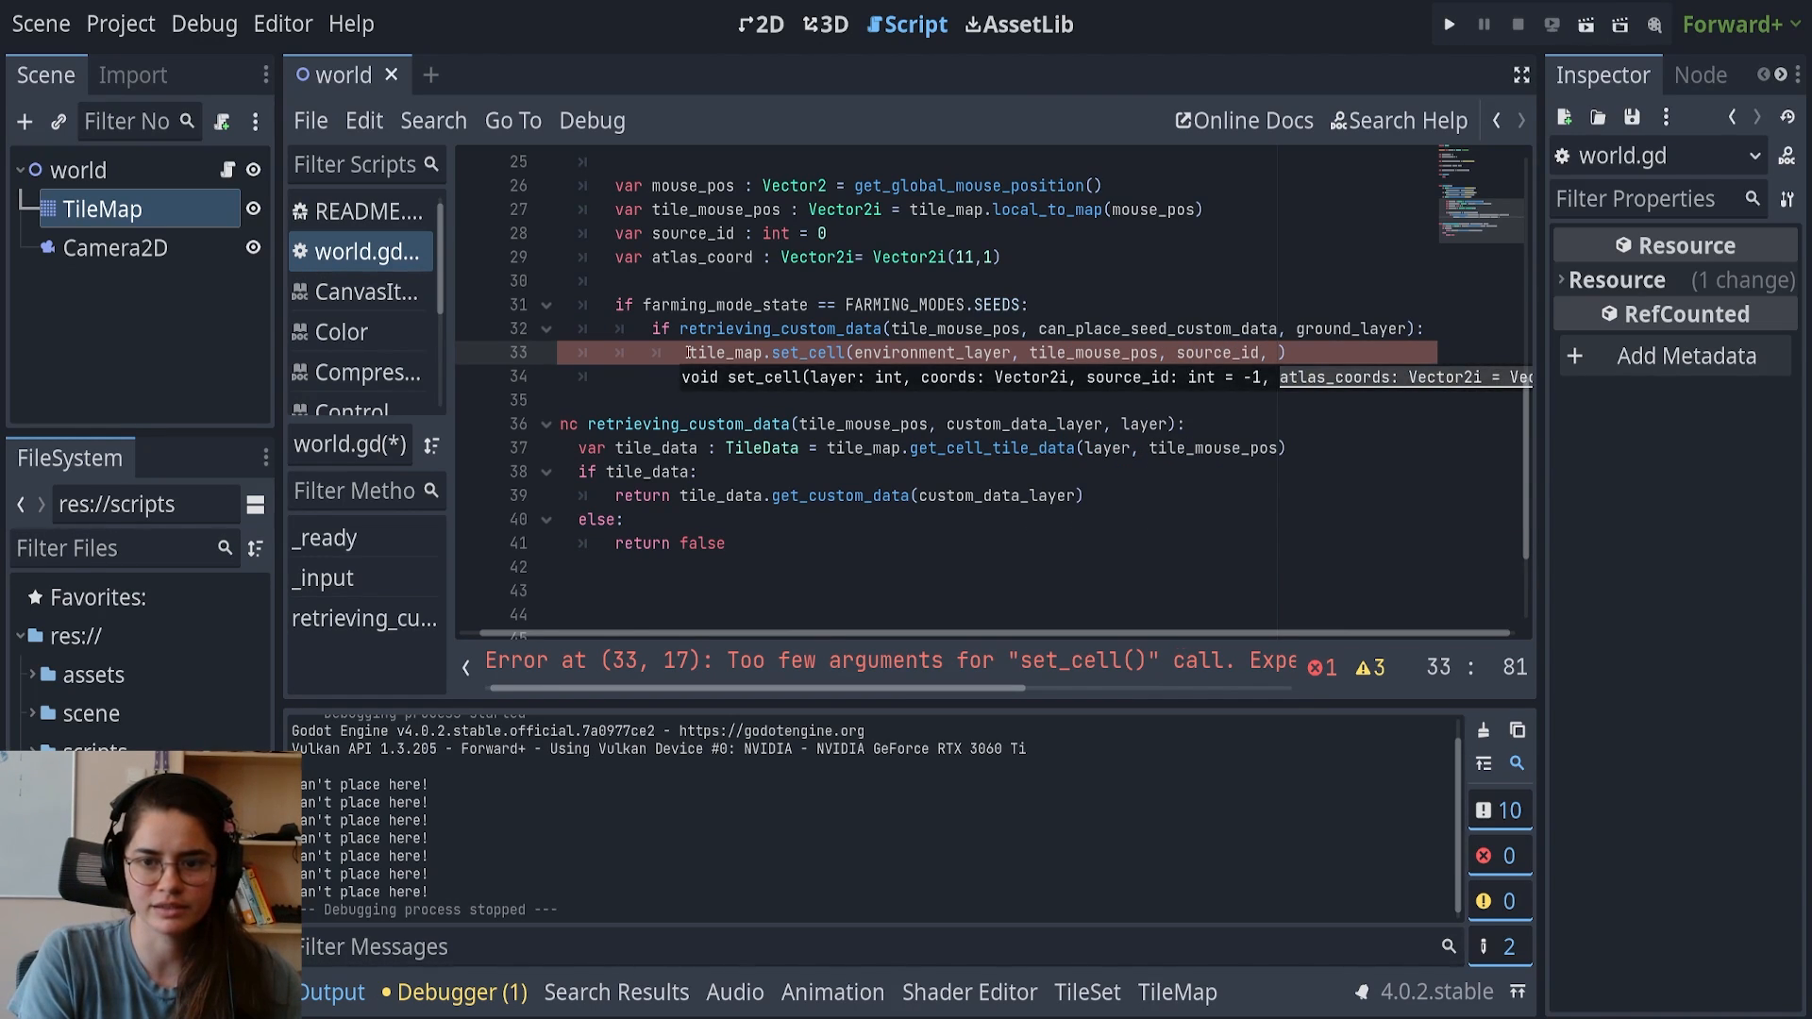
text(atlas_coord)
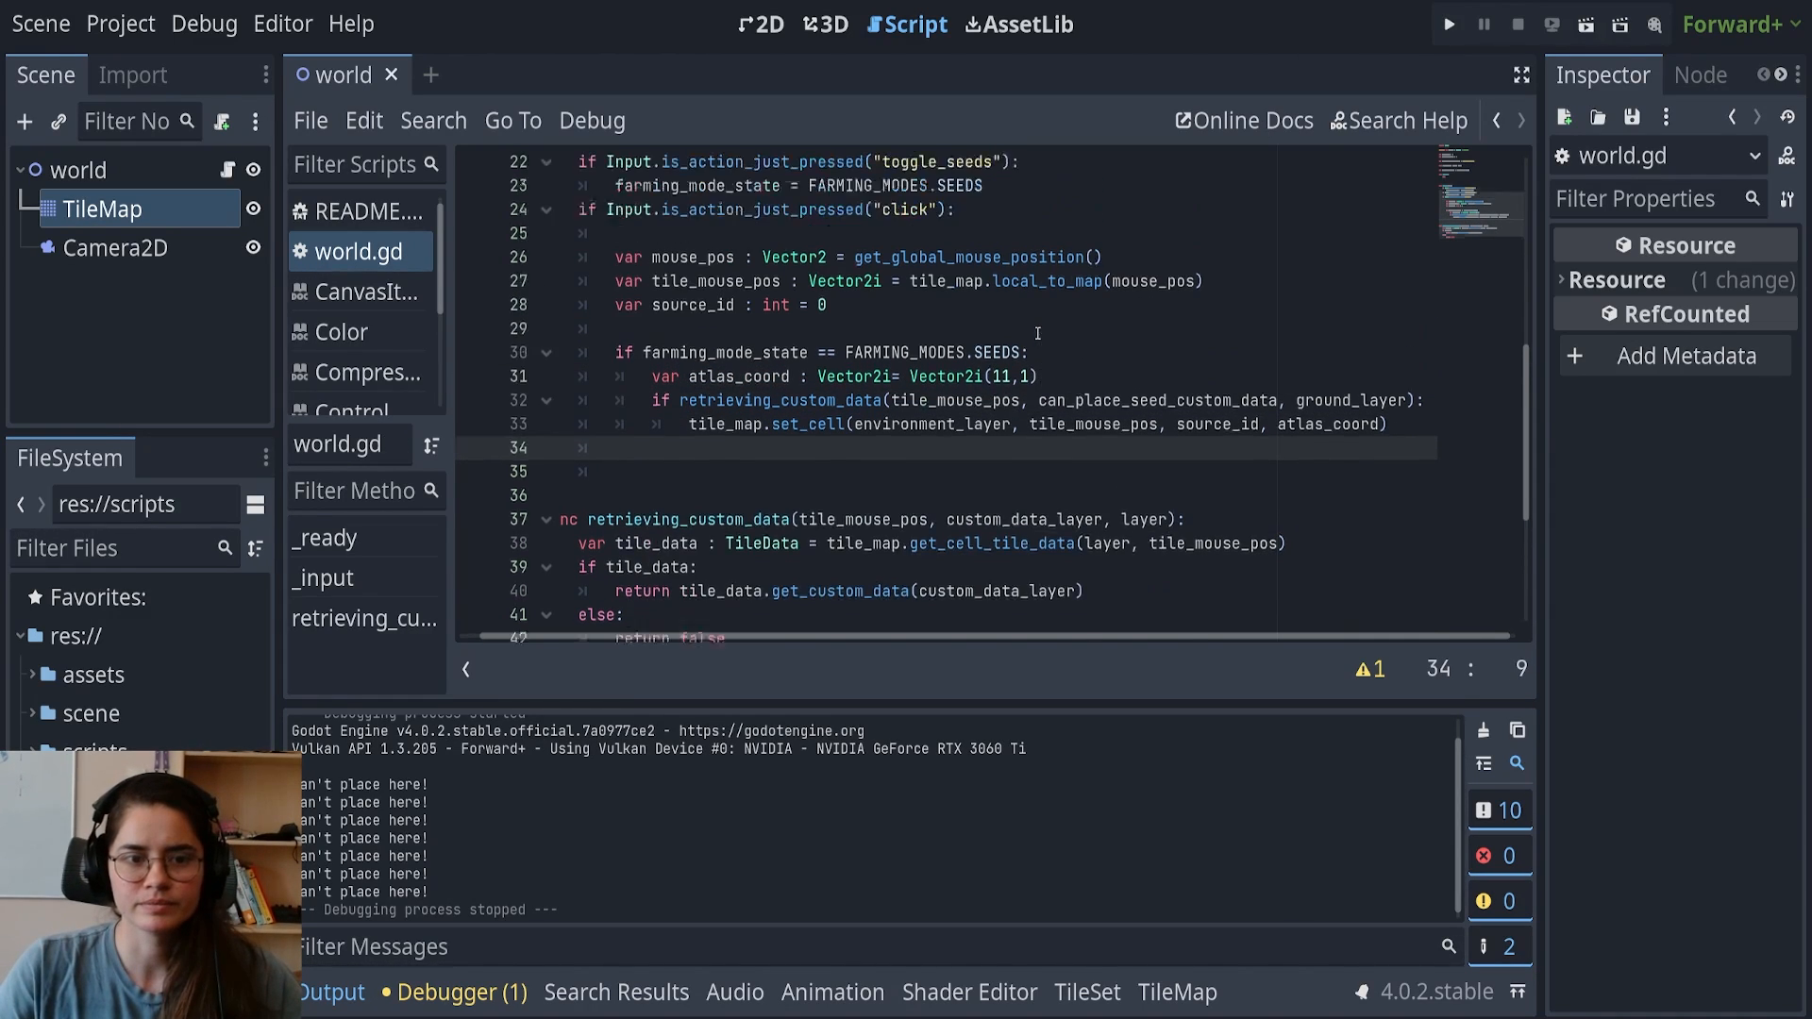
Run and stop the game, add print("dirt") and print("seeds") to the toggles, then rerun
click(1447, 22)
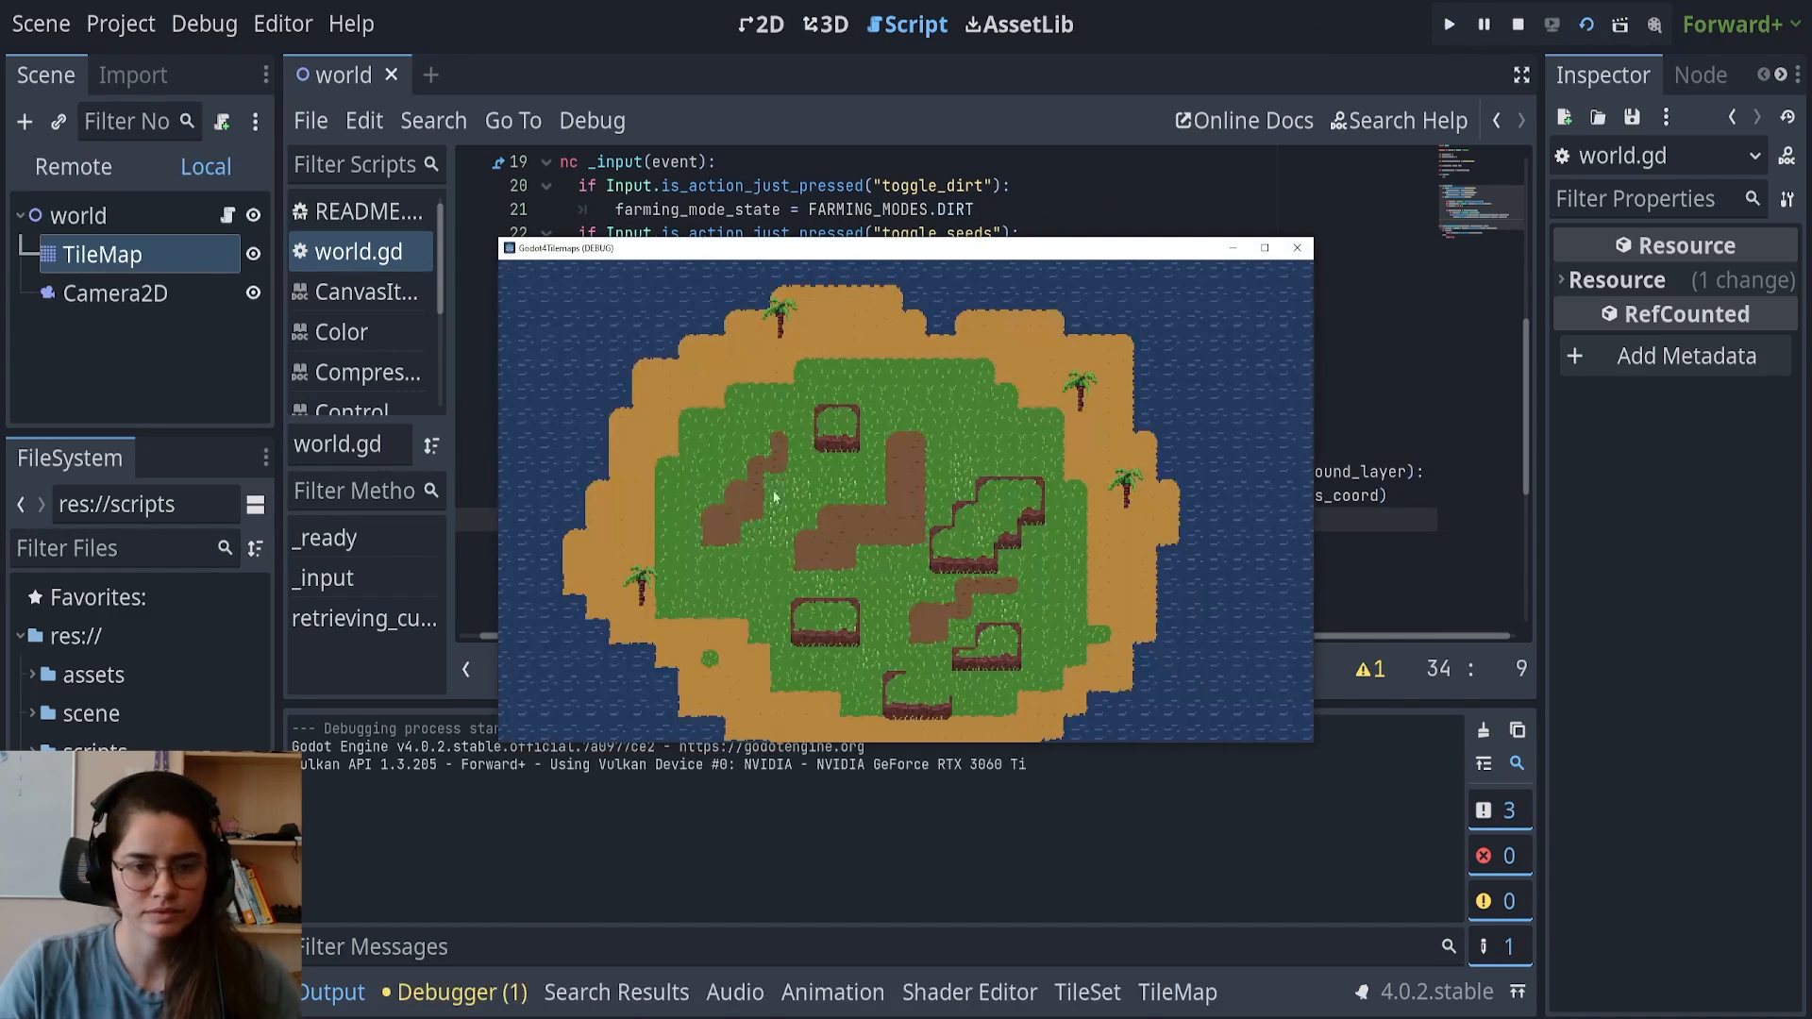
click(1296, 248)
text(print(")
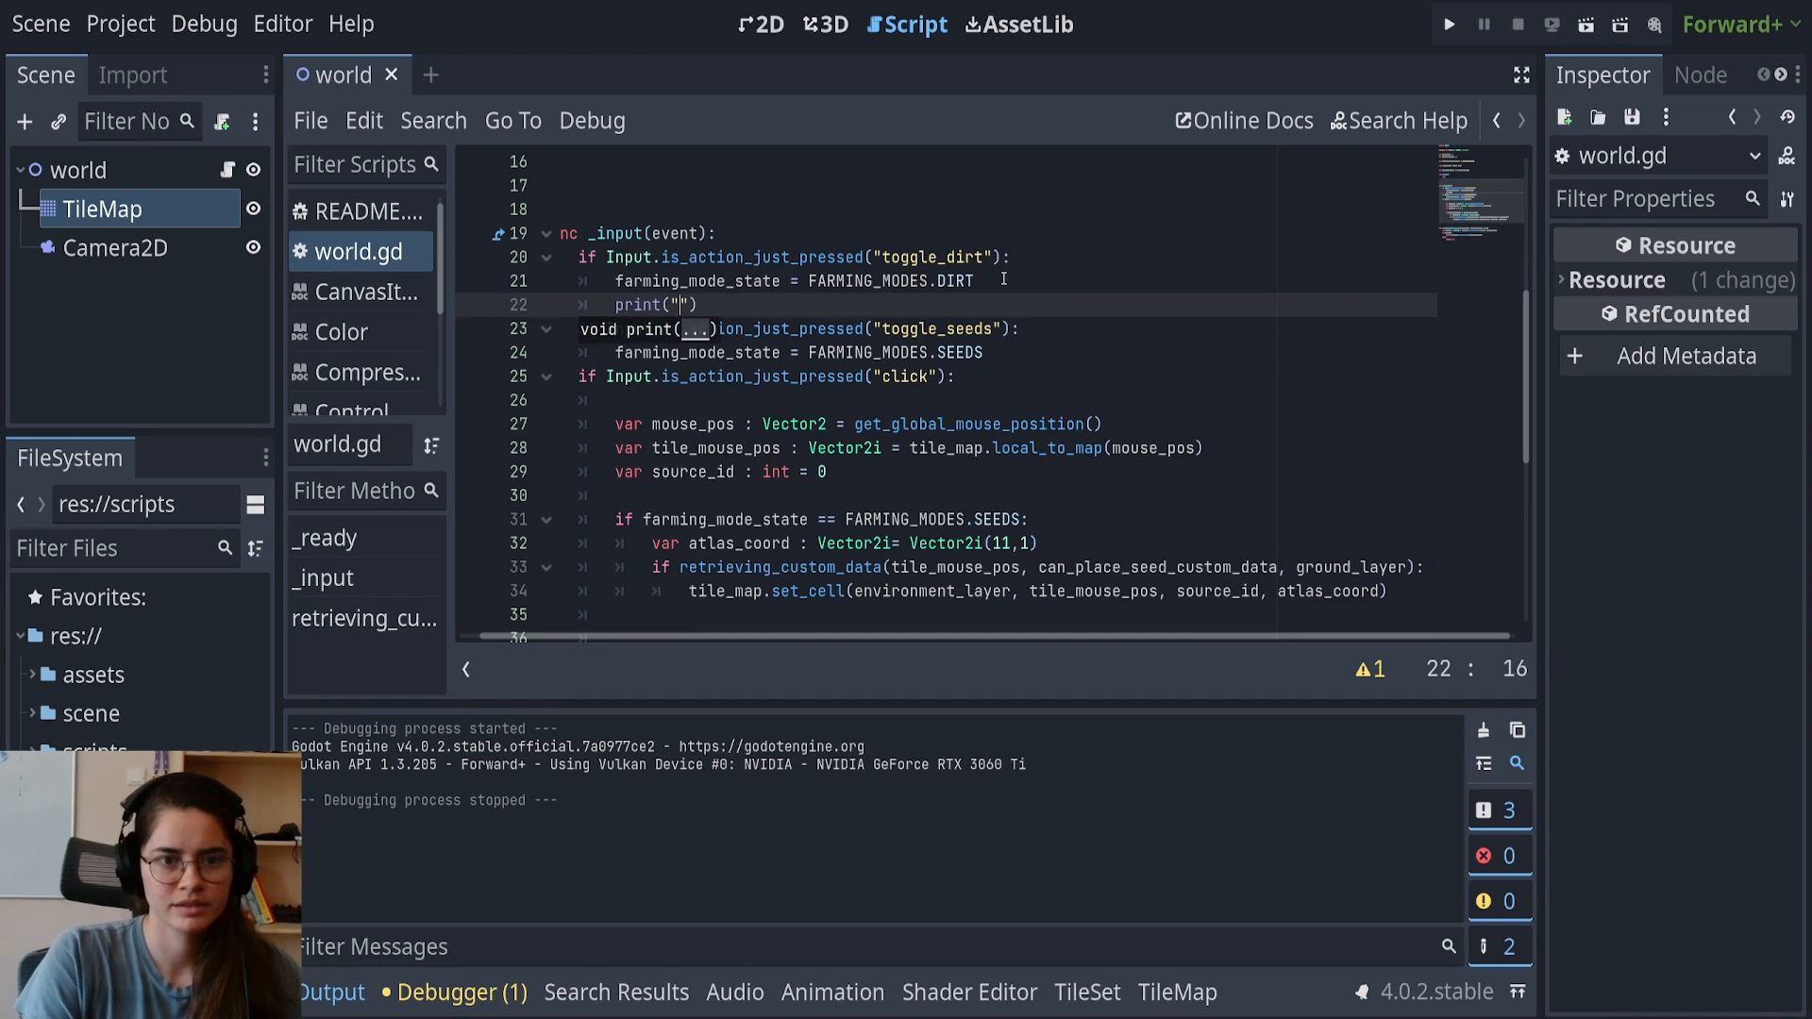
text(dirt)
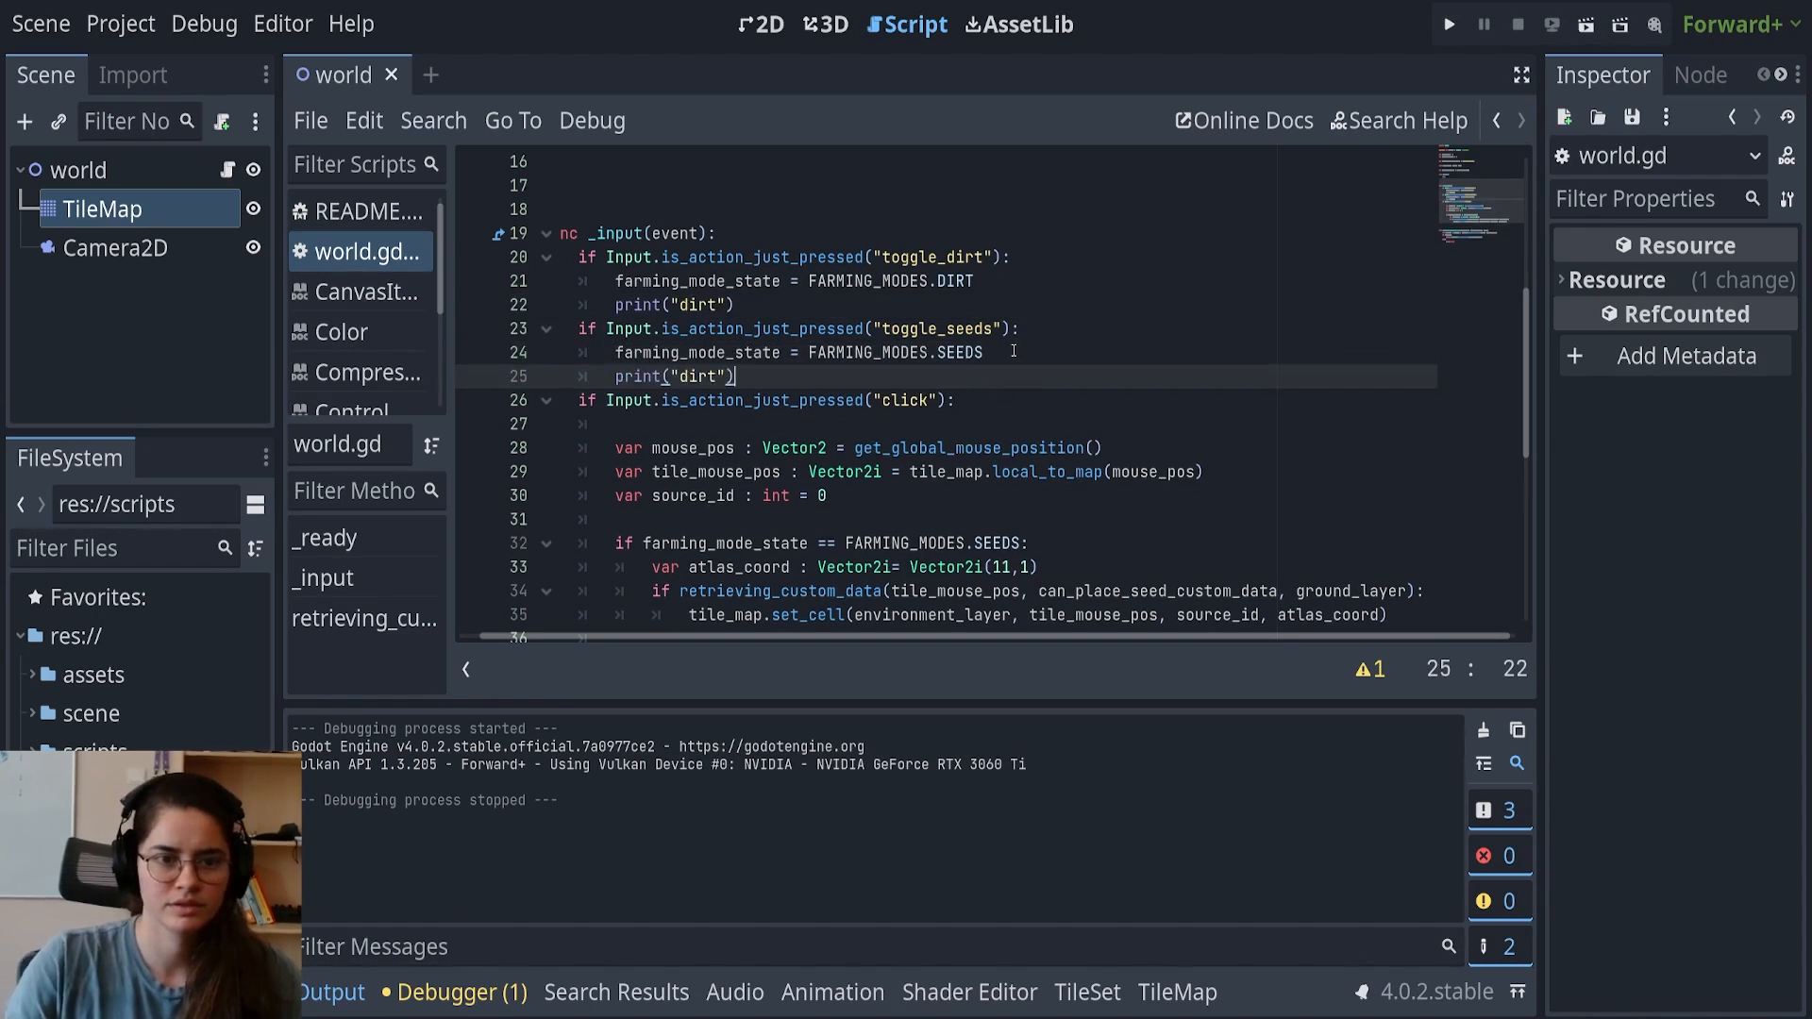
text(seeds)
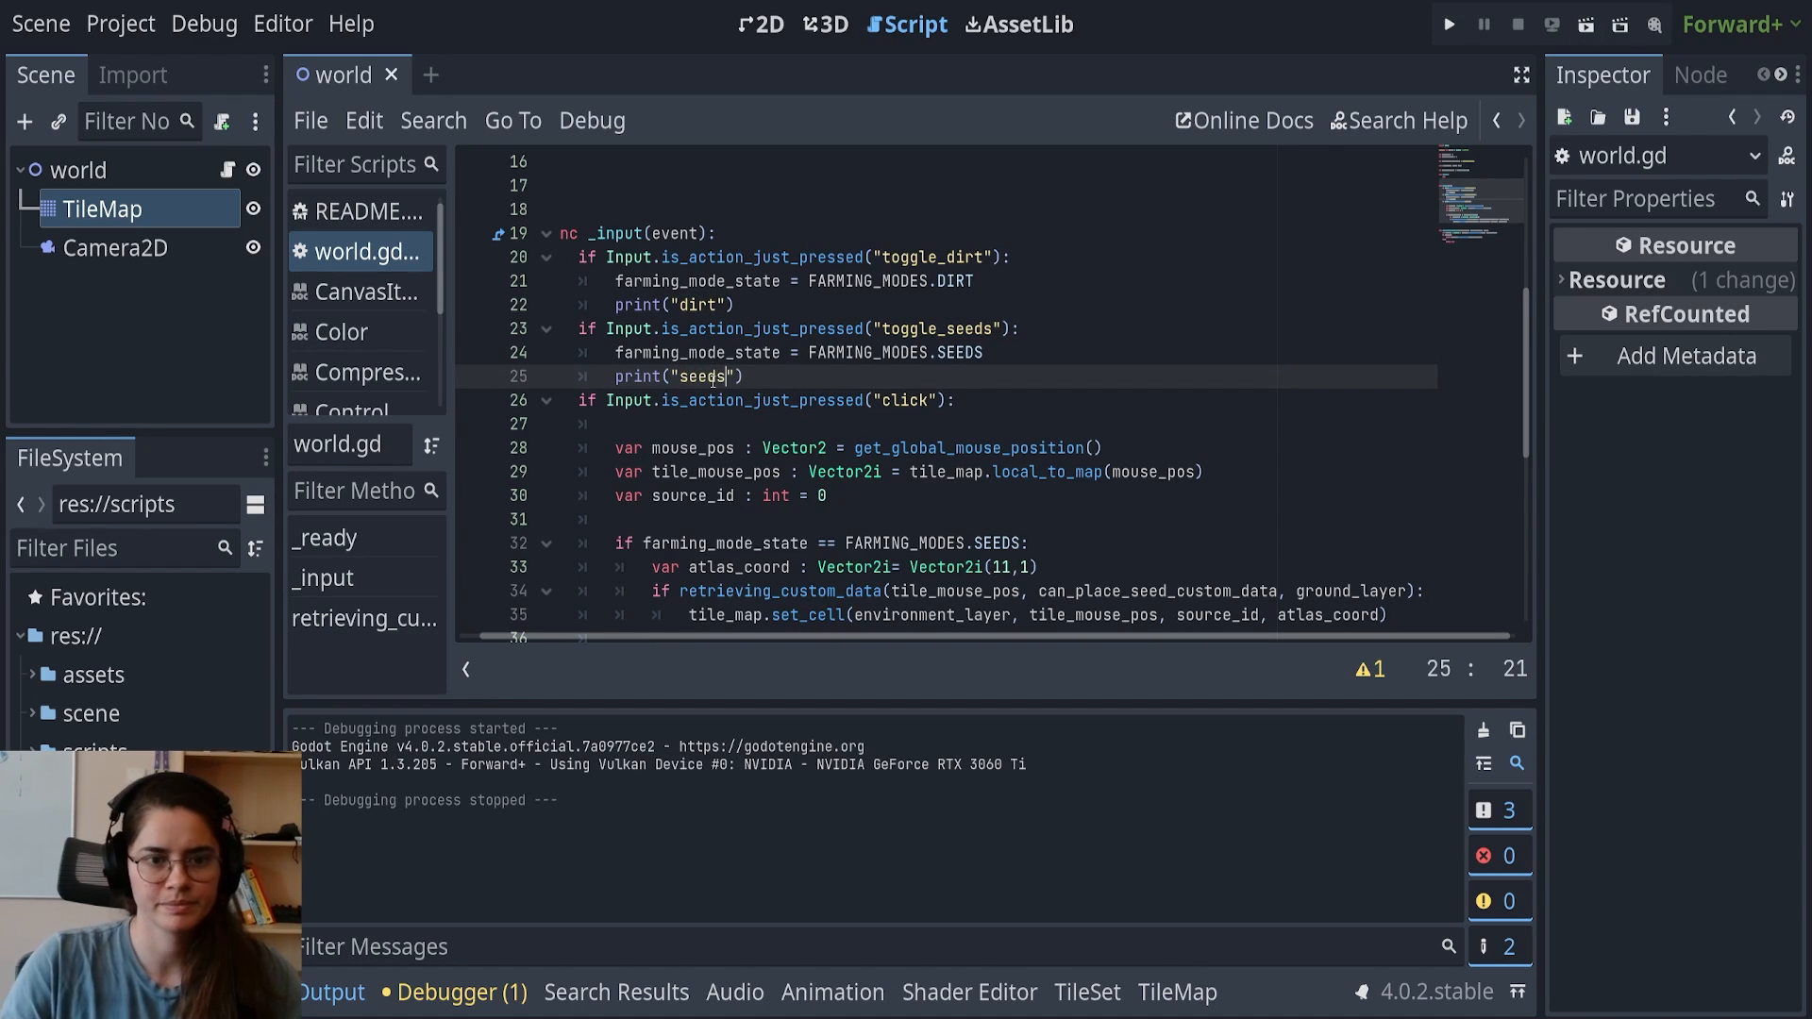
click(1447, 22)
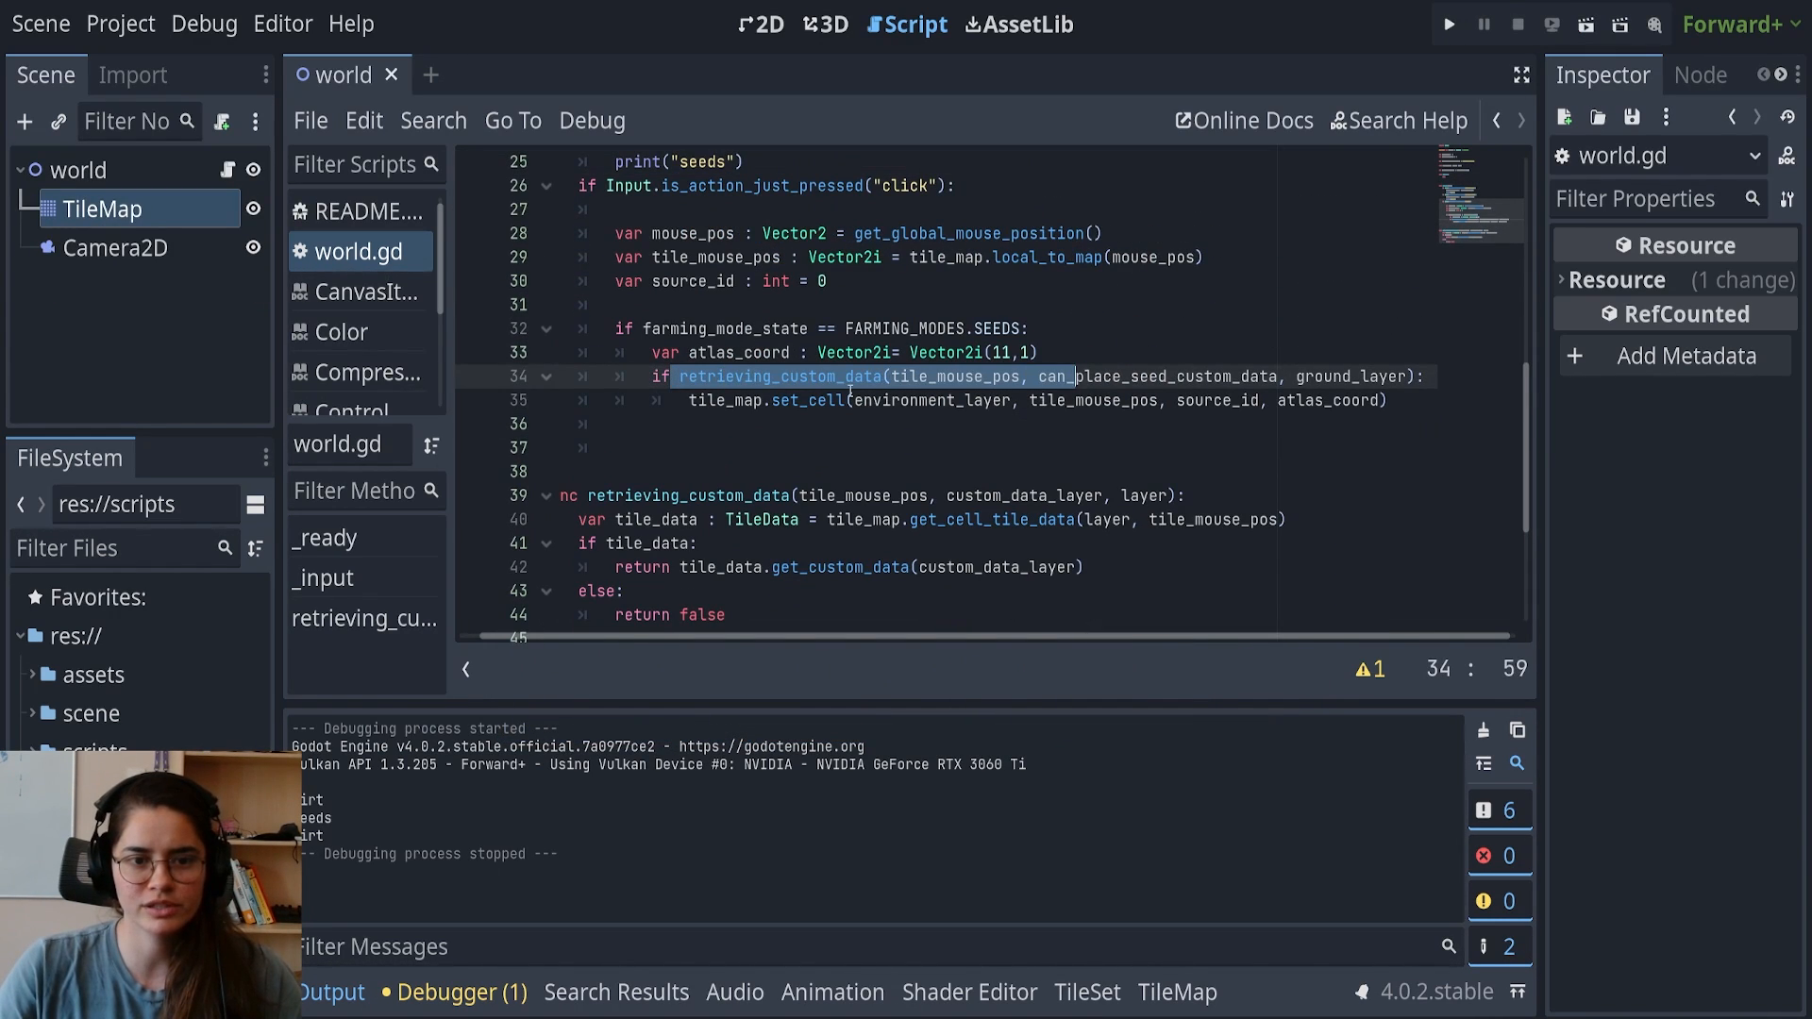
Add an elif farming_mode_state == FARMING_MODES.DIRT branch and declare var dirt_tiles = []
click(819, 424)
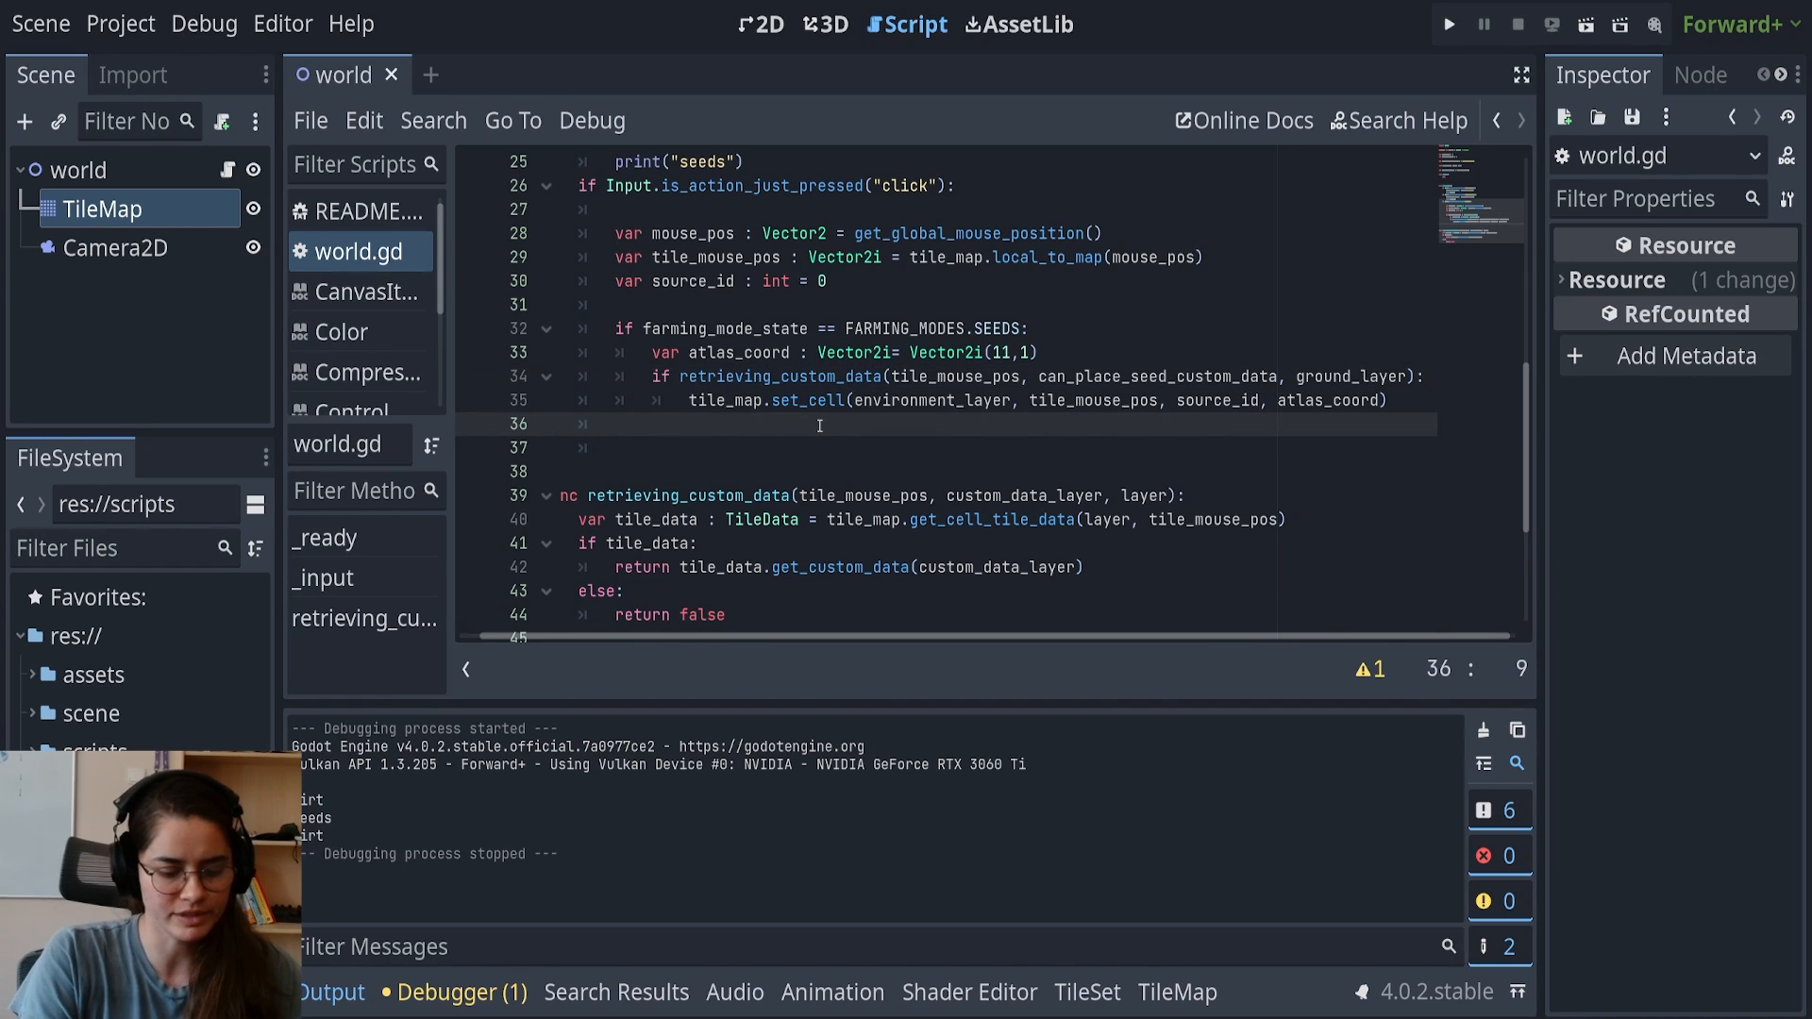
text(elif farming_mode_state == FARMING_MODES.DIRT)
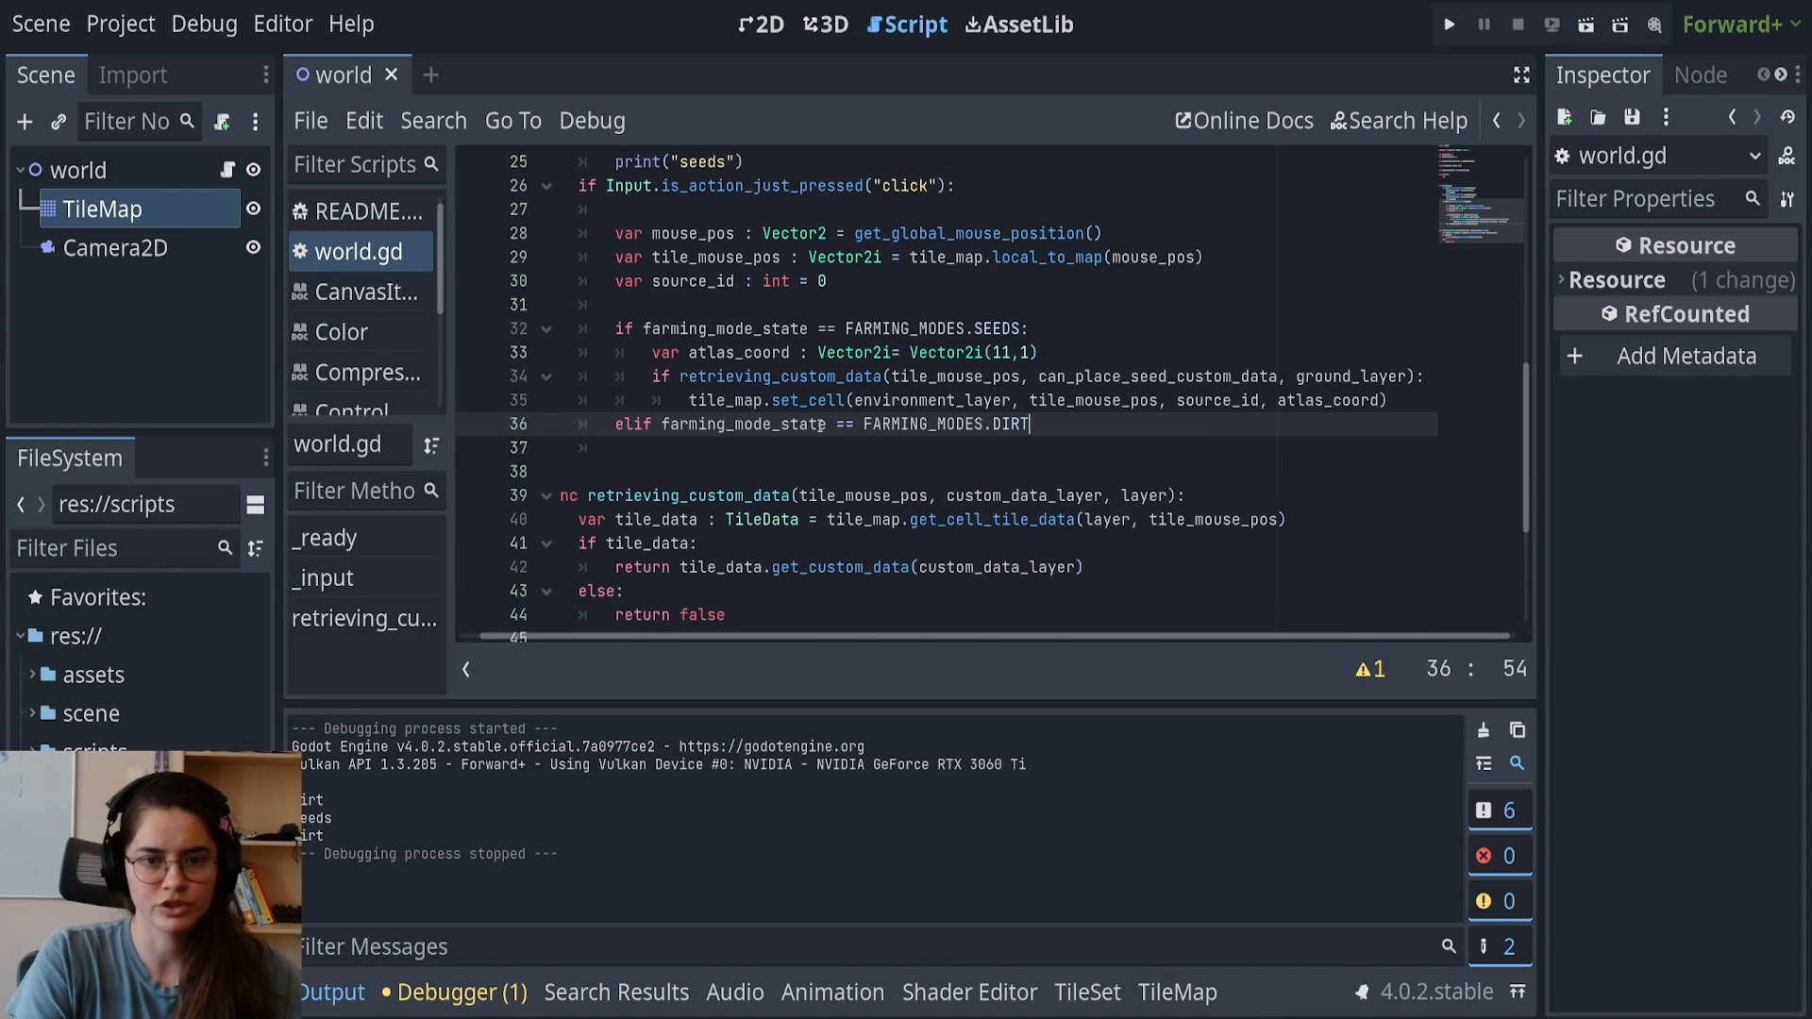
text(var)
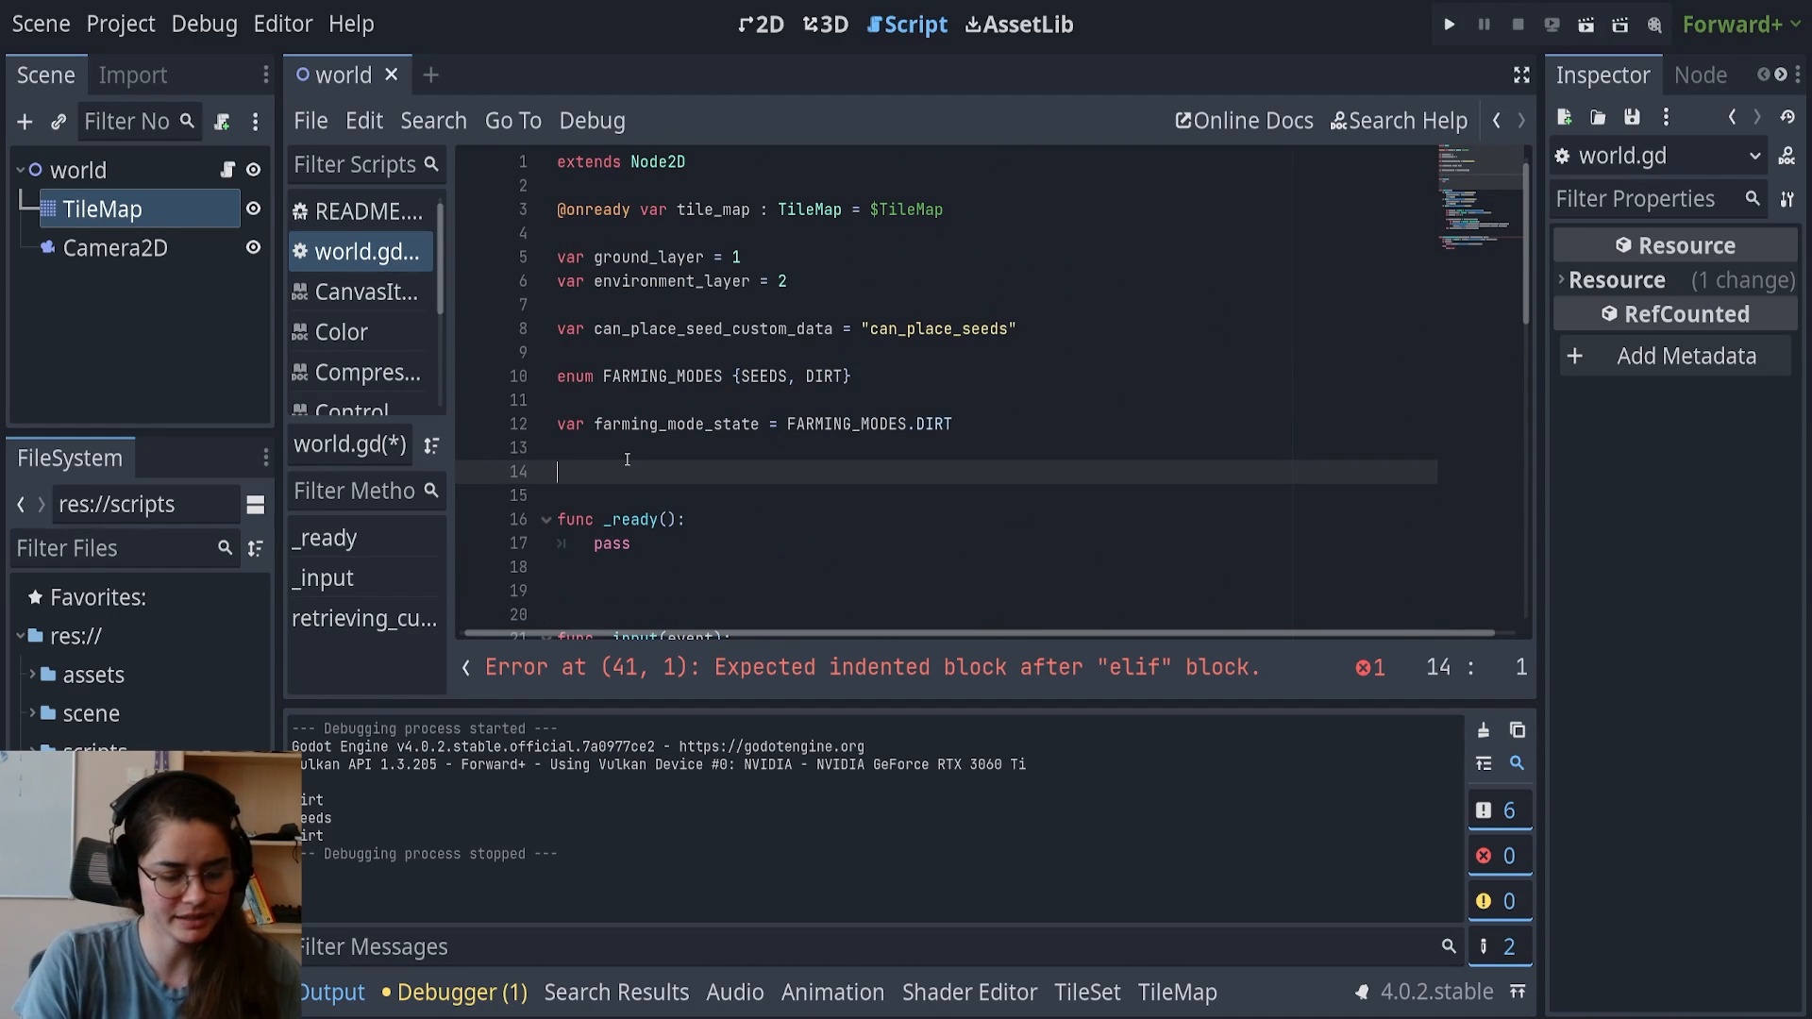
text(var dirt_tile)
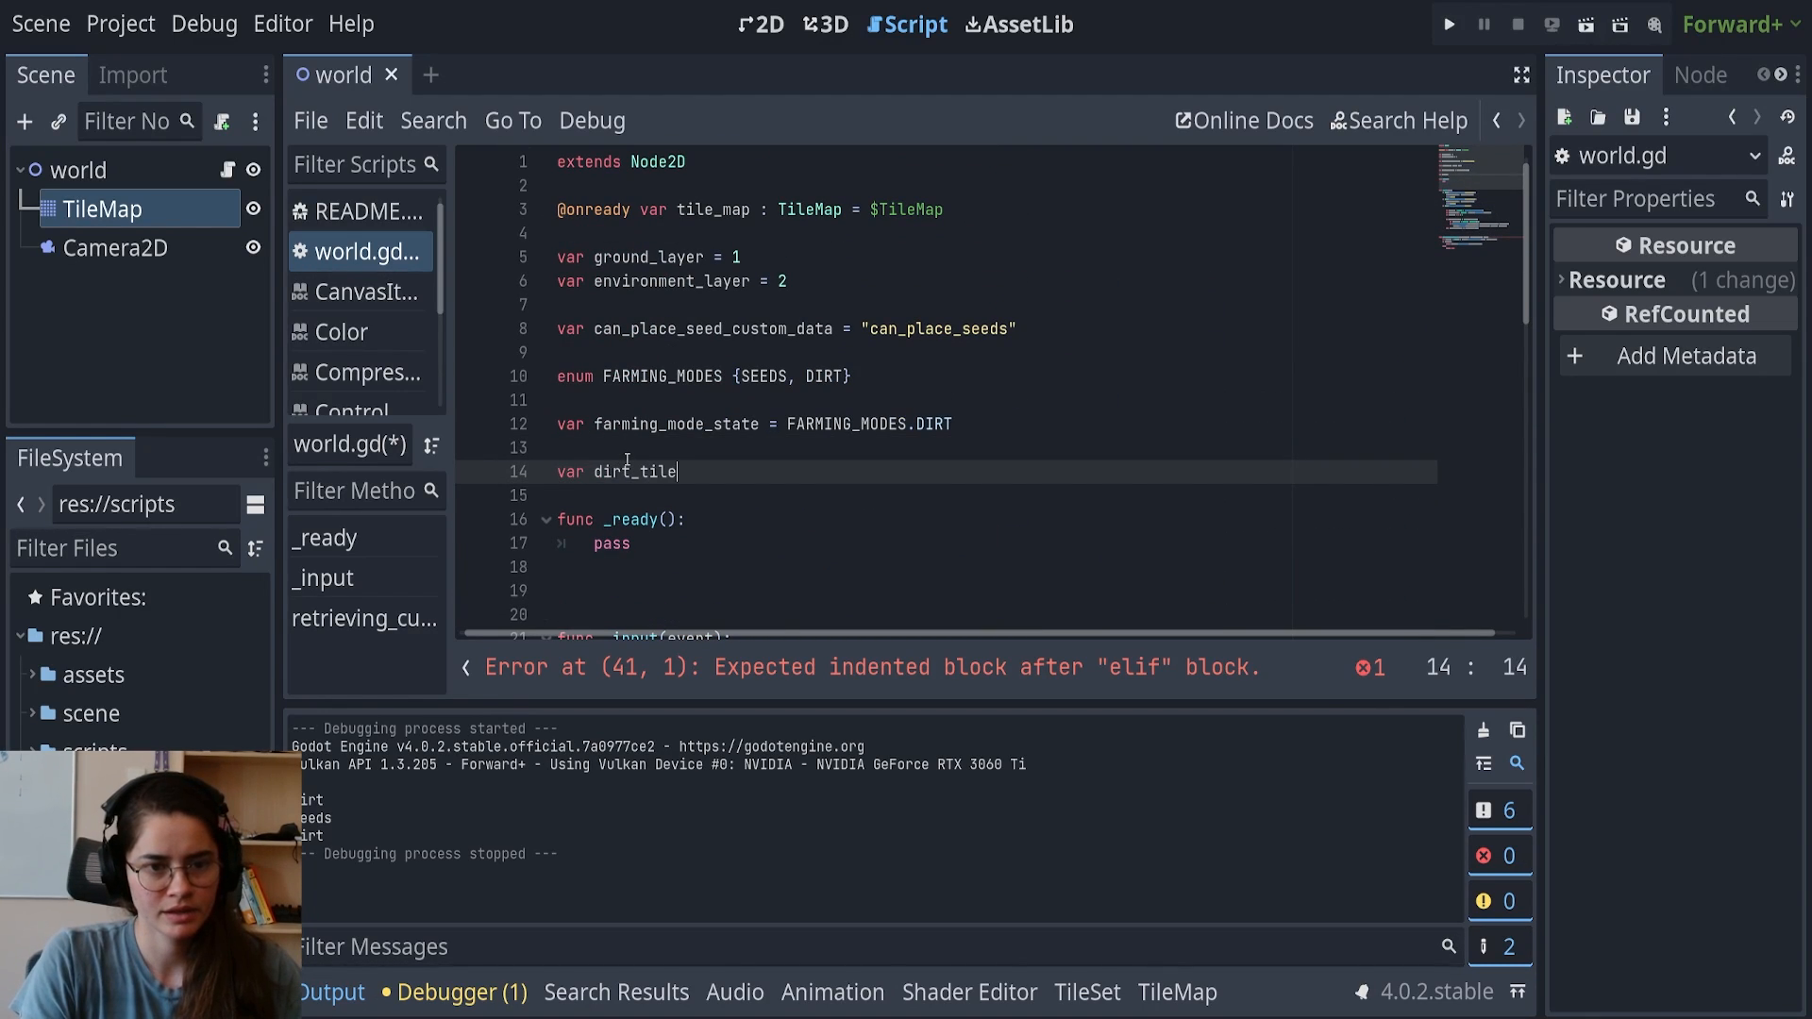
text(s = [])
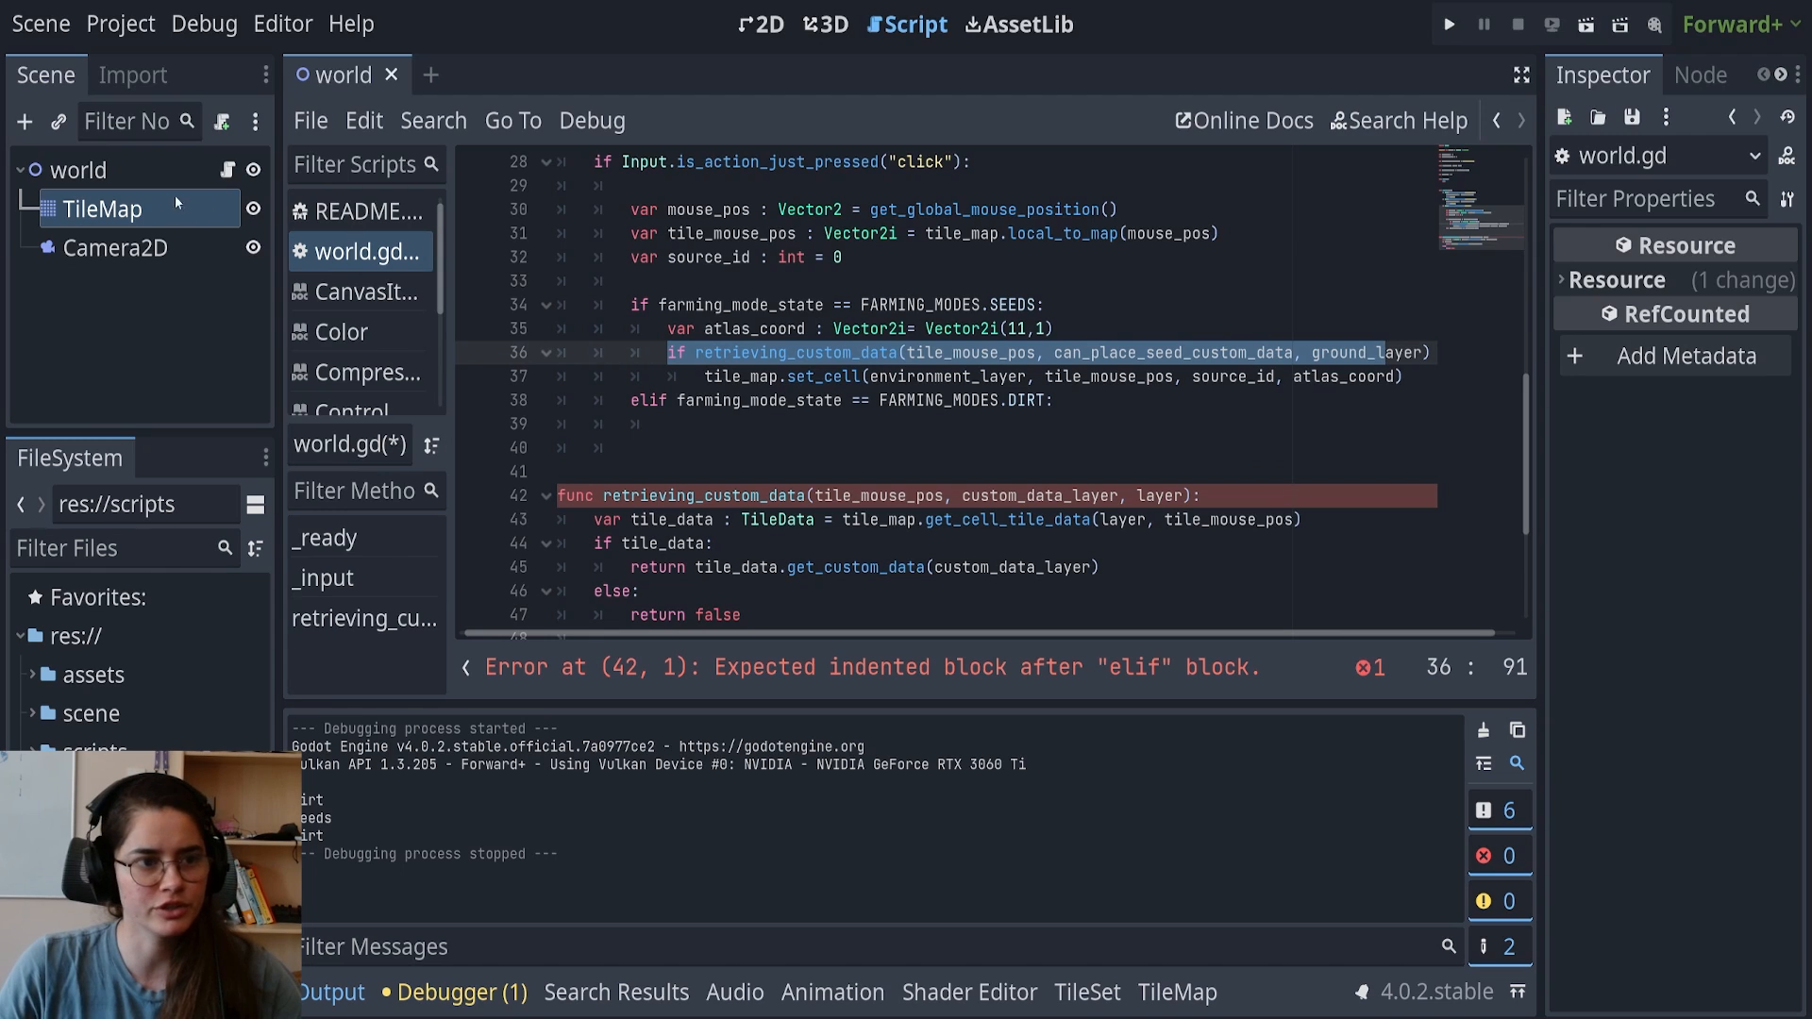
Name the second custom data layer can_place_dirt and set its type to bool
click(760, 22)
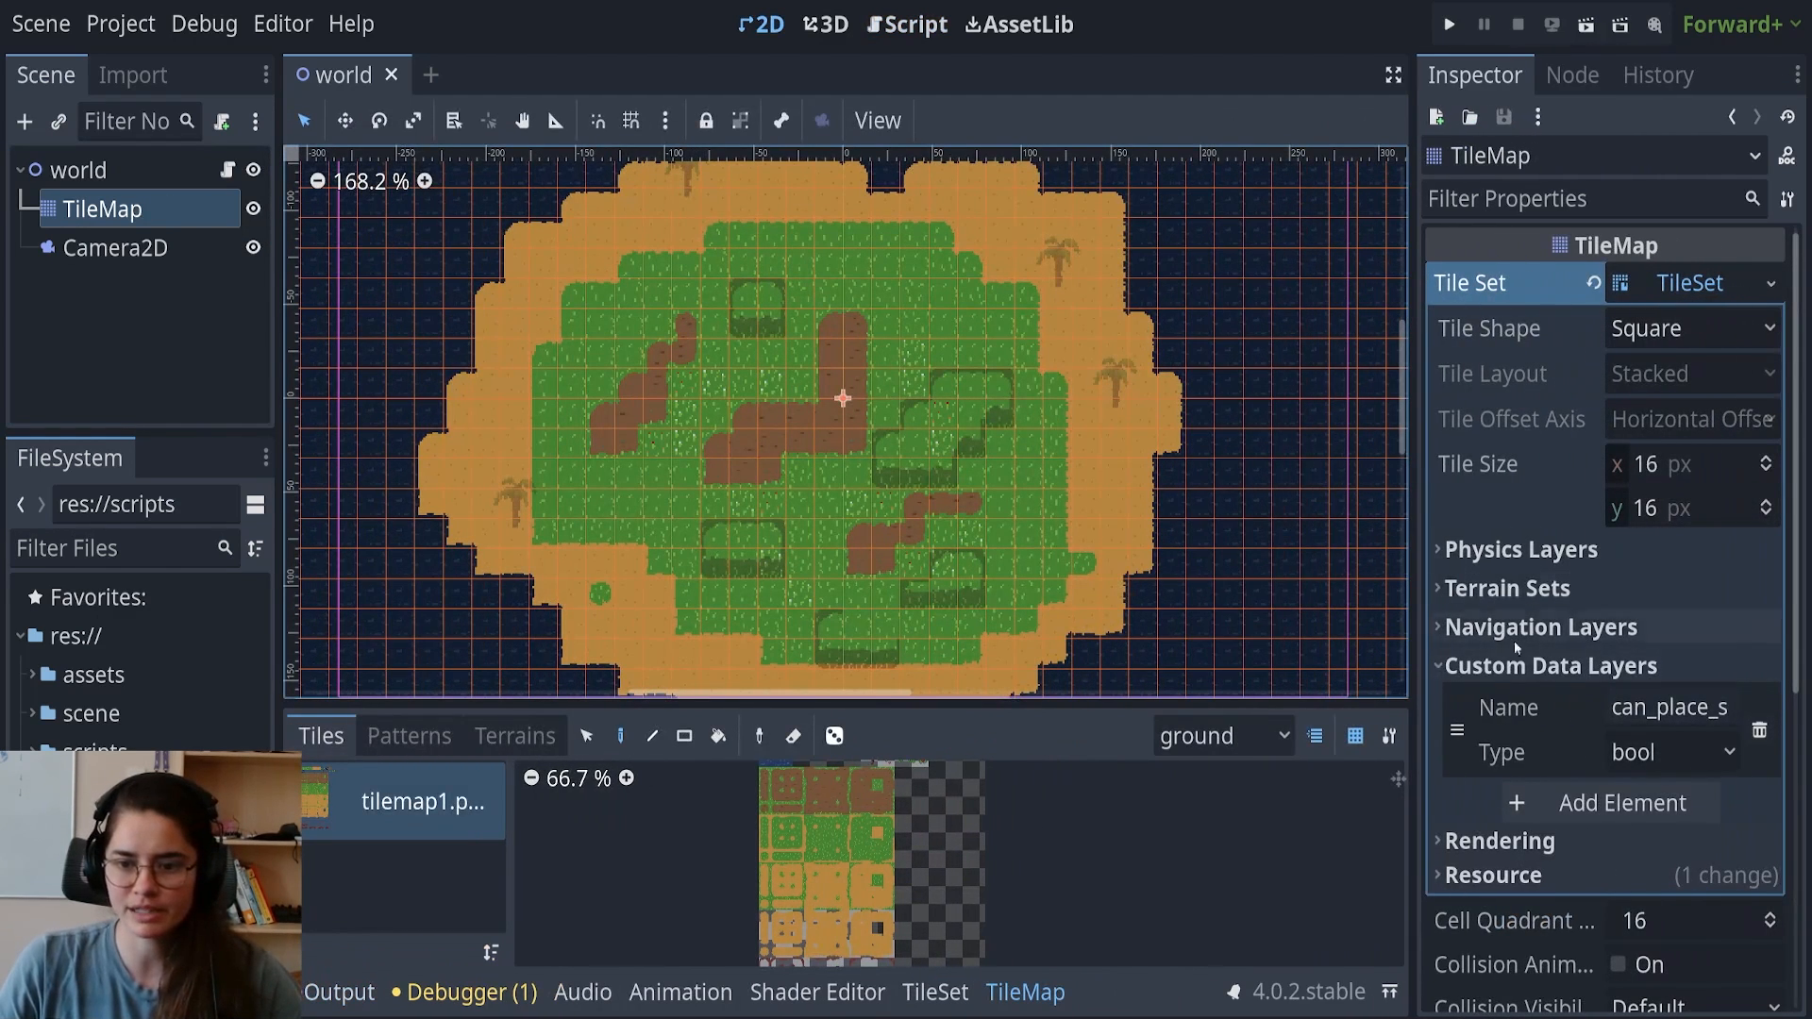
scroll(down, 3)
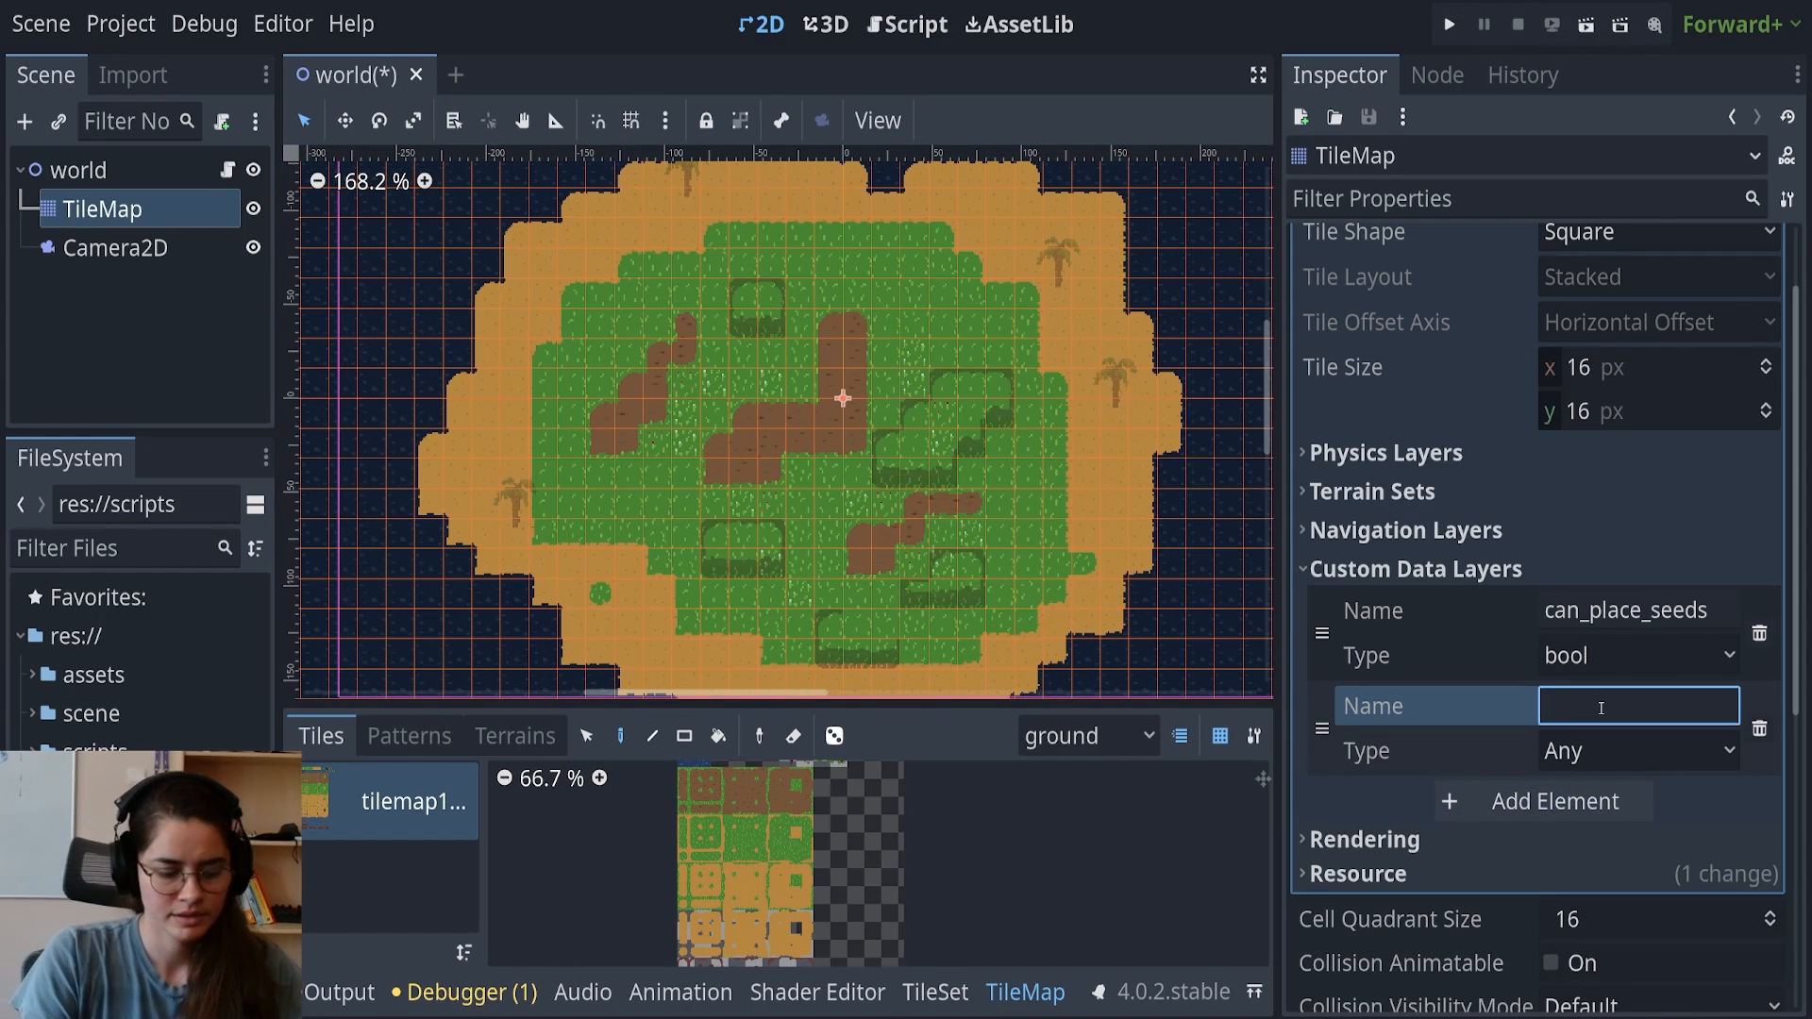
text(can_place_dirt)
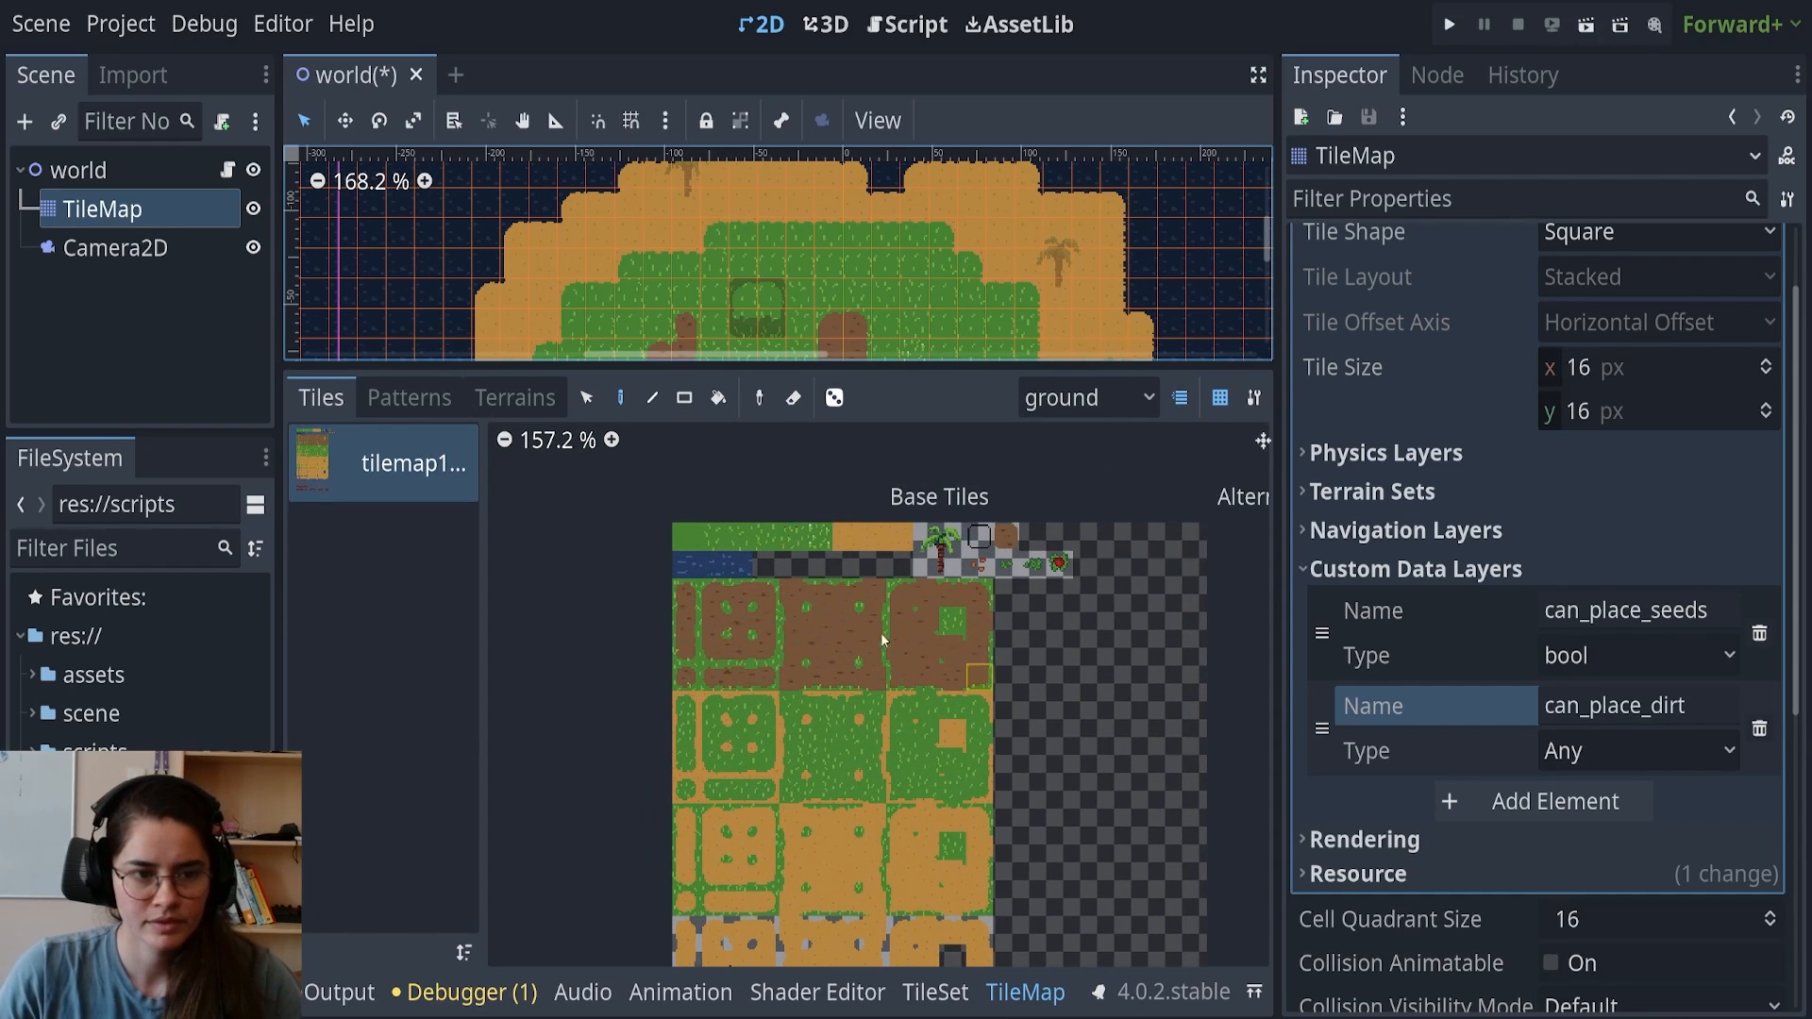
click(514, 397)
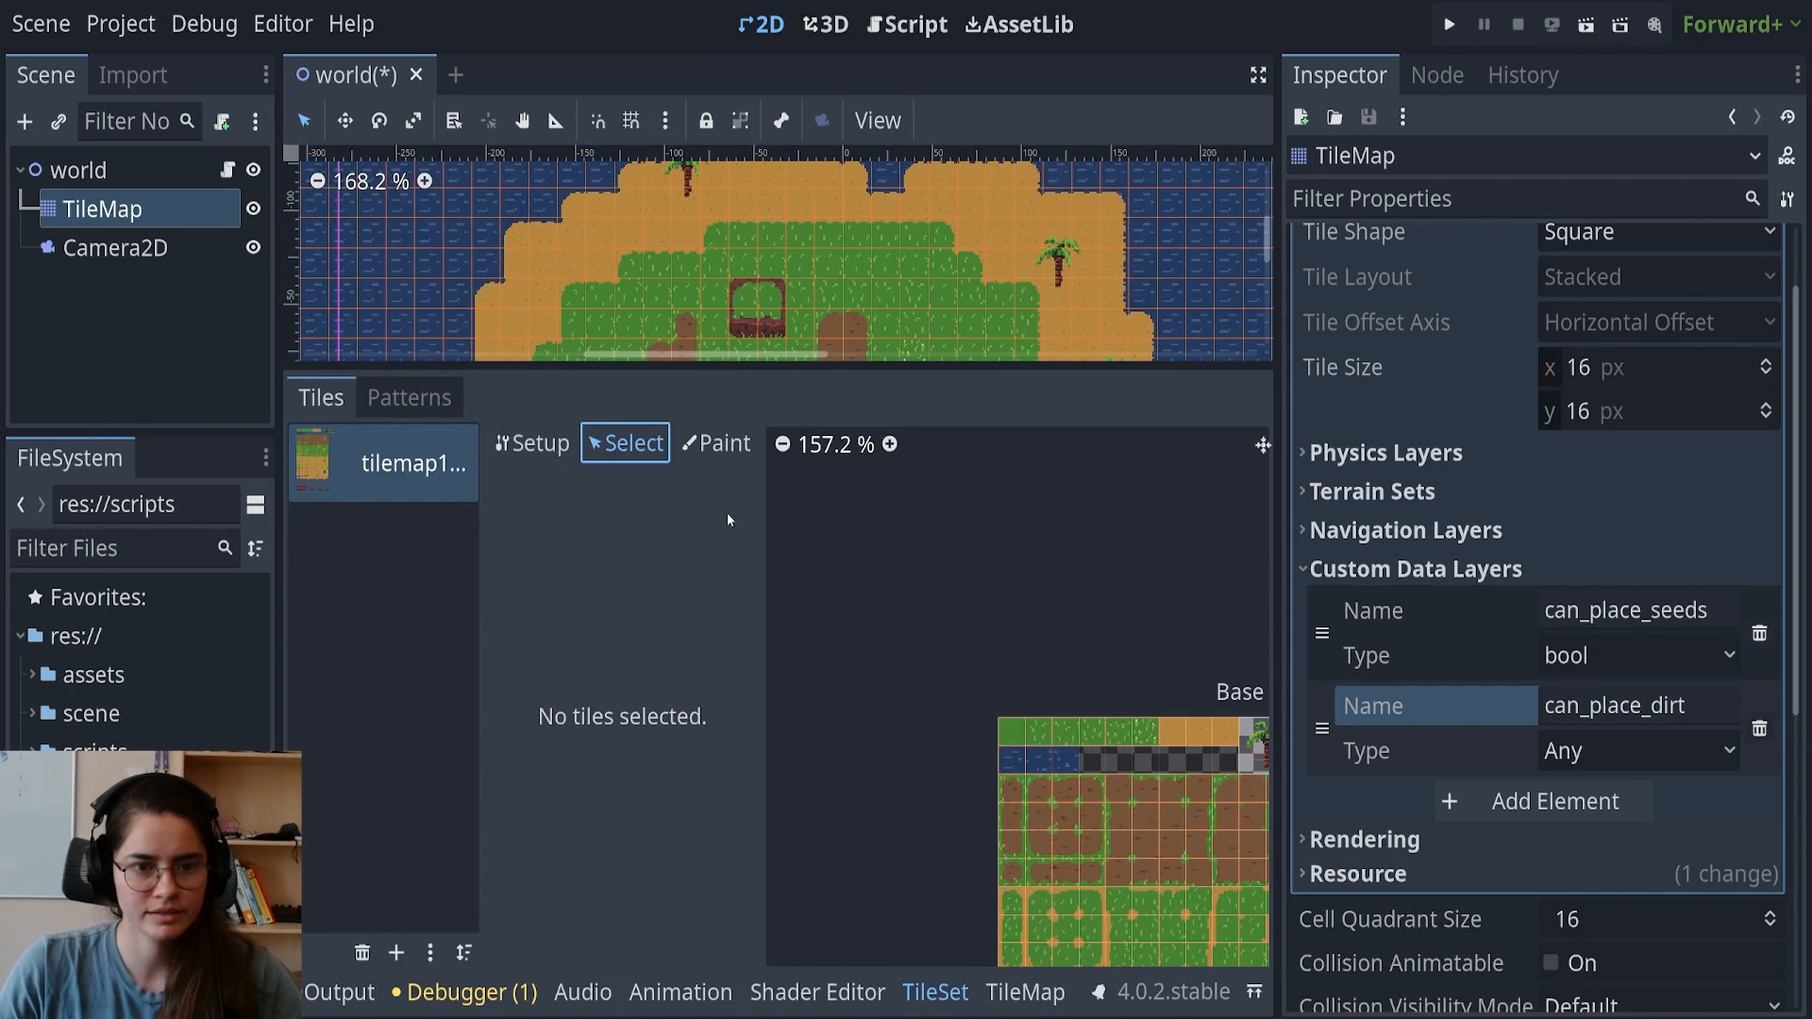
click(715, 443)
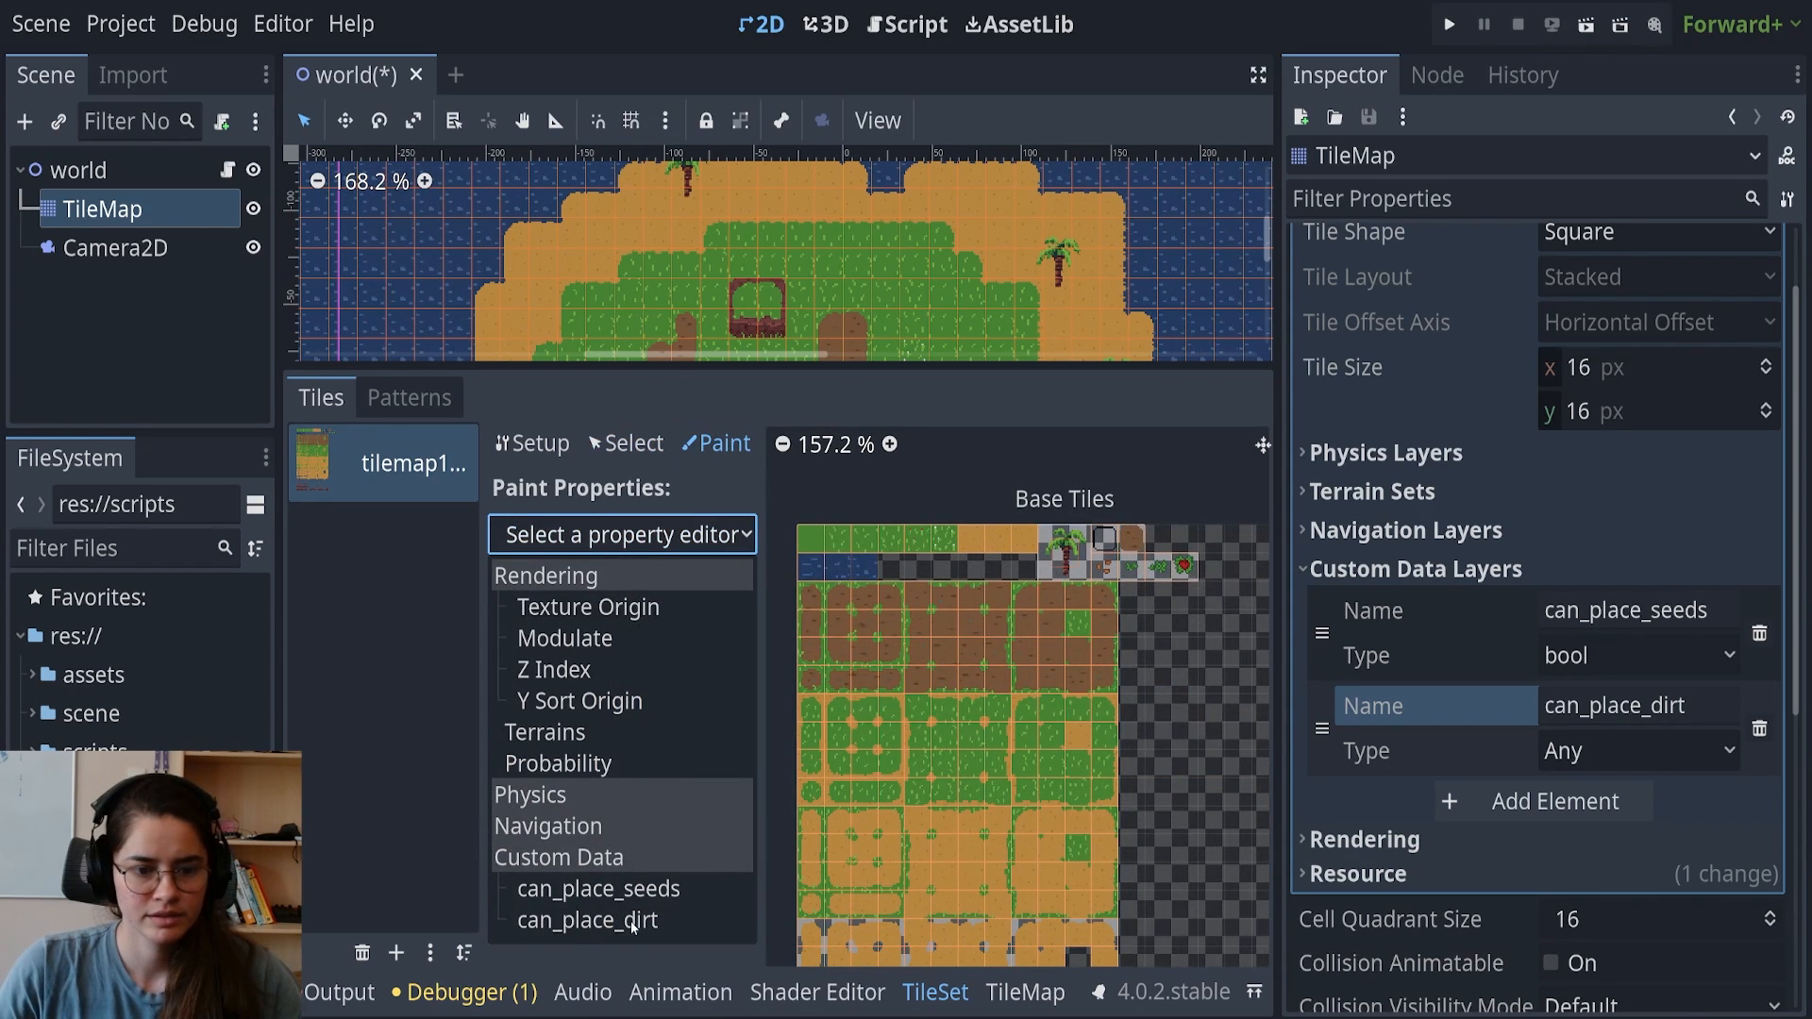
click(586, 920)
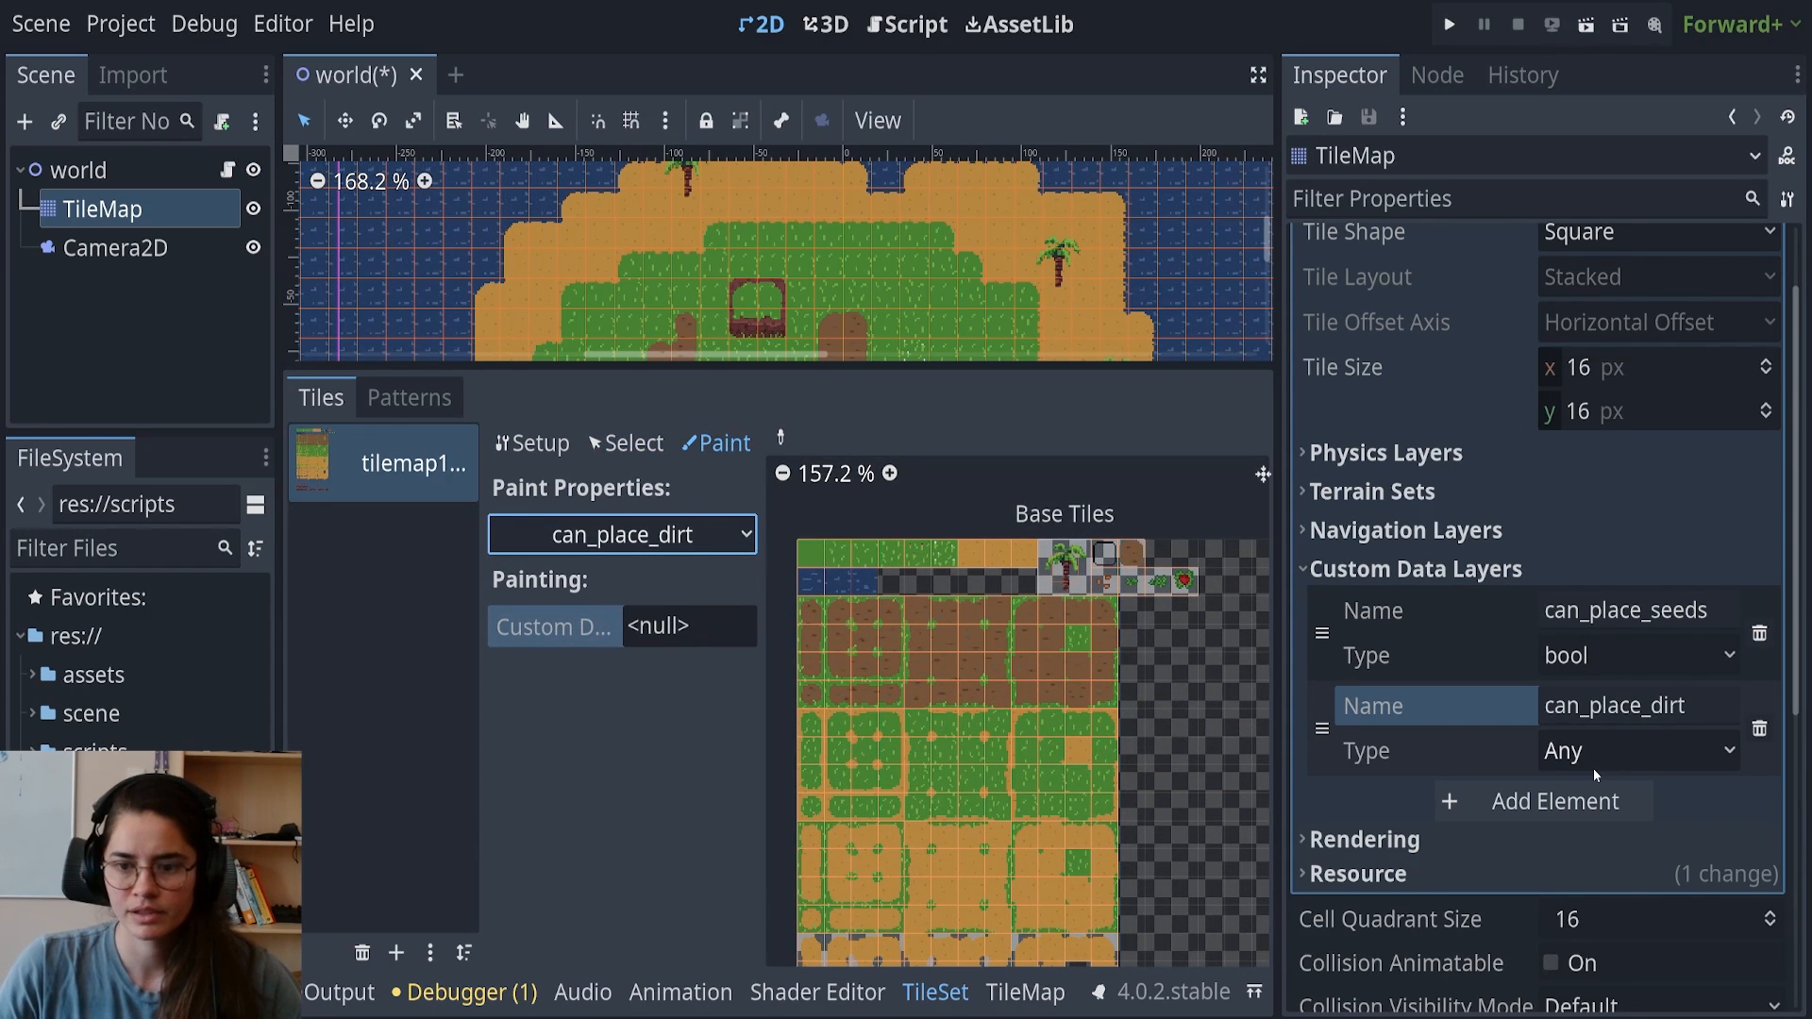
click(1632, 750)
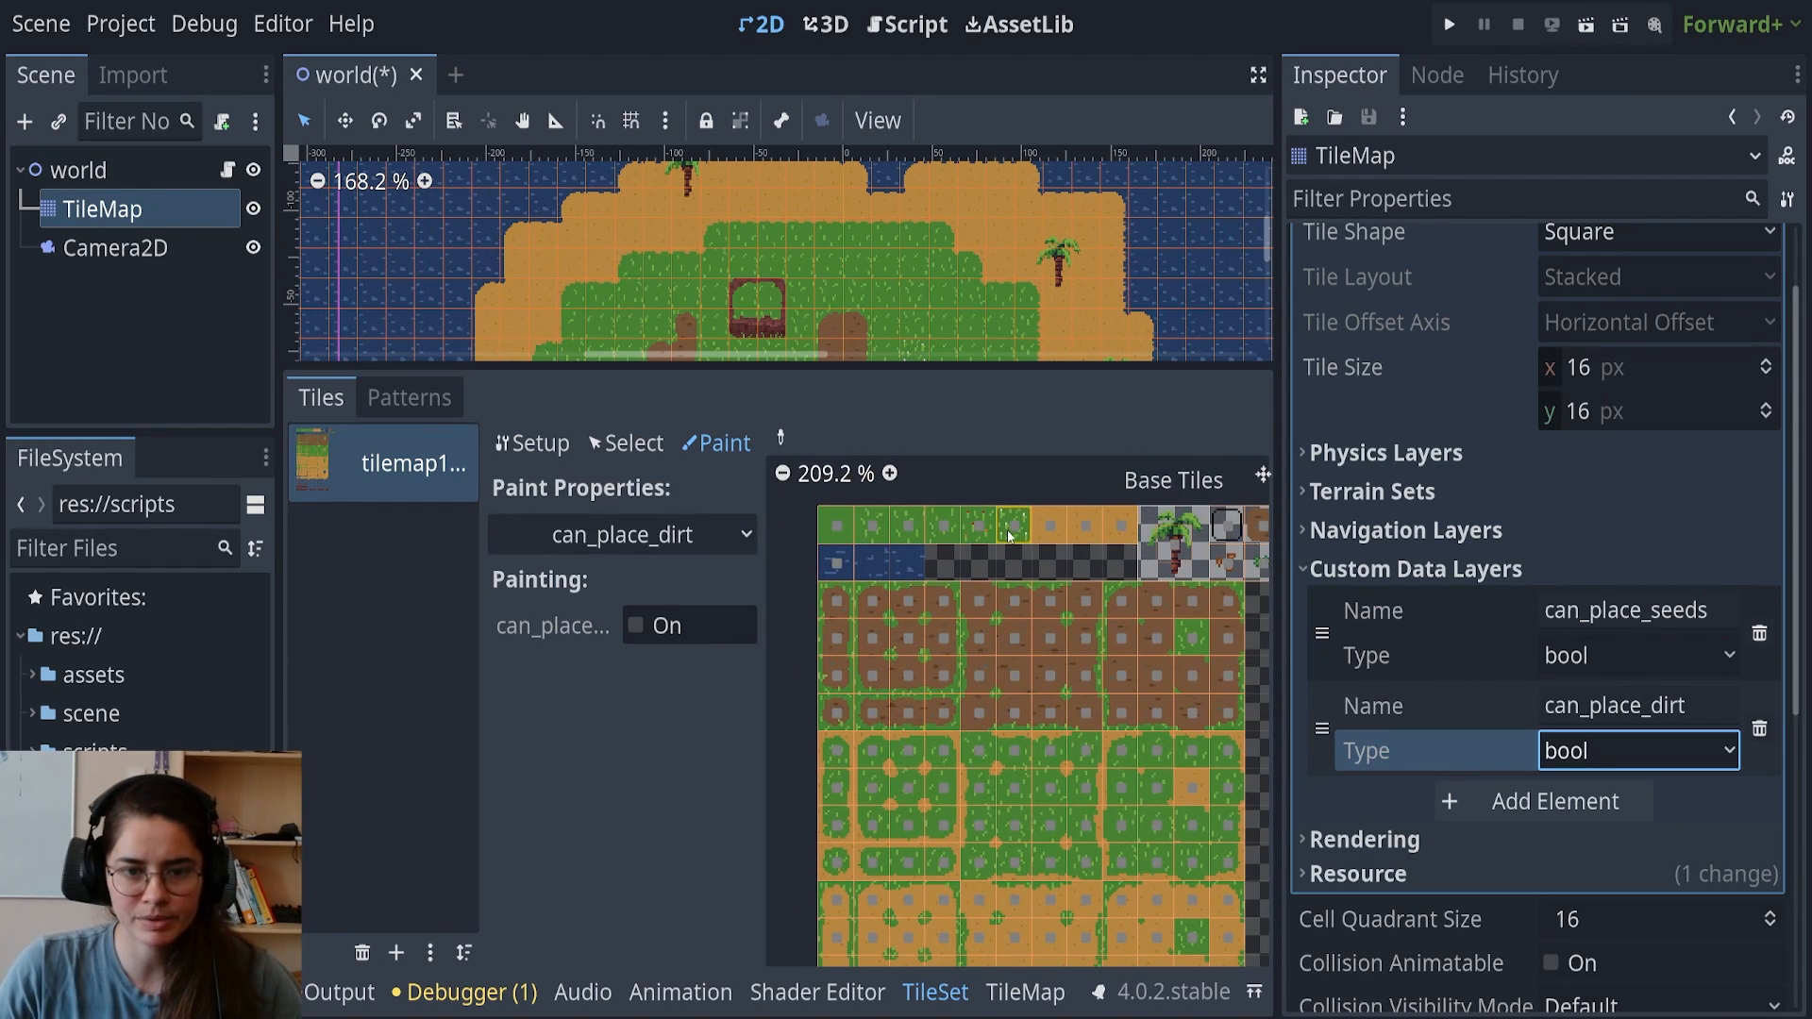
Paint can_place_dirt as true onto the grass tiles in the TileSet Paint tab
click(633, 624)
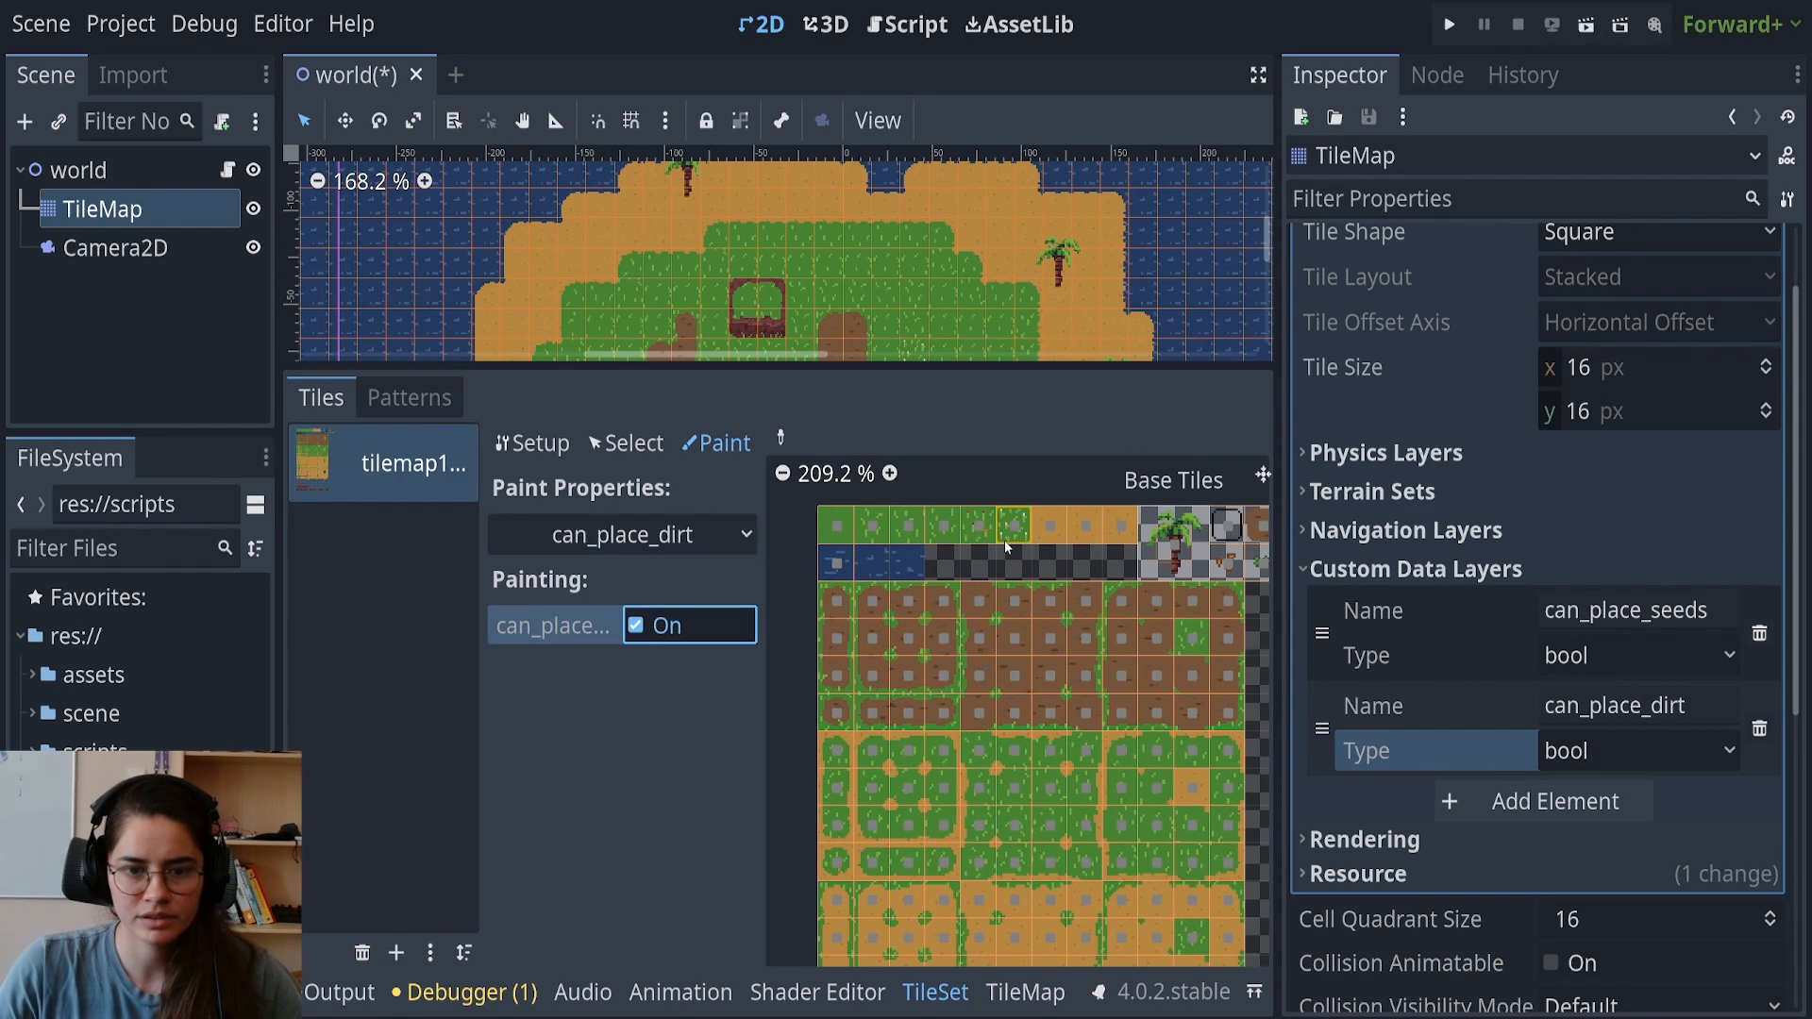
scroll(down, 3)
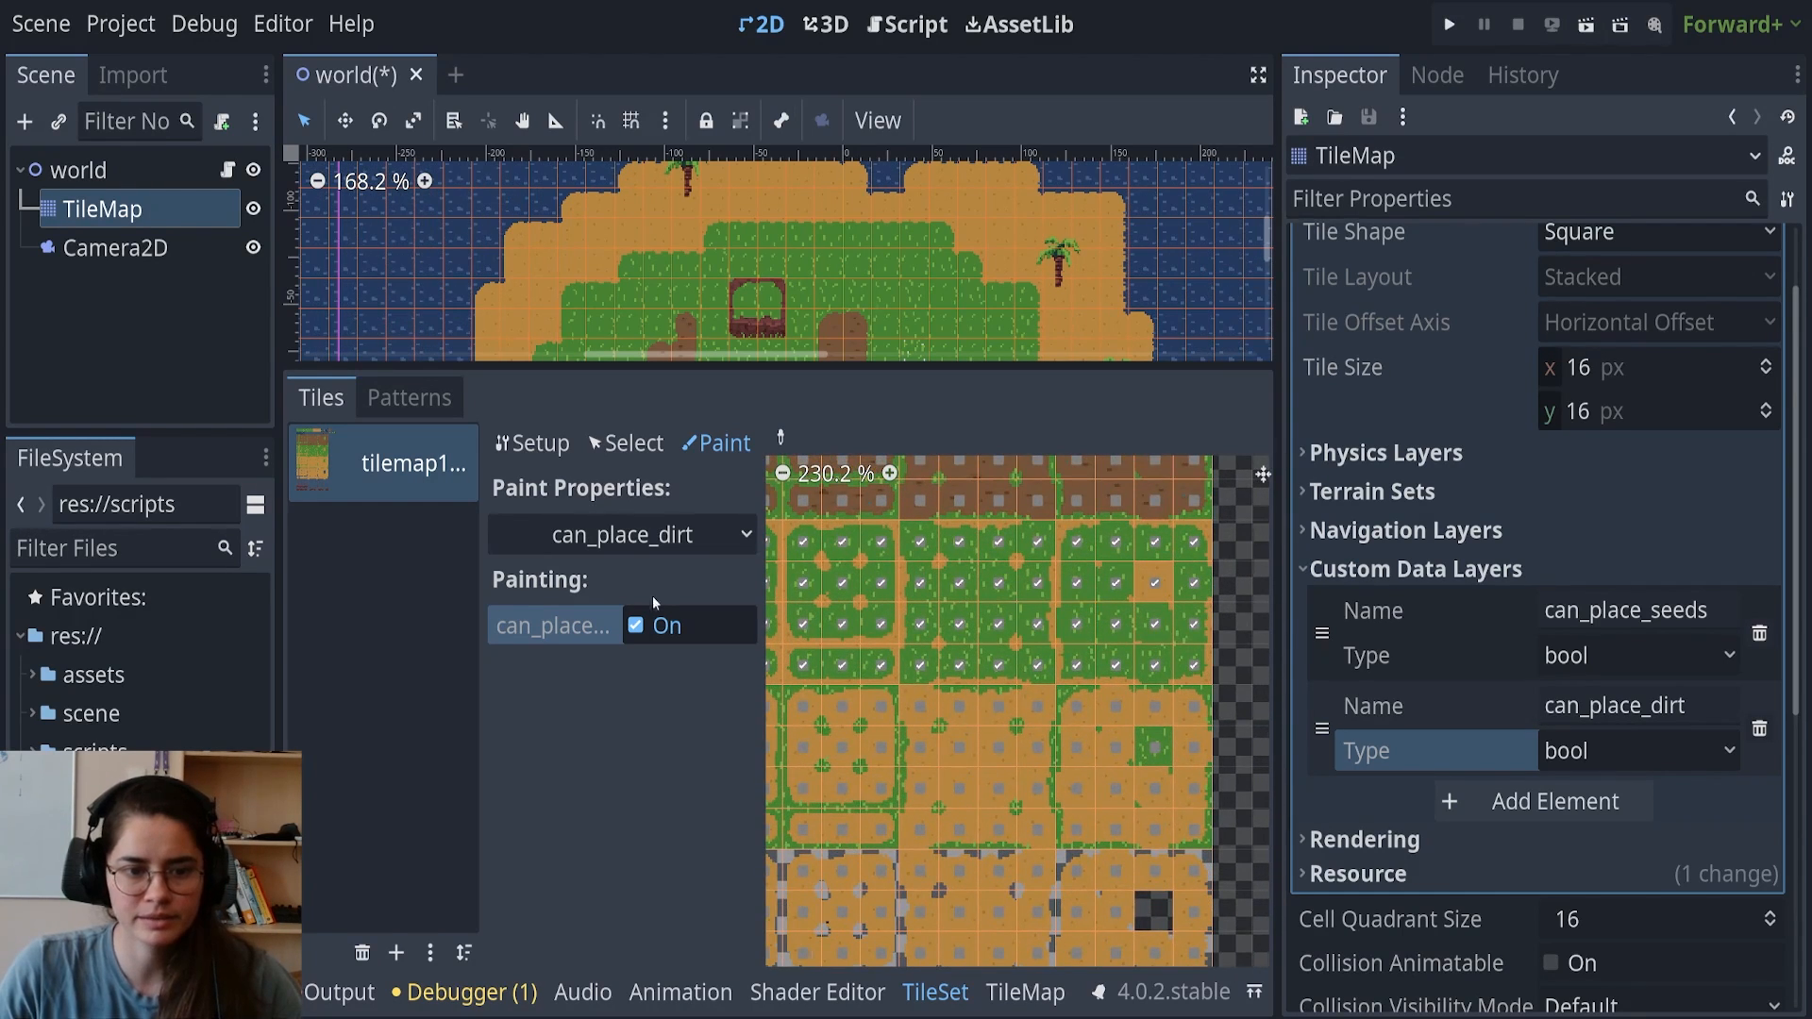
click(634, 624)
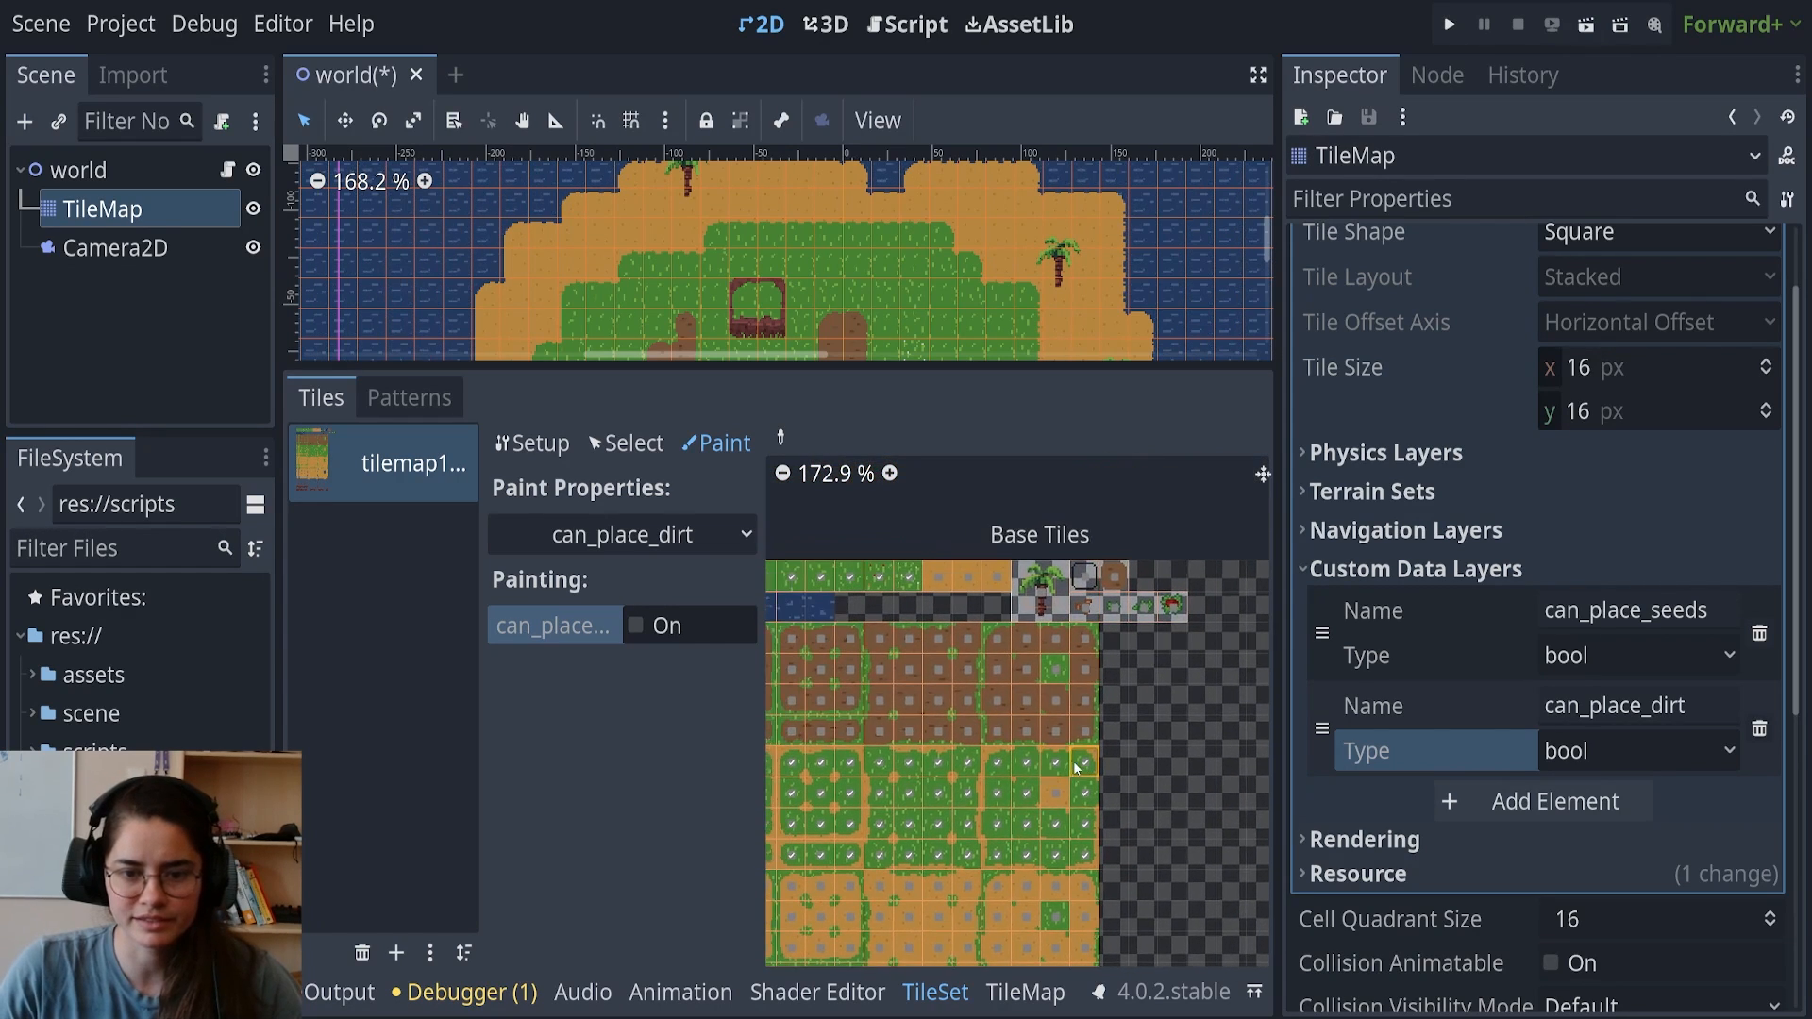
click(637, 624)
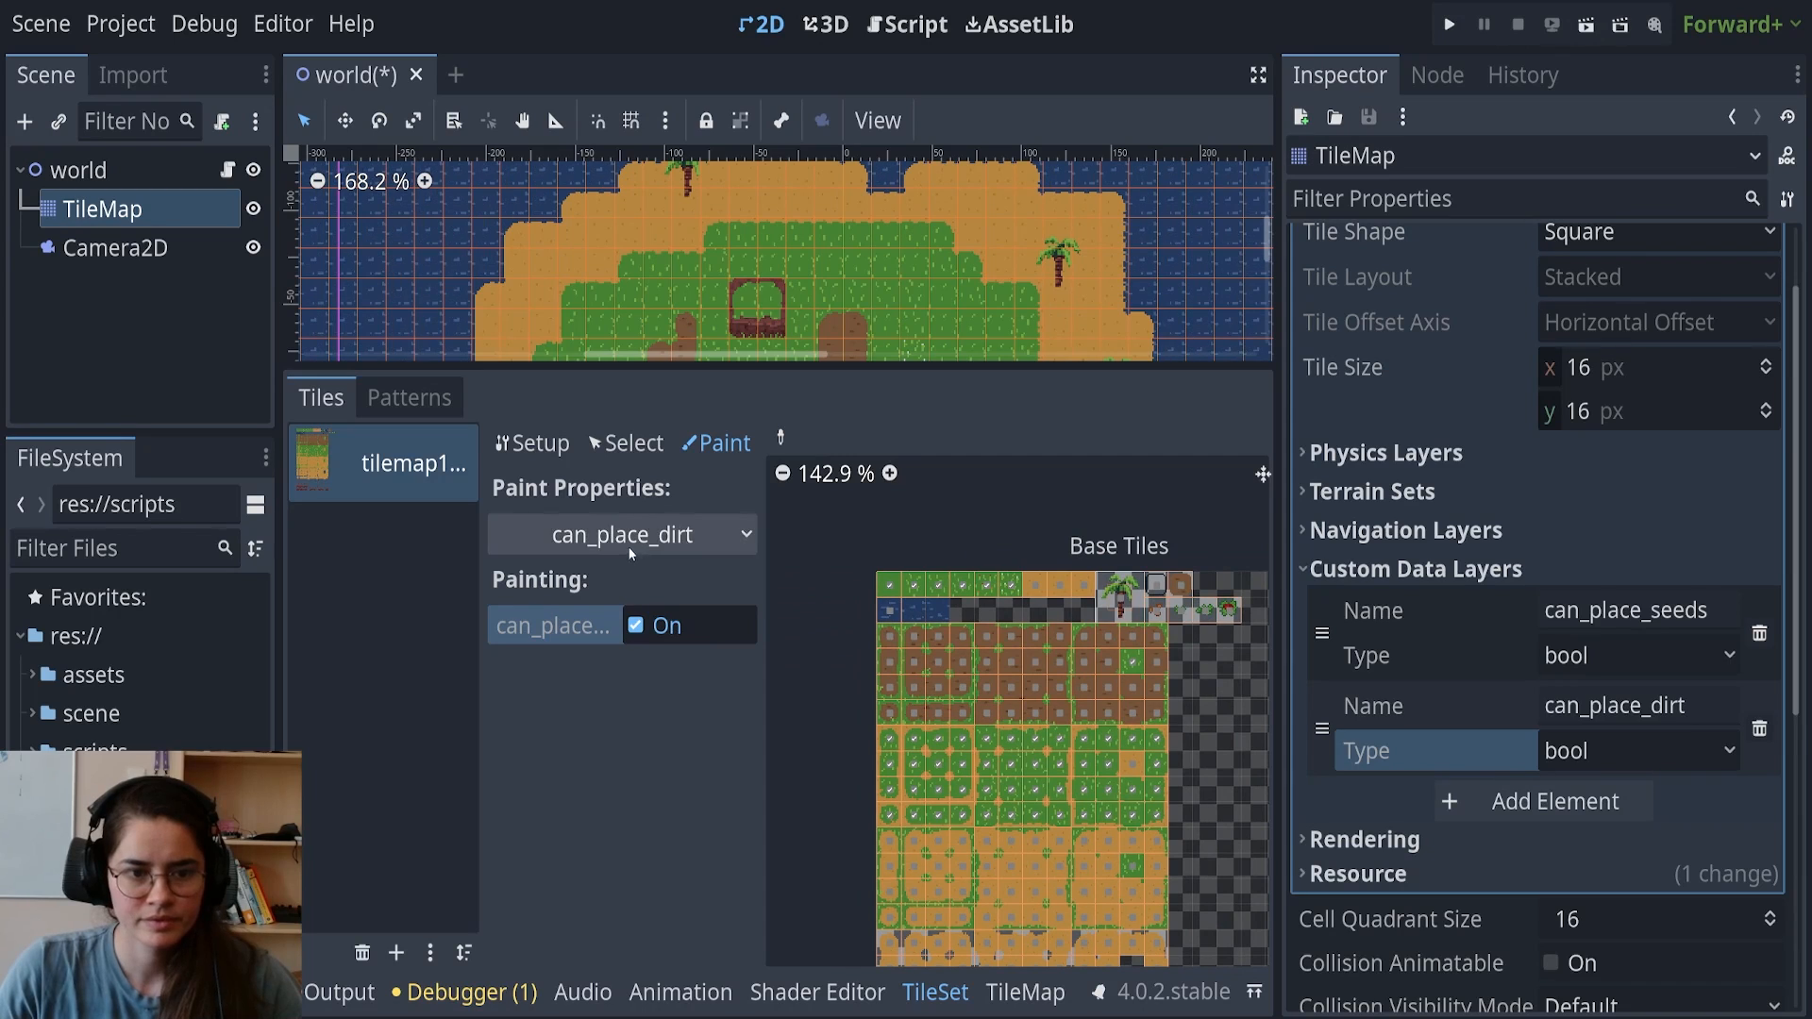
click(622, 534)
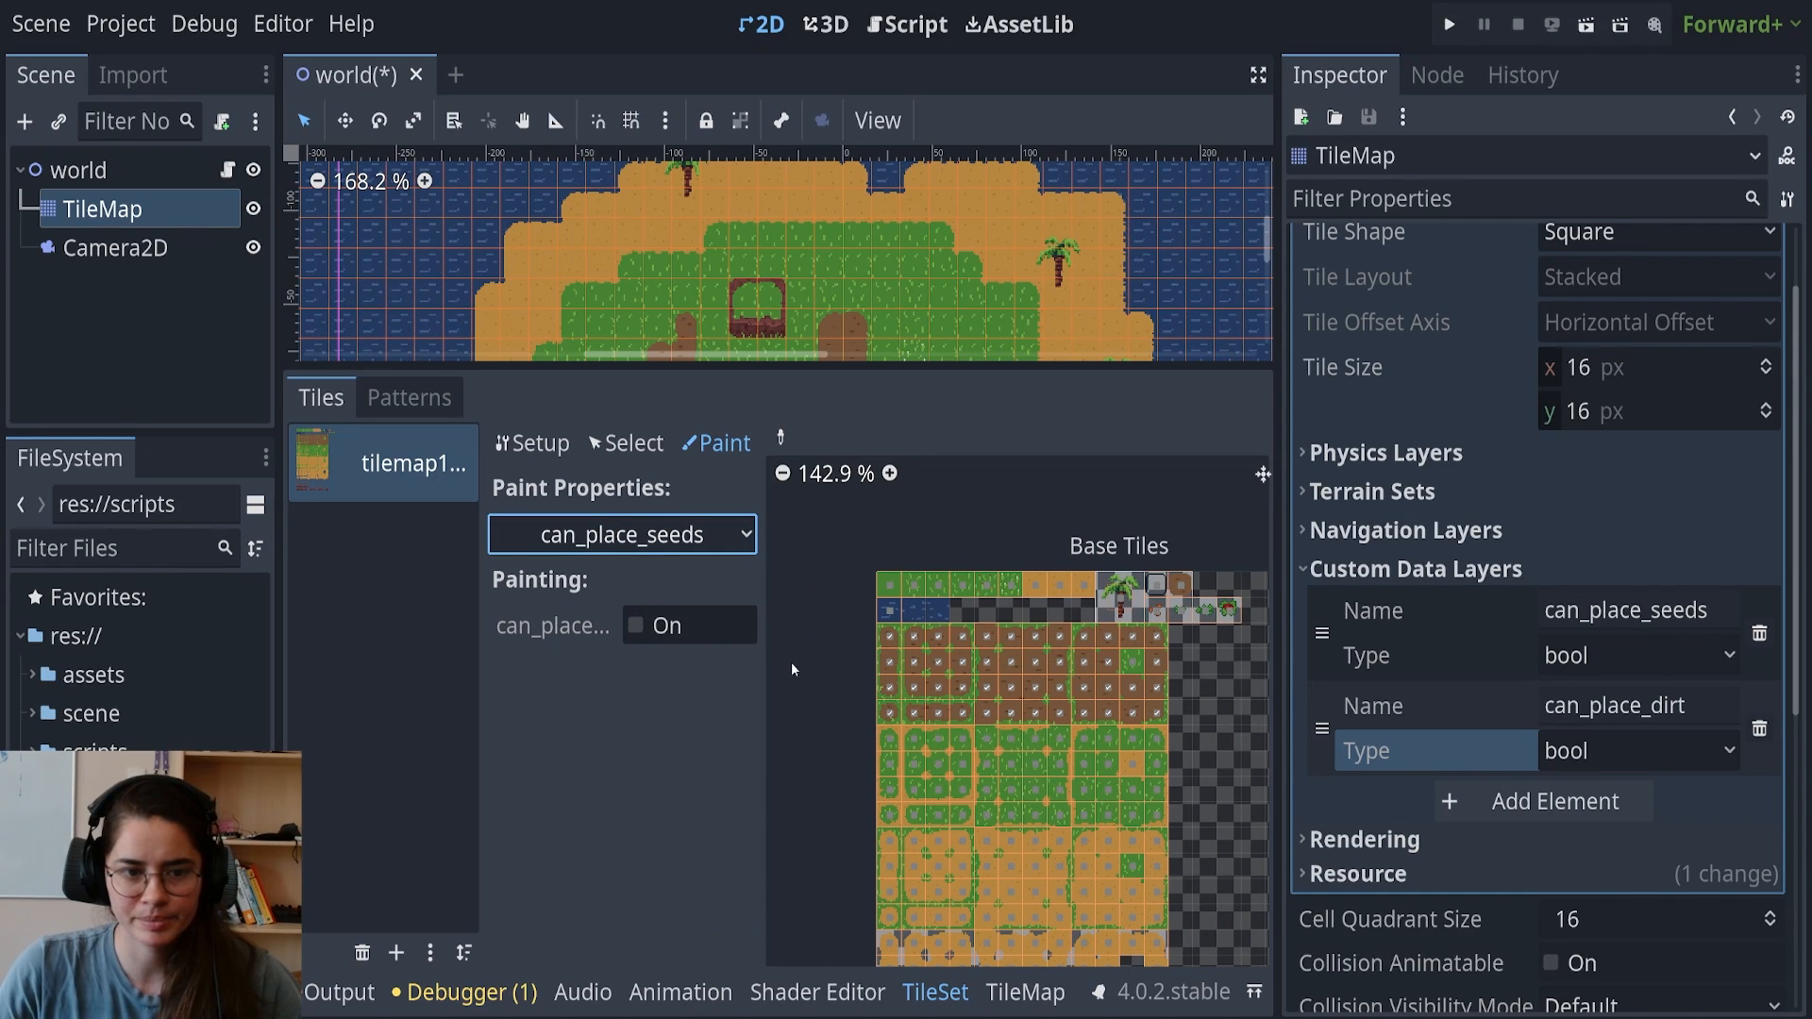
click(622, 534)
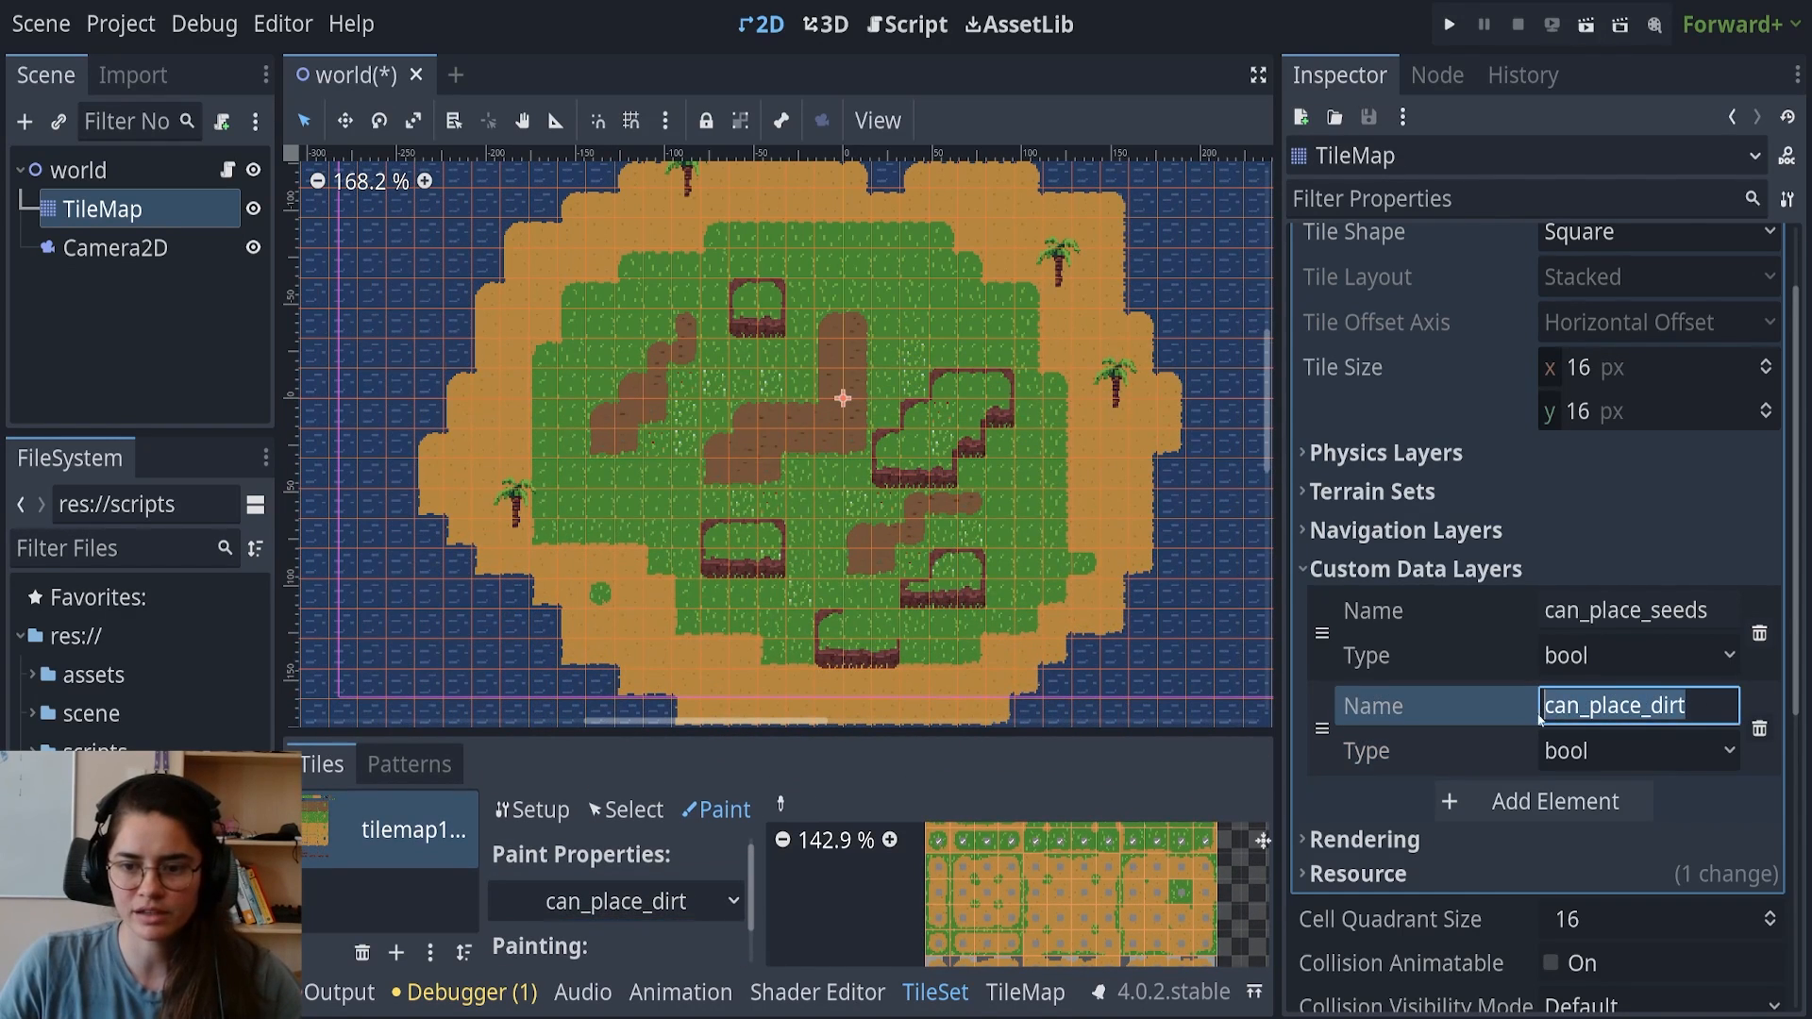
Declare a can_place_dirt custom data variable at the top of world.gd
click(908, 23)
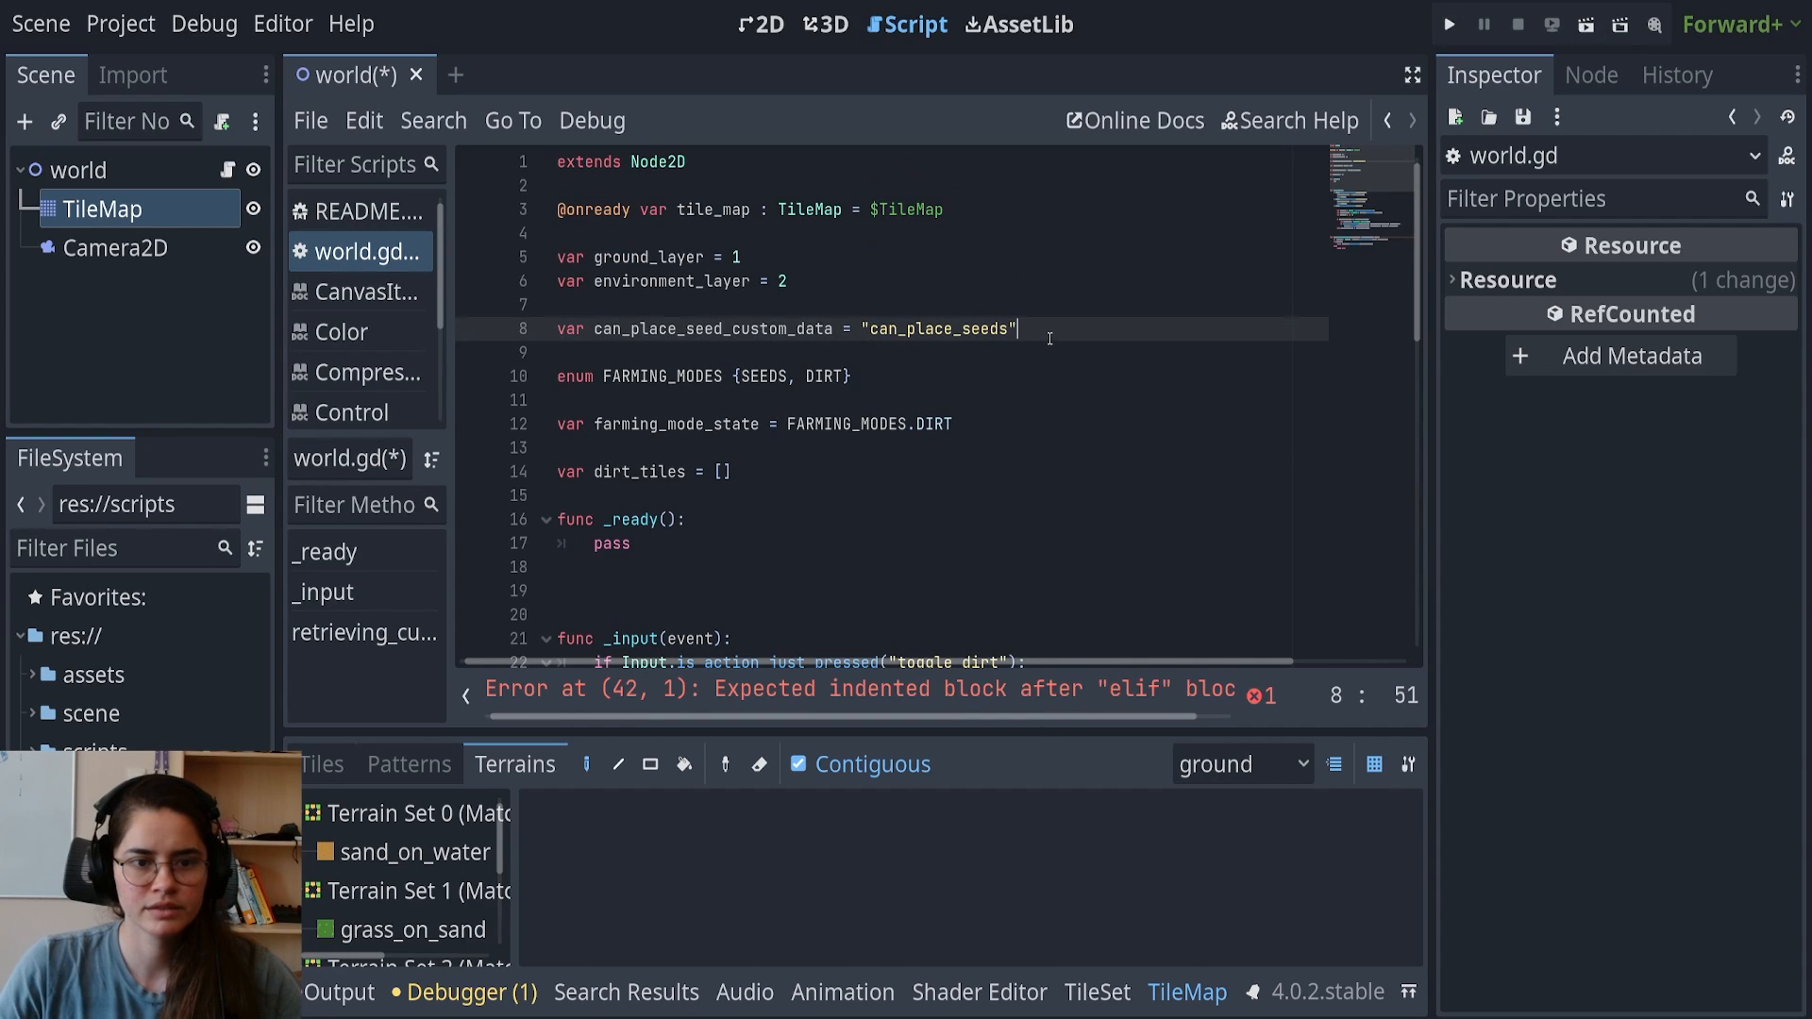
text(var)
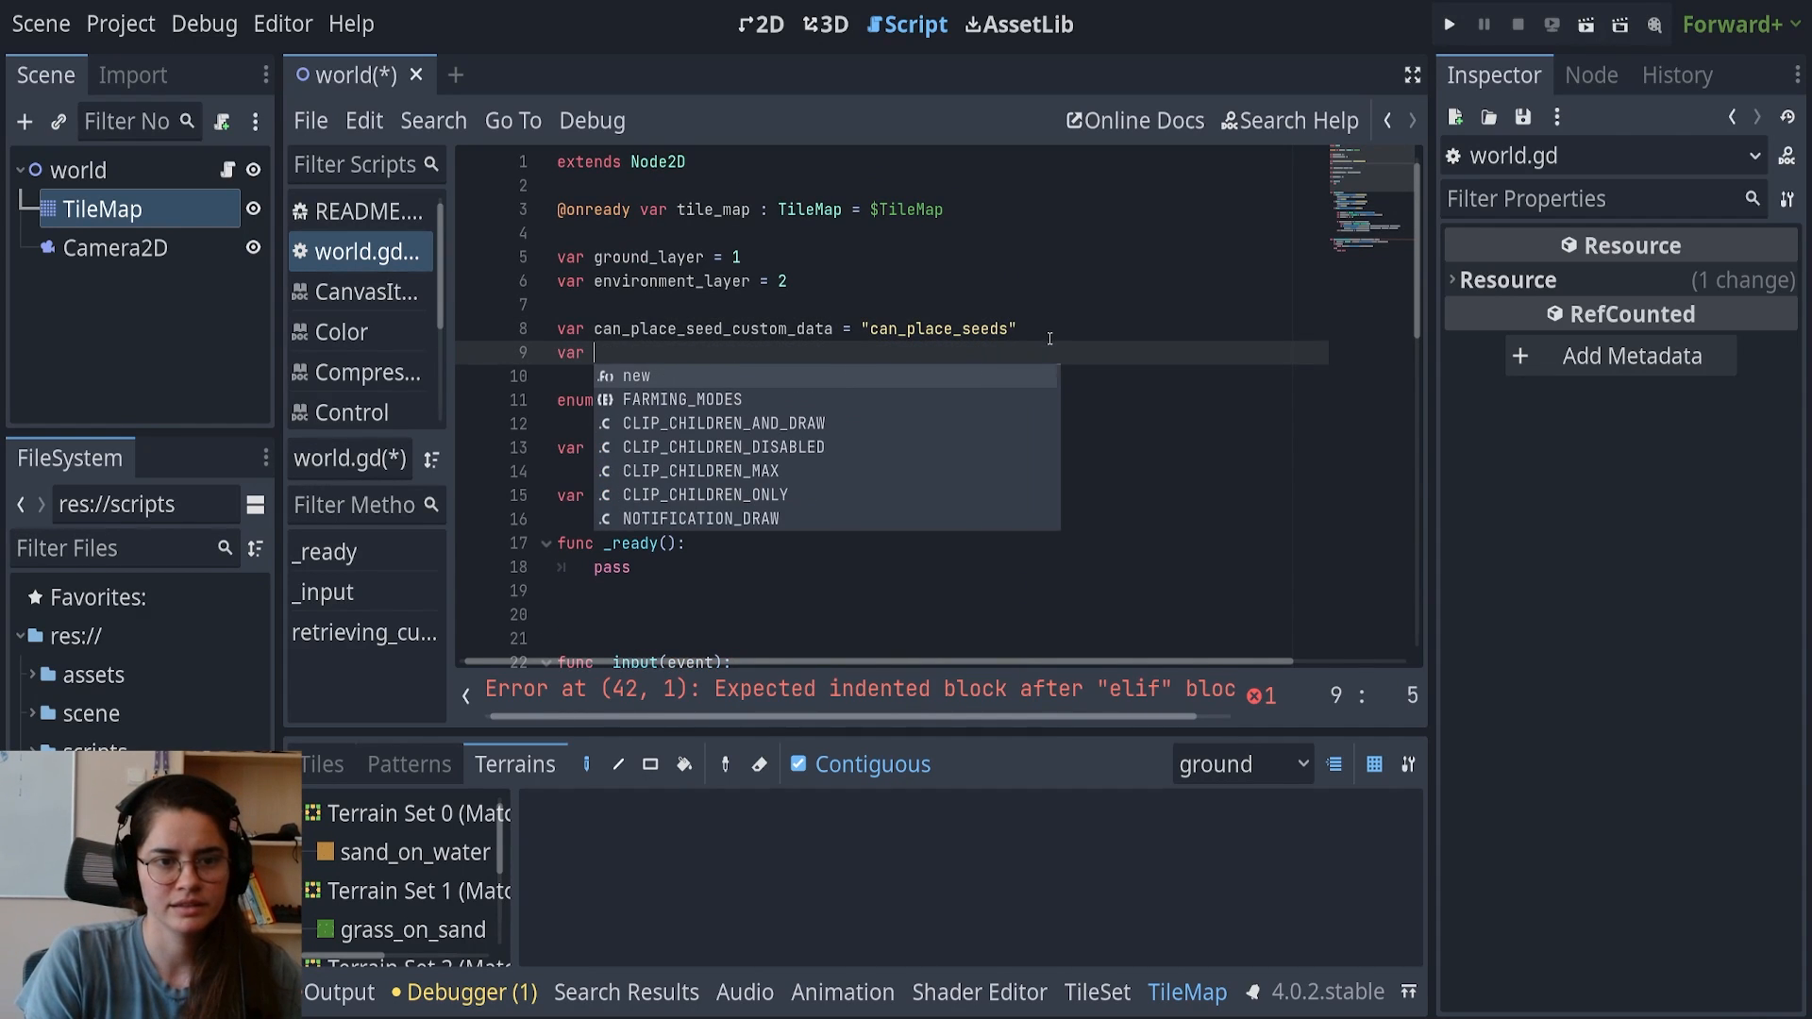
text(ca)
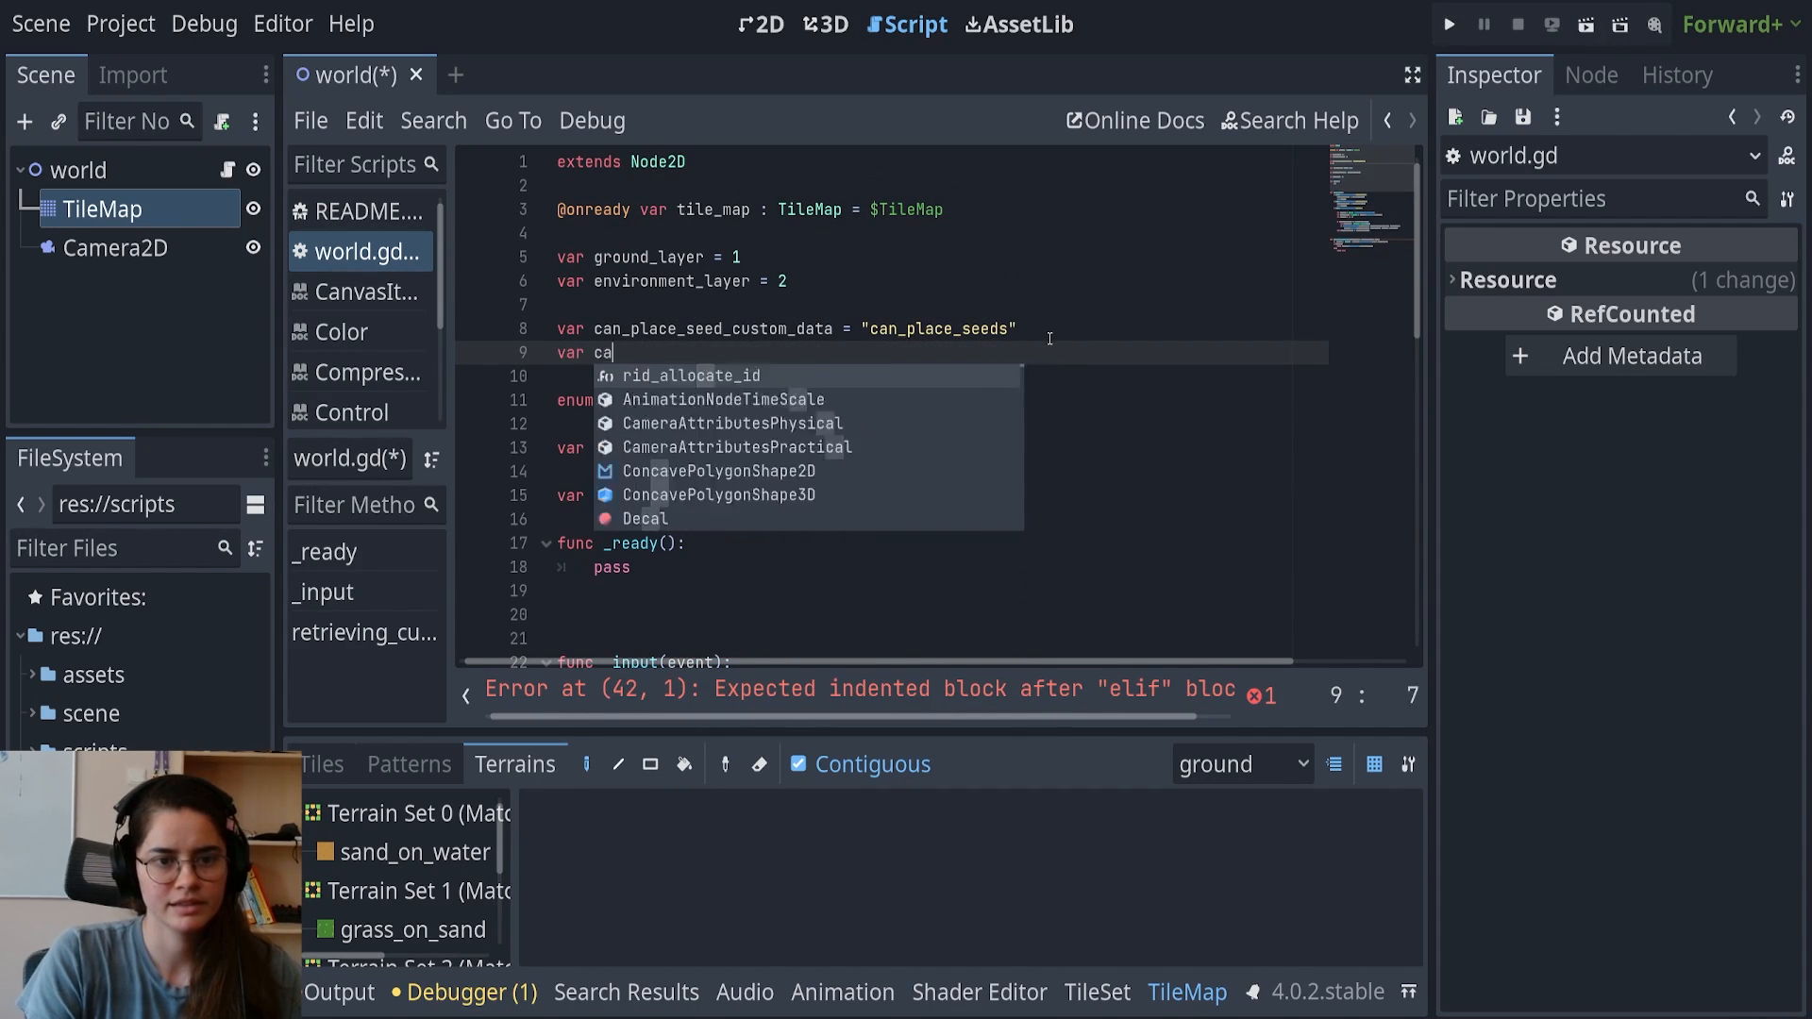
text(rn_place_dirt)
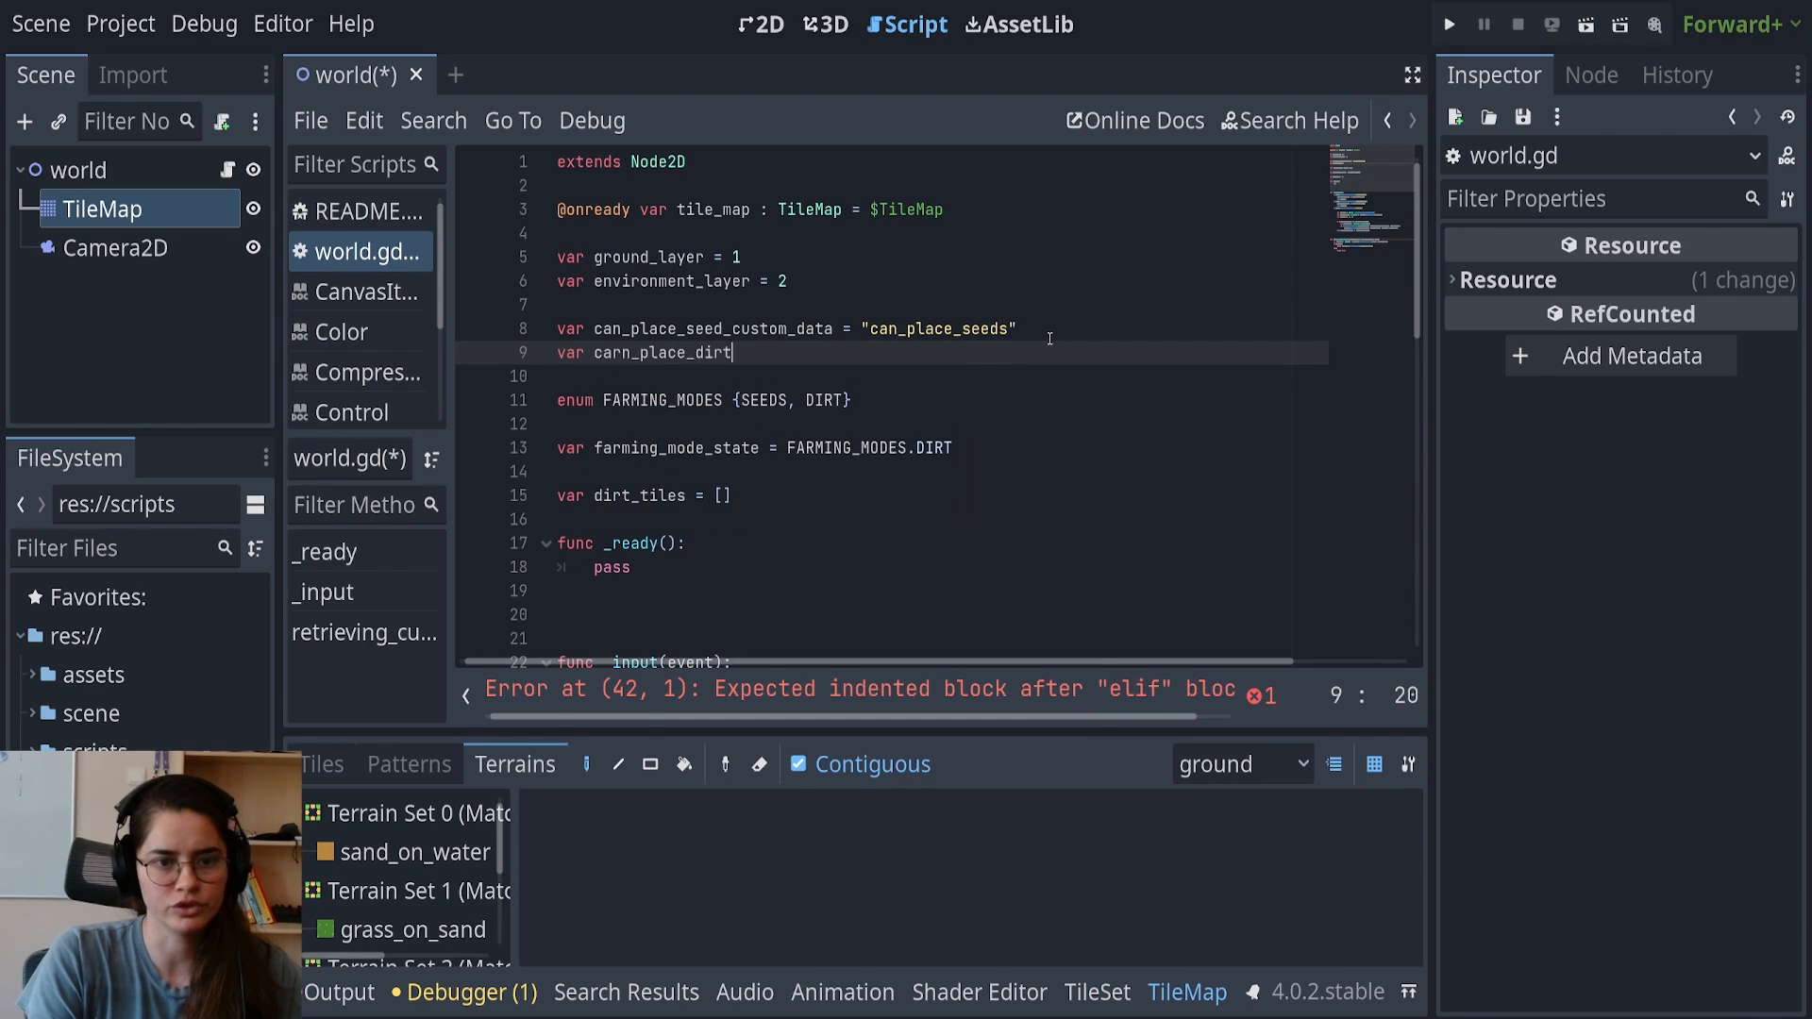
text(_custom_data)
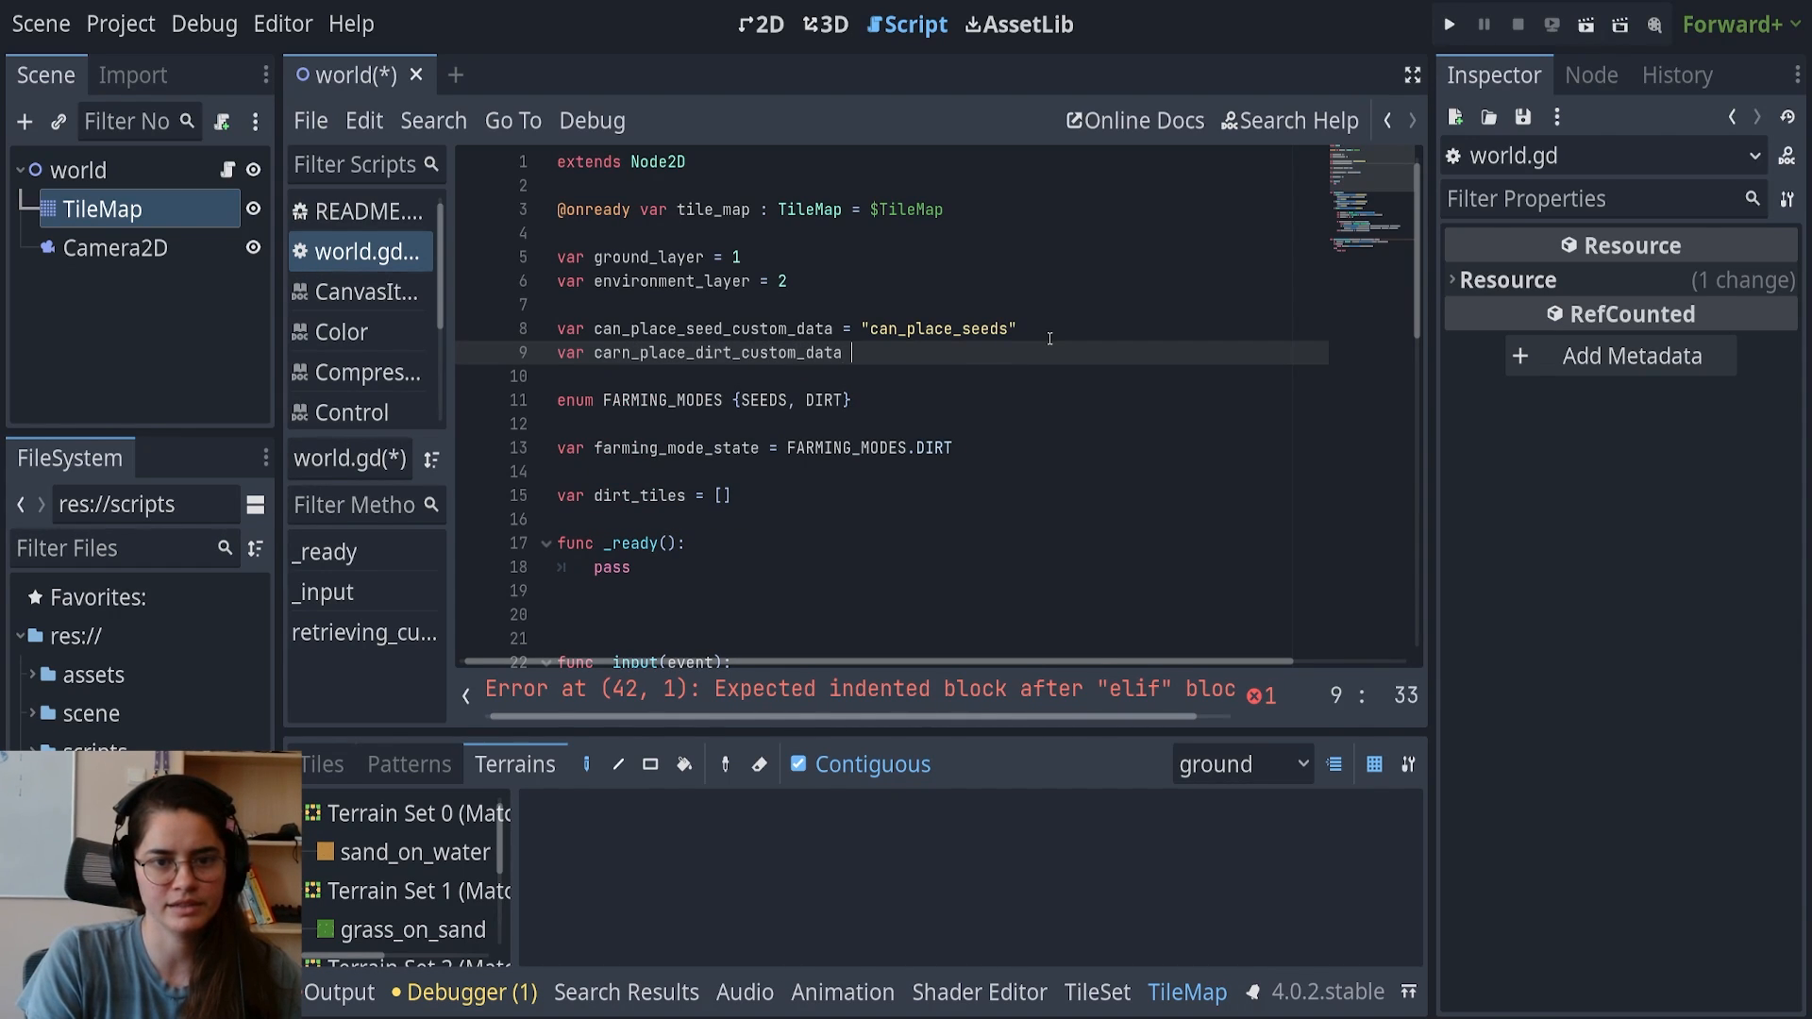
In the DIRT branch, append tile_mouse_pos to dirt_tiles when can_place_dirt custom data allows it
scroll(down, 3)
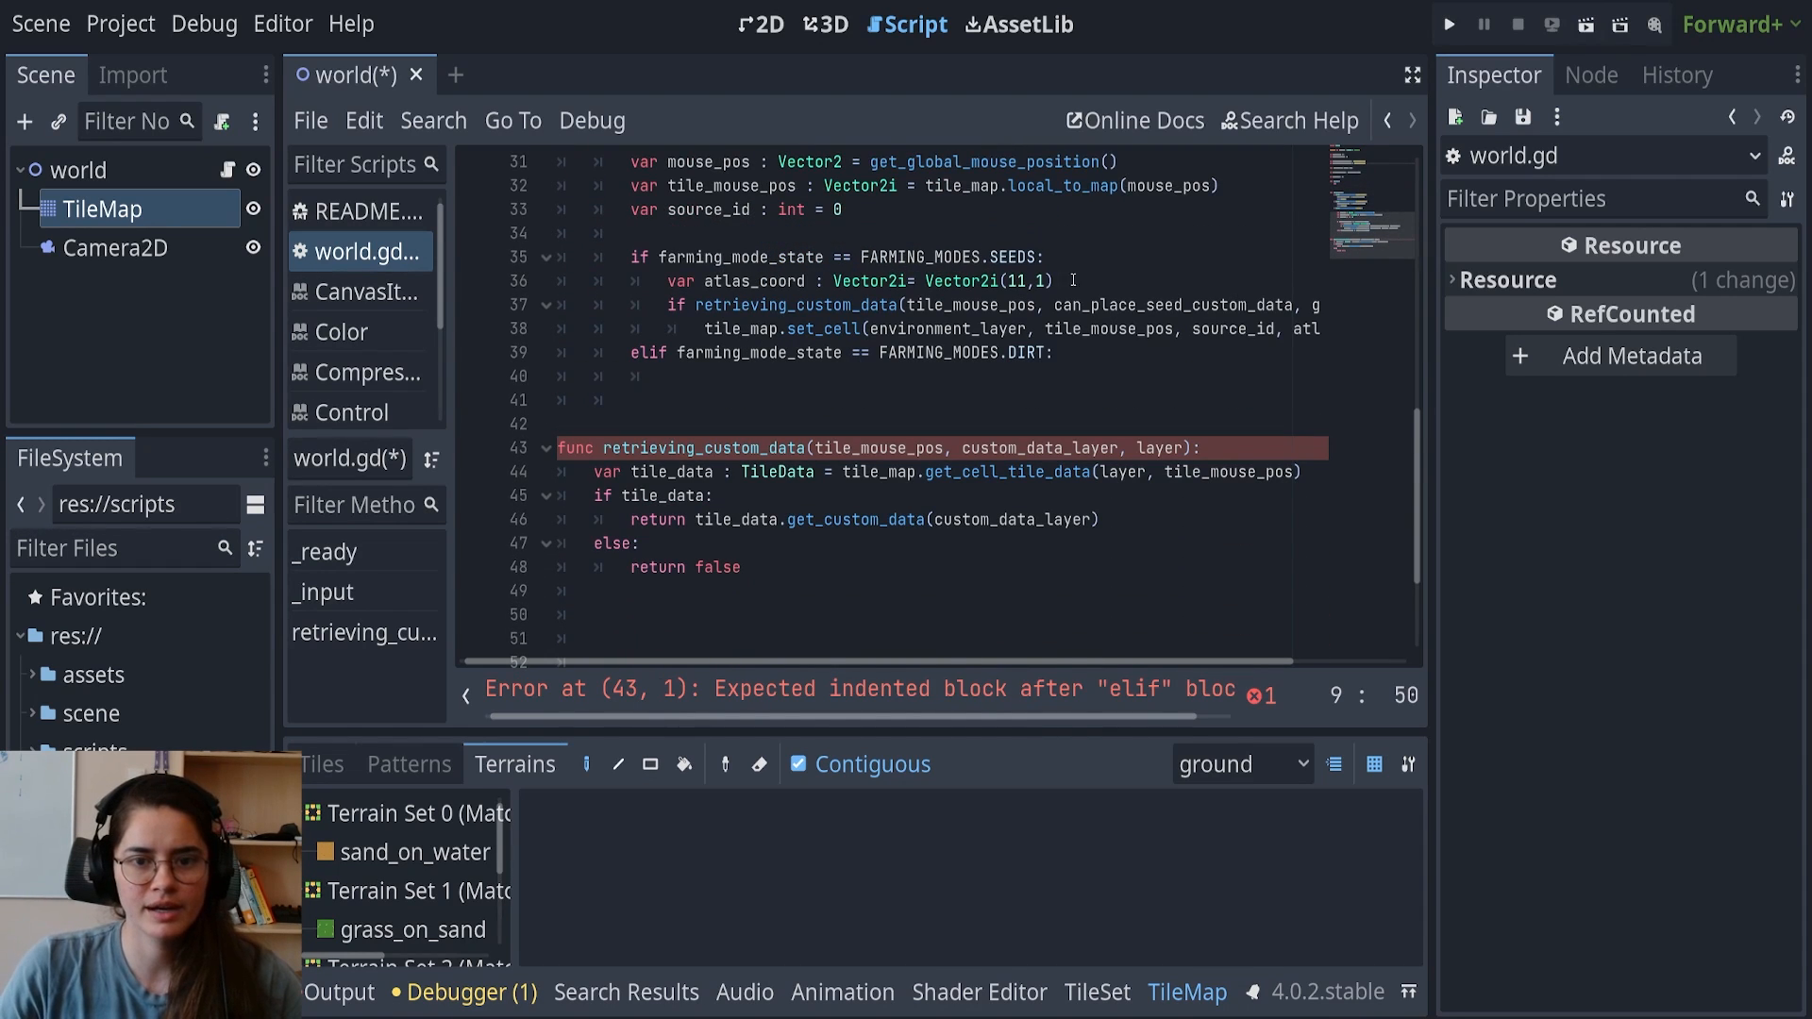
text(if)
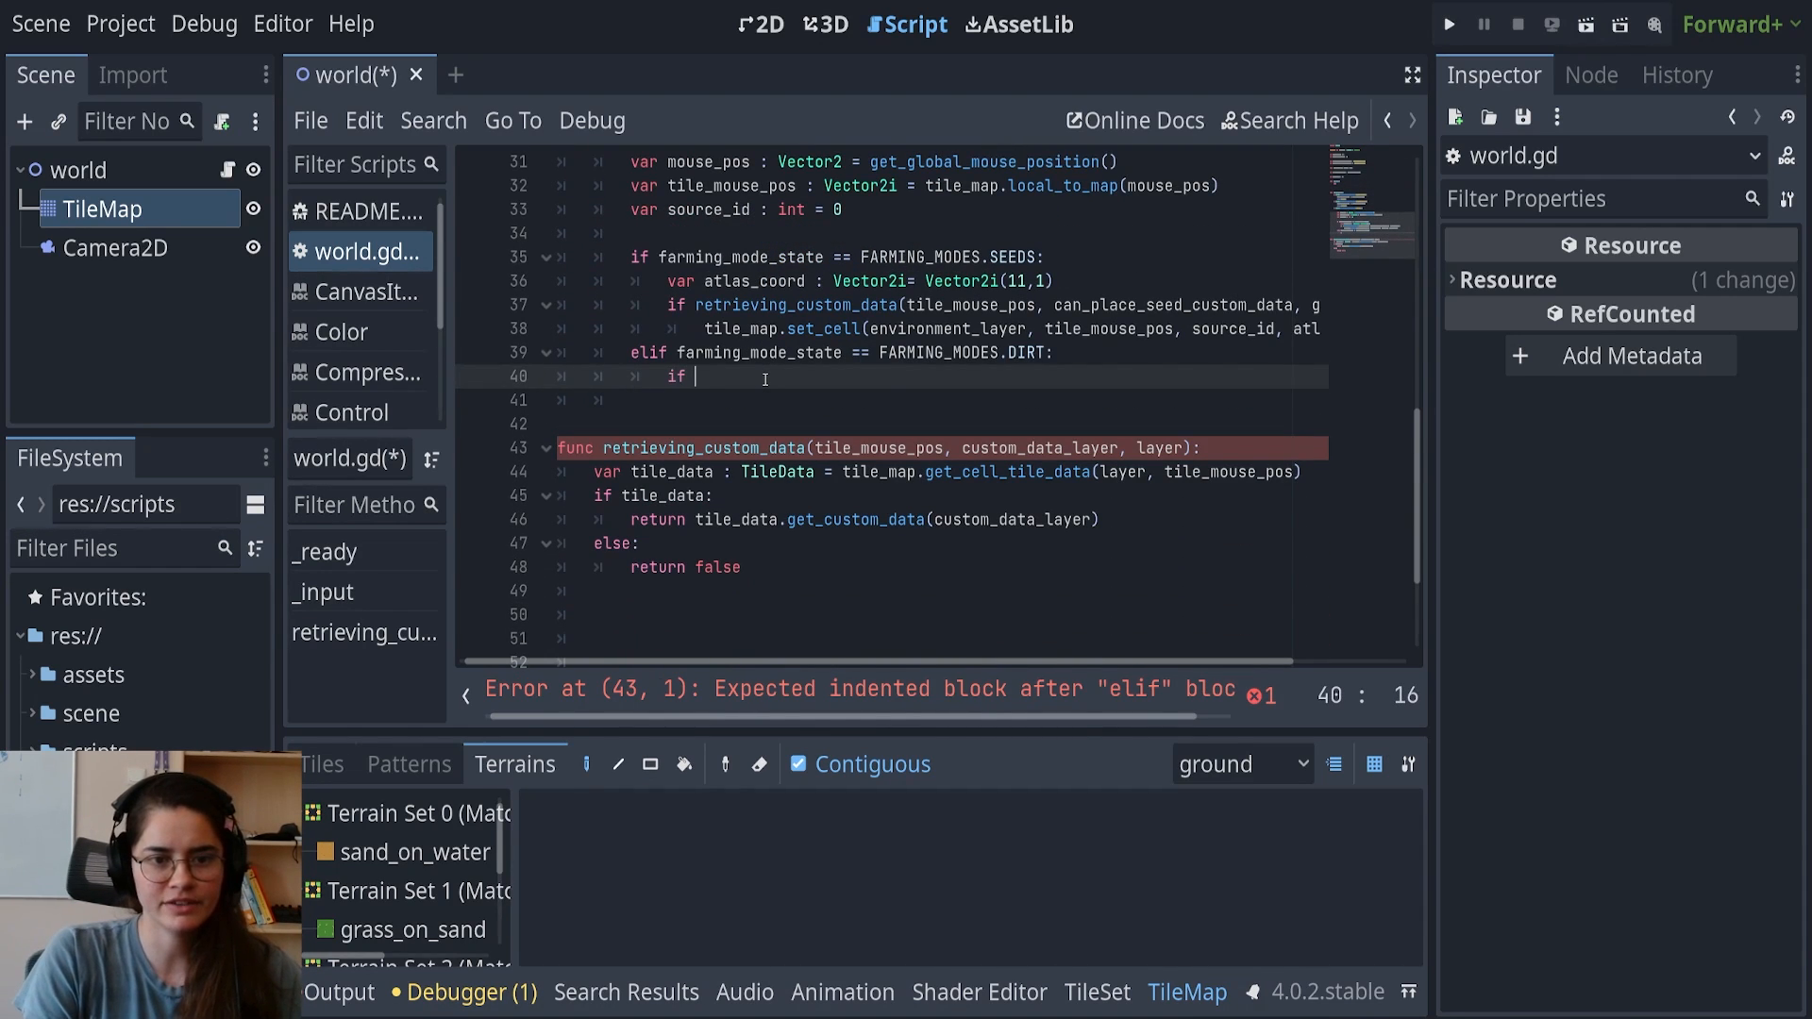
text(retrieving_custom_data())
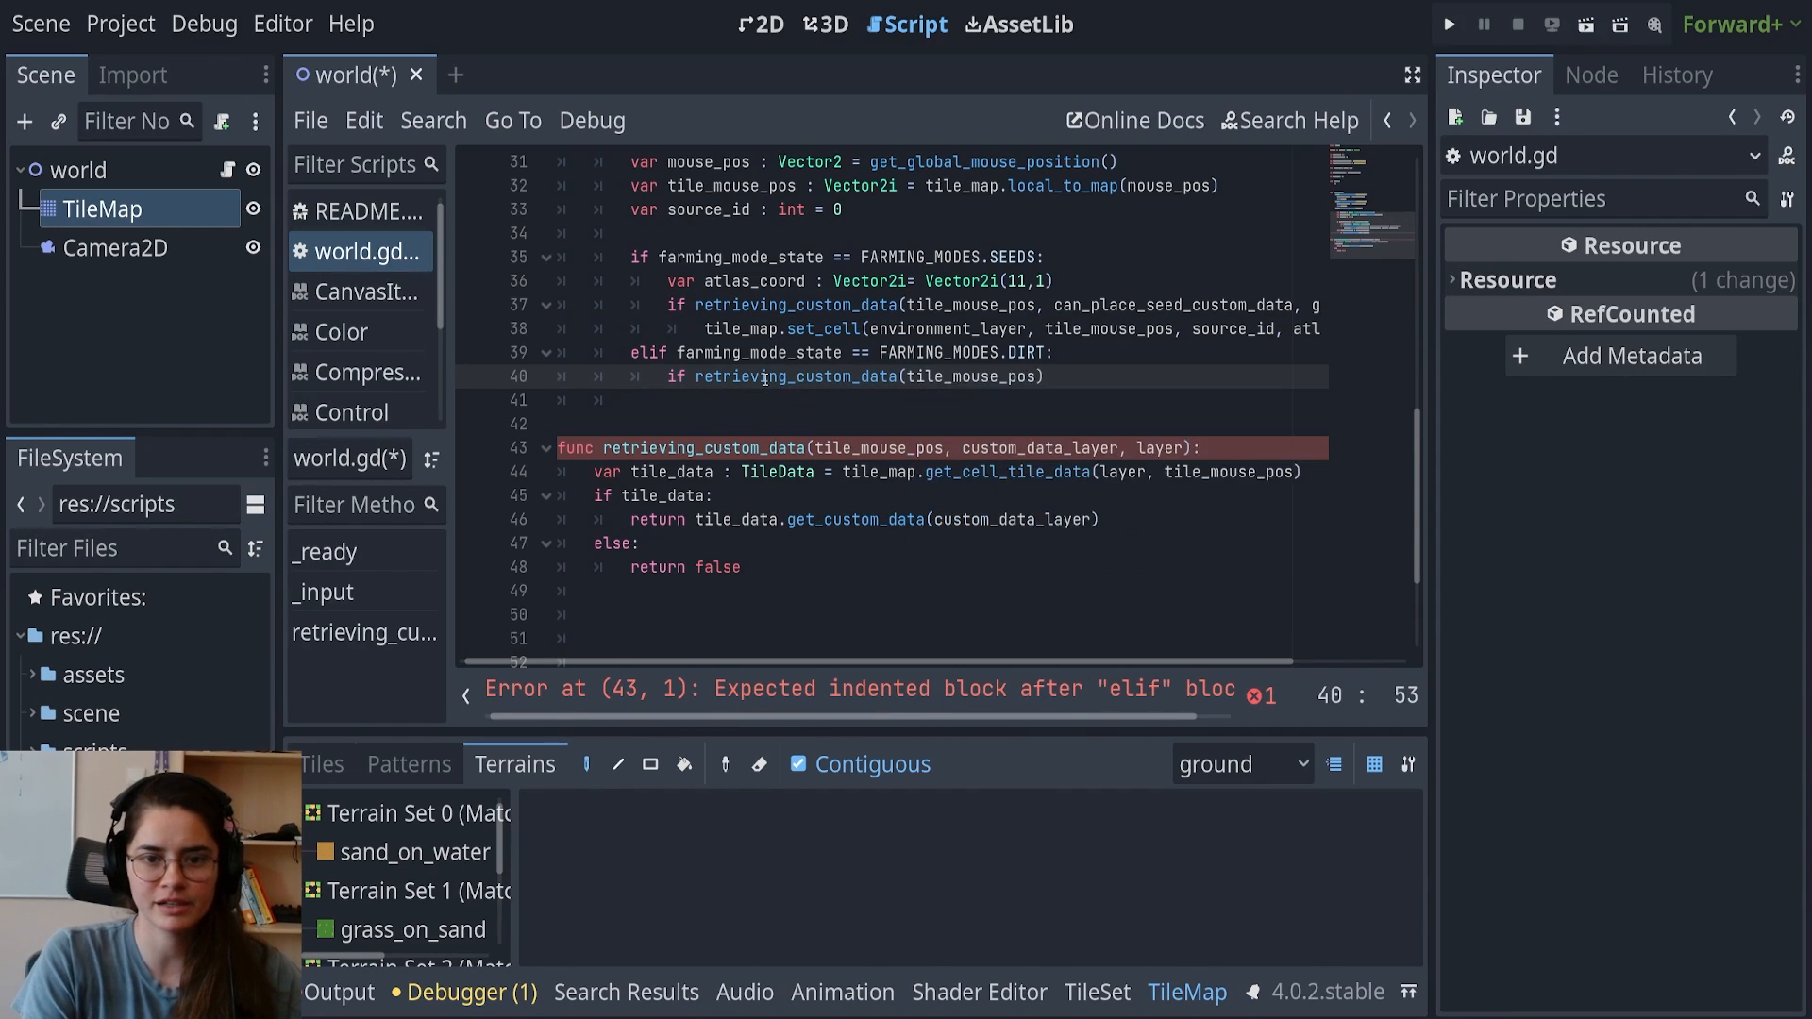
text())
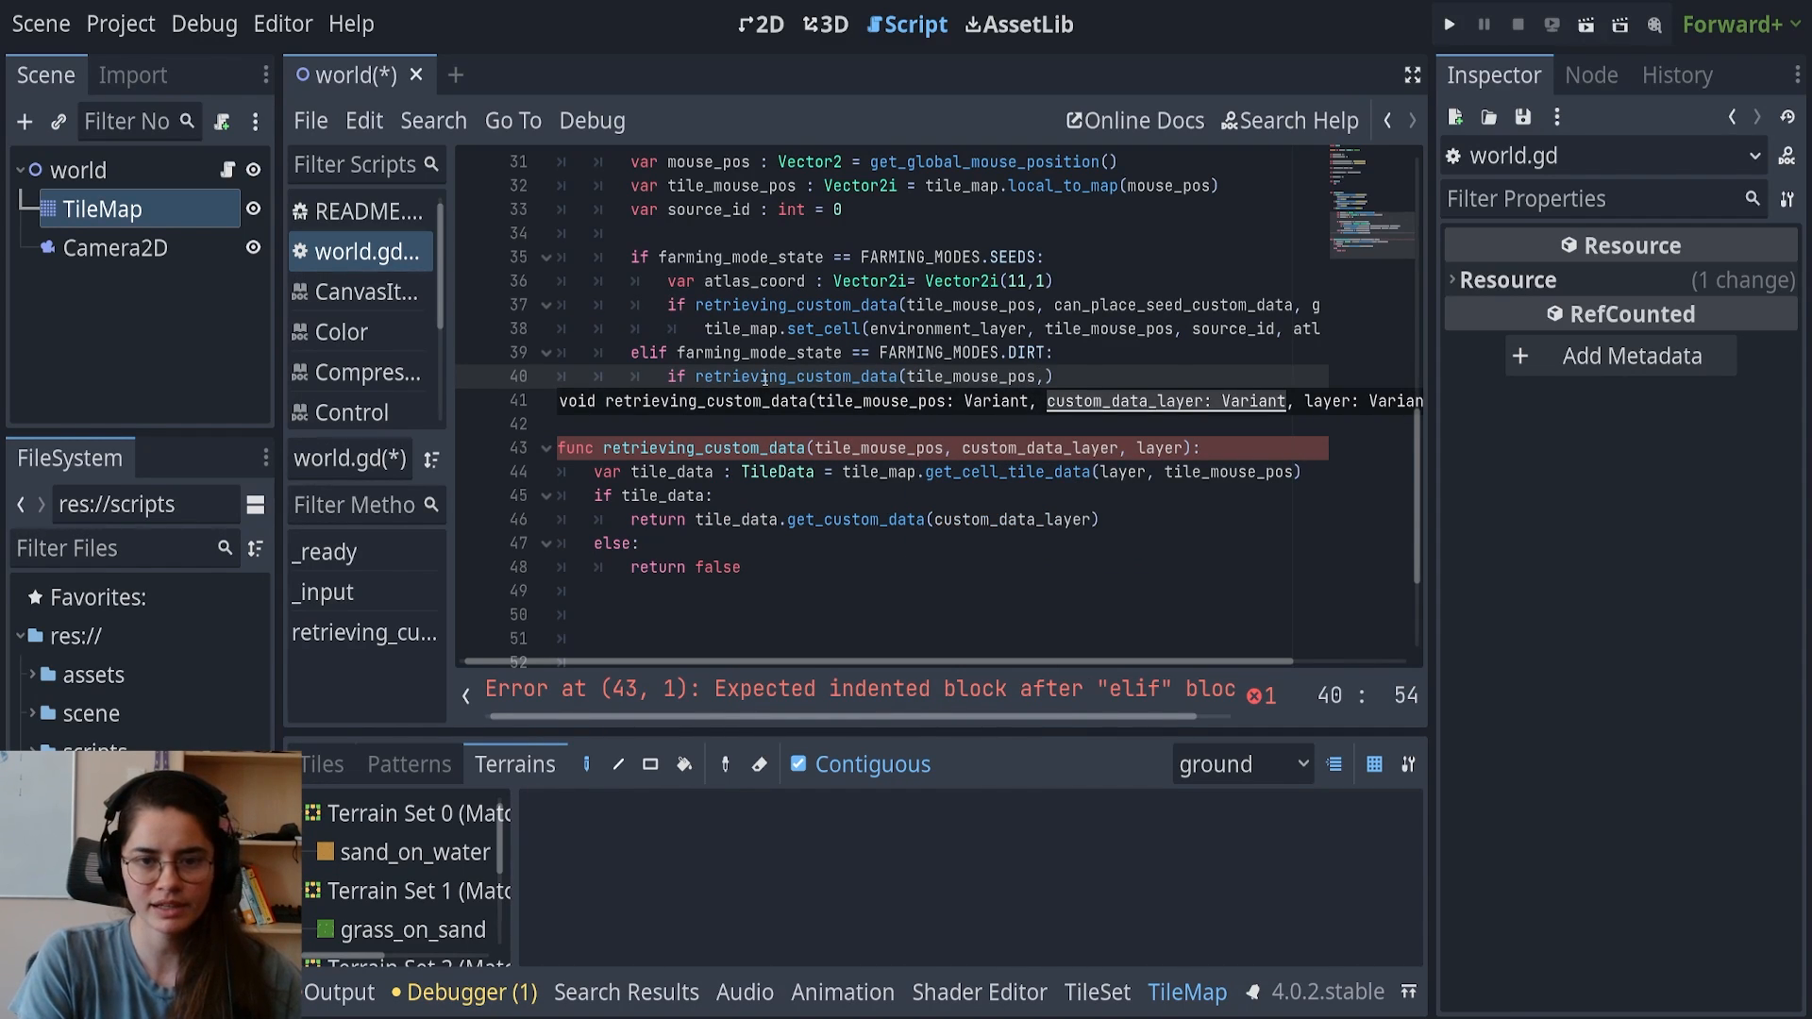
text(can_place_dirt)
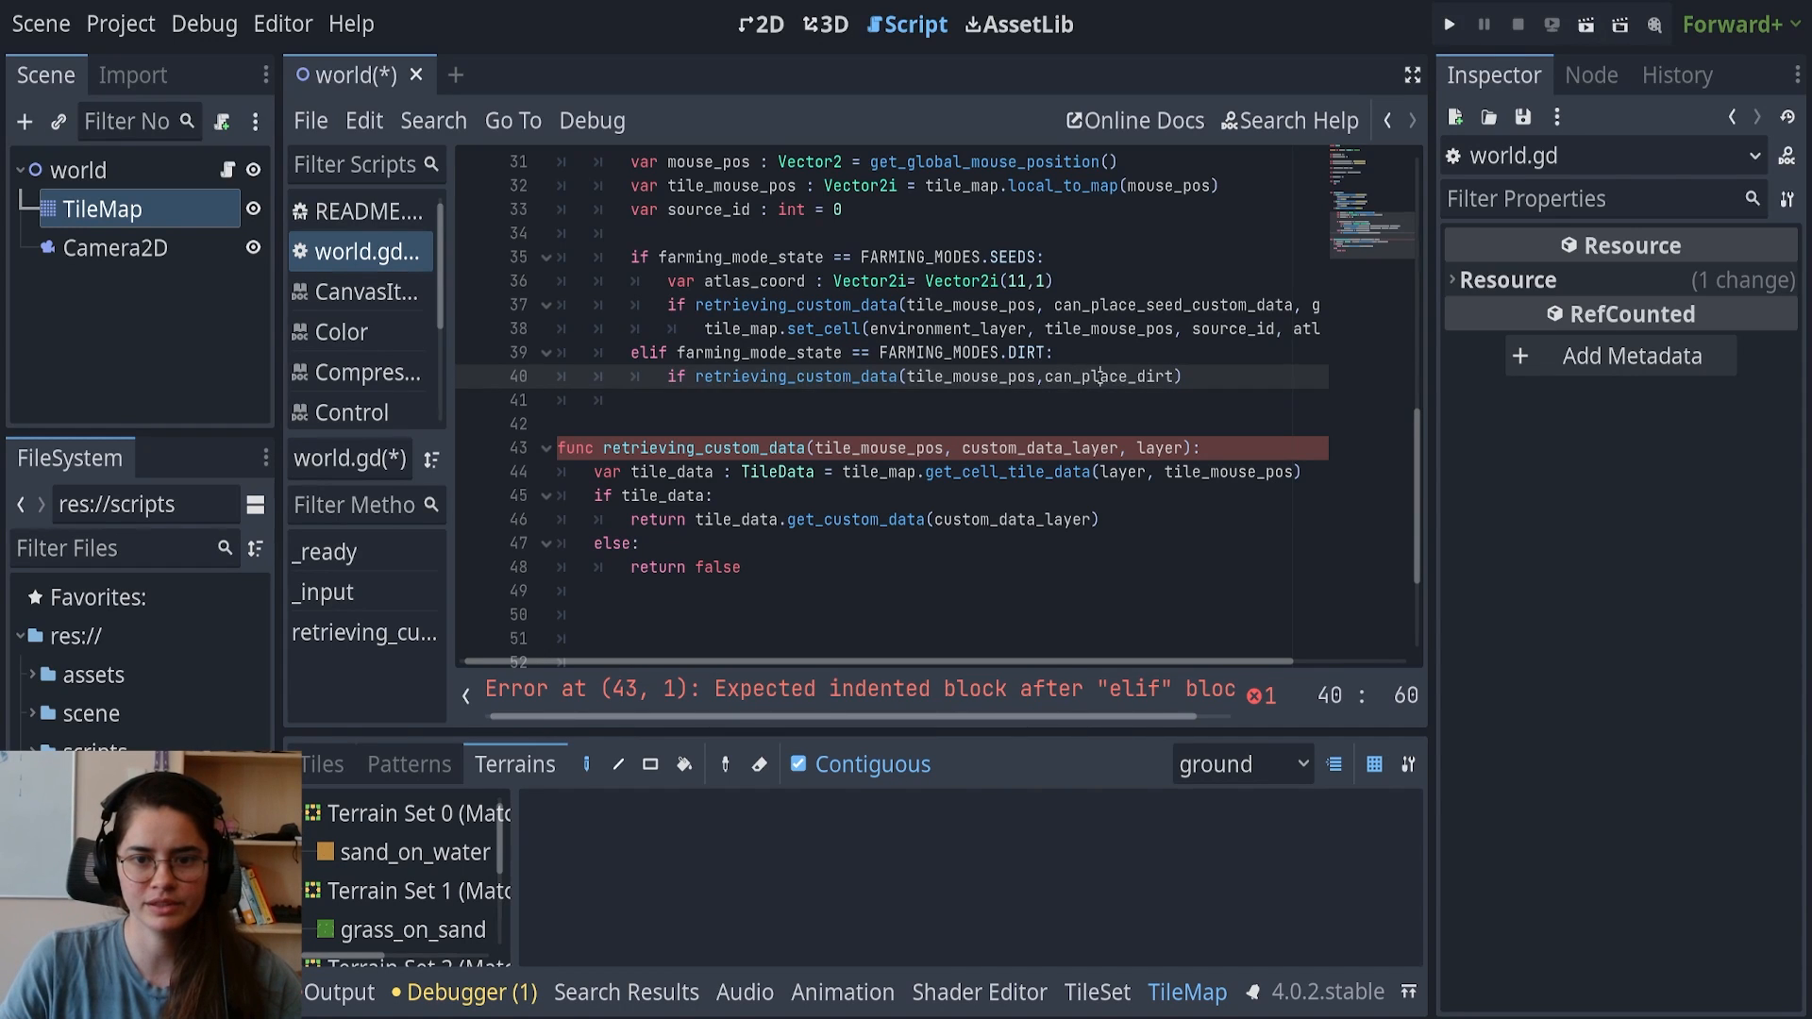
double_click(1106, 376)
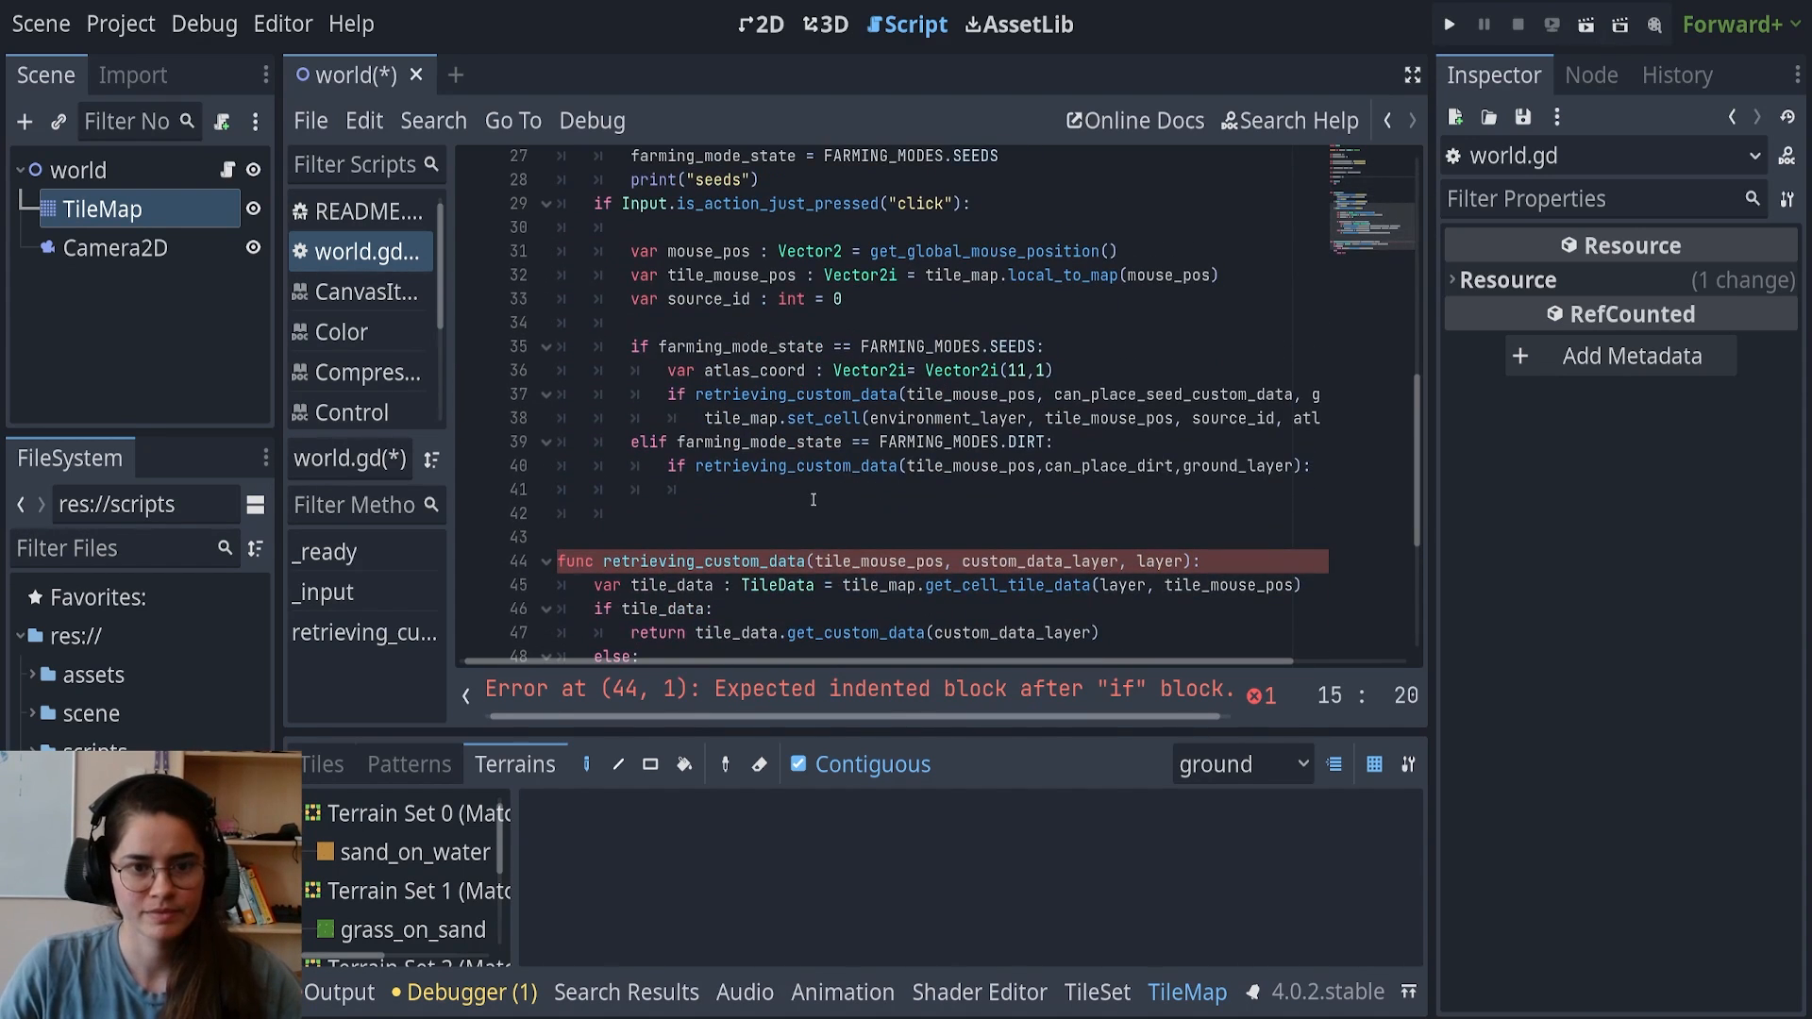
text(dirt_tiles.append()
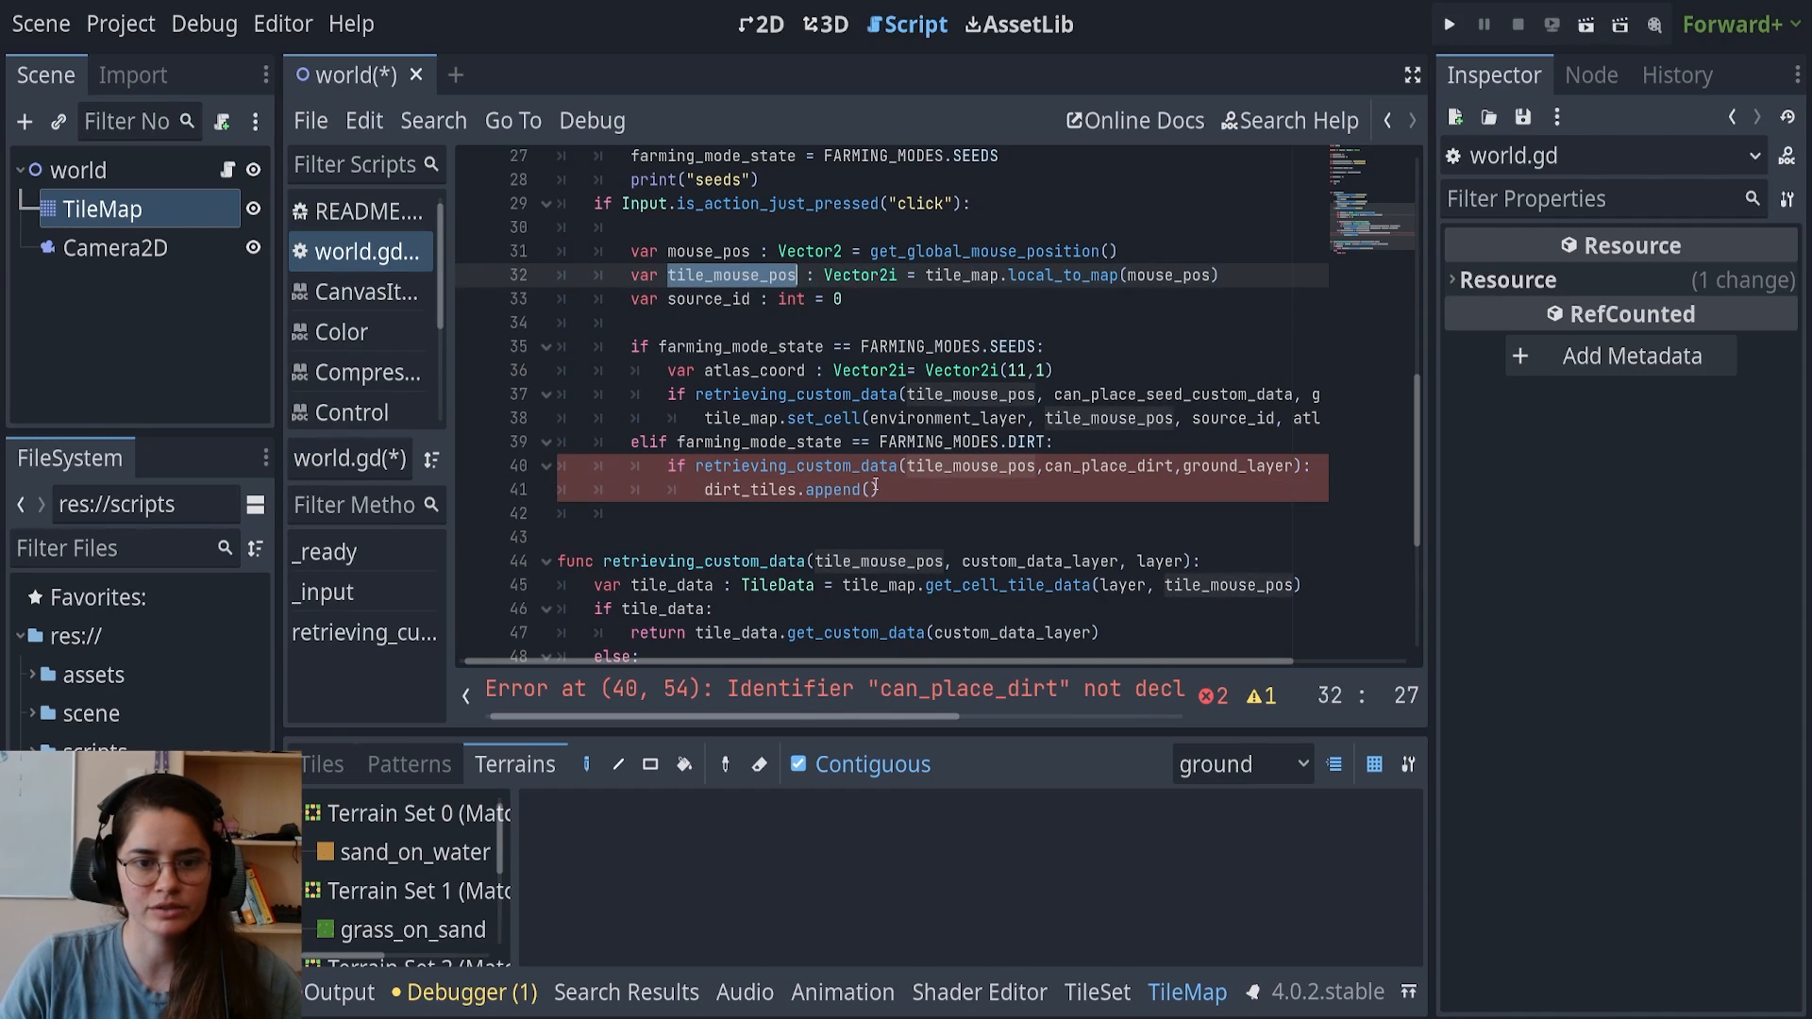
text(tile_mouse_pos)
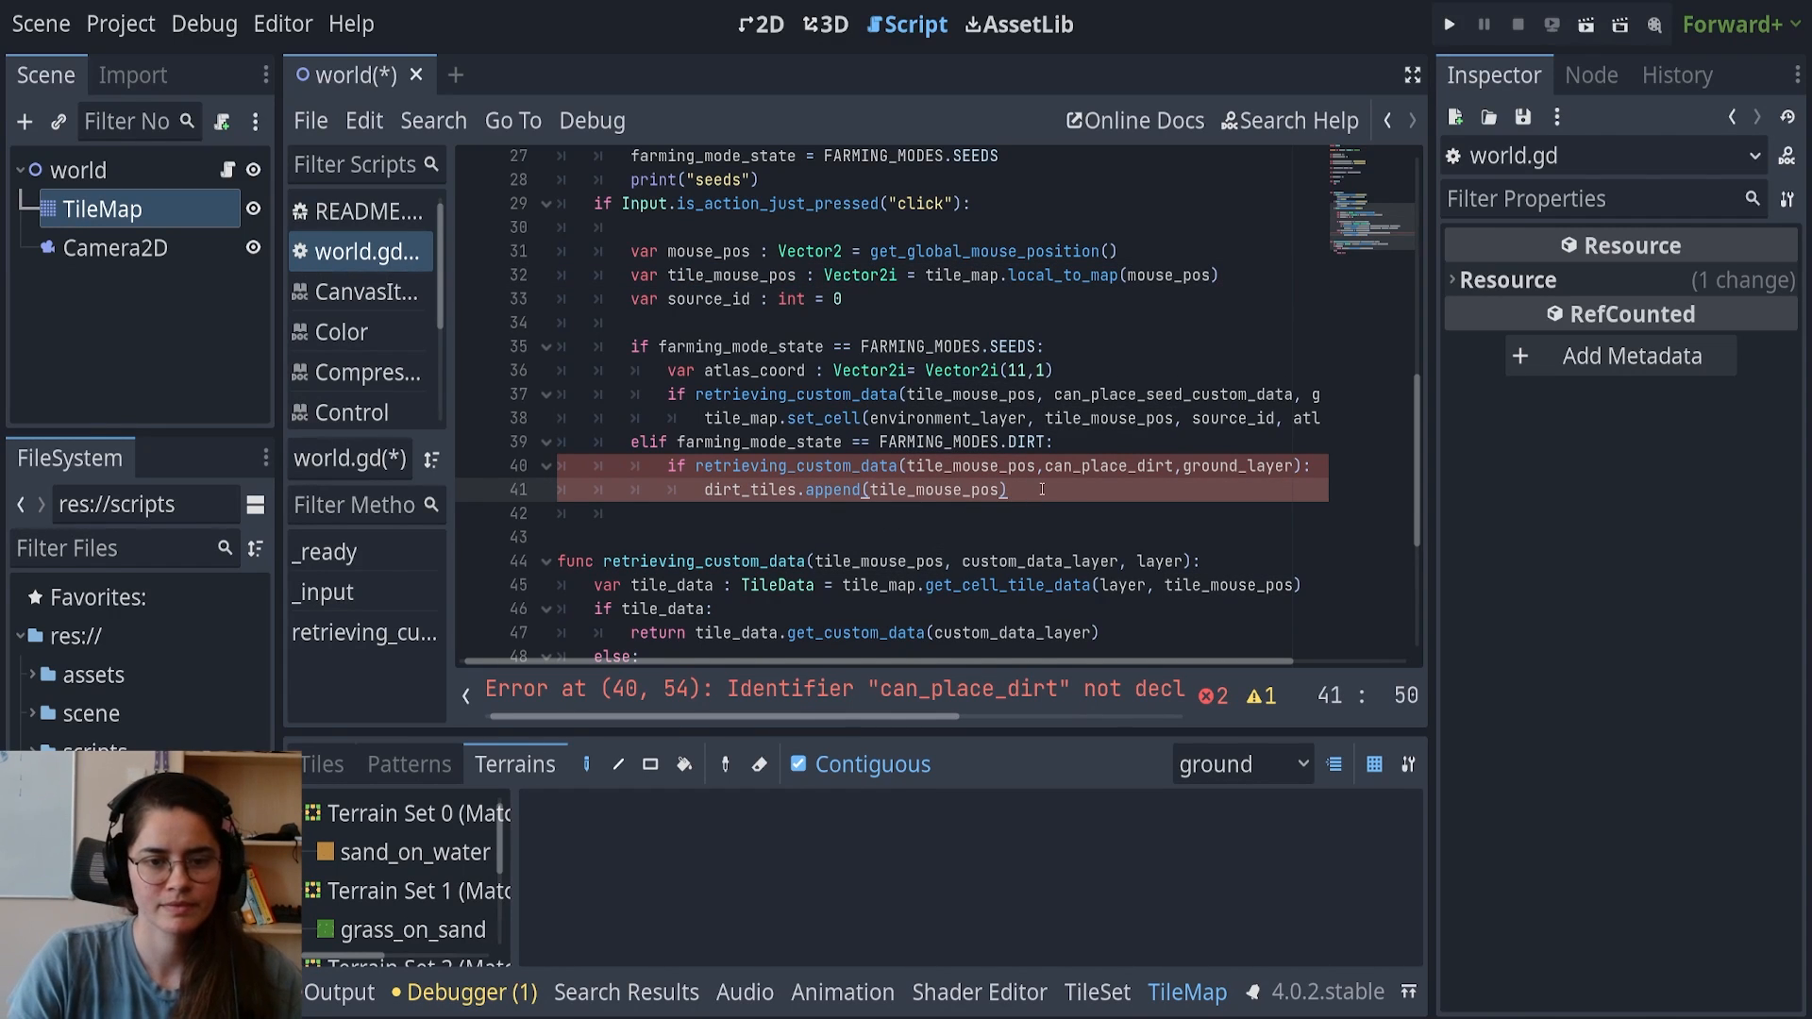
text(til)
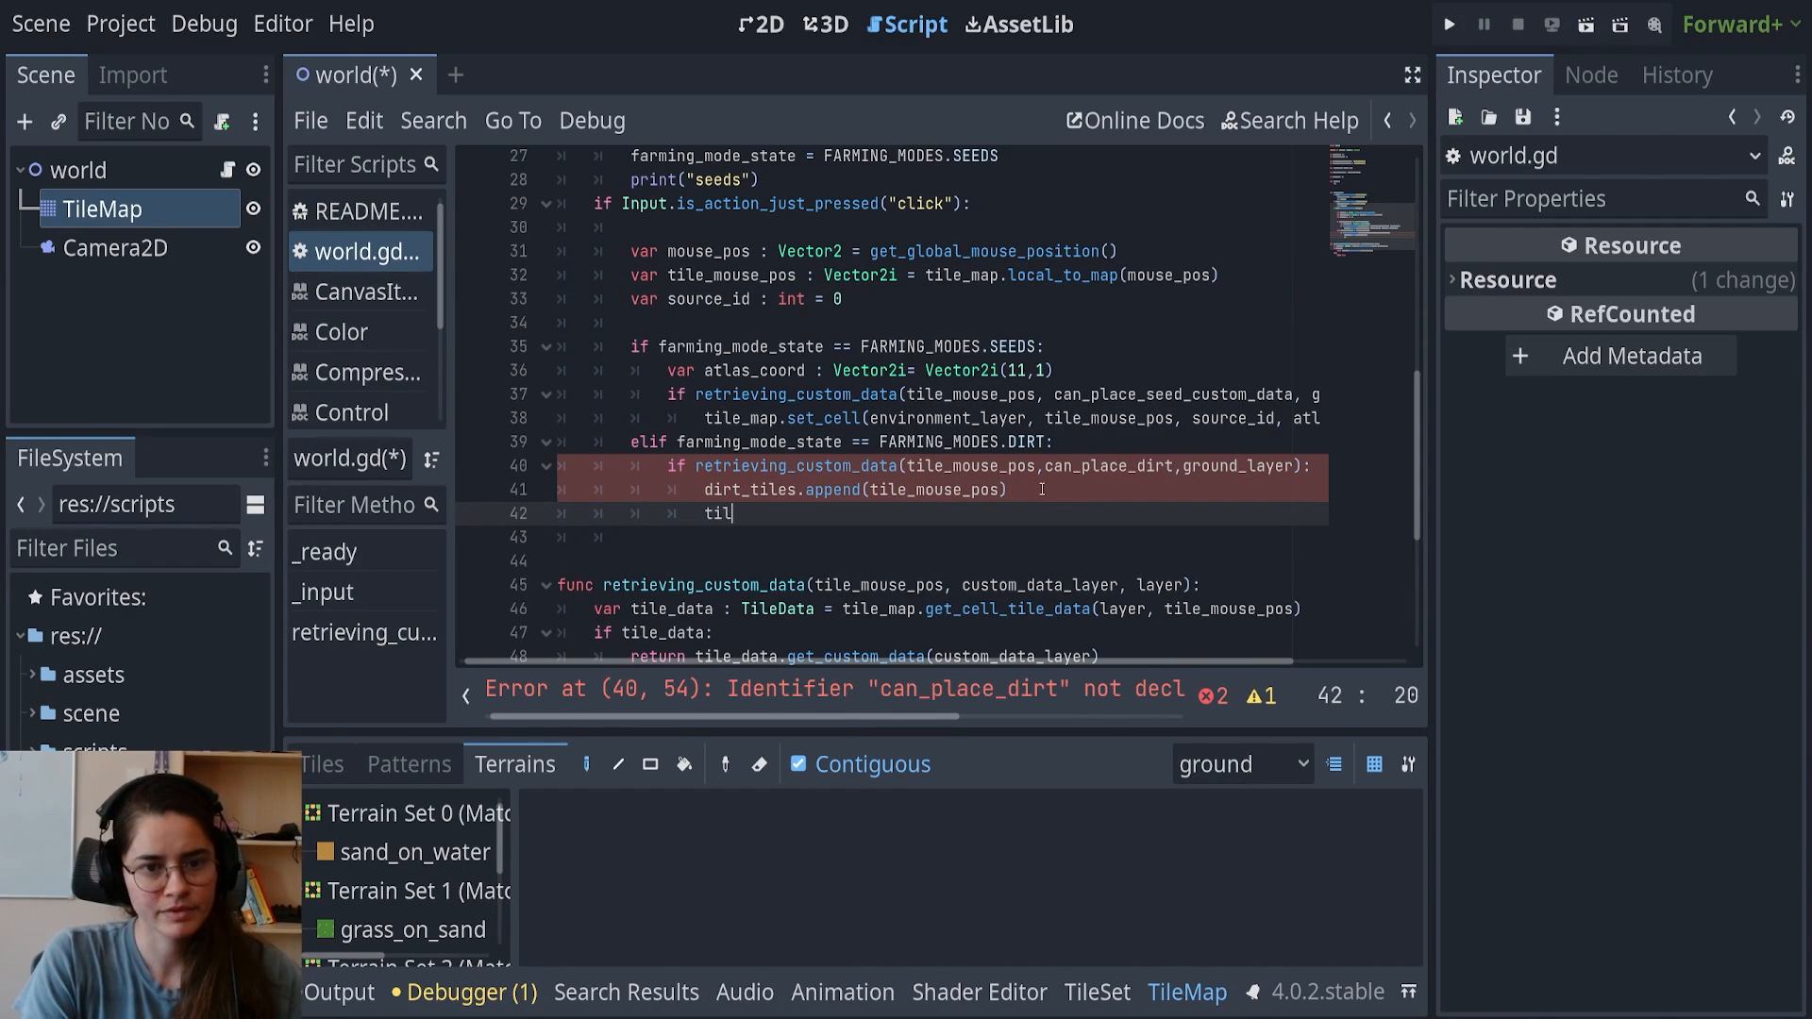
text(_)
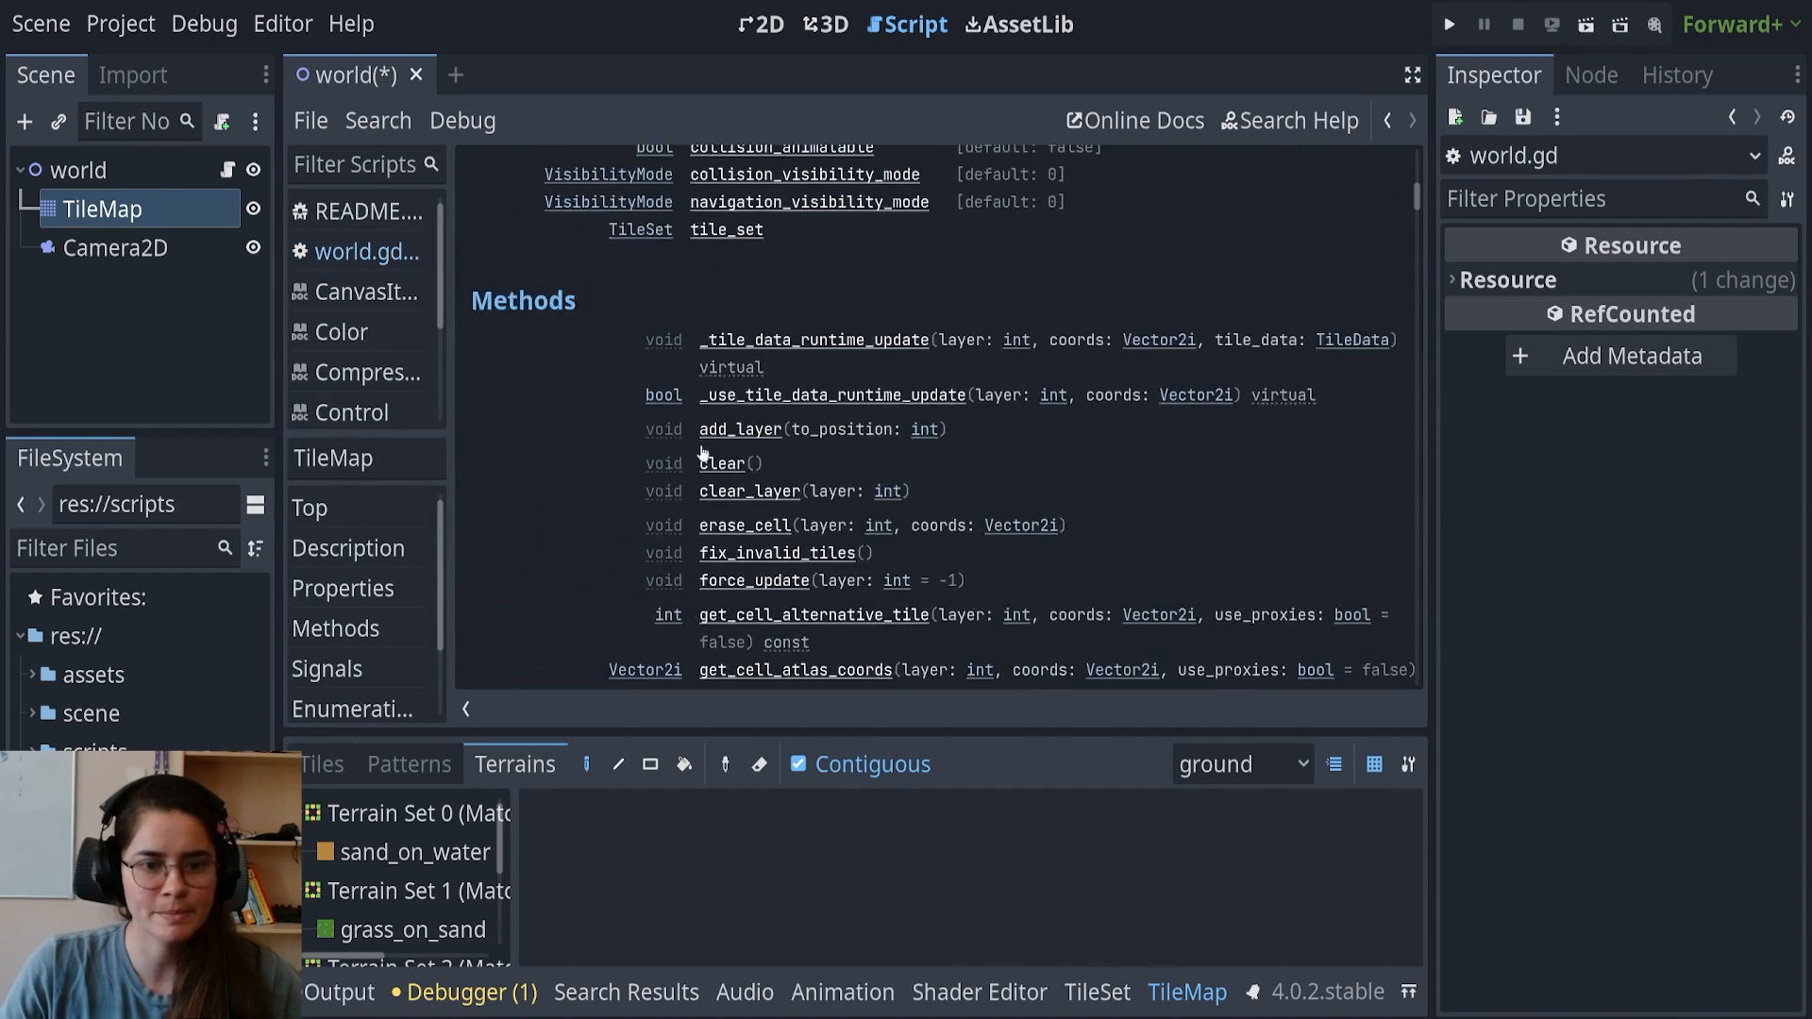
Review set_cells_terrain_connect's cells Array[Vector2i] and terrain parameters in the TileMap docs
scroll(down, 3)
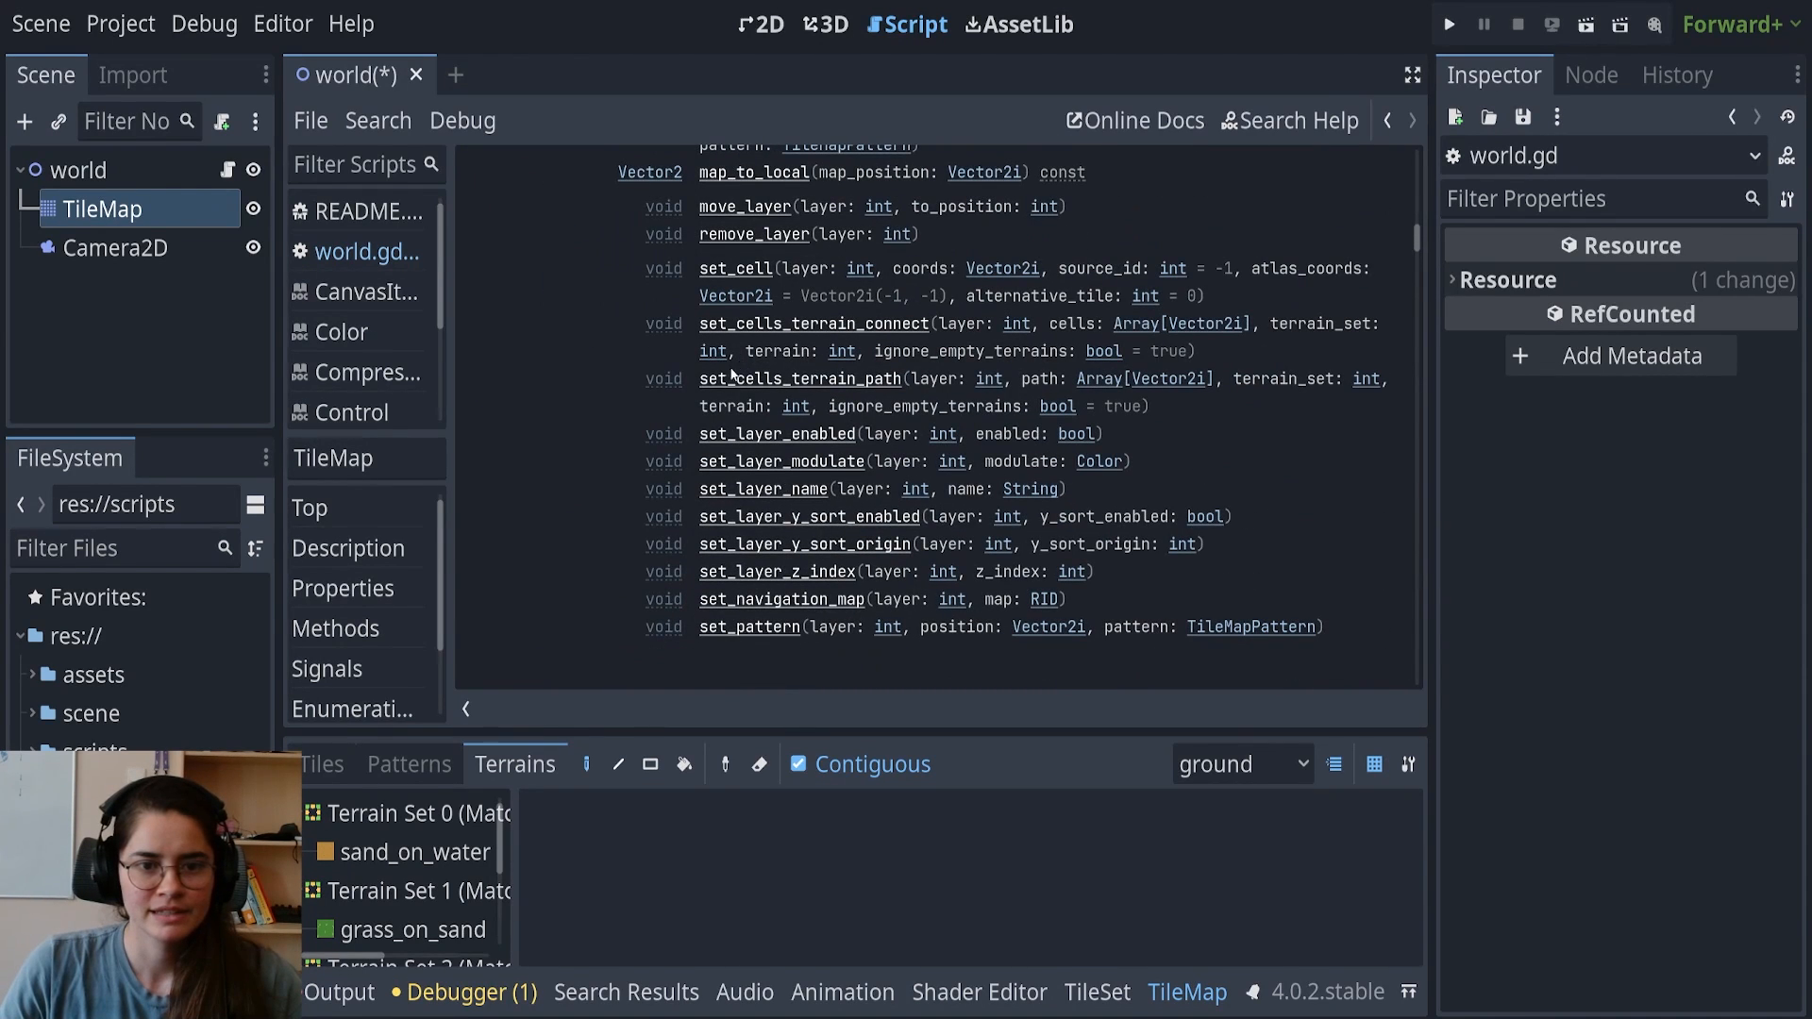
double_click(813, 324)
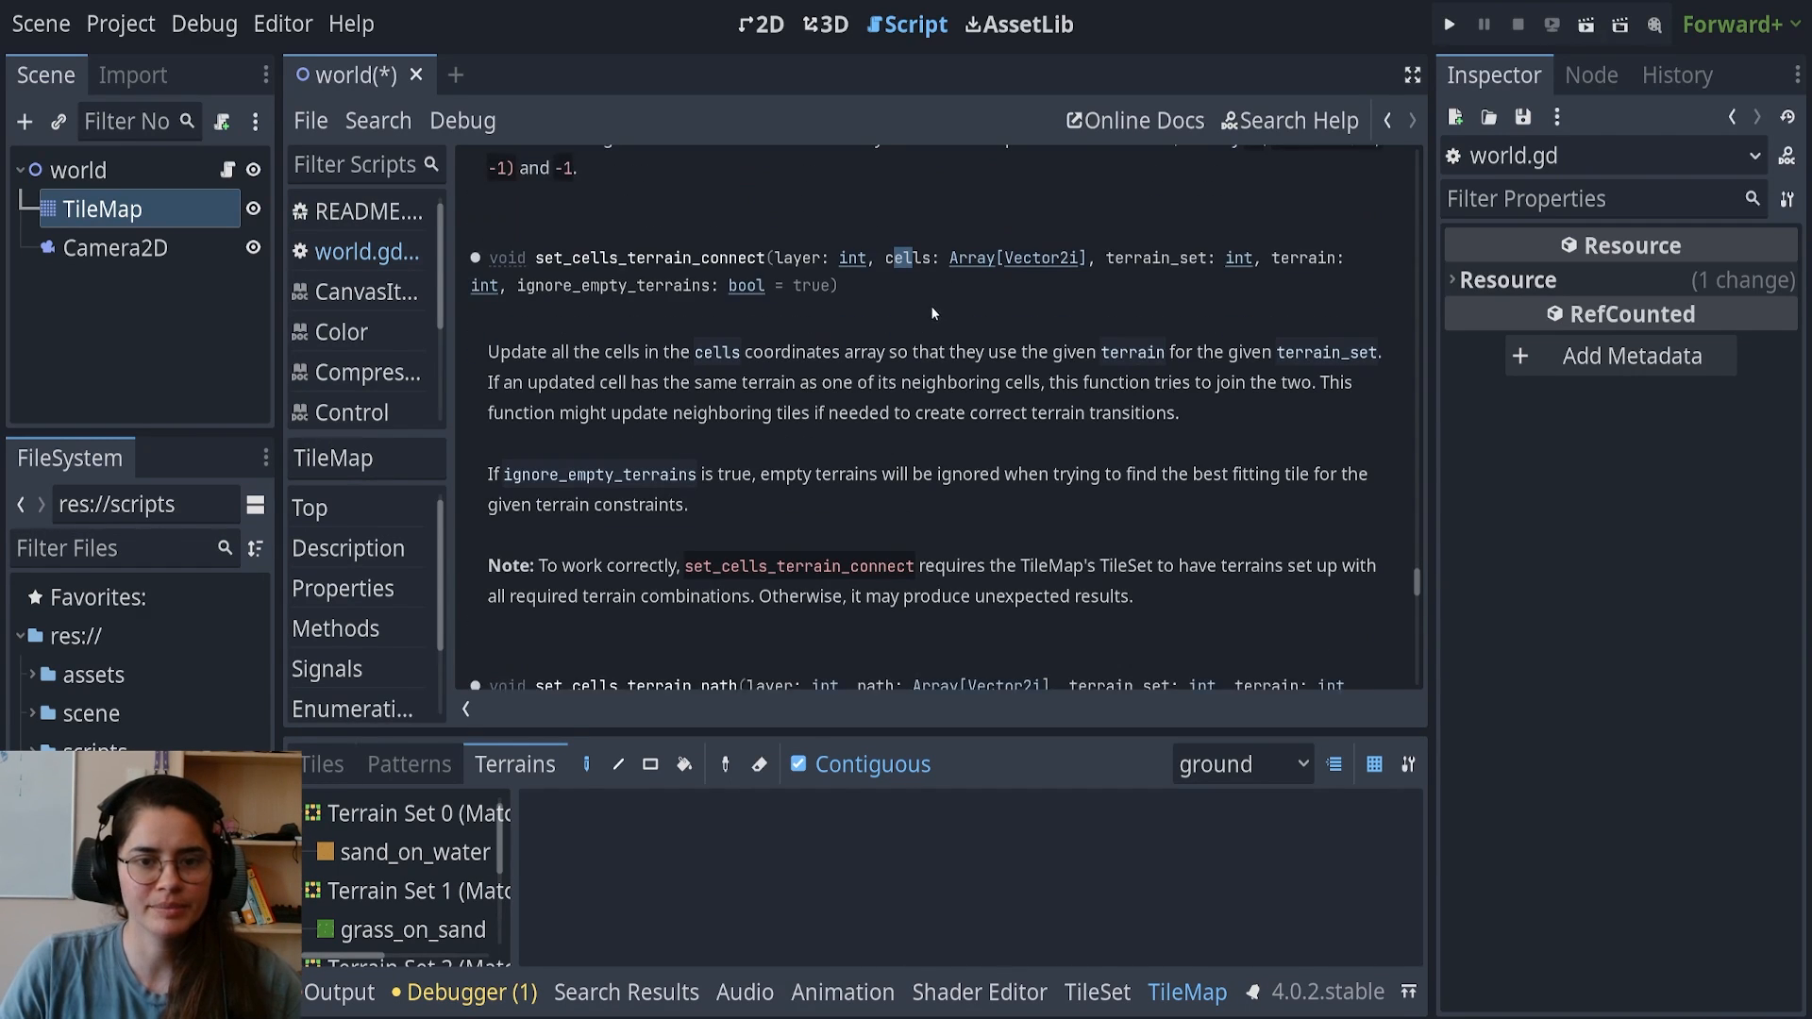
double_click(908, 258)
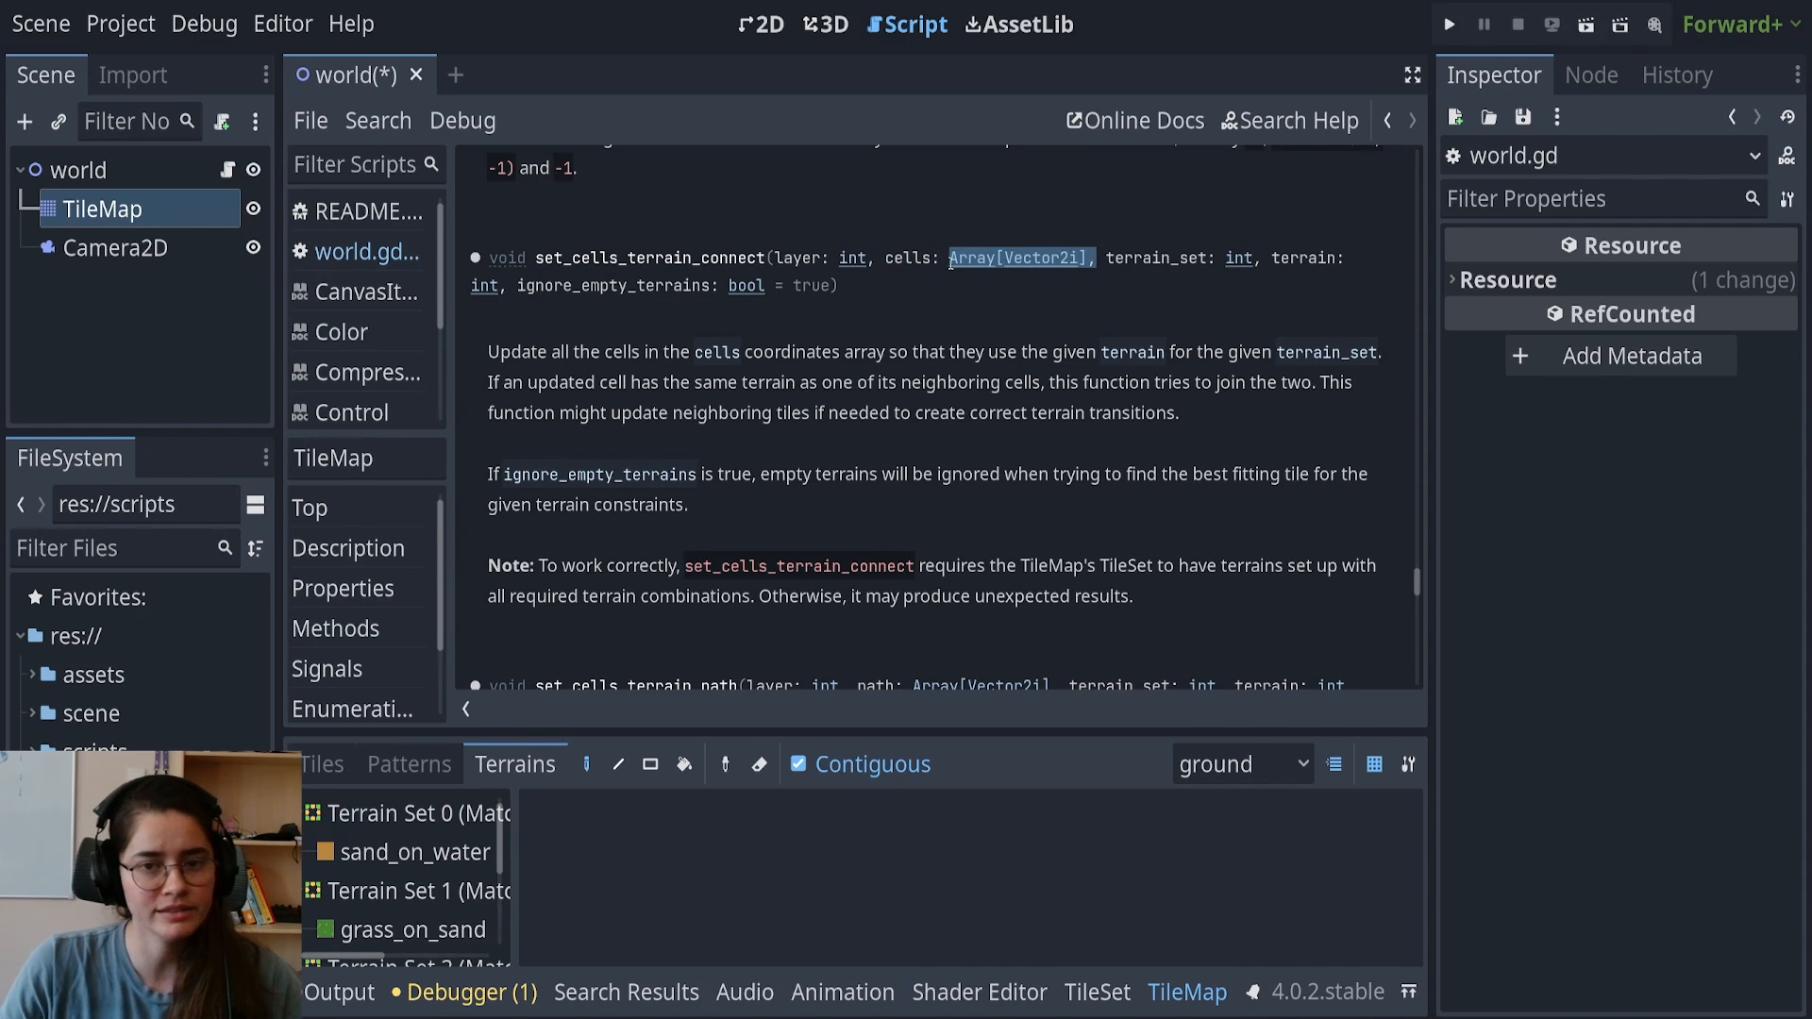
mouse_move(1065, 275)
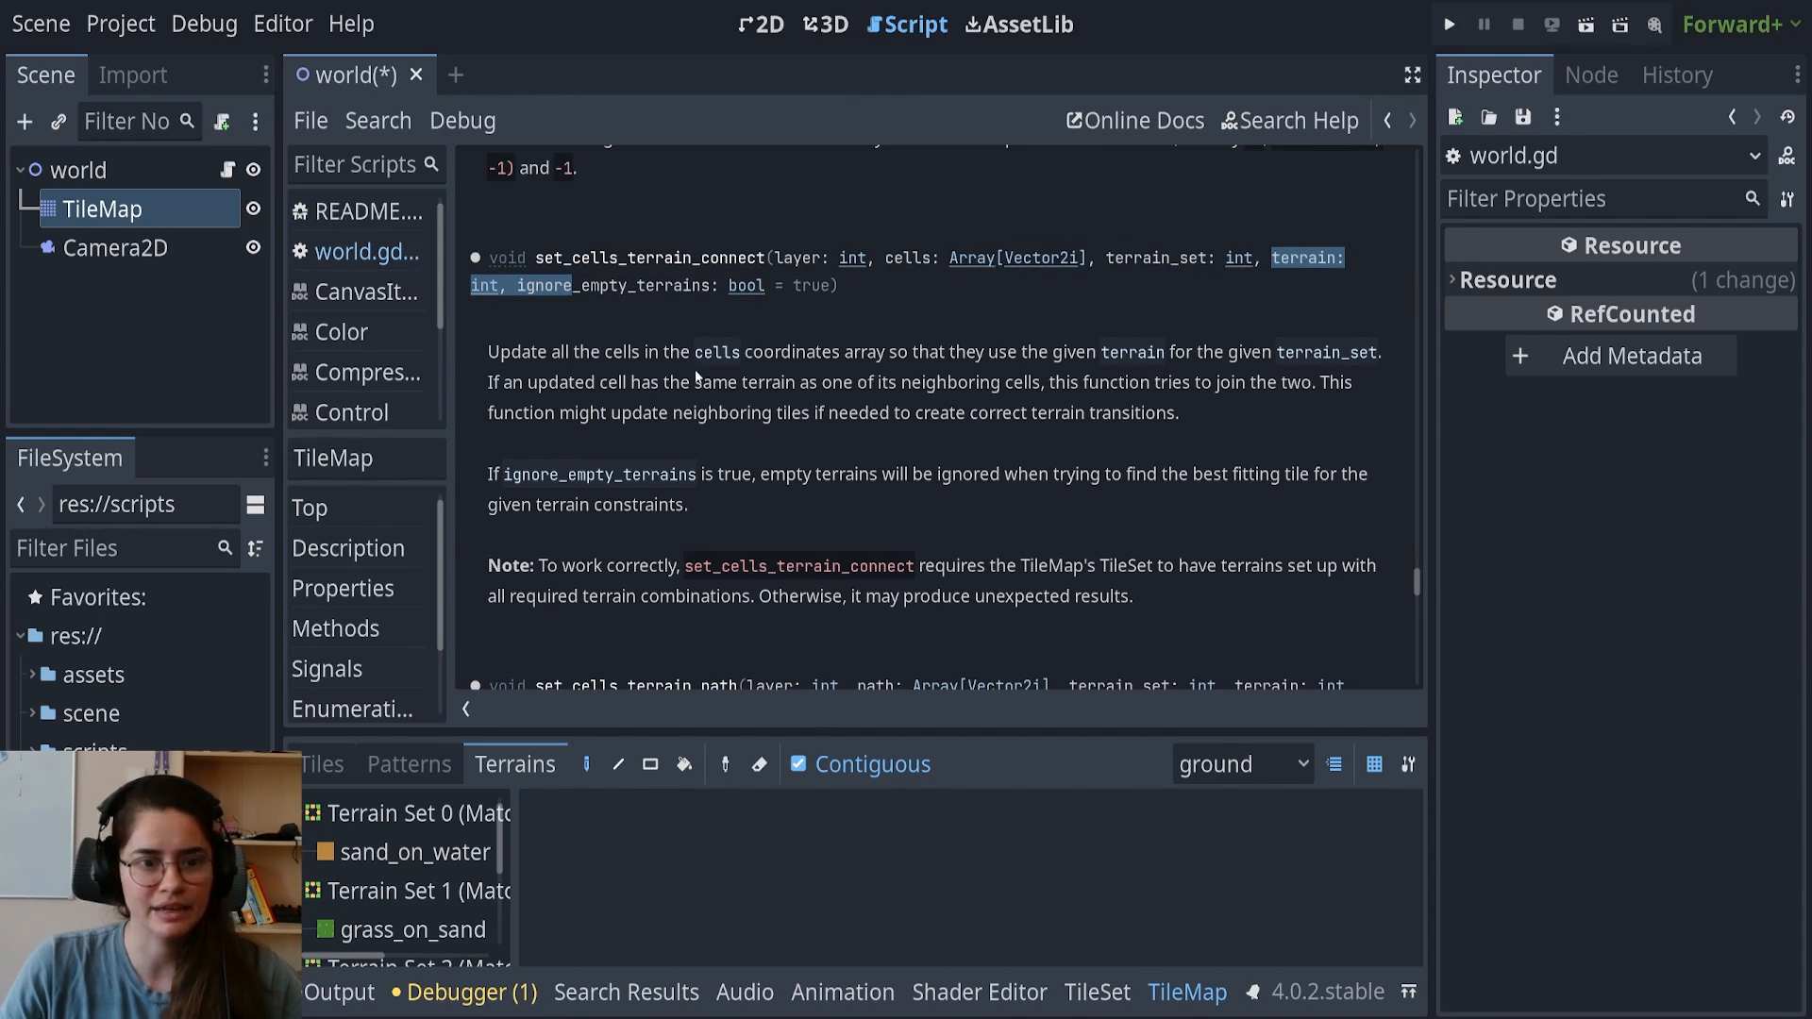
drag(488, 352, 726, 352)
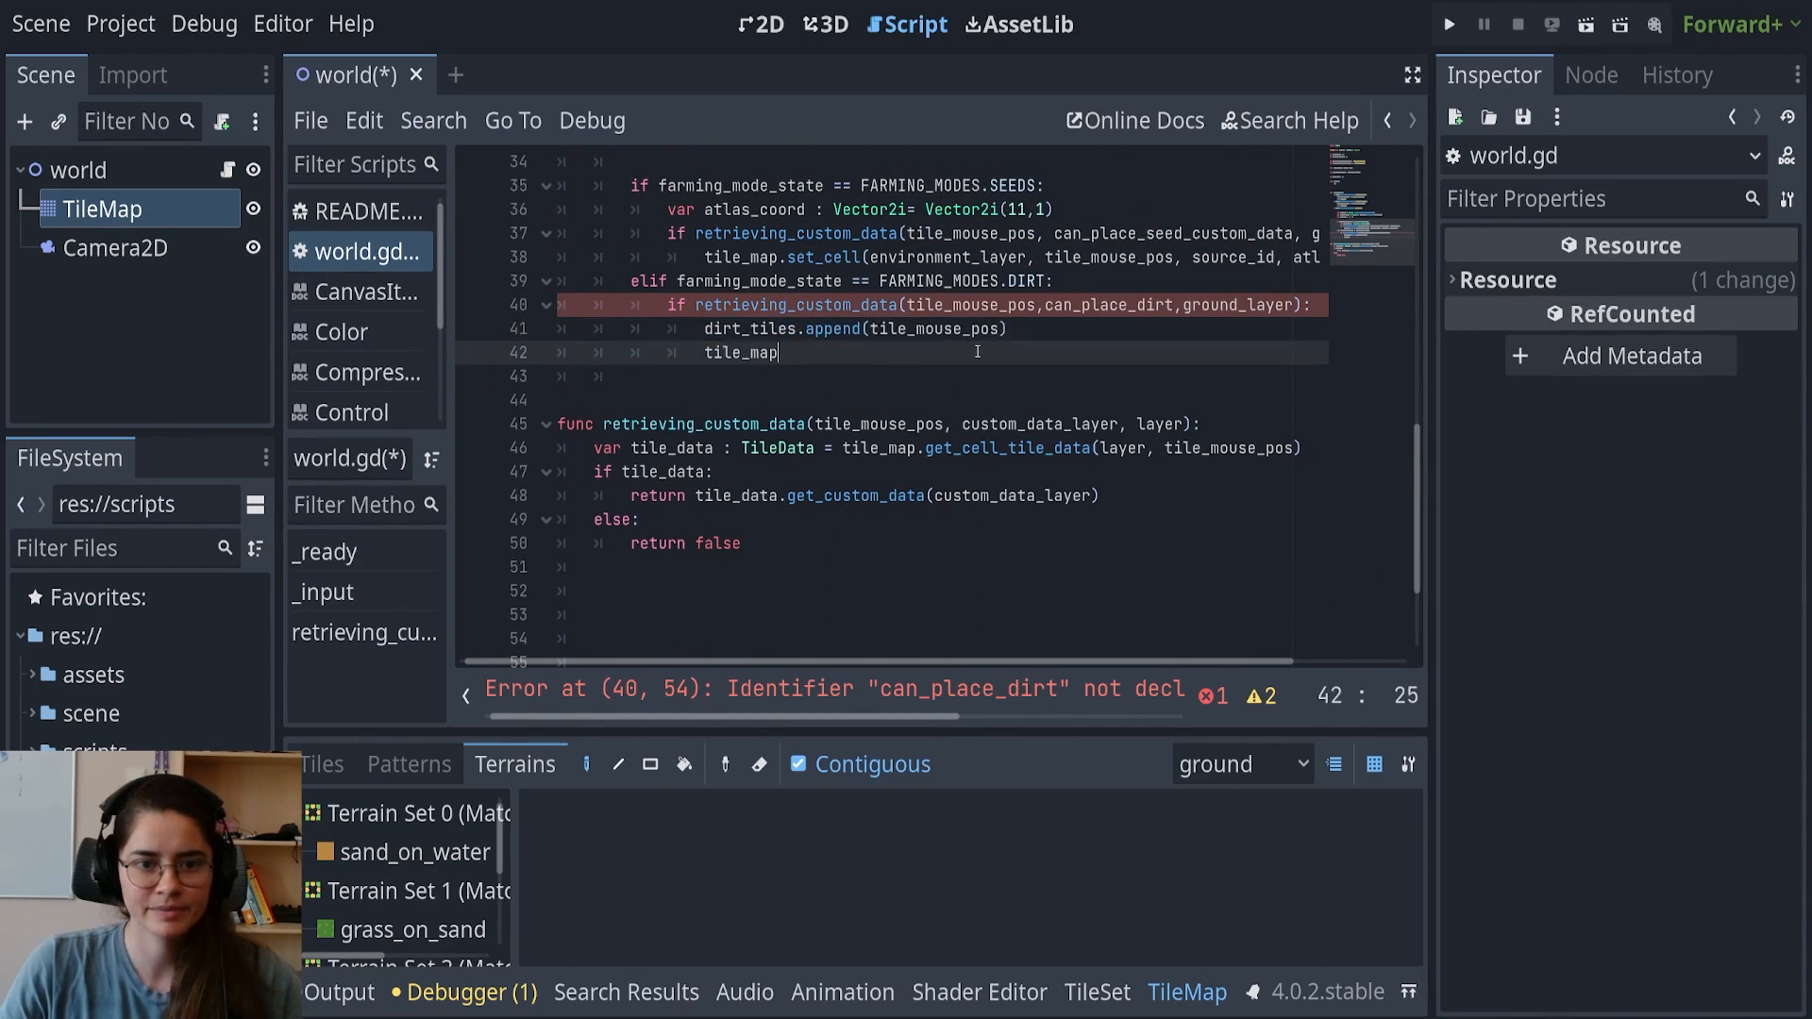
Type tile_map.set_cells_terrain_connect(ground_layer, dirt_tiles, on line 42 of world.gd
text(.set_cells_terrain_connect()
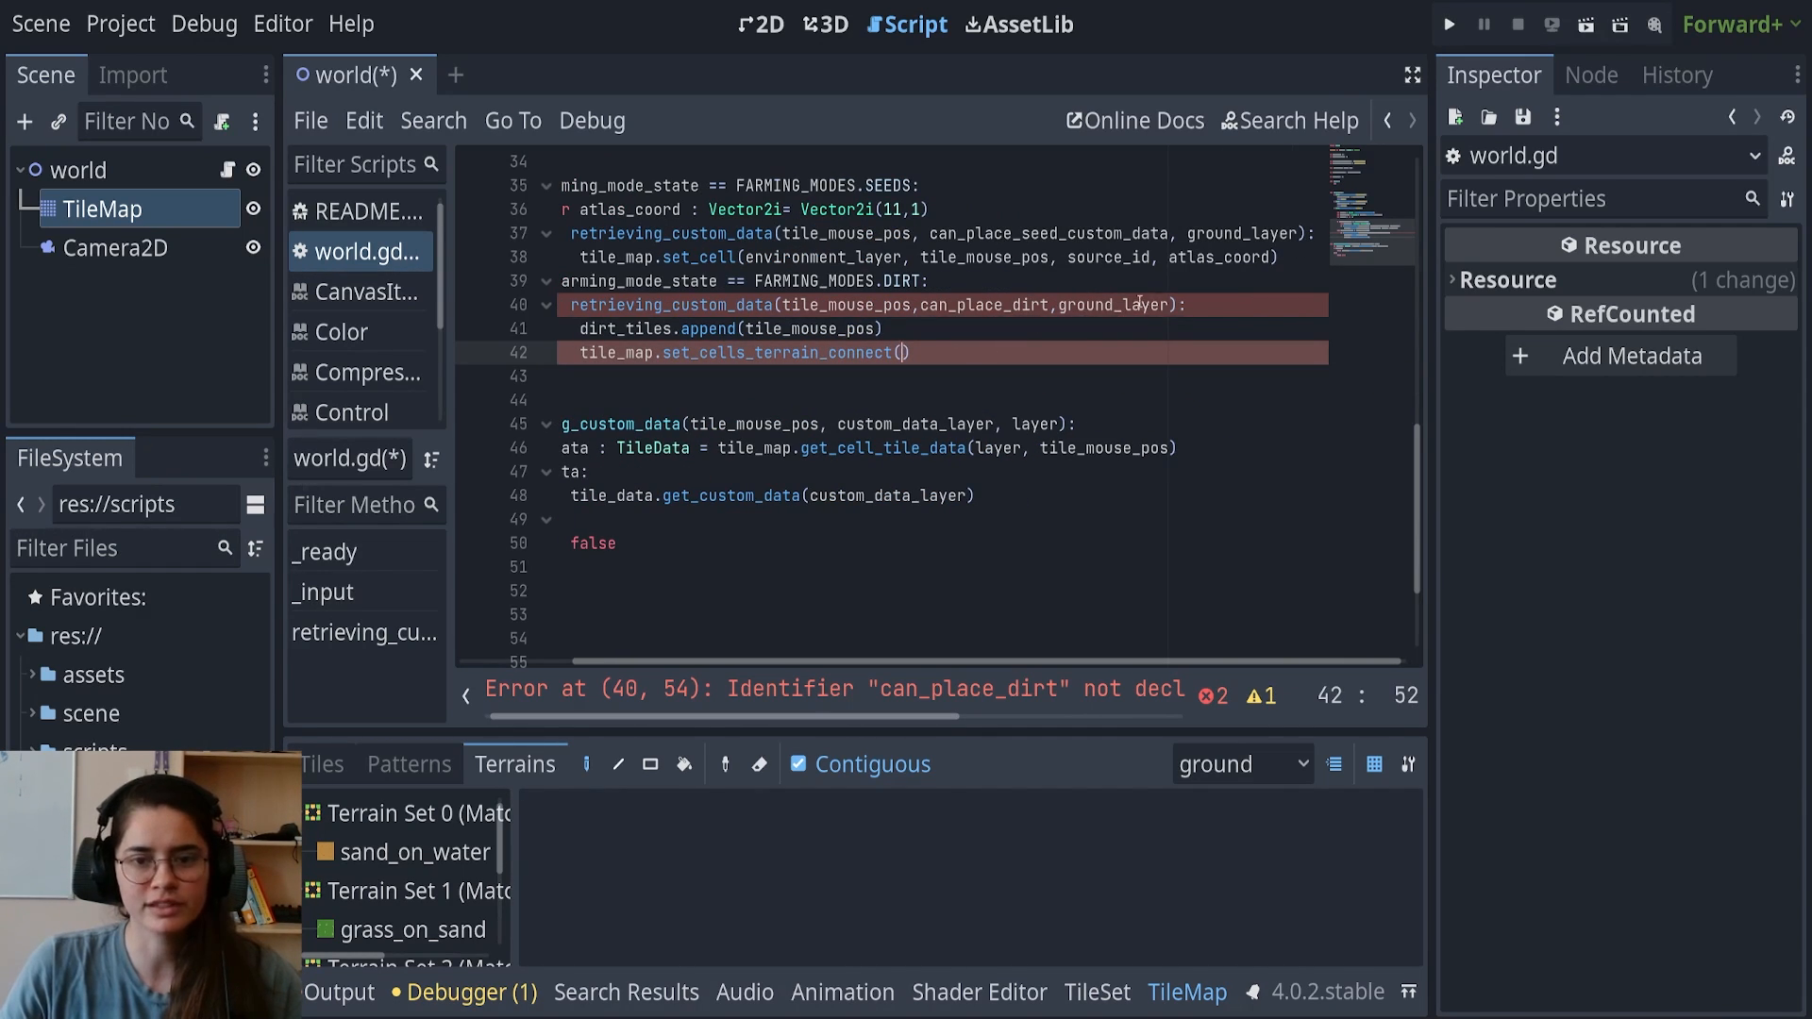
text(ground_layer,)
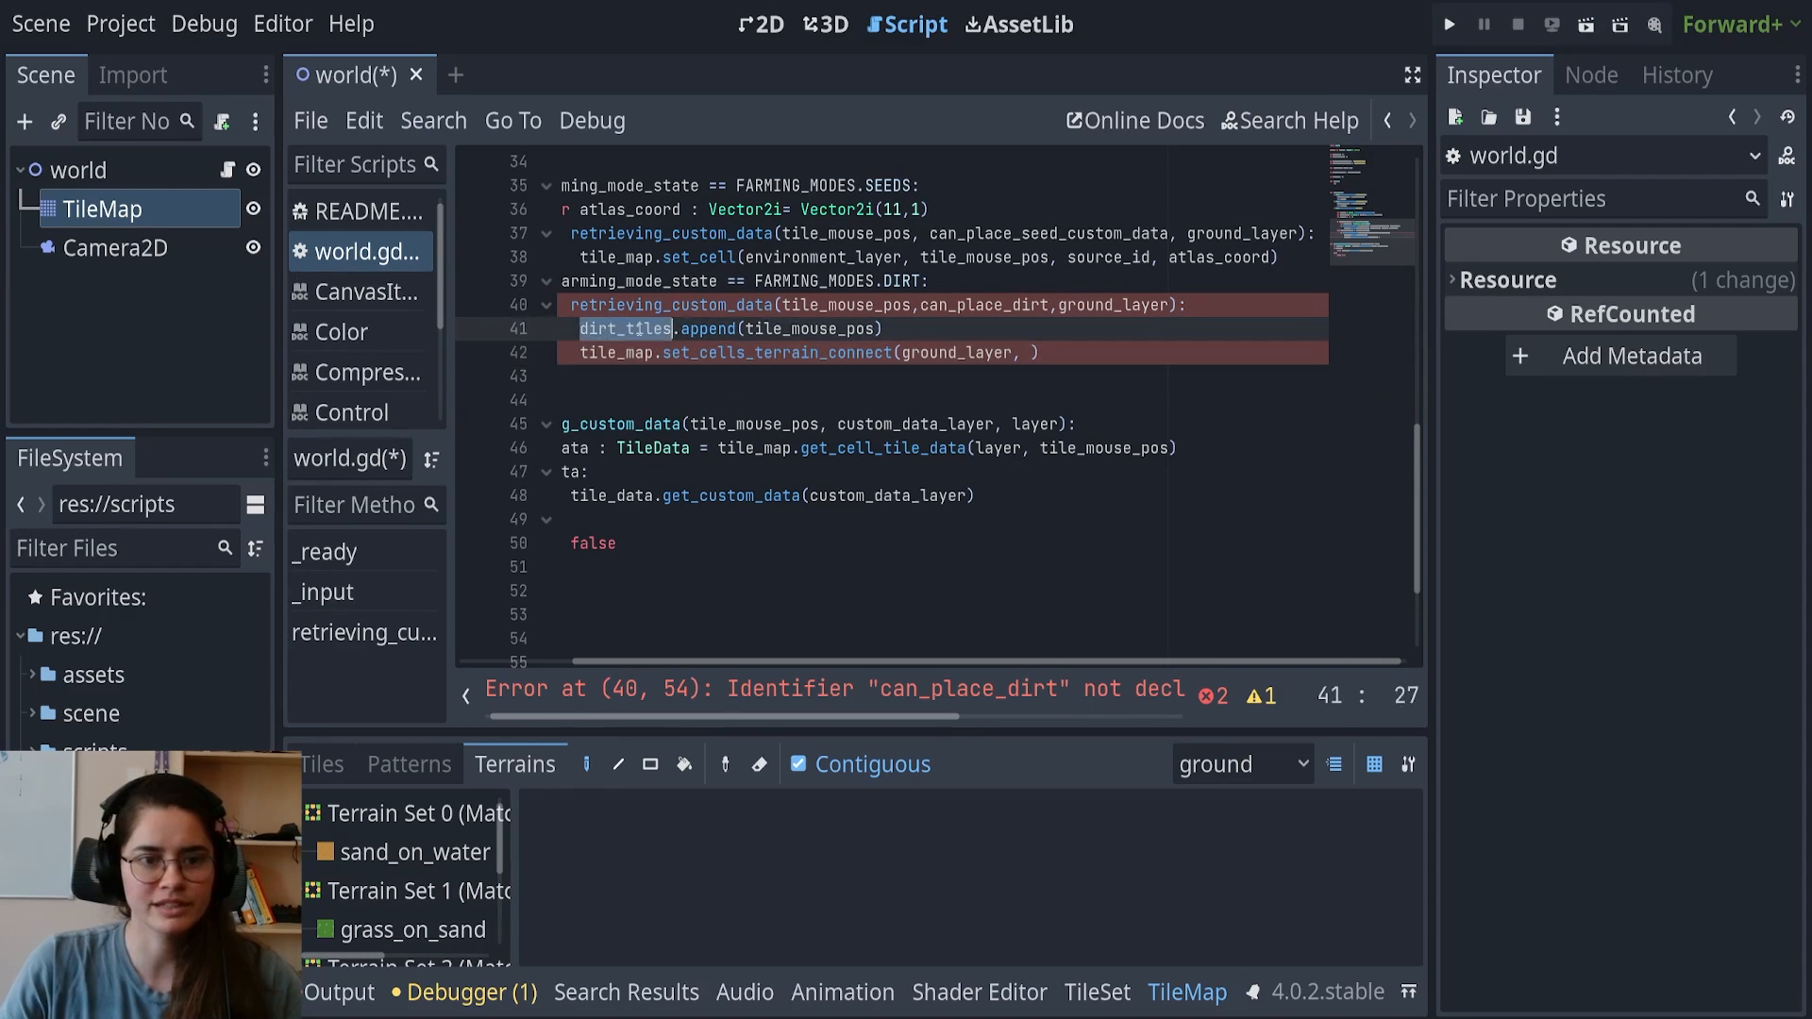
text(dirt_tiles)
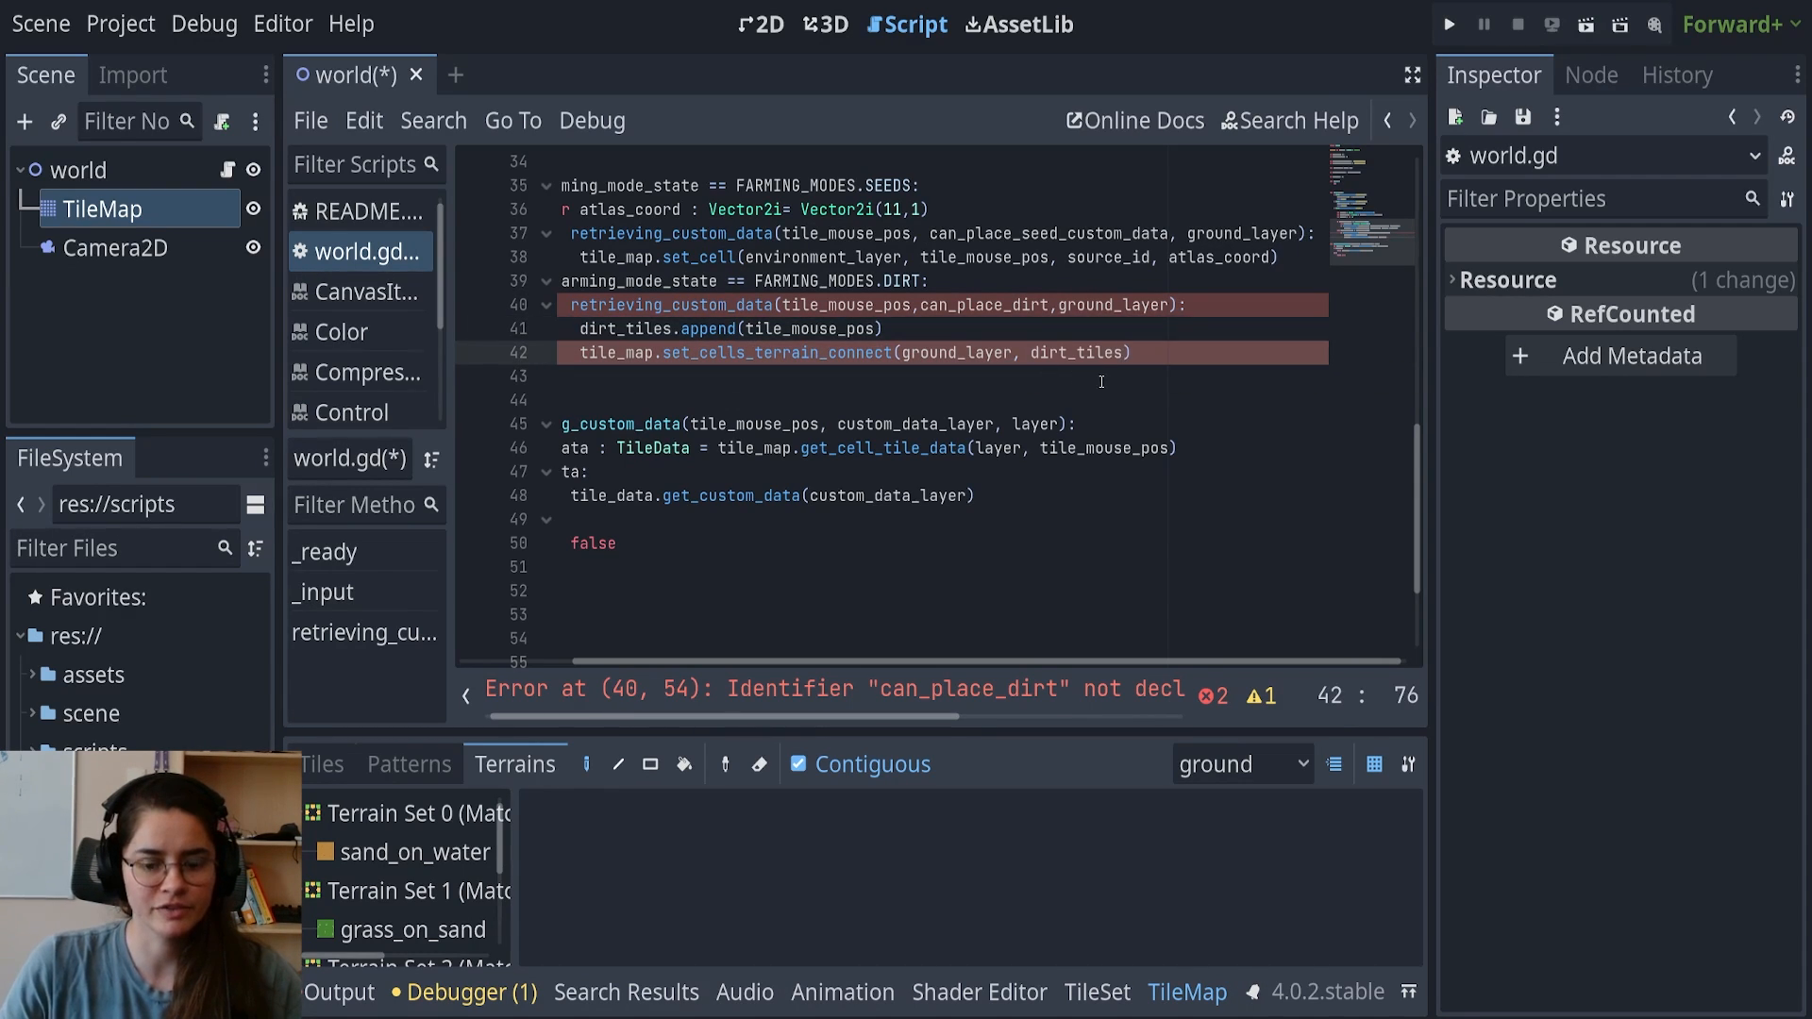
text(,)
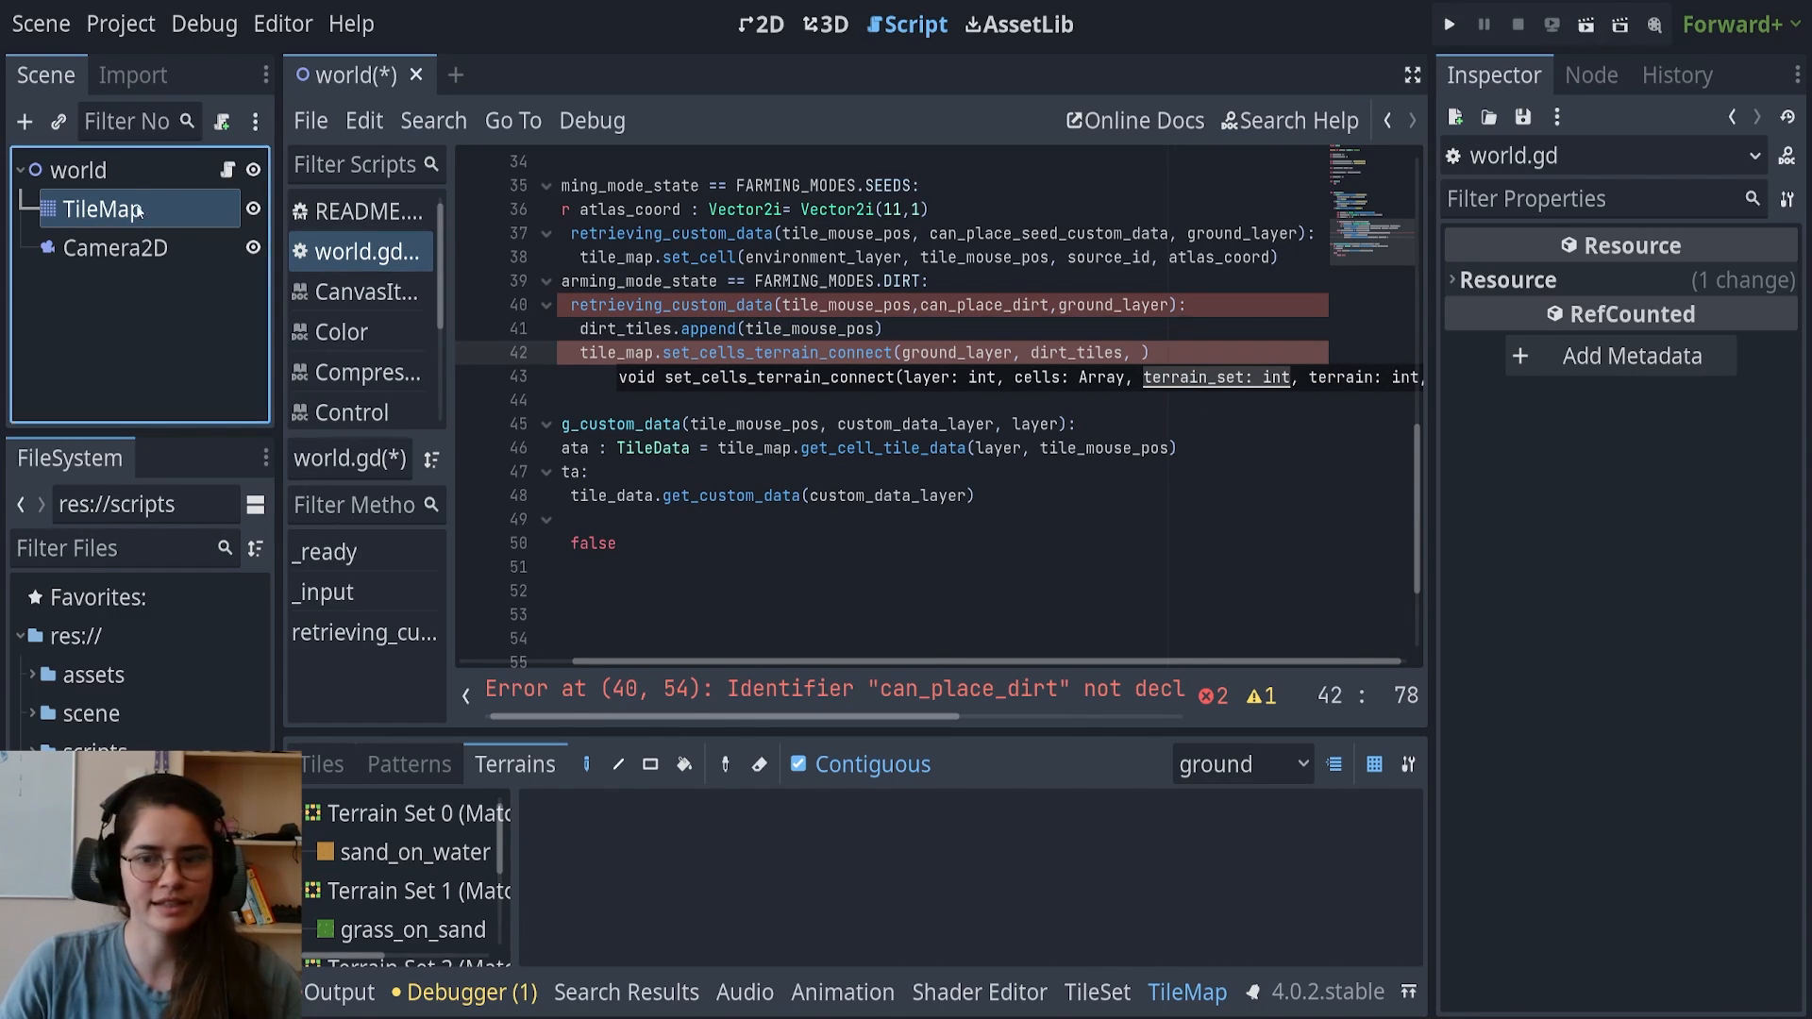
Inspect the TileMap terrain sets, confirm dirt_on_grass is in set 2, and delete the stray terrain
click(761, 23)
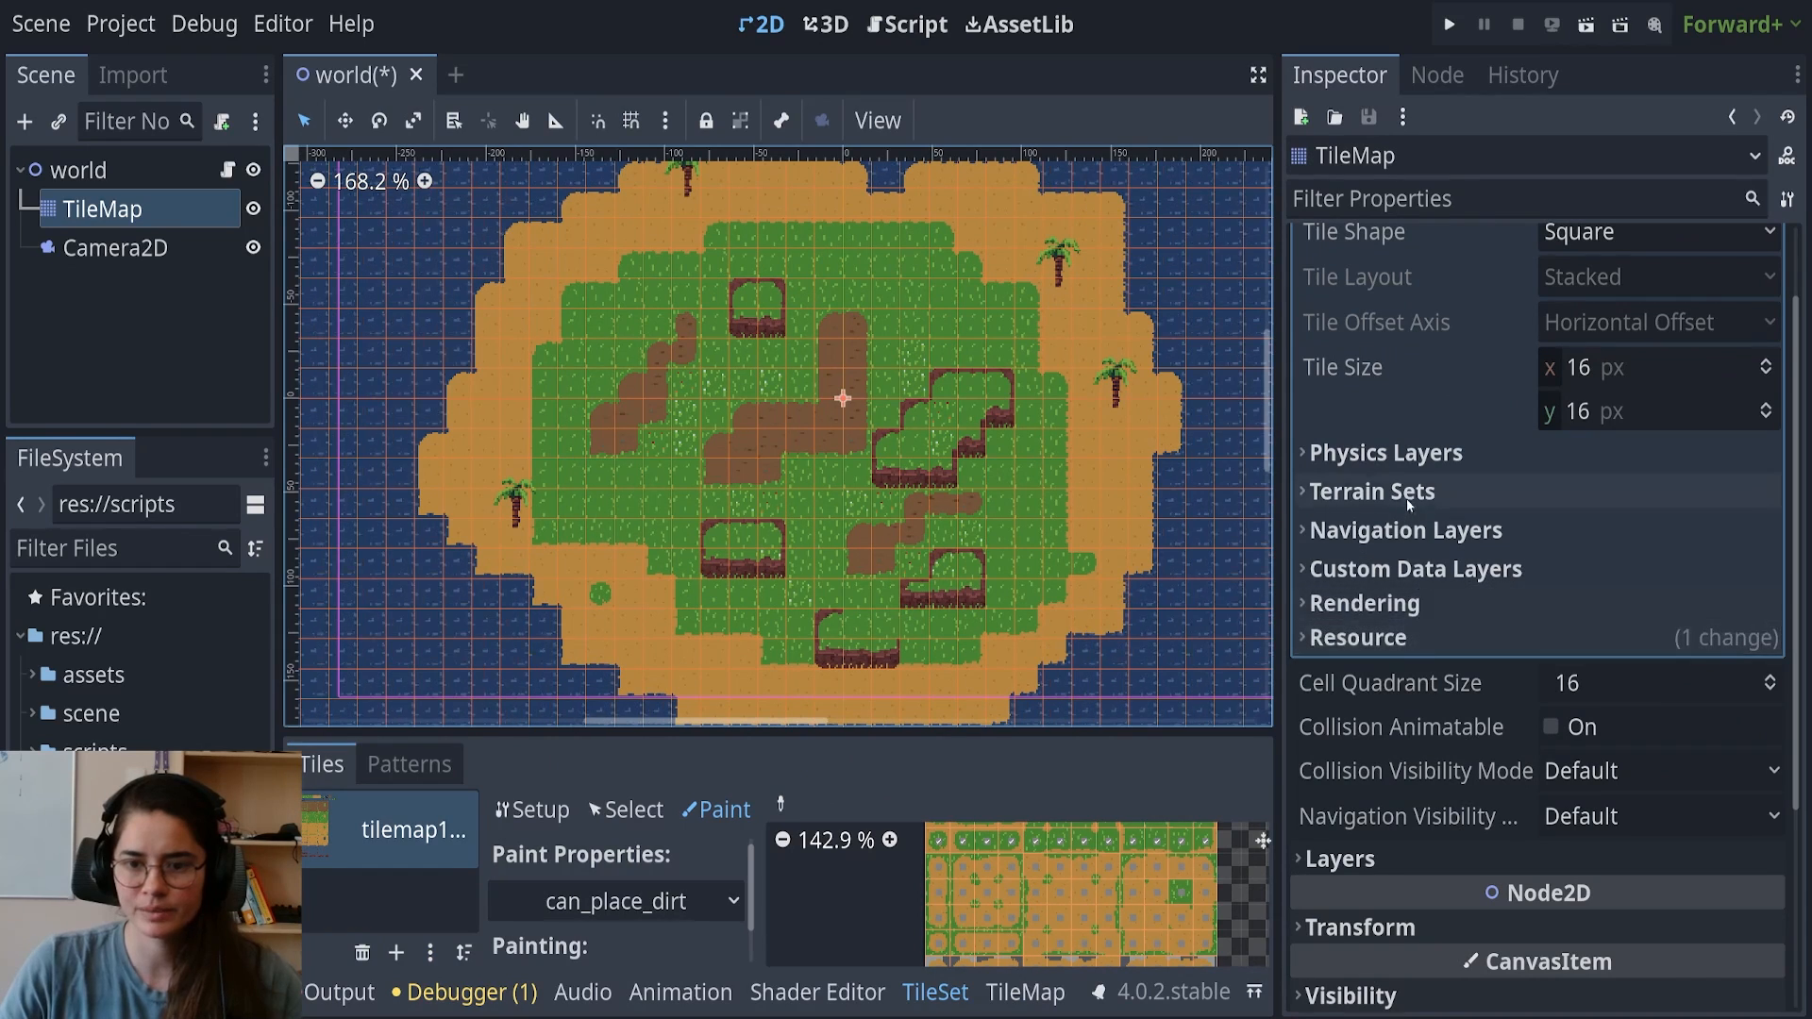
click(1370, 491)
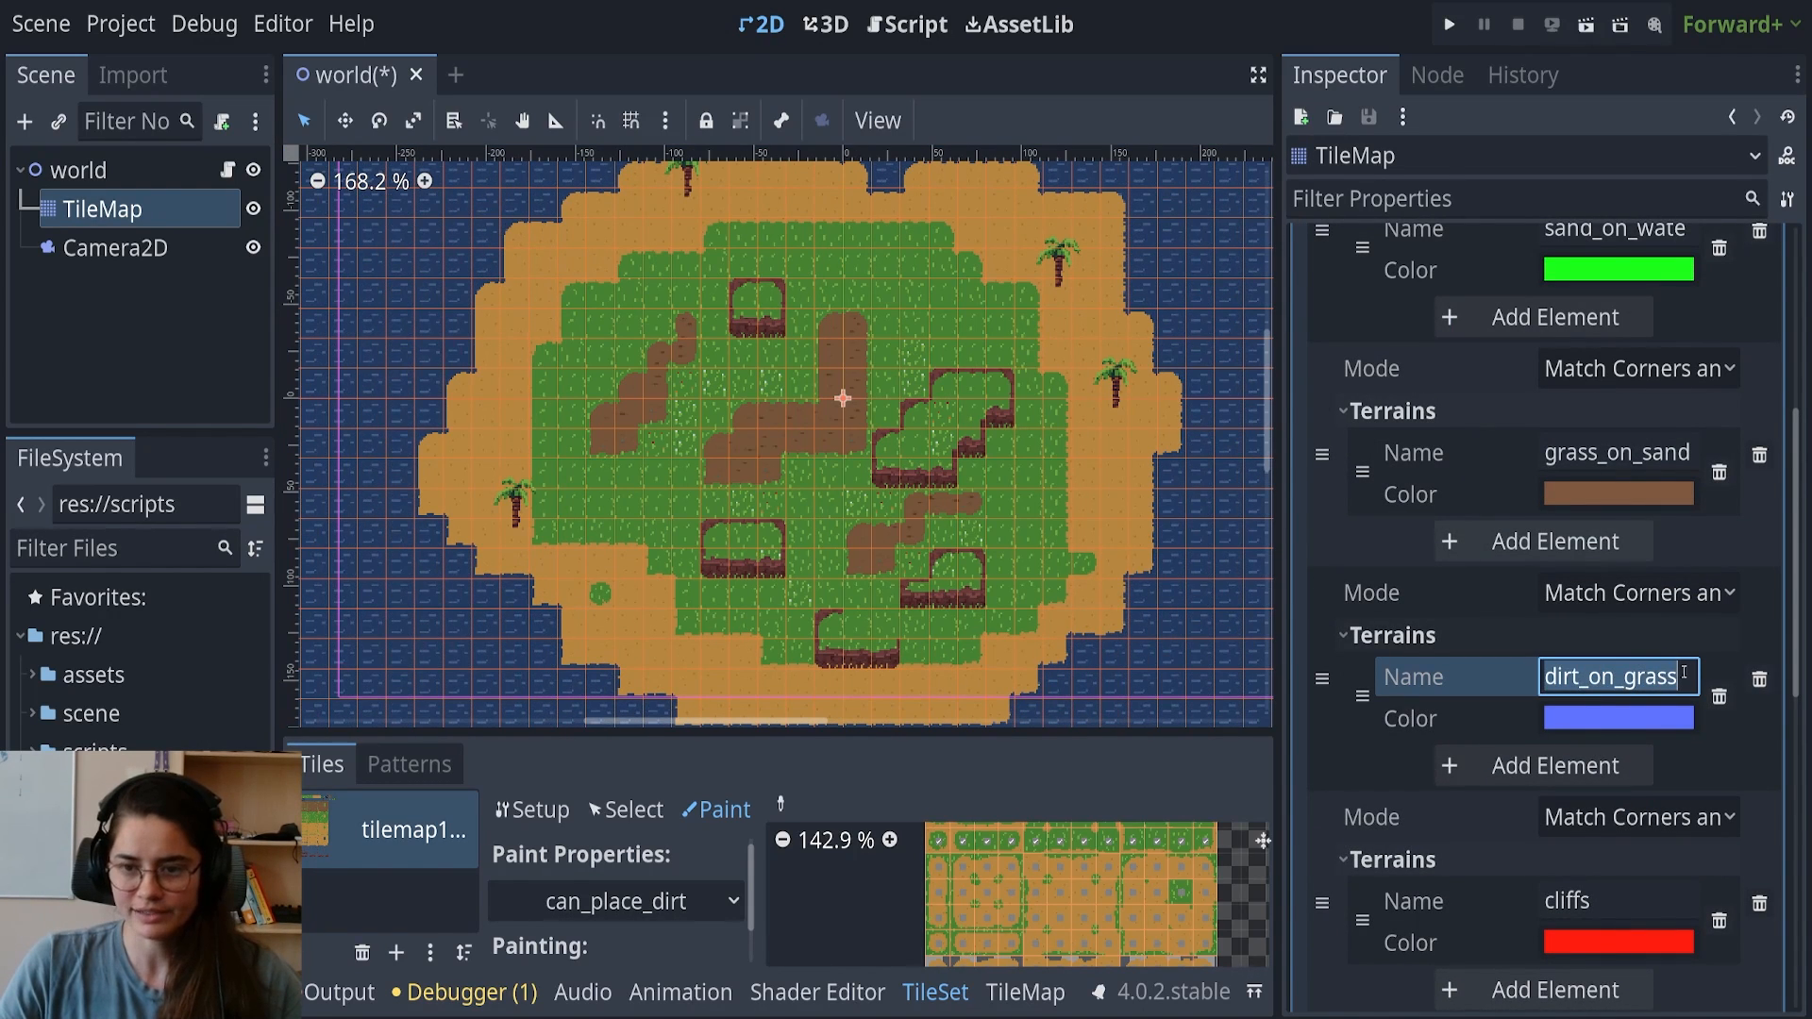
scroll(down, 3)
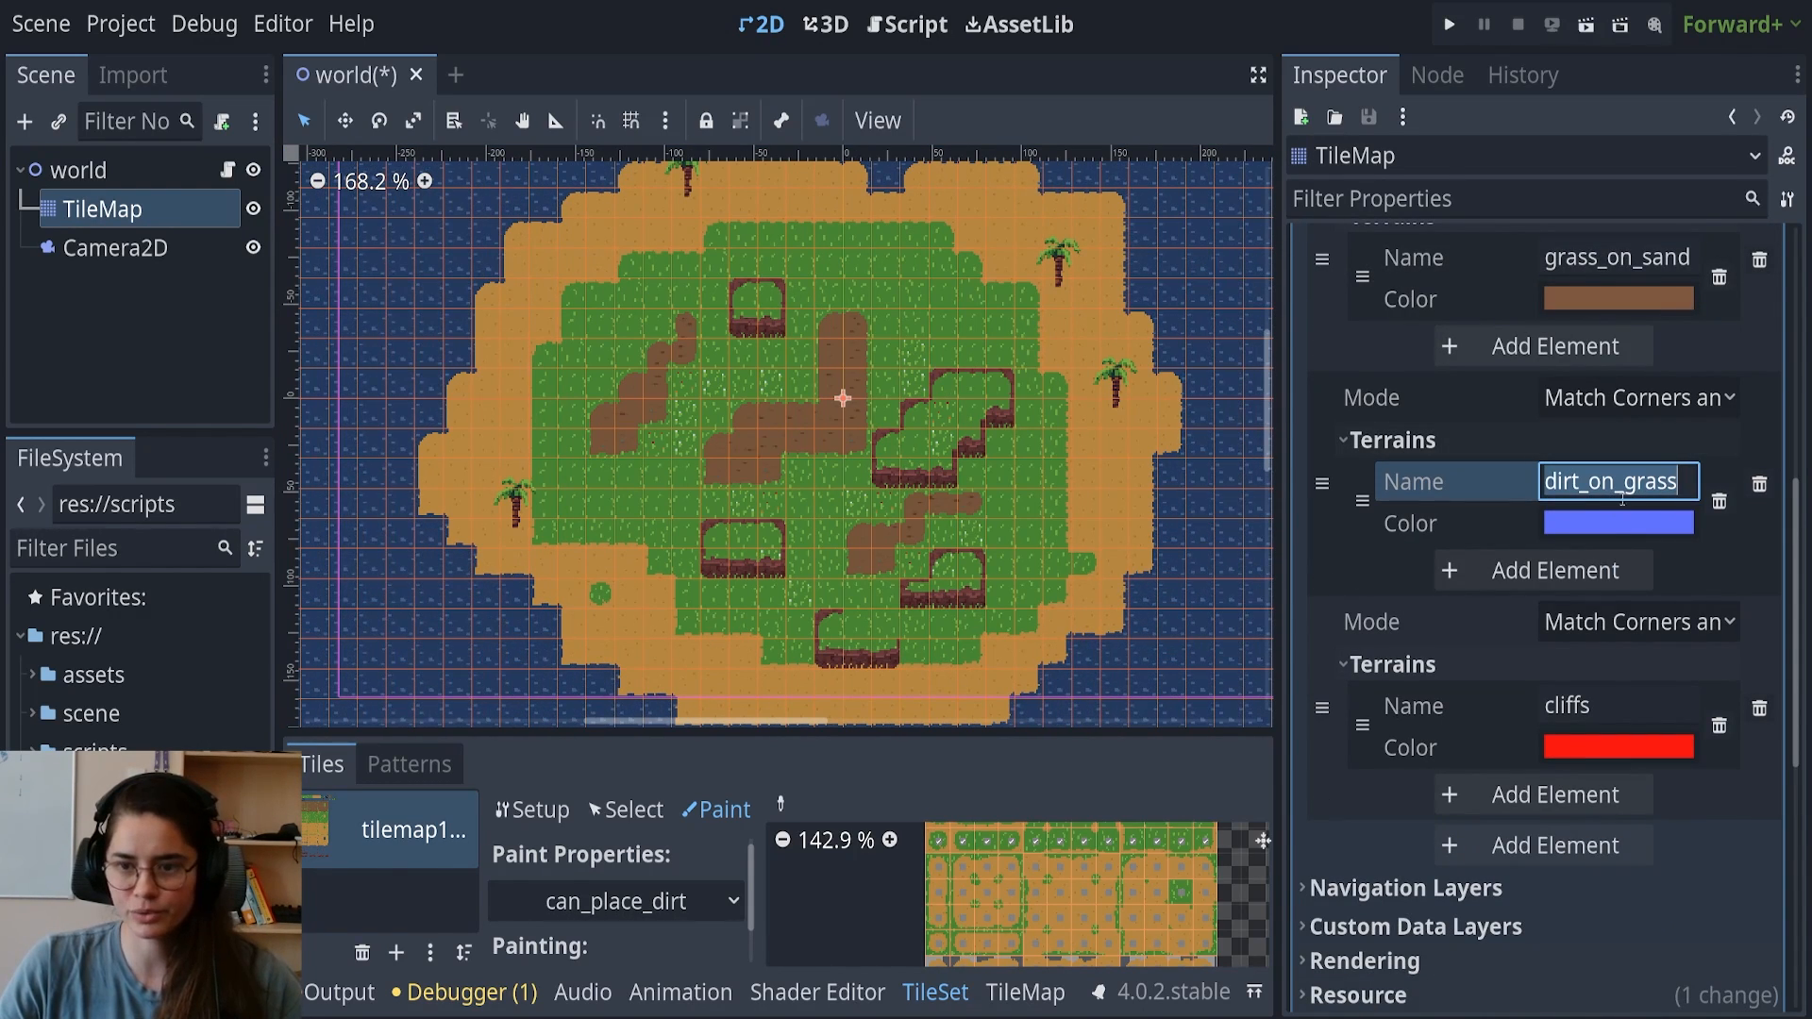
scroll(down, 3)
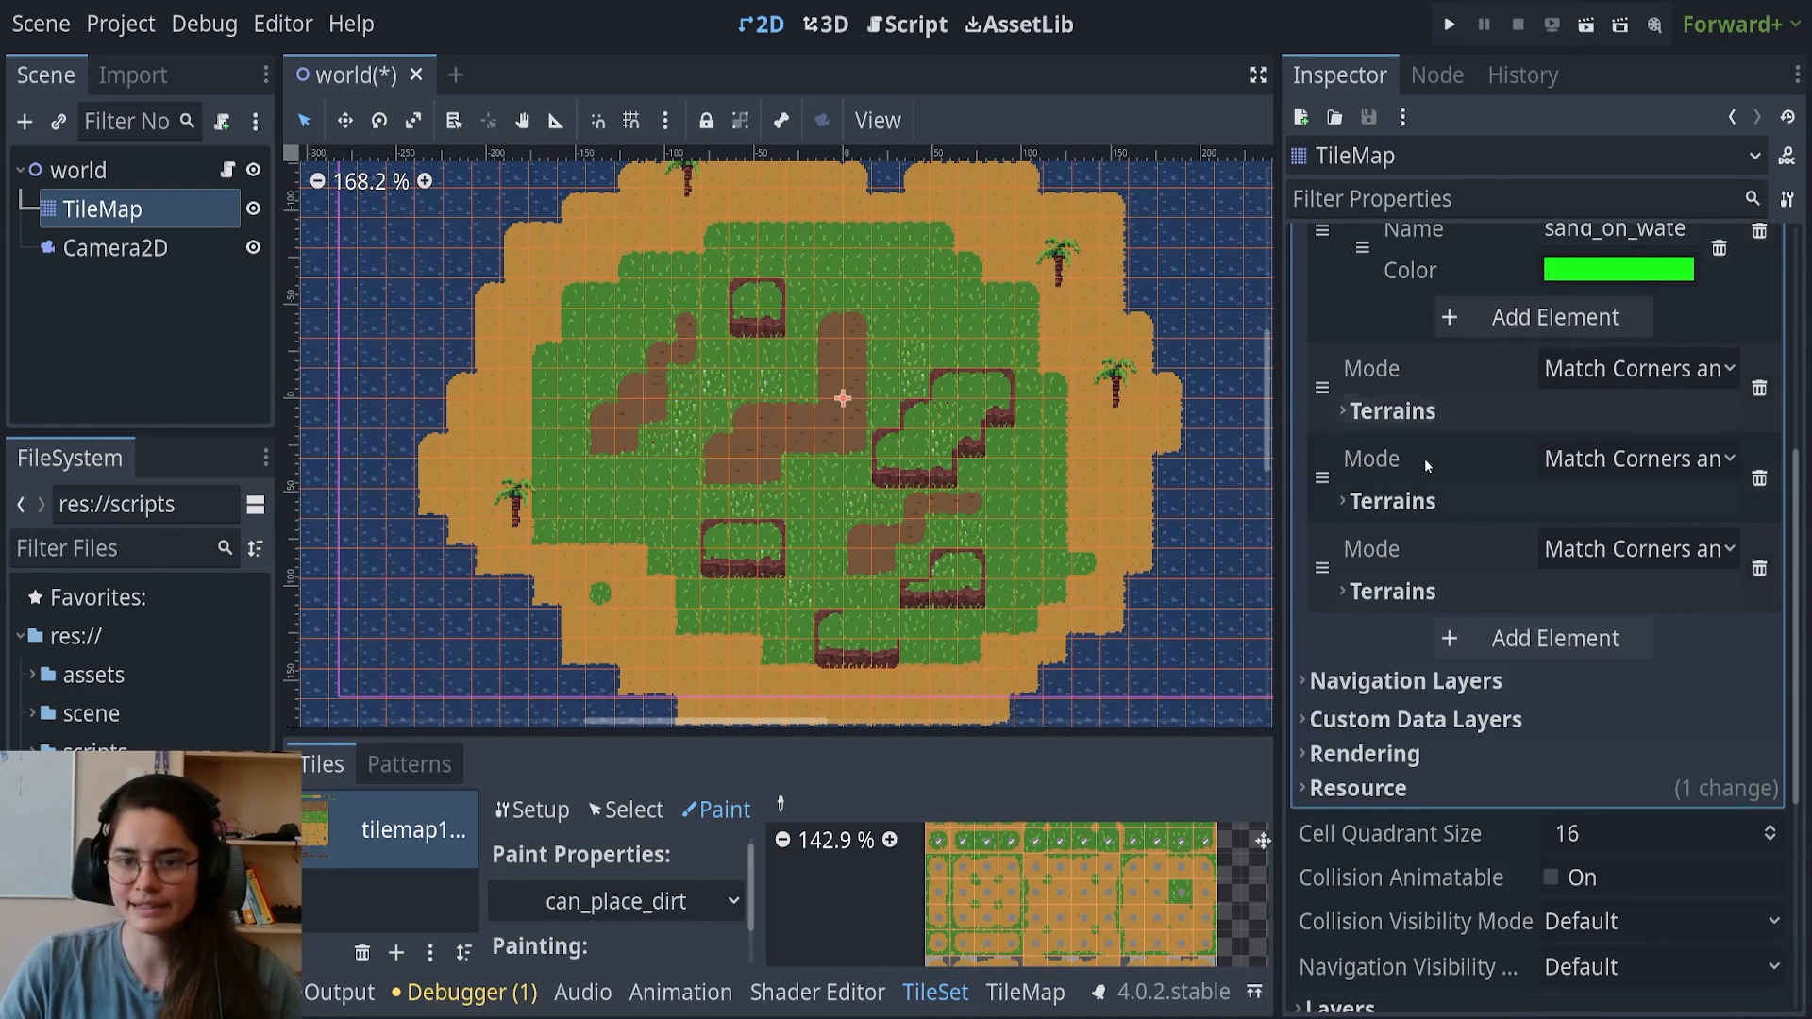
scroll(down, 3)
text(dirt_on_grass)
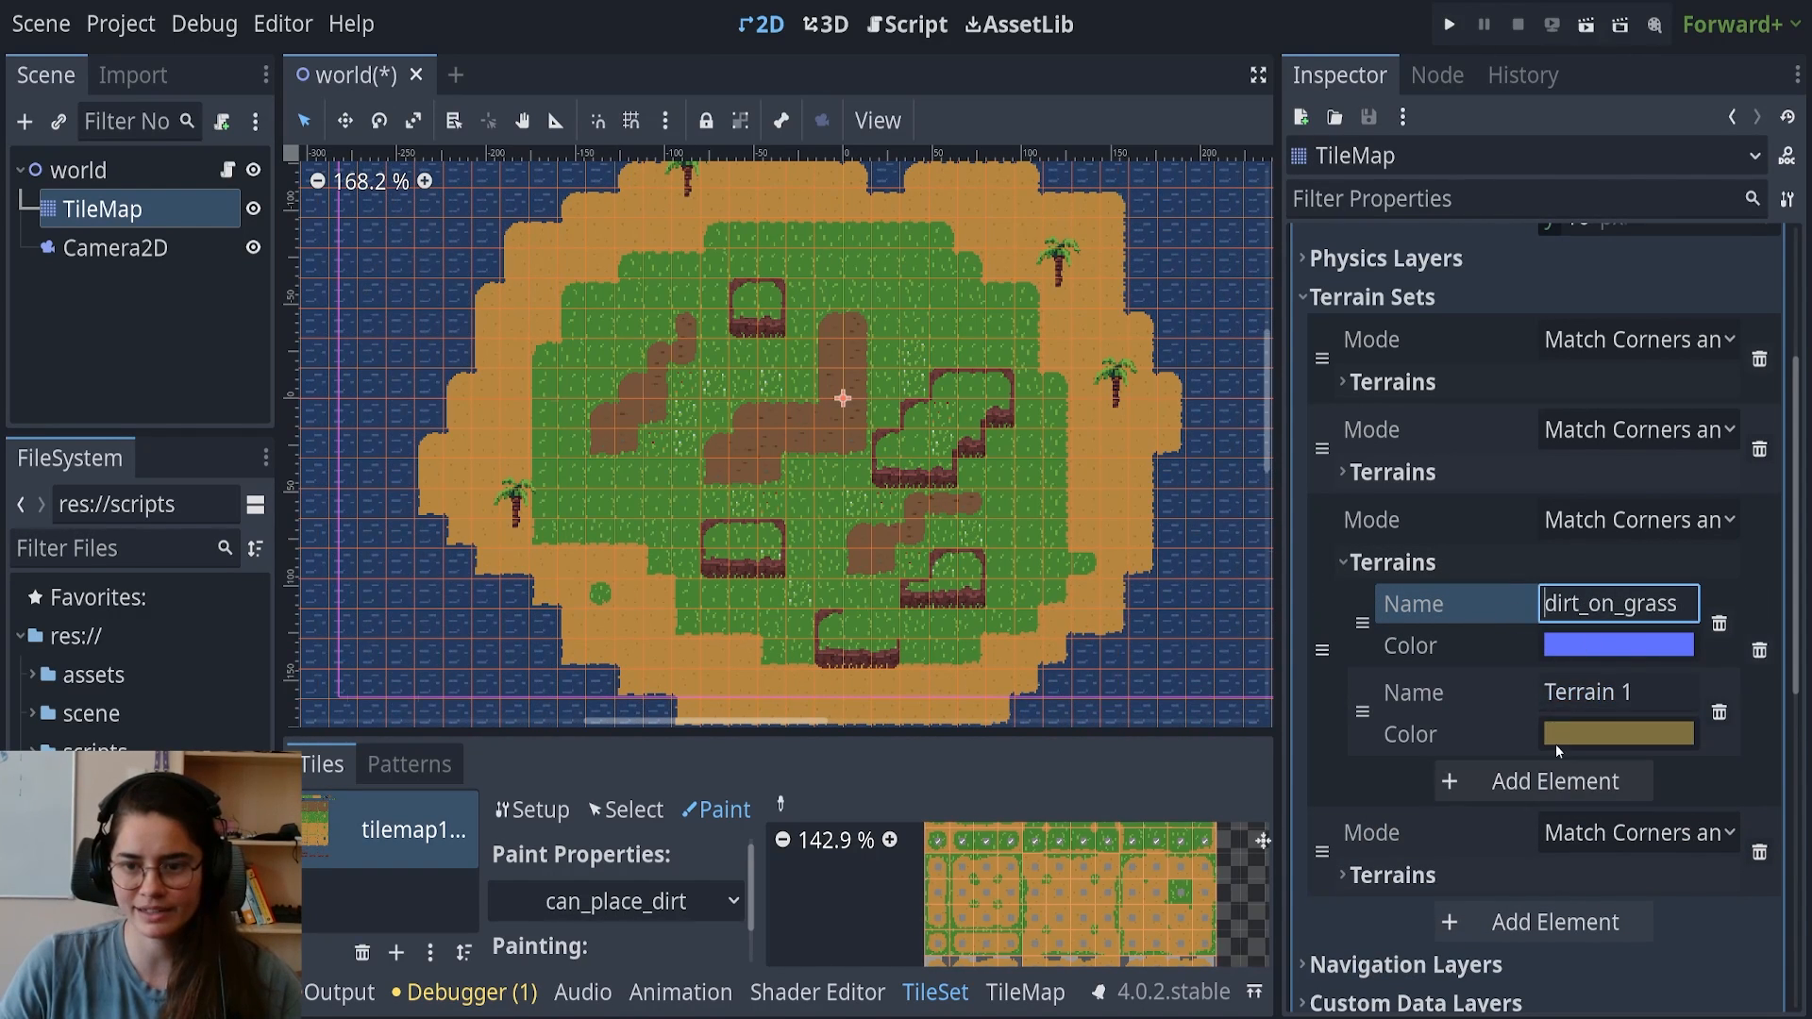
click(1616, 690)
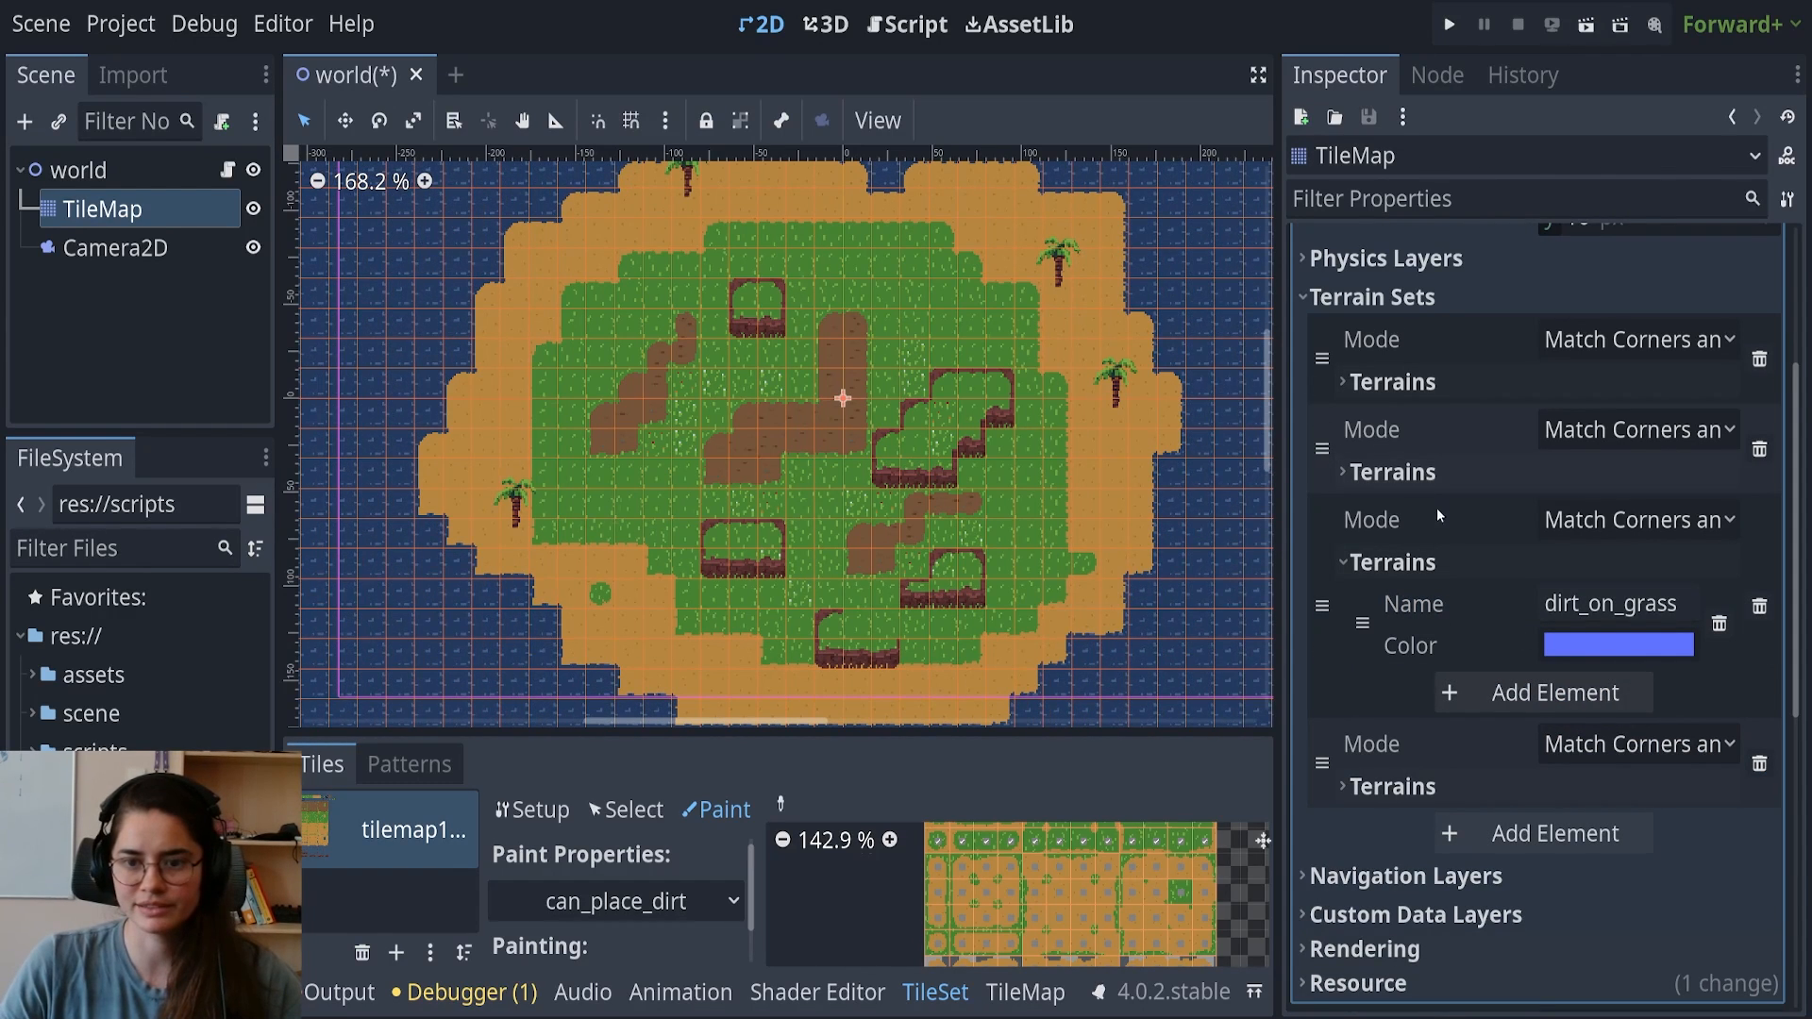
Finish the set_cells_terrain_connect call with terrain set 2 and terrain 0
click(907, 23)
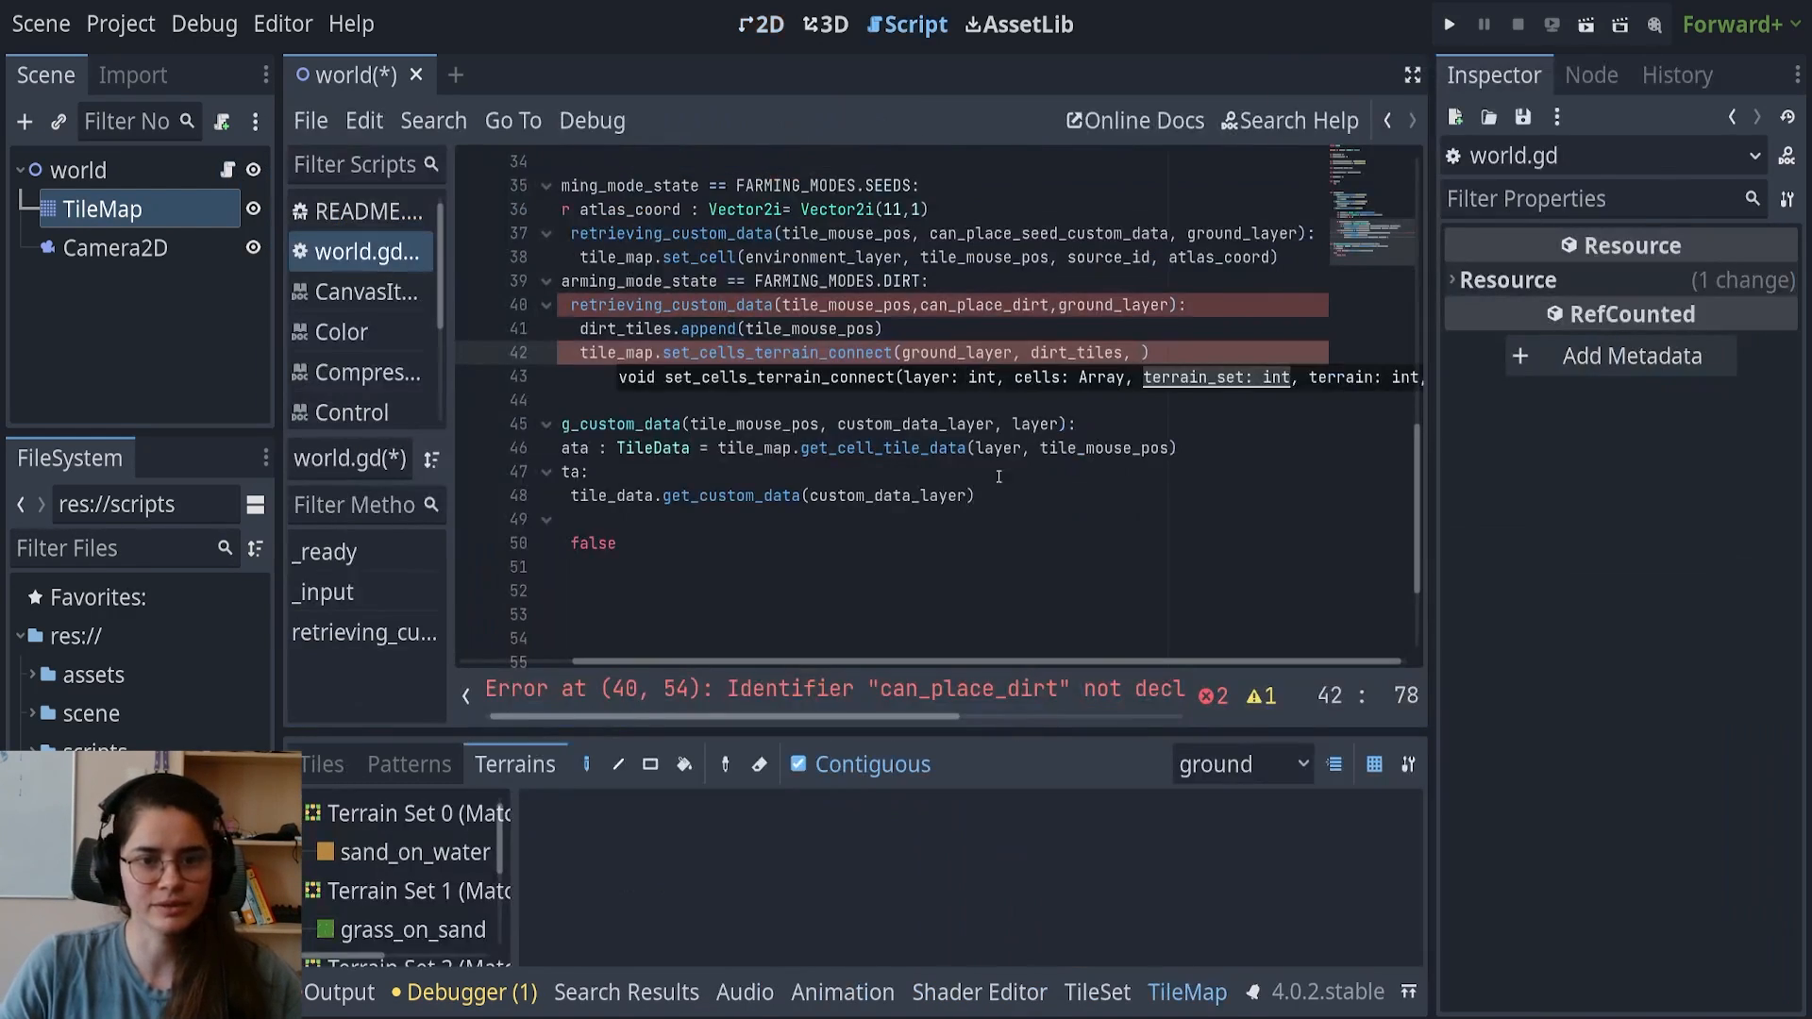
text(2,)
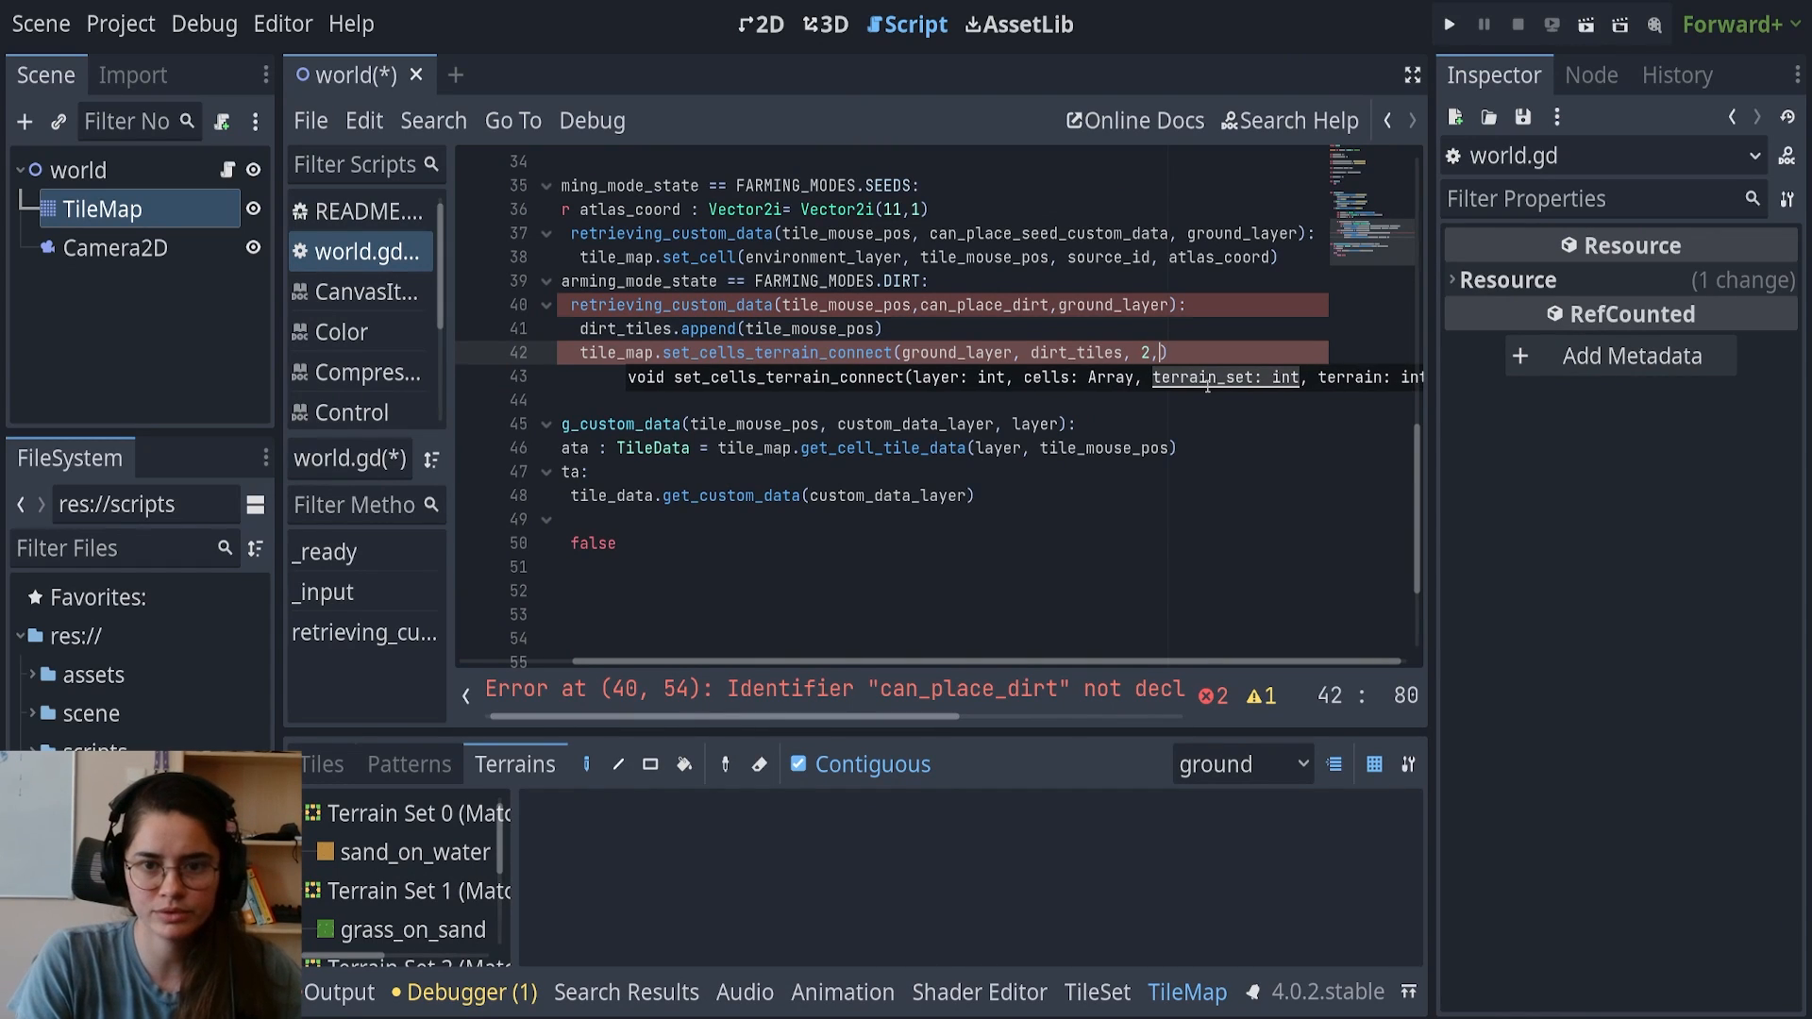
text(0)
click(941, 305)
text(_custom_data)
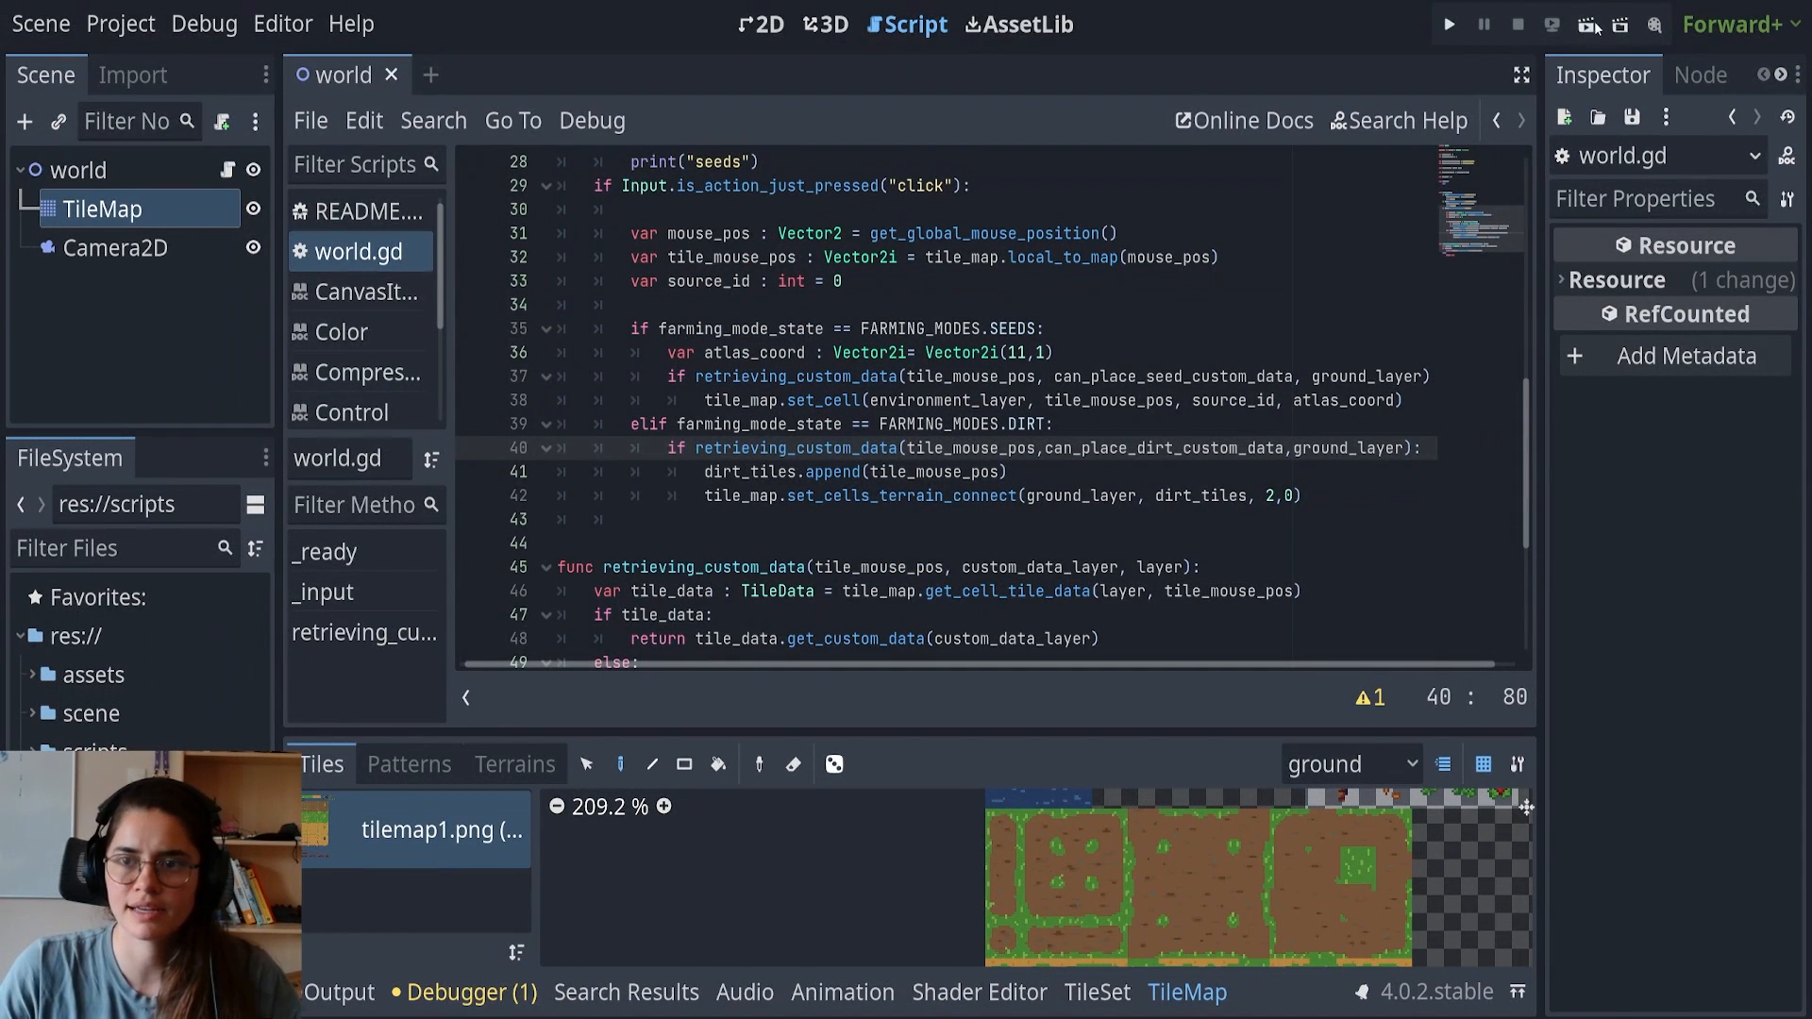
Run the game and click three grass spots to paint connected dirt patches
click(1446, 23)
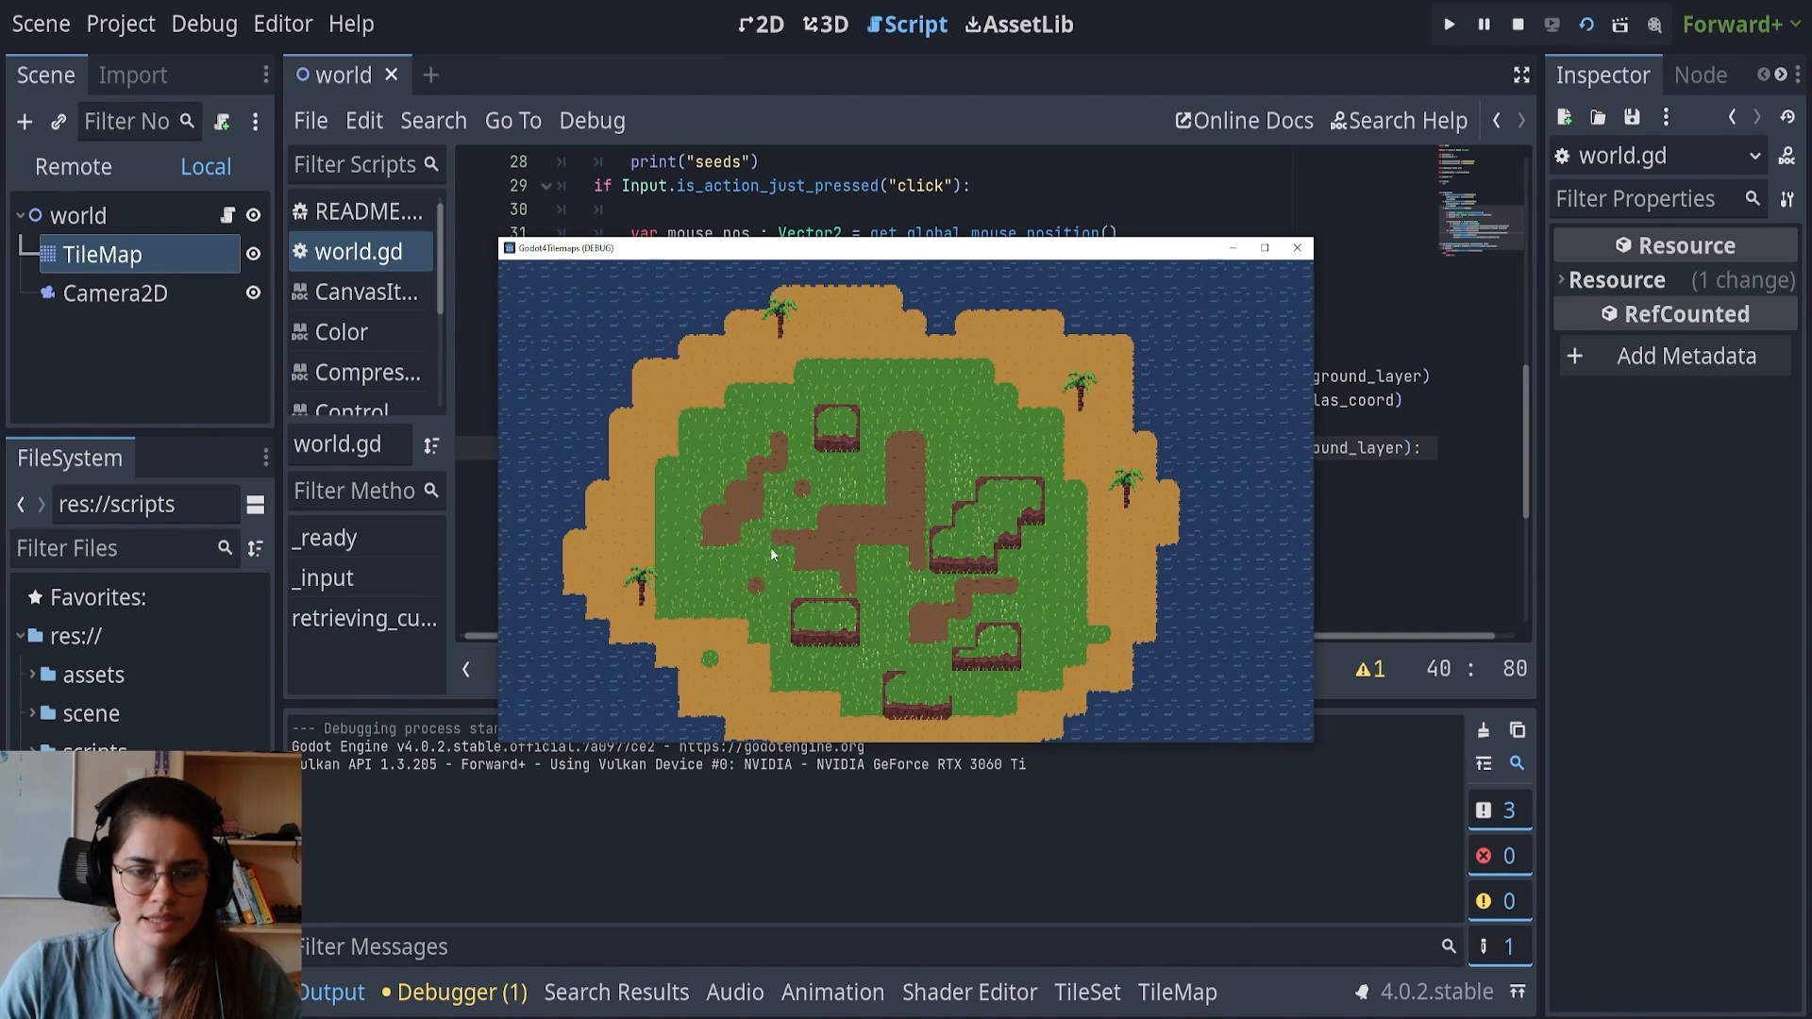
click(773, 531)
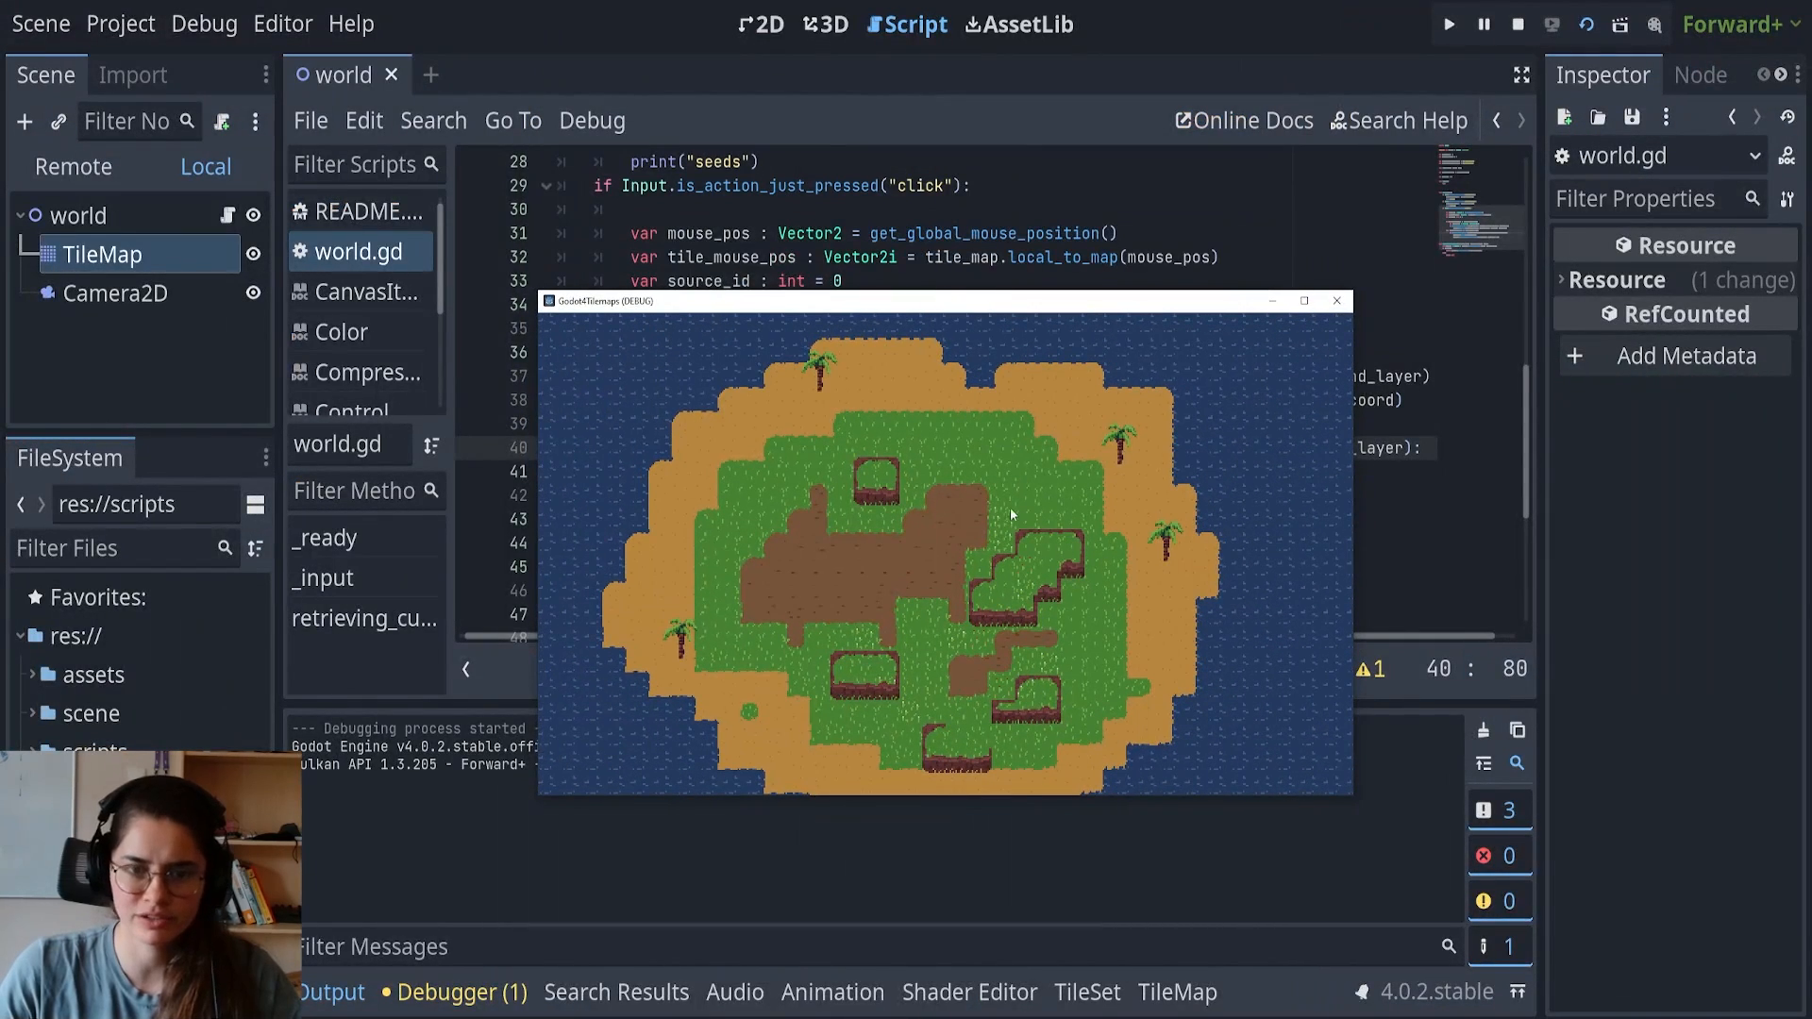
click(982, 497)
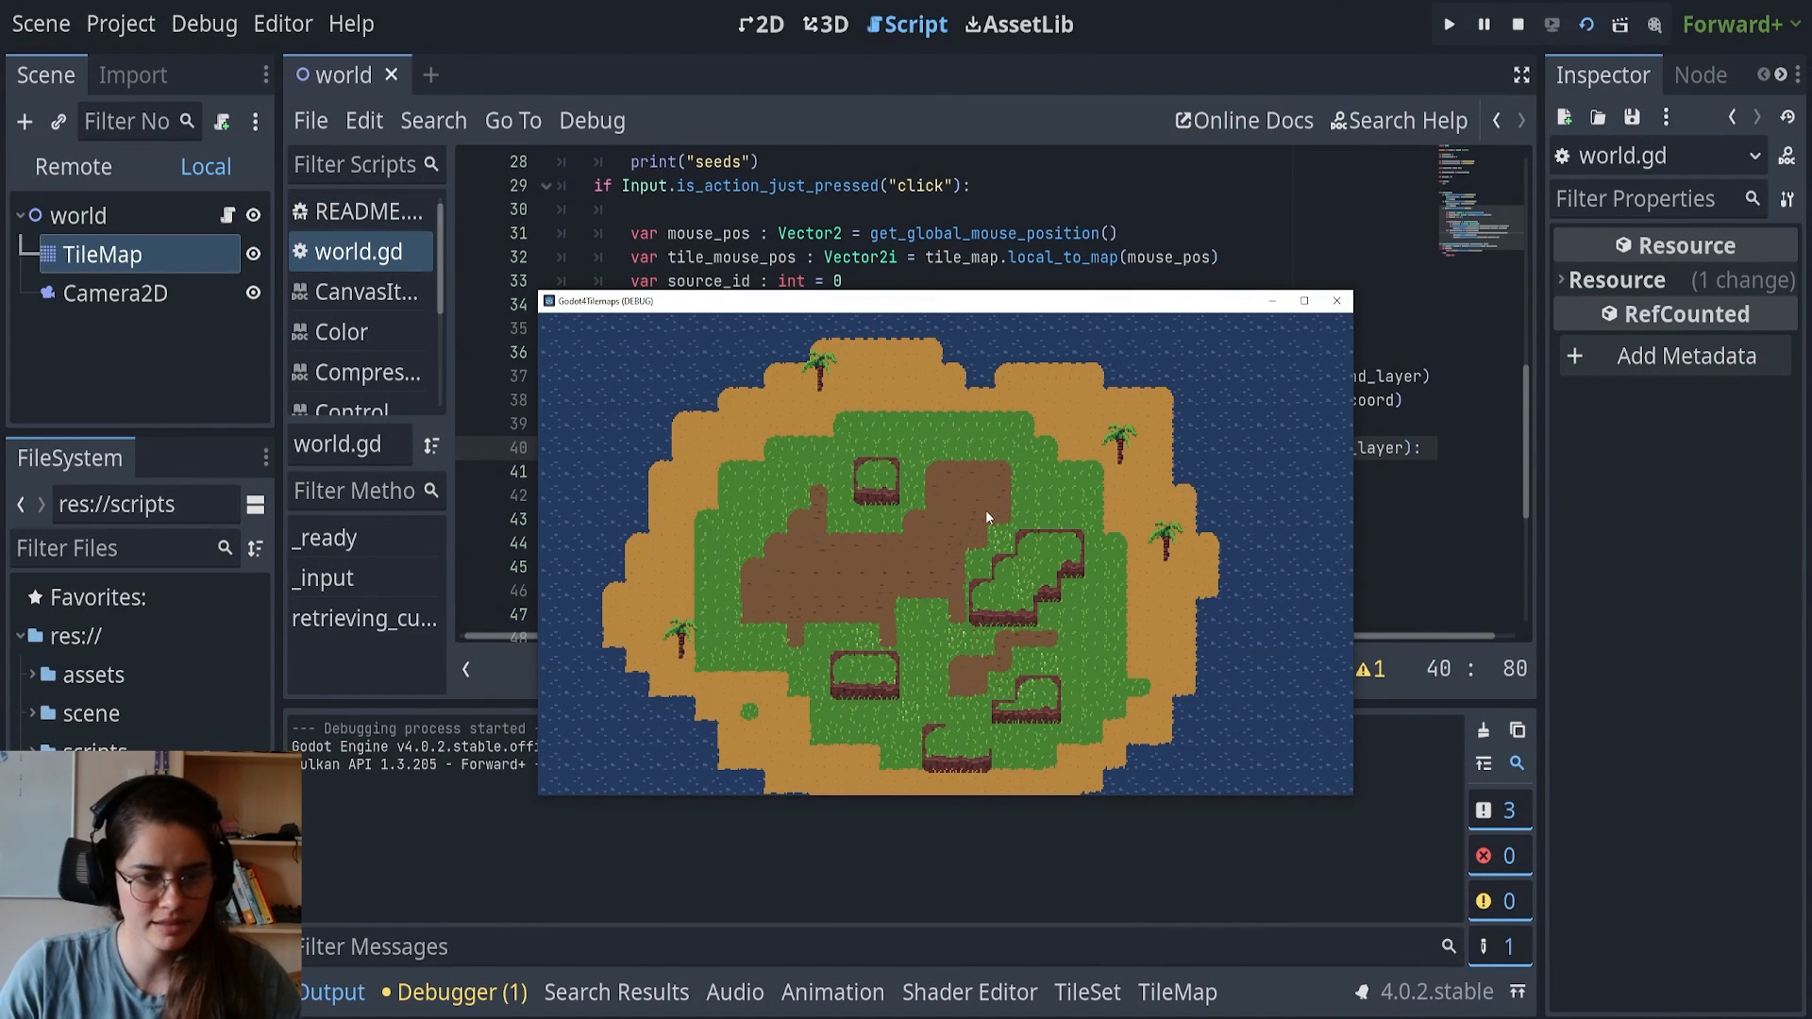
click(818, 565)
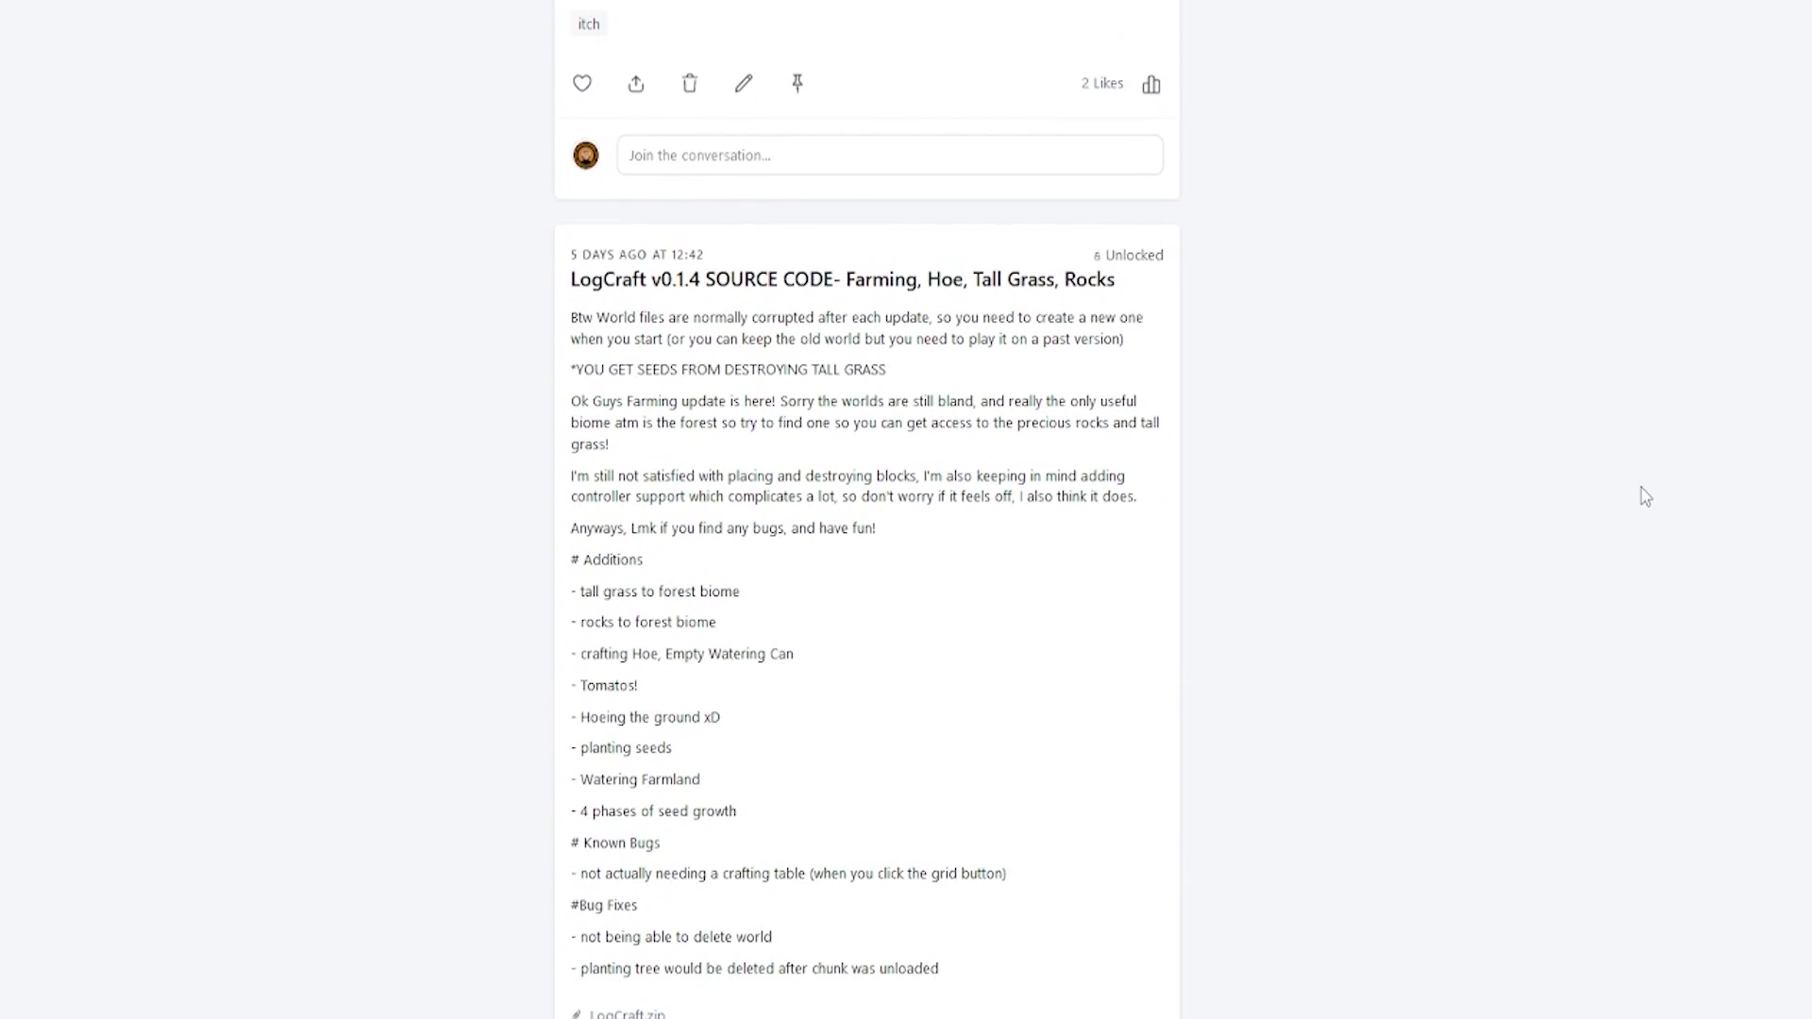
Scroll down to the LogCraft v0.1.4 SOURCE CODE and DEMO posts
scroll(down, 3)
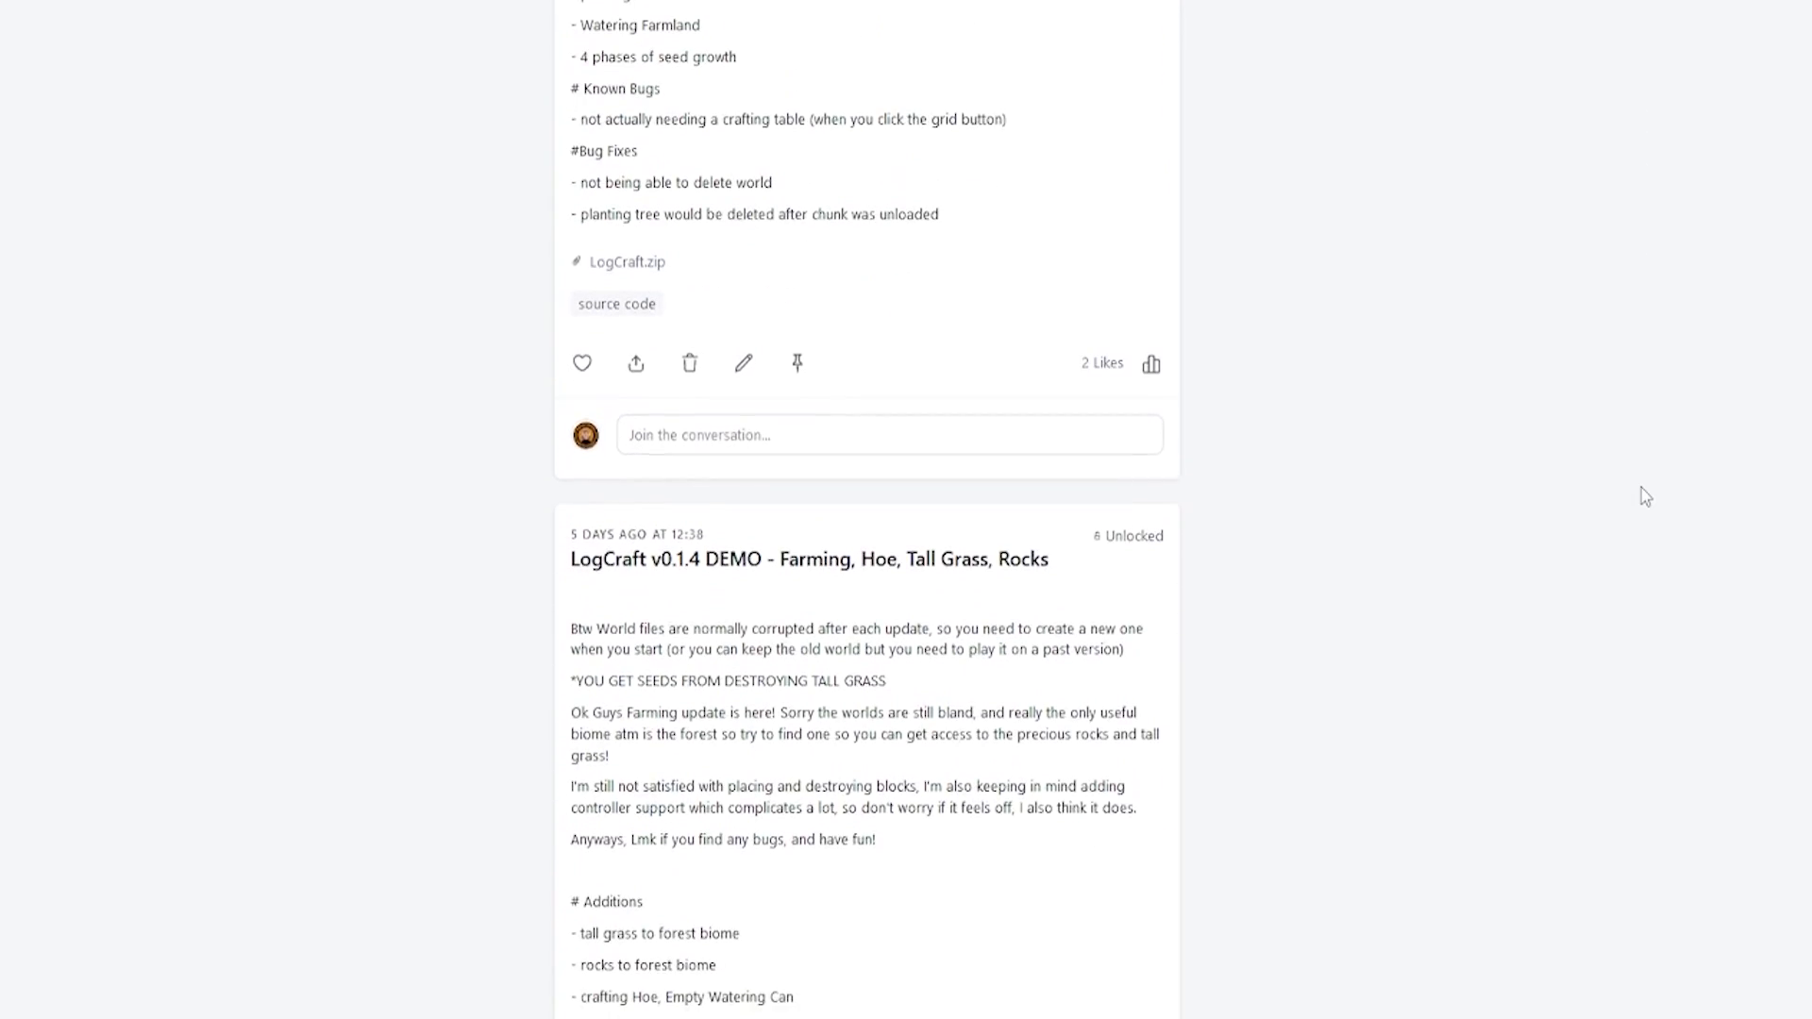
scroll(down, 3)
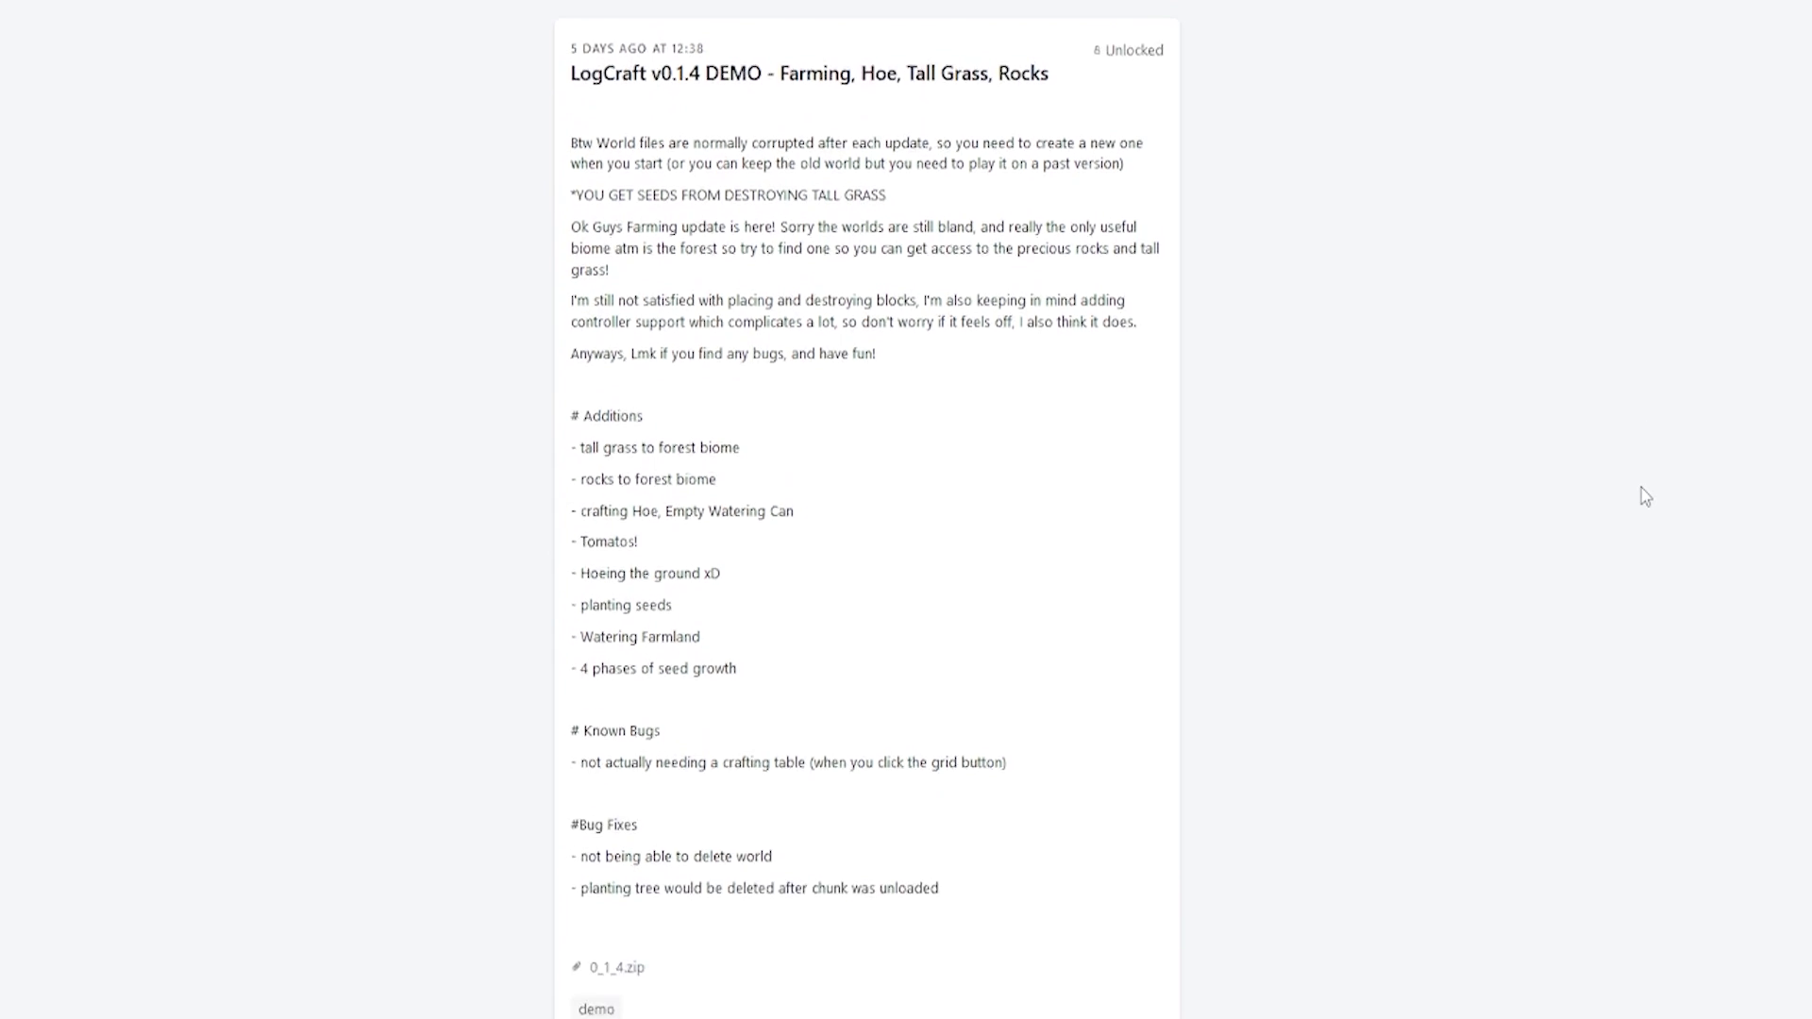